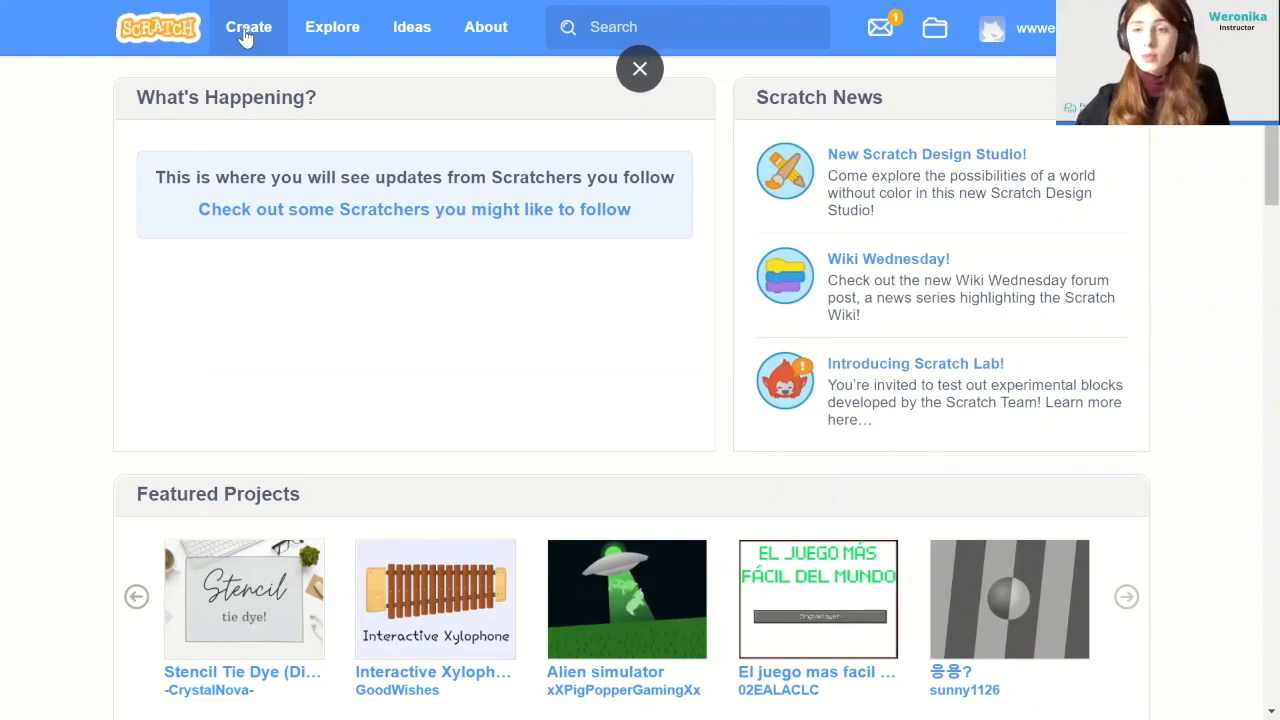
Open a new untitled Scratch project with the default cat sprite from the Create button
left_click(639, 68)
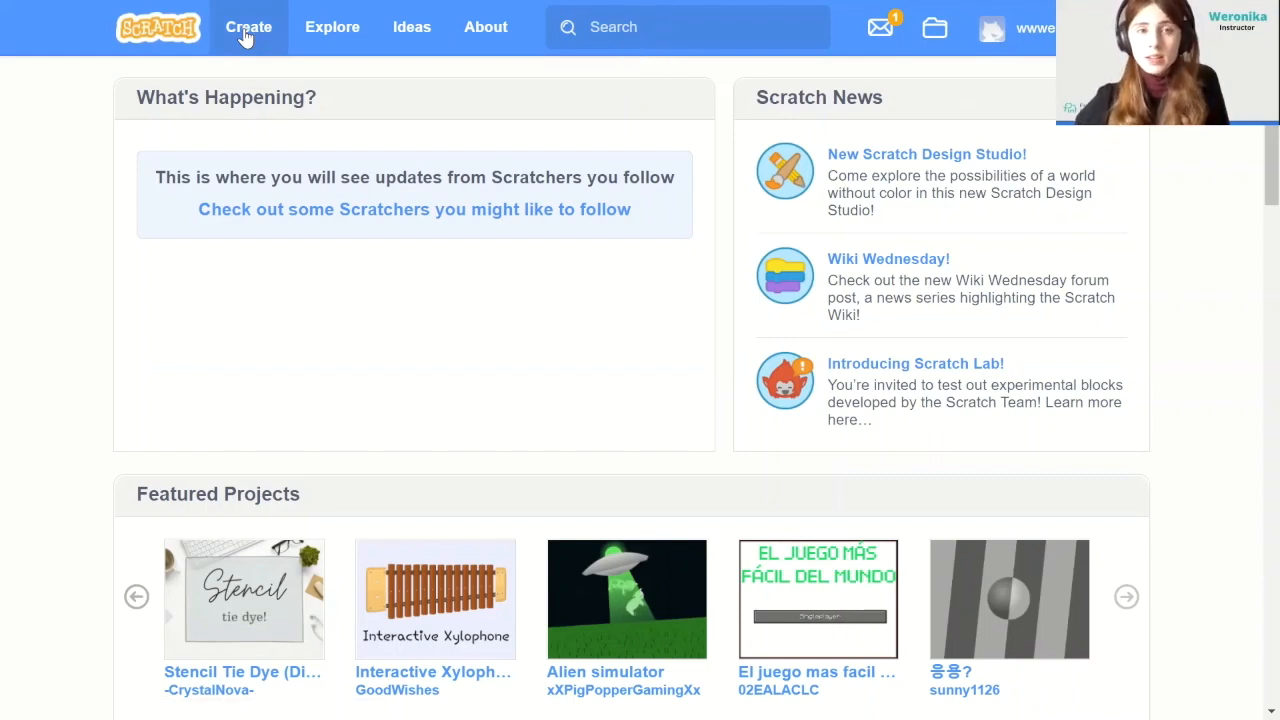
left_click(248, 27)
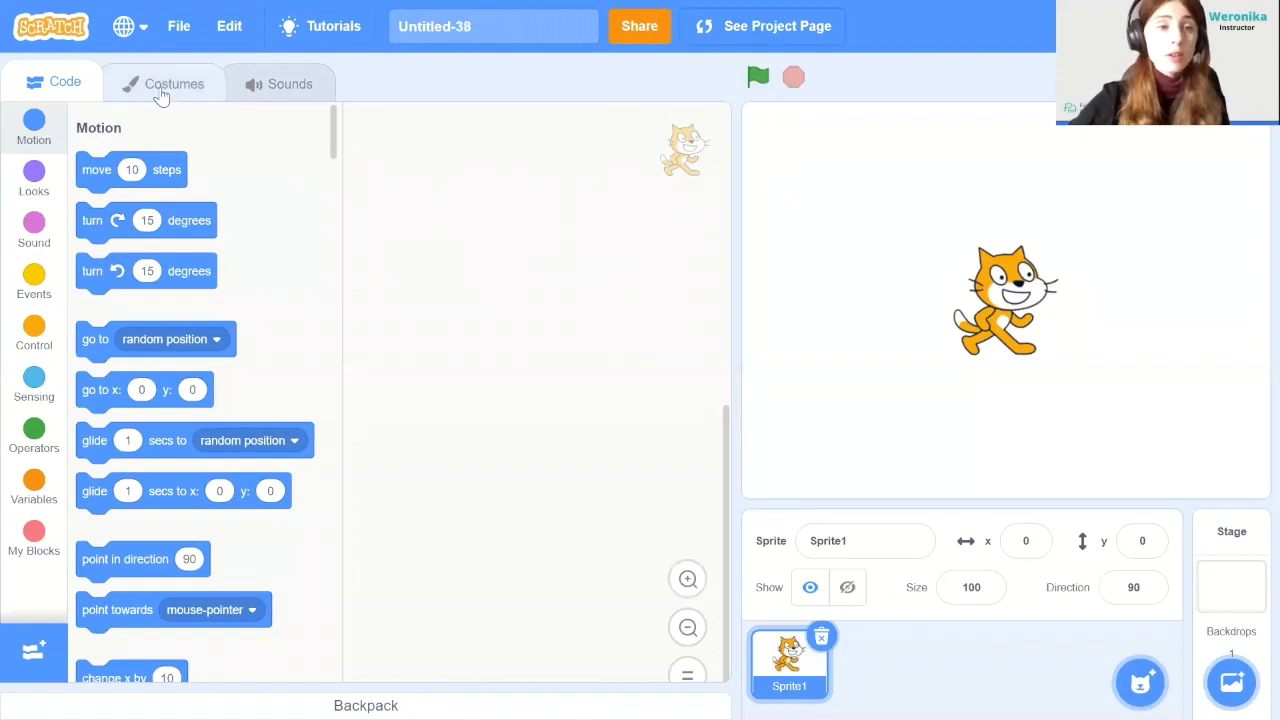
Open the cat's Costumes tab and title the project 'Life of a tree'
left_click(174, 83)
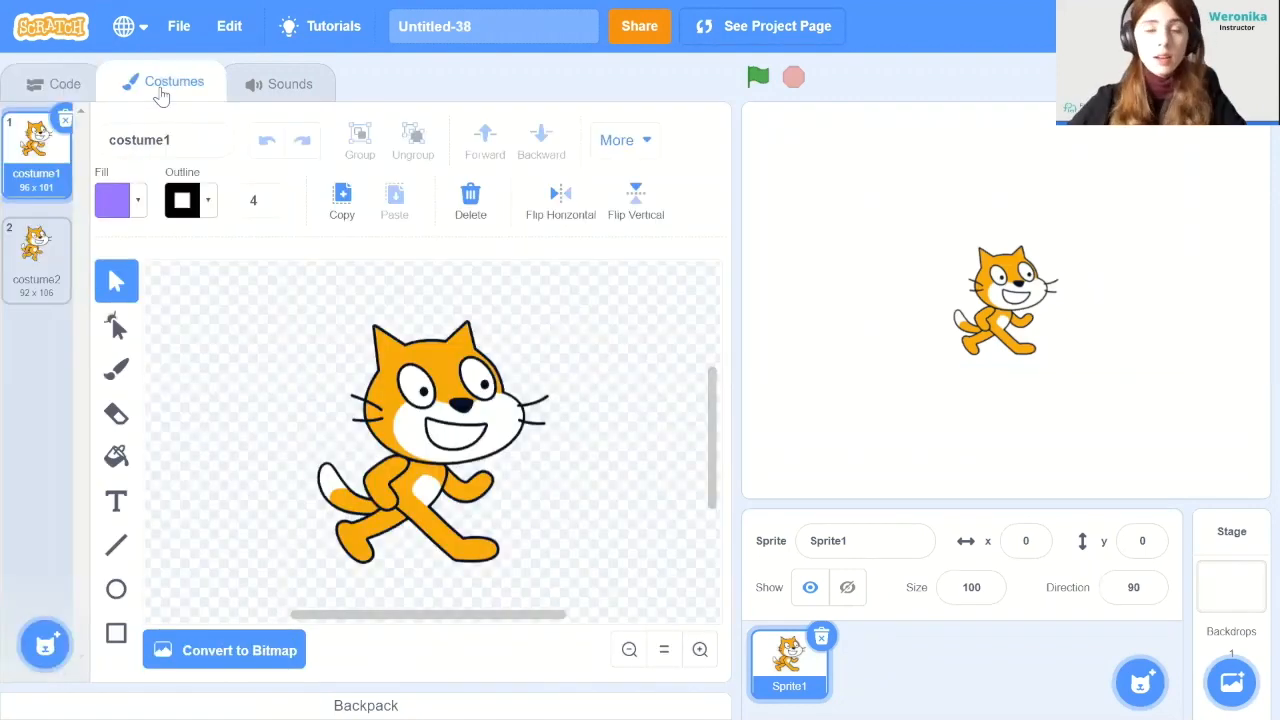
left_click(492, 26)
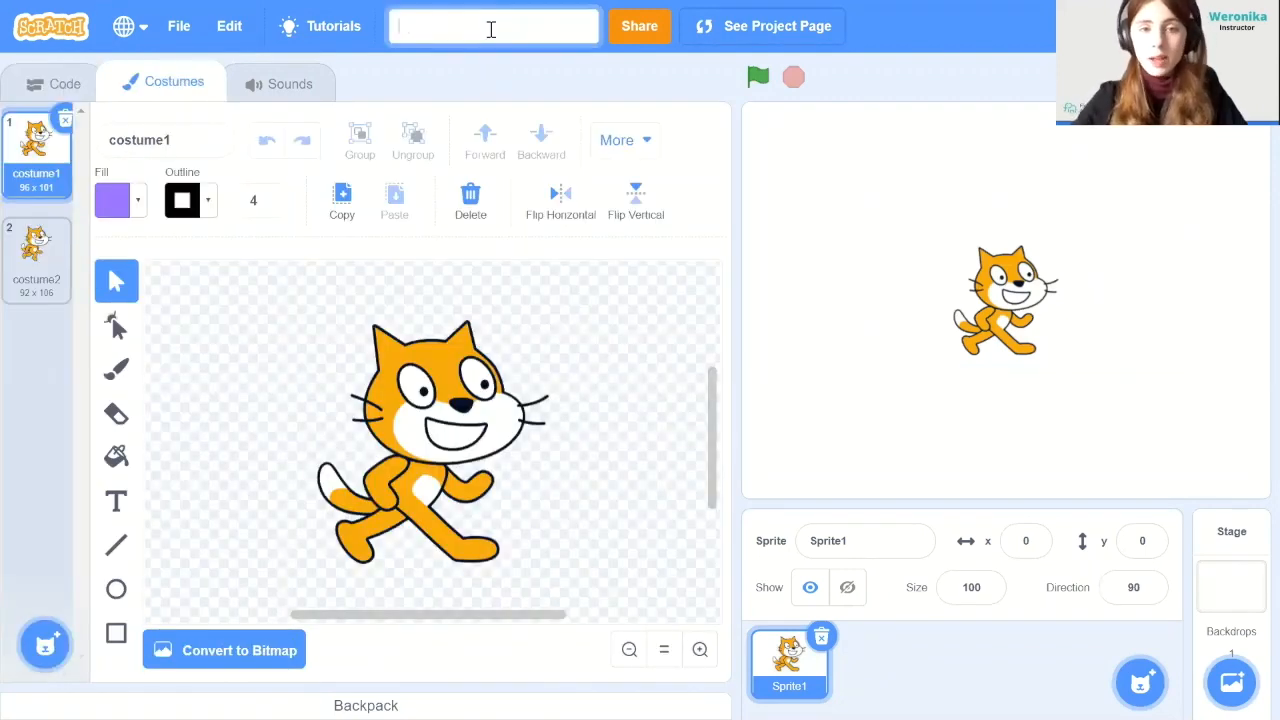
type("Life of a tree")
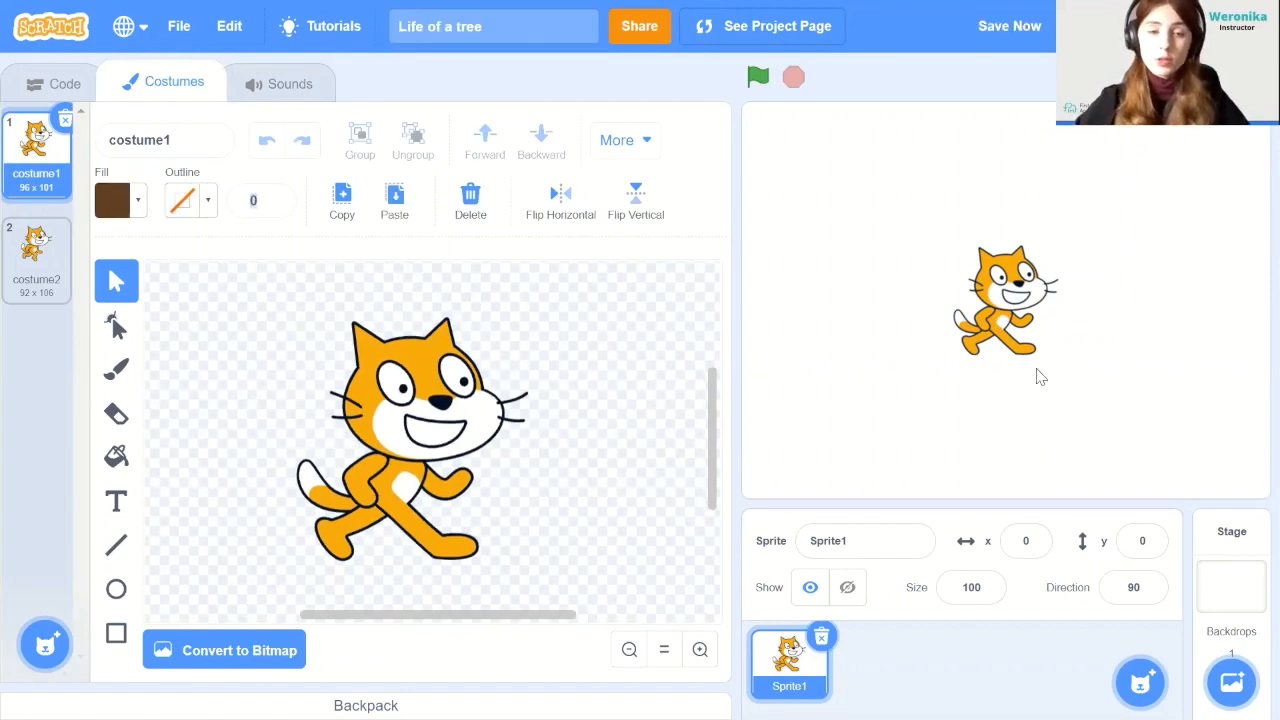
mouse_move(45, 644)
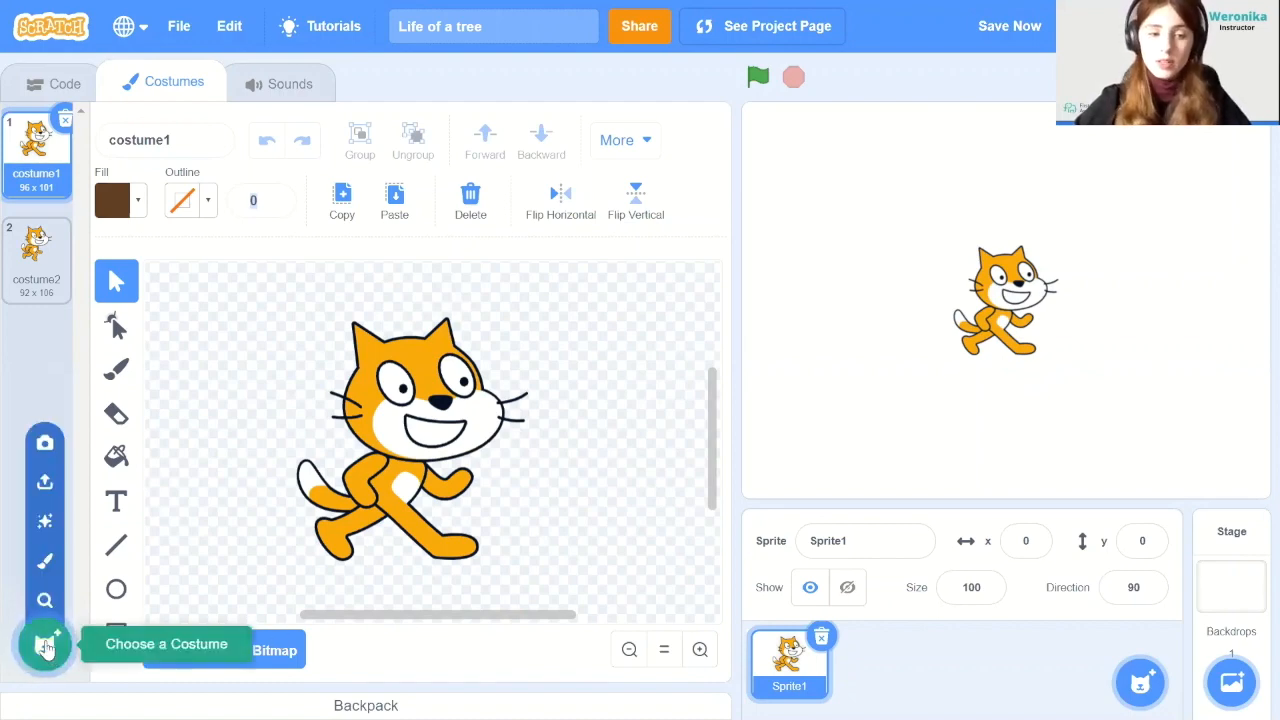
Add the Glasses-a costume from a 'glasses' library search and paste it onto costume1
left_click(44, 644)
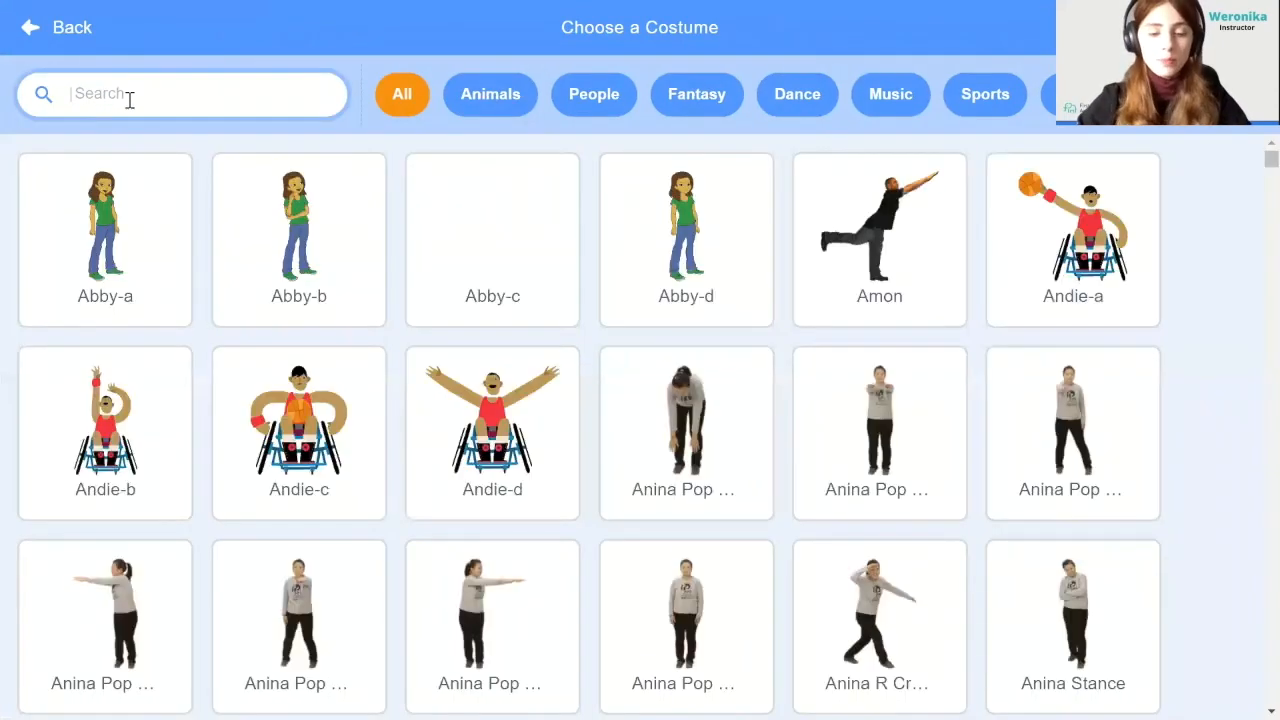
type("glasses")
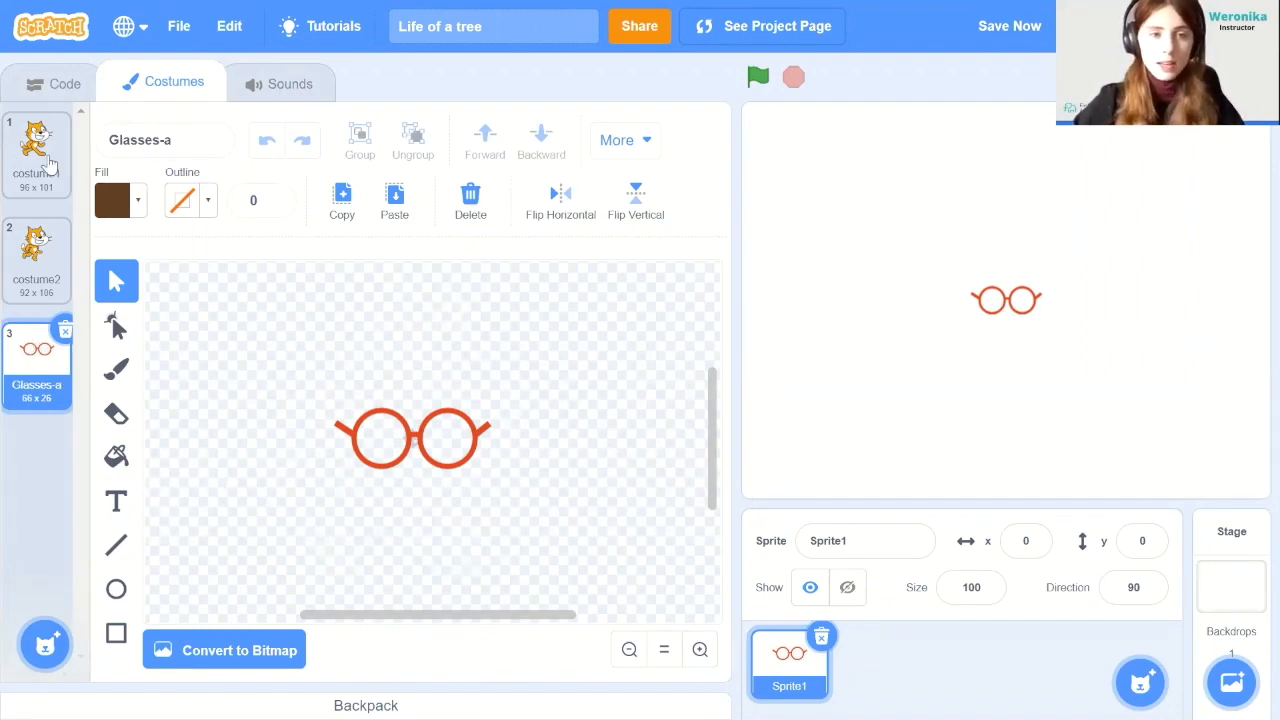
left_click(37, 150)
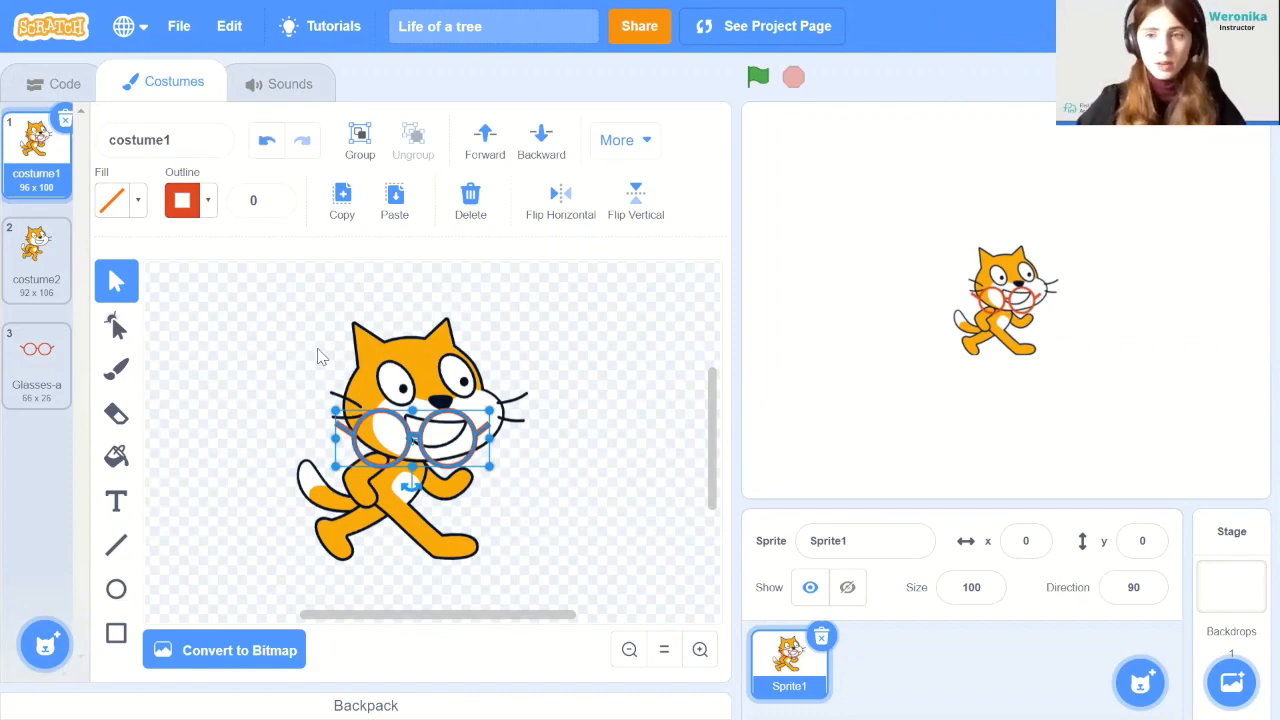
mouse_move(425, 478)
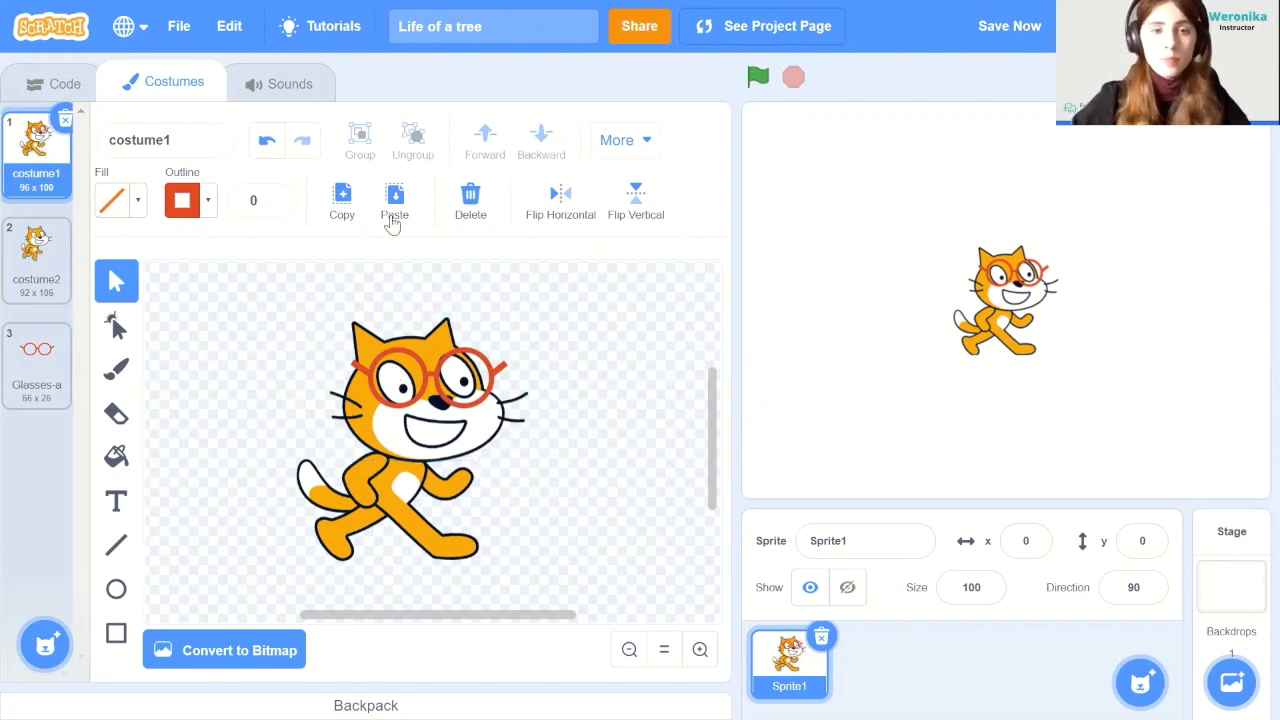
mouse_move(117, 590)
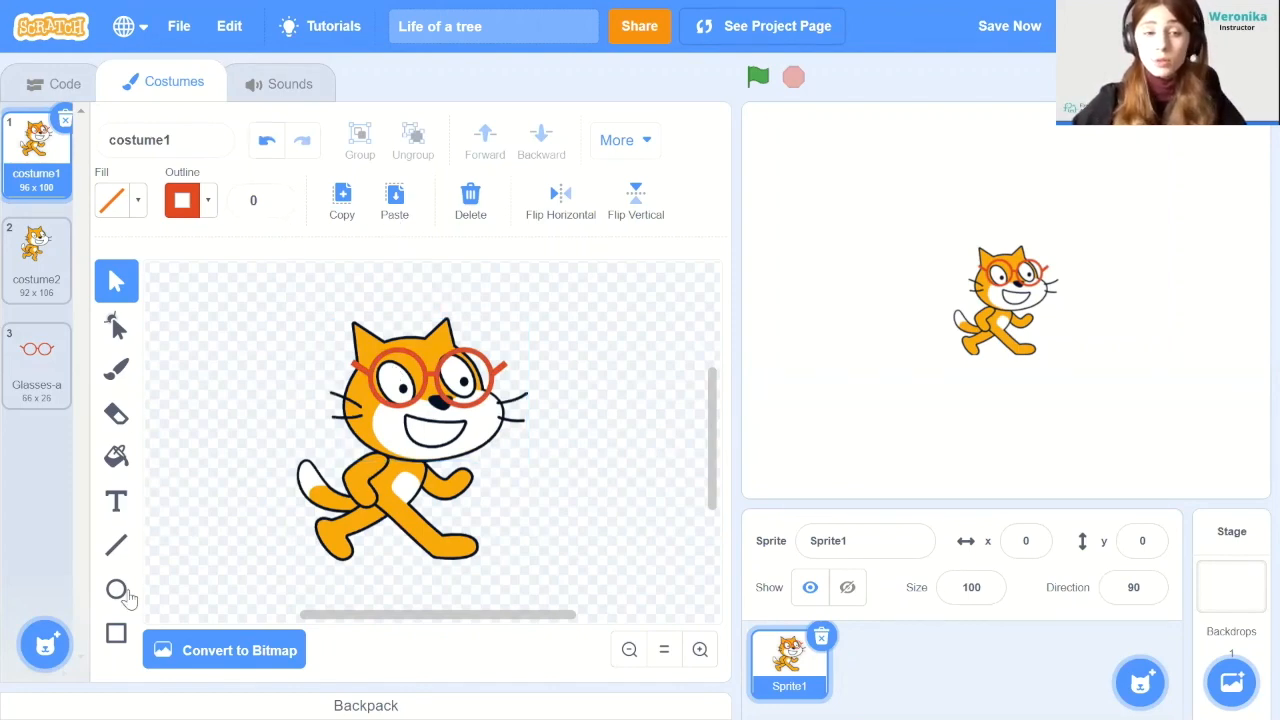
mouse_move(116, 633)
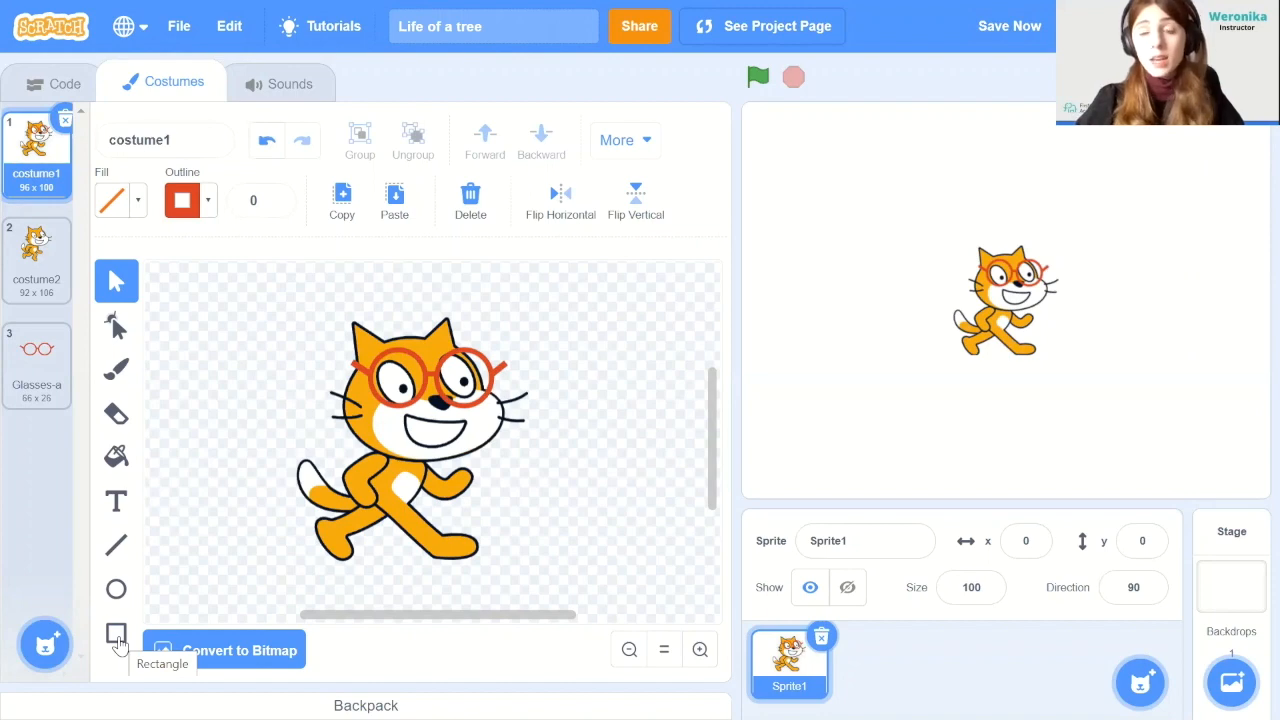
mouse_move(116, 456)
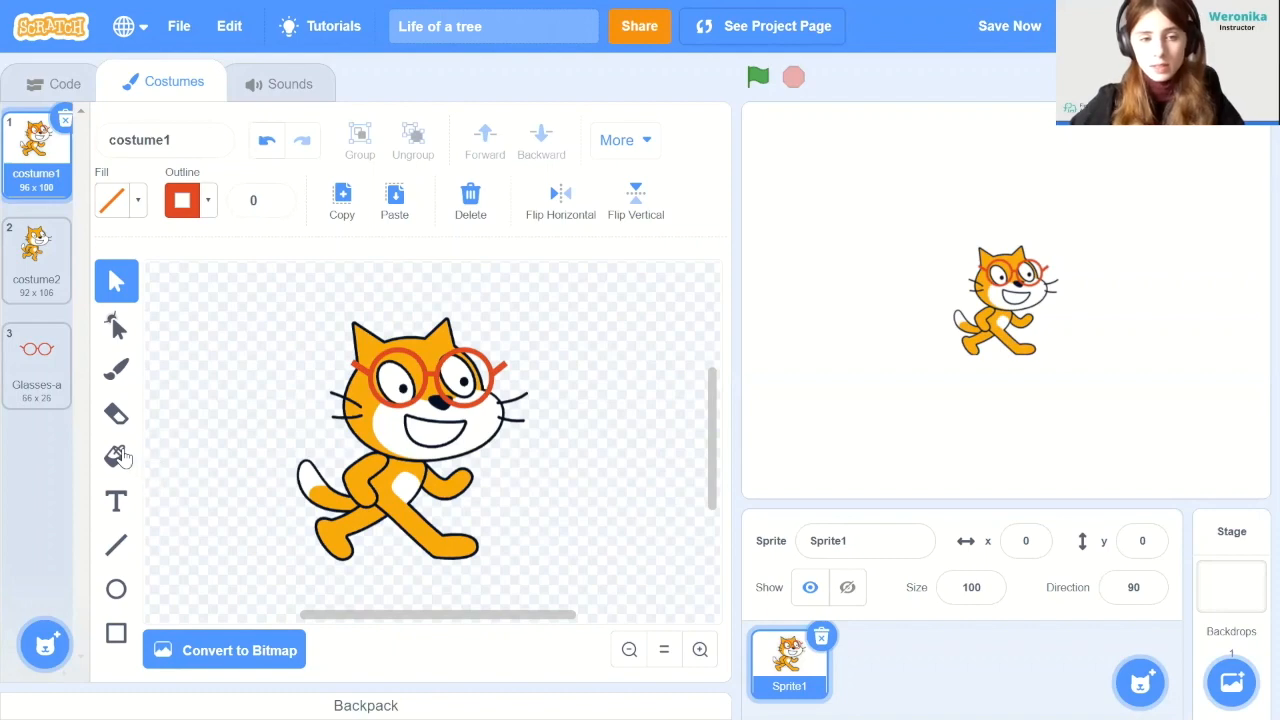
Fill both glasses lenses solid black using the Fill tool at brightness 0
left_click(116, 456)
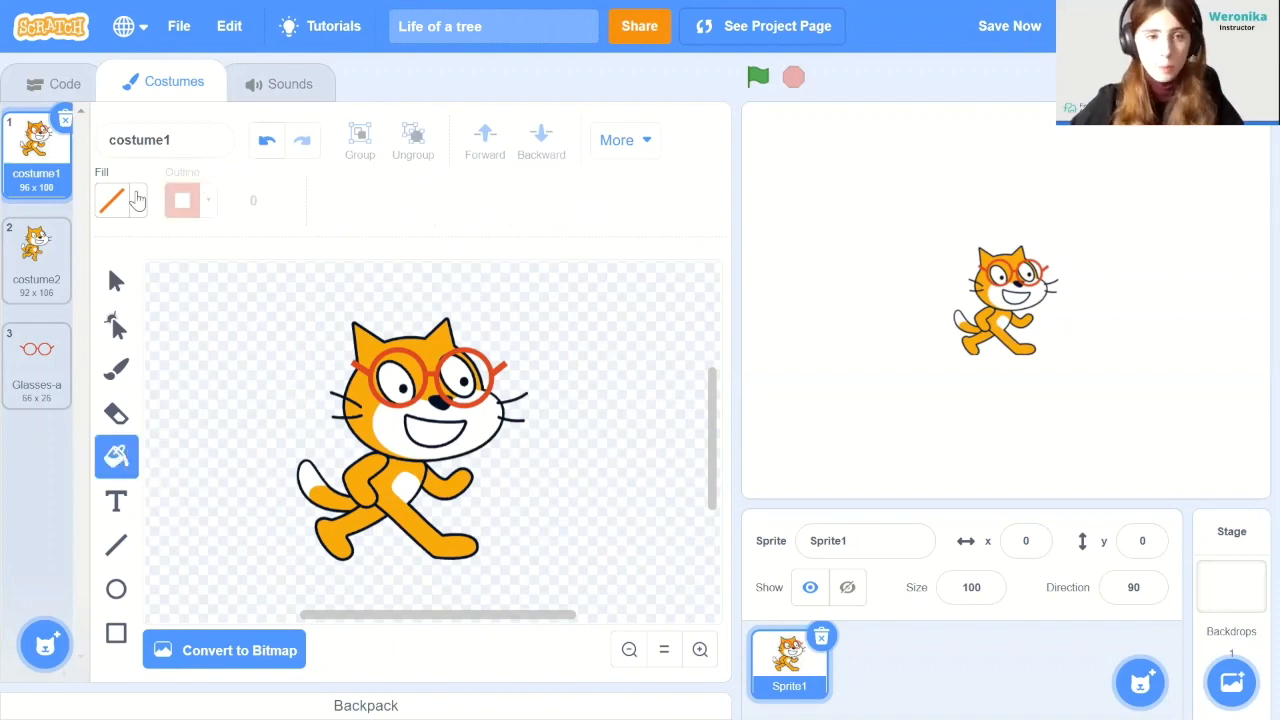
left_click(109, 200)
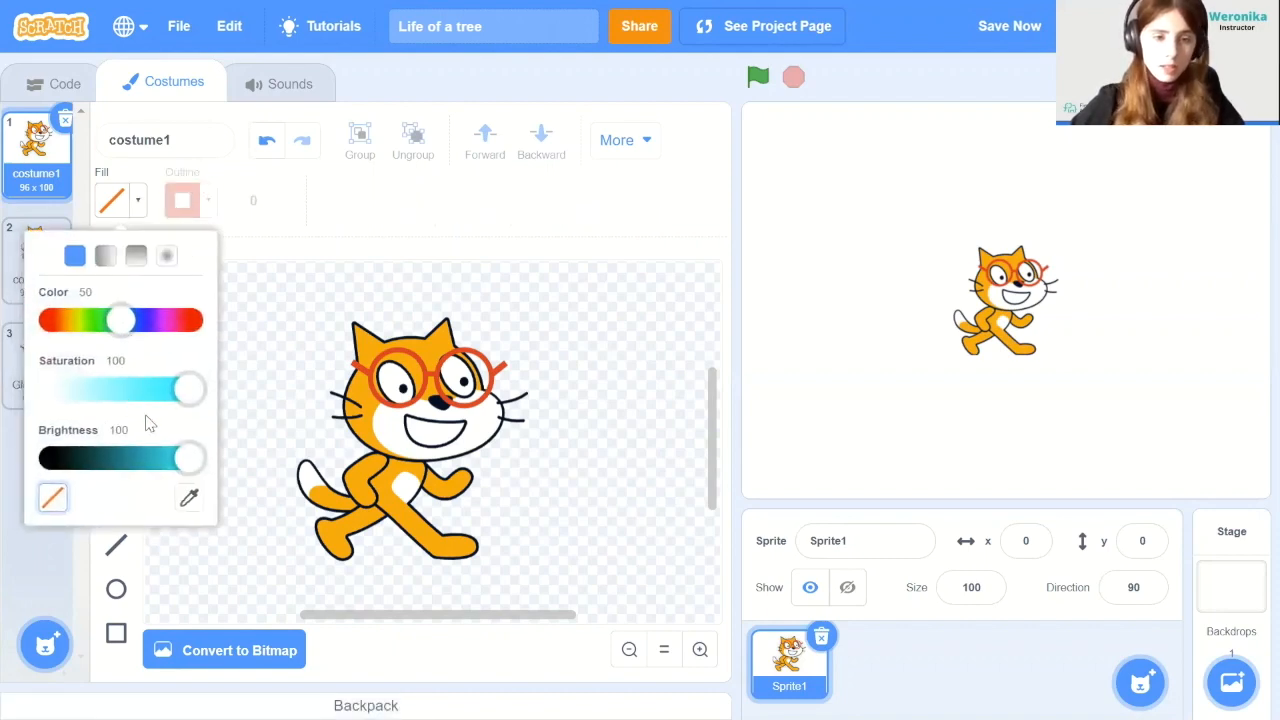
left_click_drag(190, 457, 52, 457)
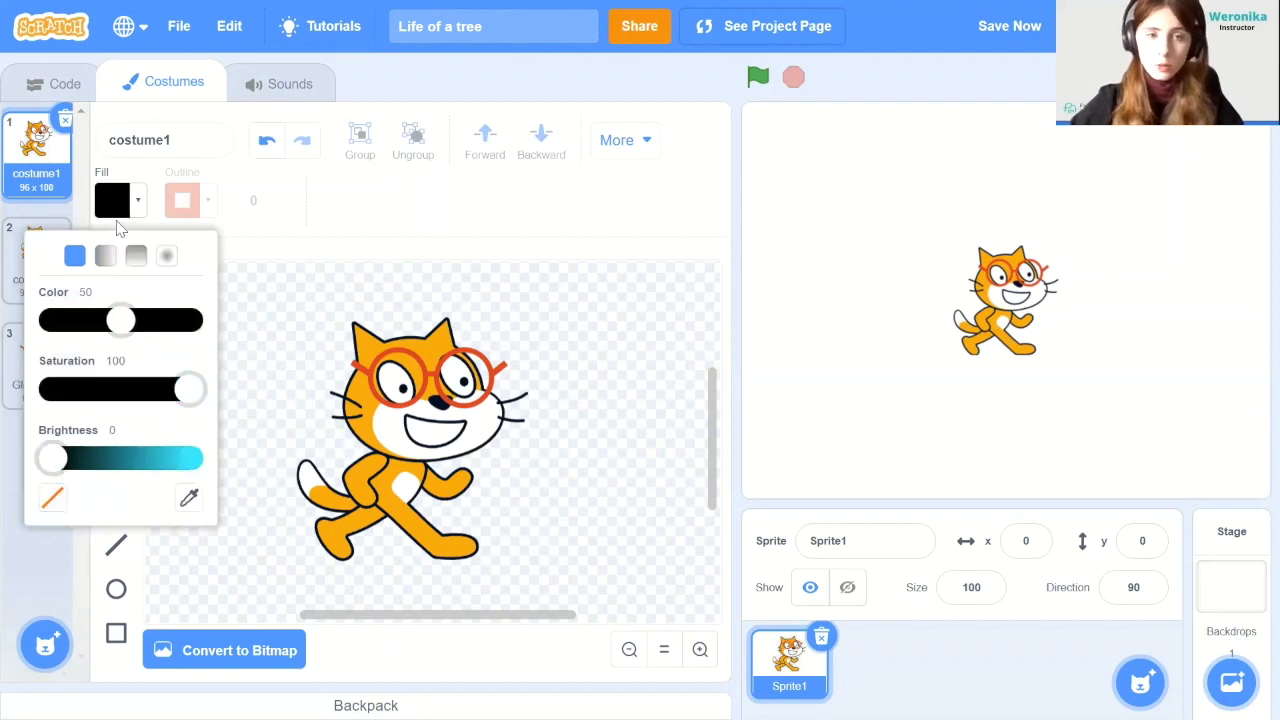
left_click(465, 375)
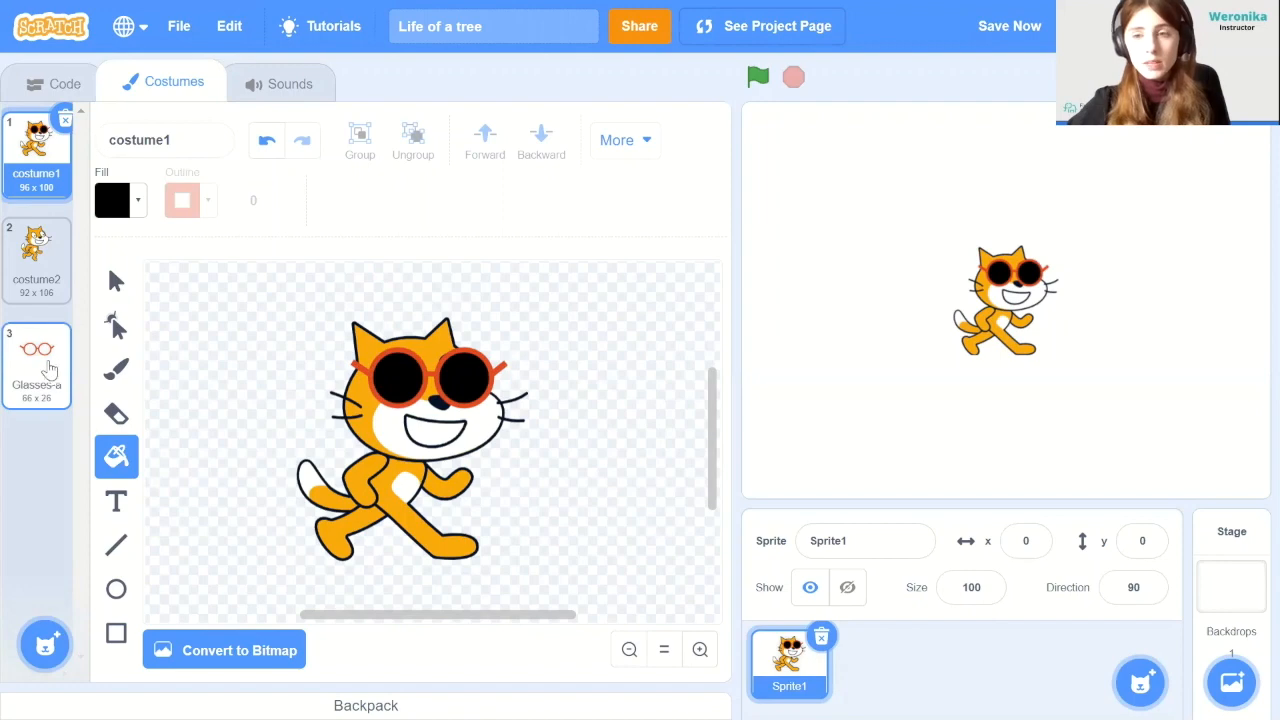
mouse_move(238, 349)
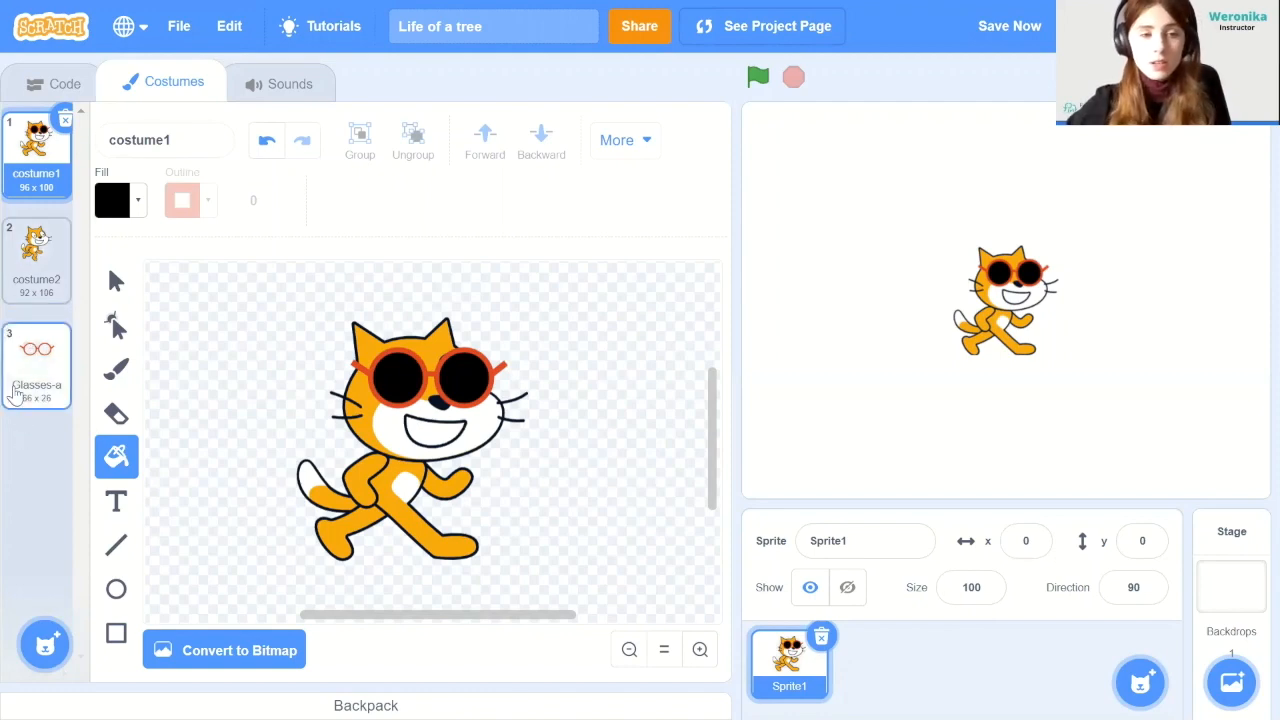
left_click(37, 365)
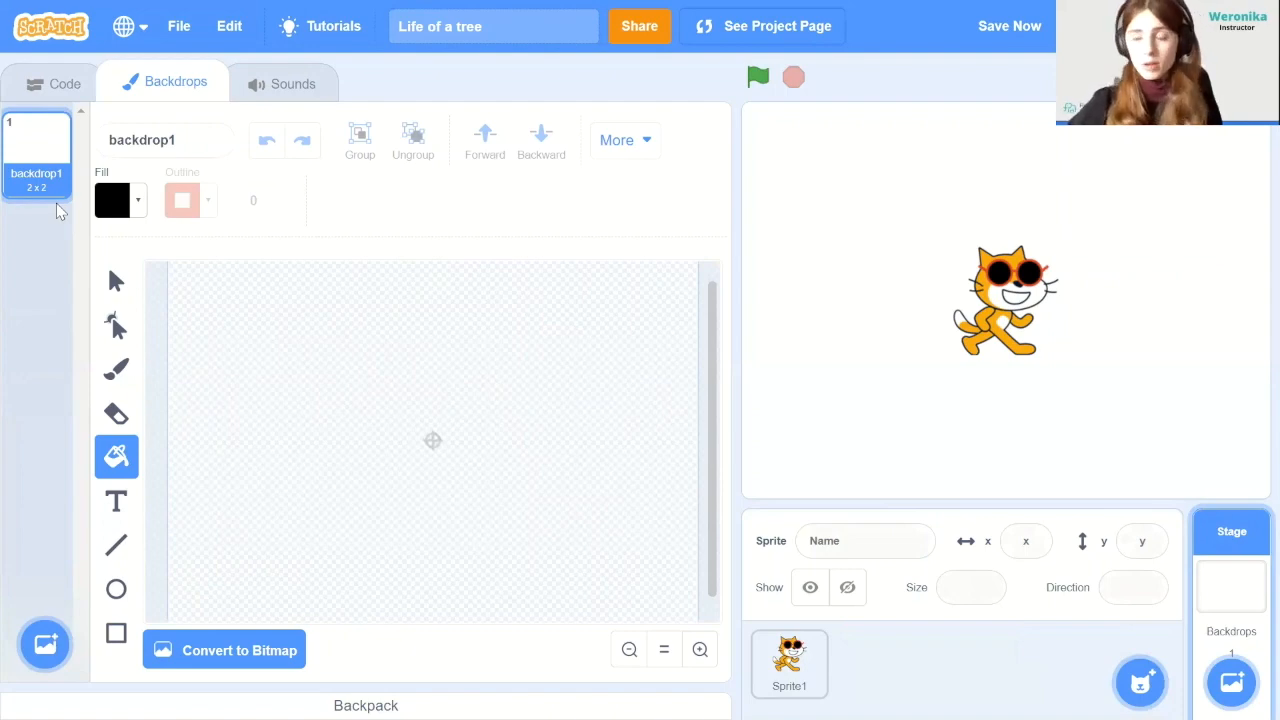
mouse_move(313, 514)
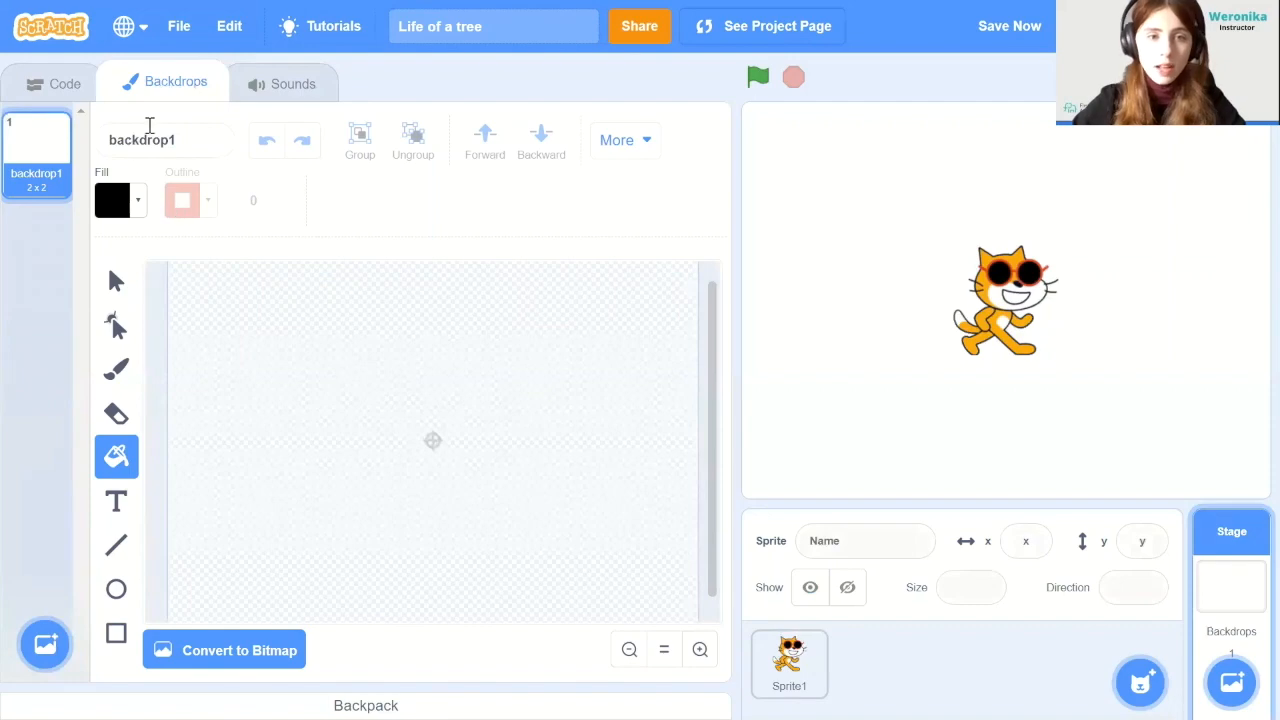
Rename the stage's backdrop1 to TitlePage
left_click(165, 140)
type("TitlePage")
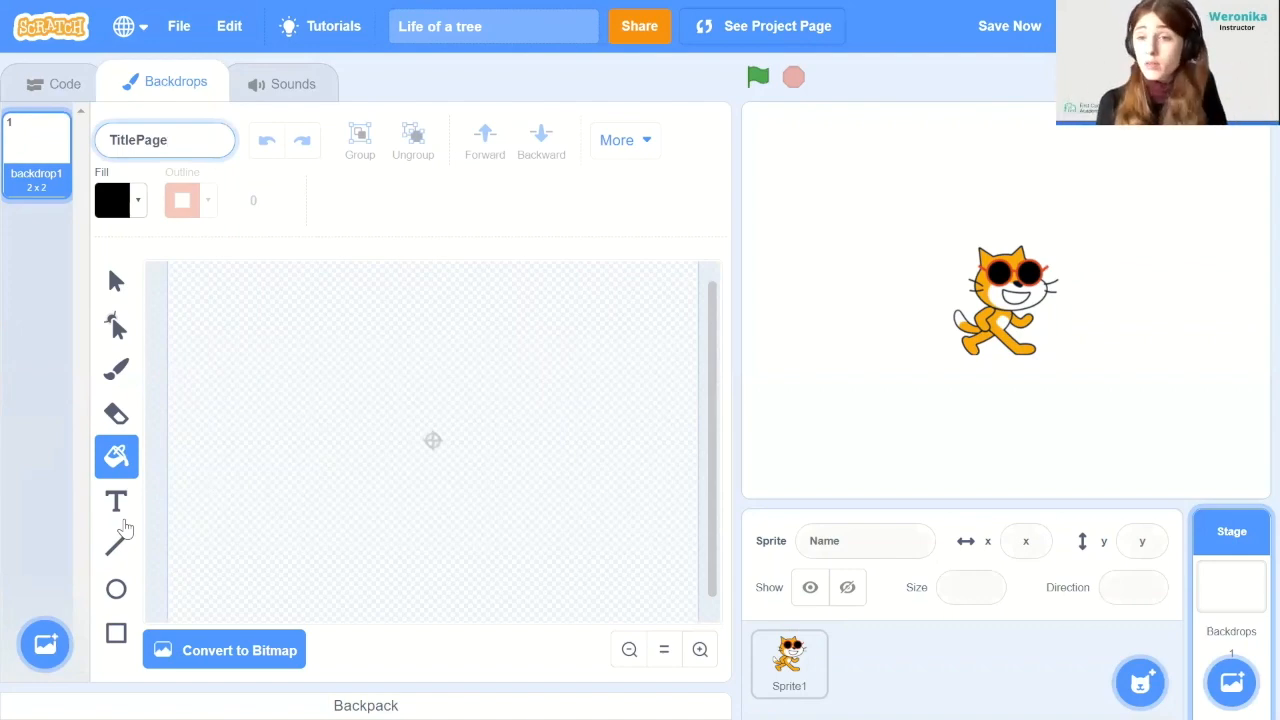
mouse_move(150, 435)
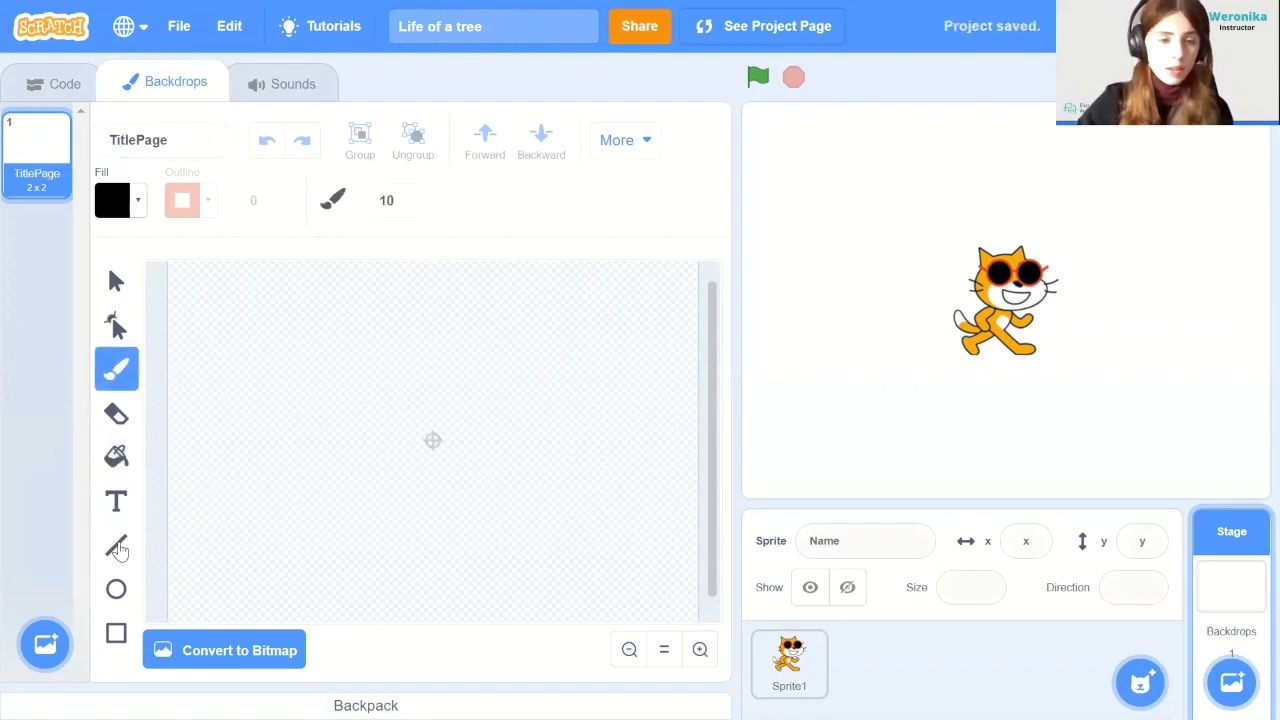
Mix a brown paint colour and brush brown ground along the backdrop bottom
left_click(118, 200)
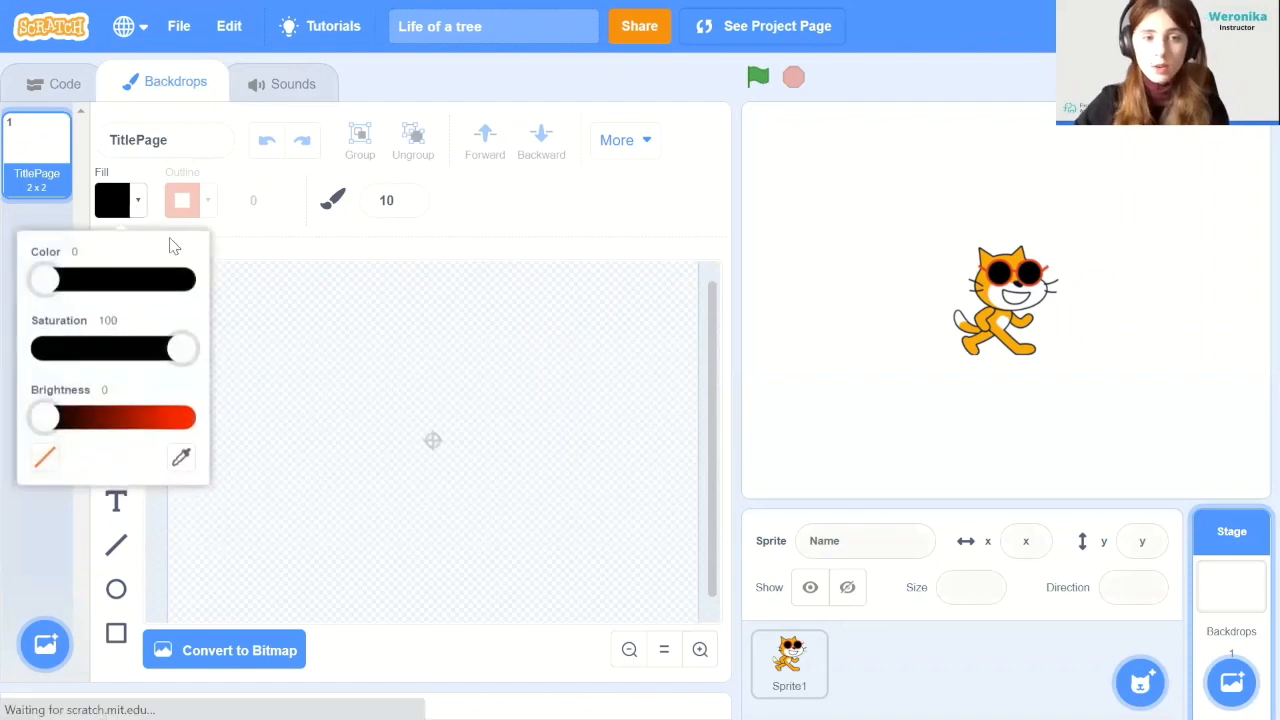
left_click_drag(45, 417, 165, 417)
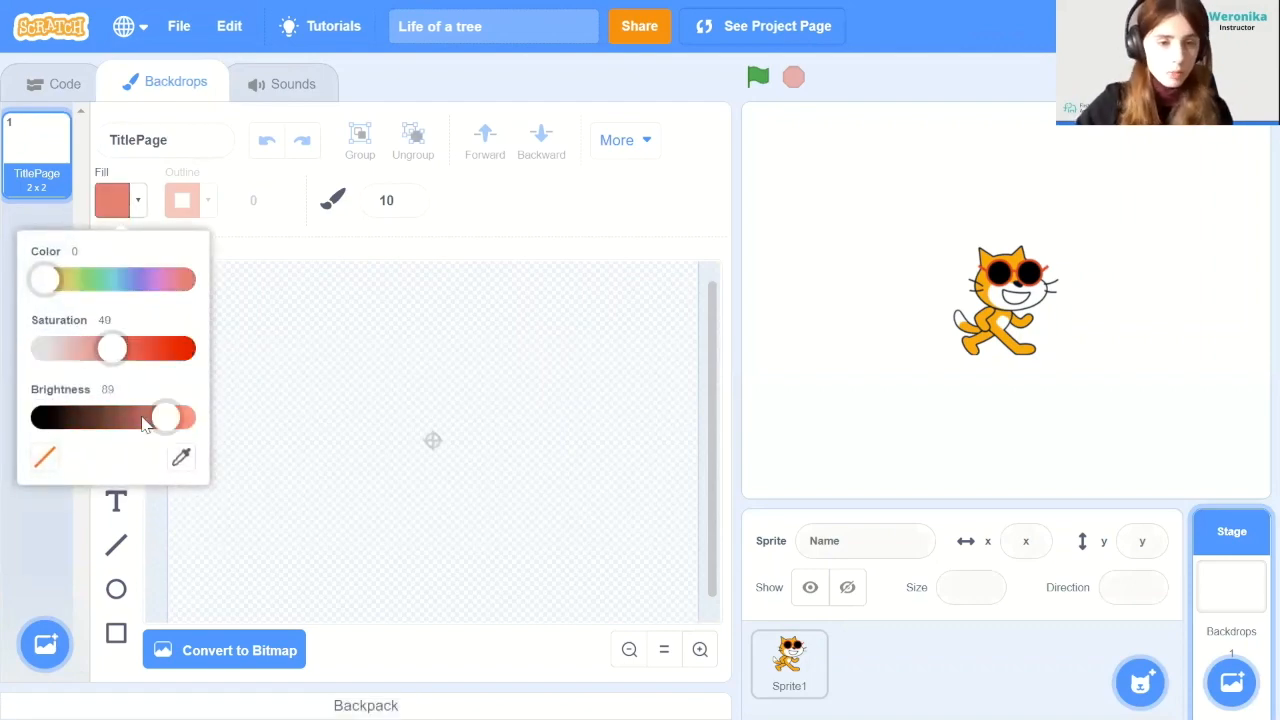
left_click_drag(167, 595, 405, 565)
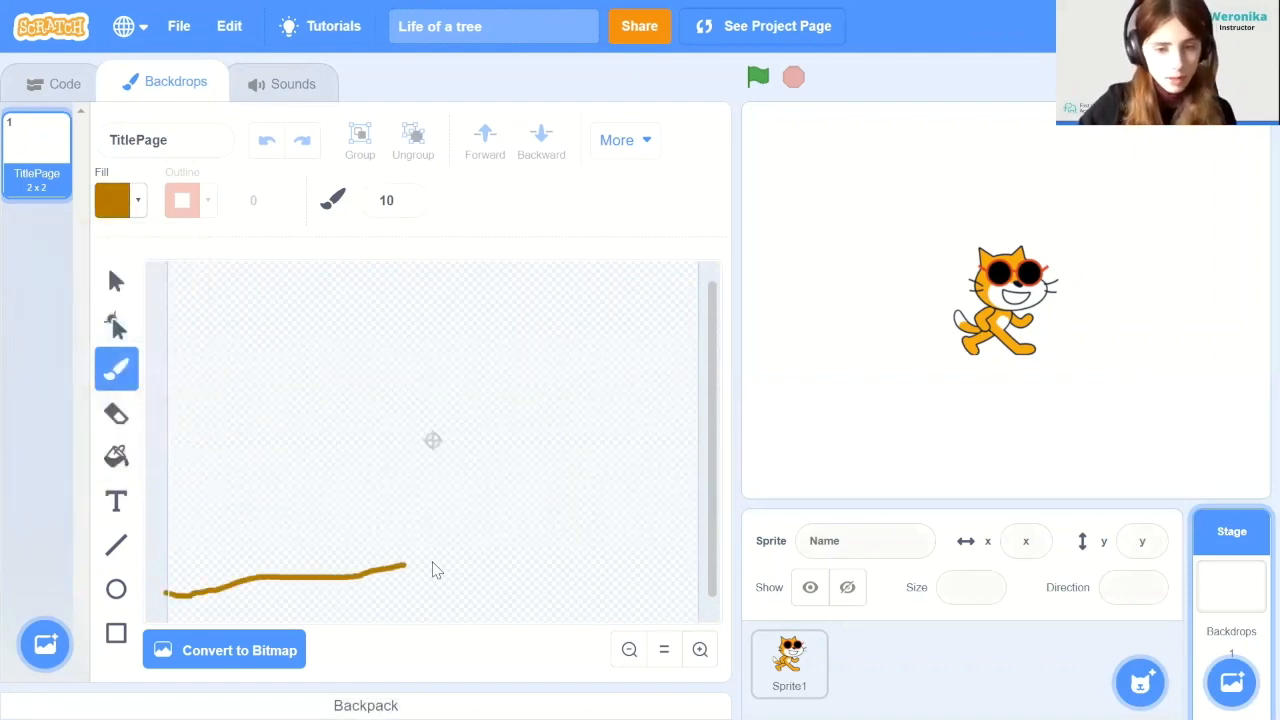
left_click_drag(405, 565, 607, 547)
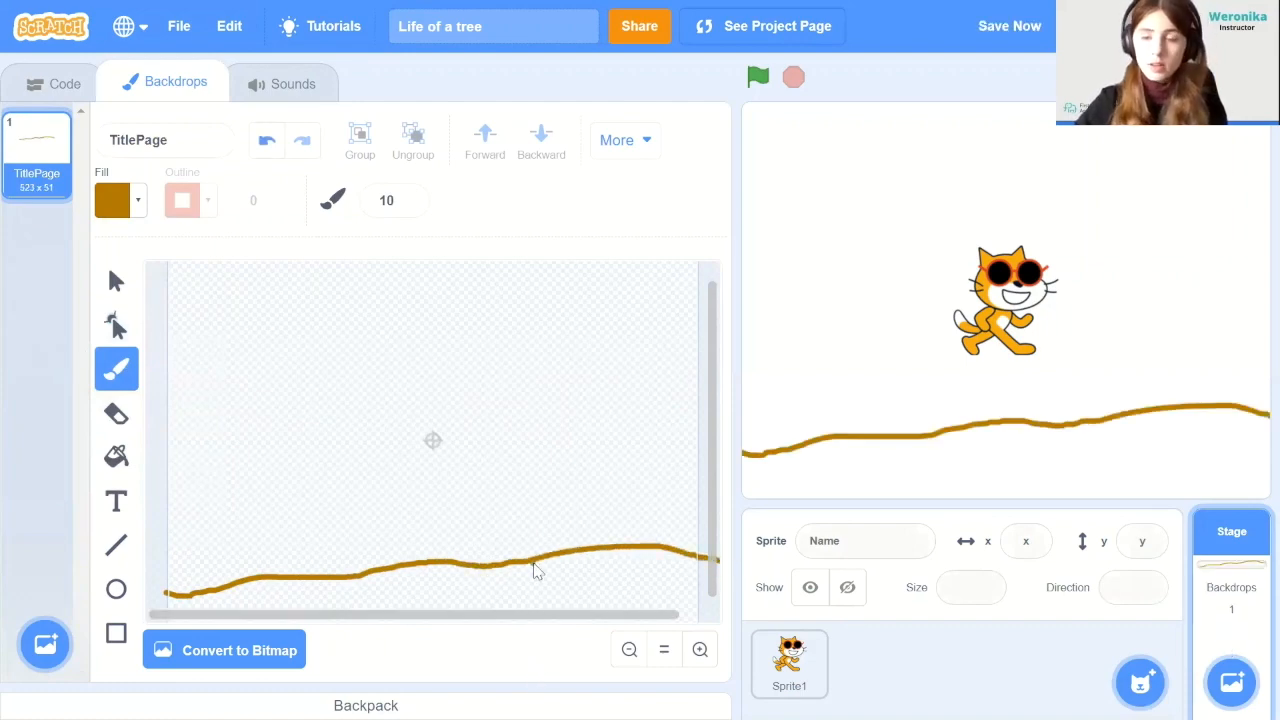
Brush a brown seed and a curving green sprout above the ground
left_click(116, 457)
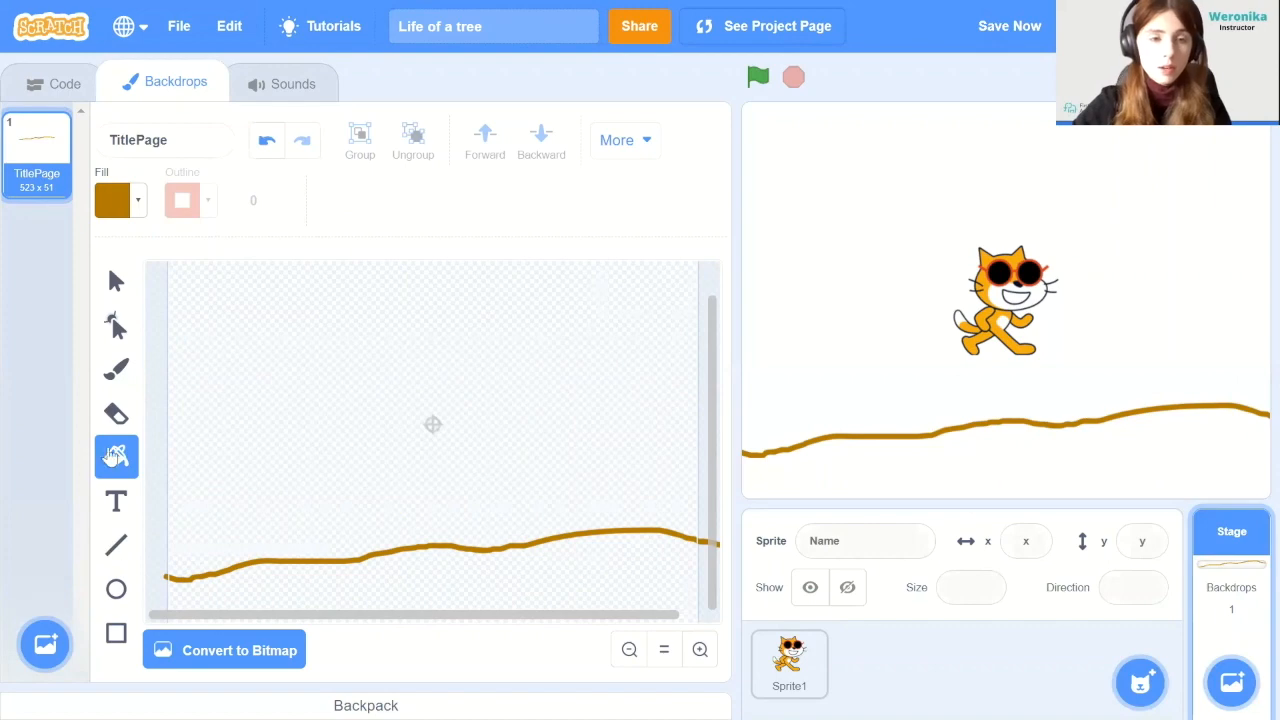
left_click(116, 368)
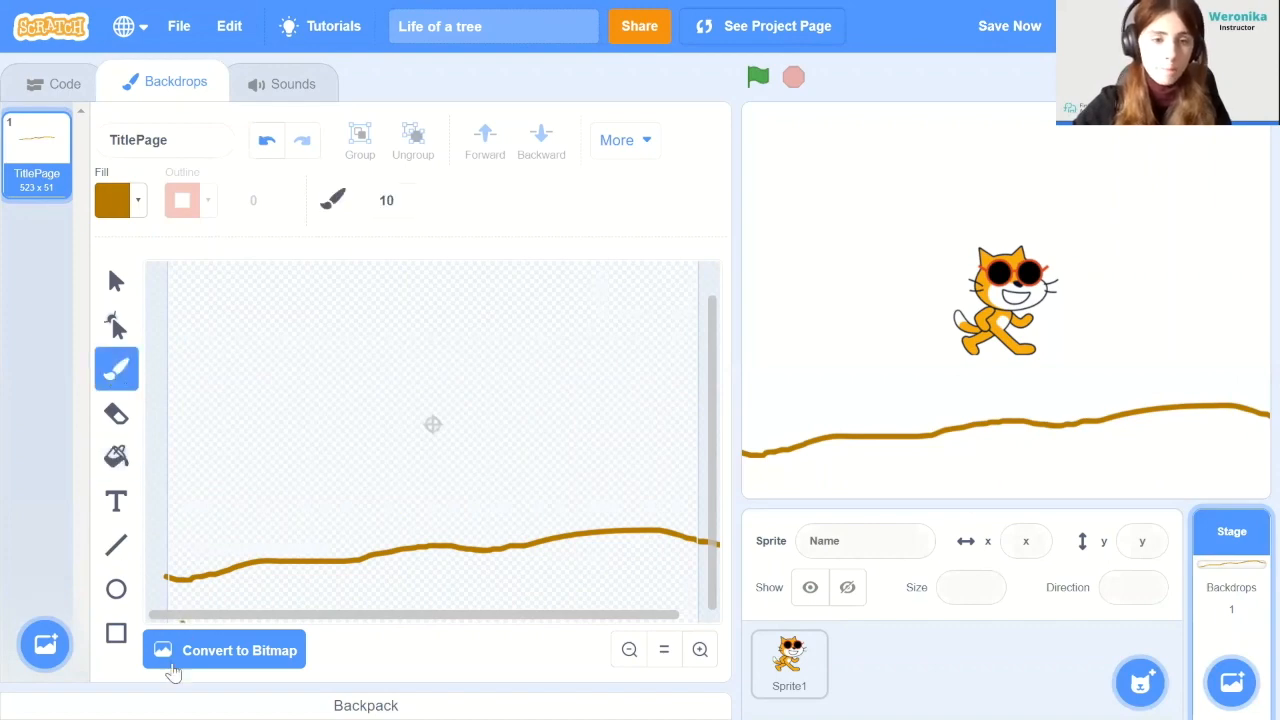
mouse_move(178, 587)
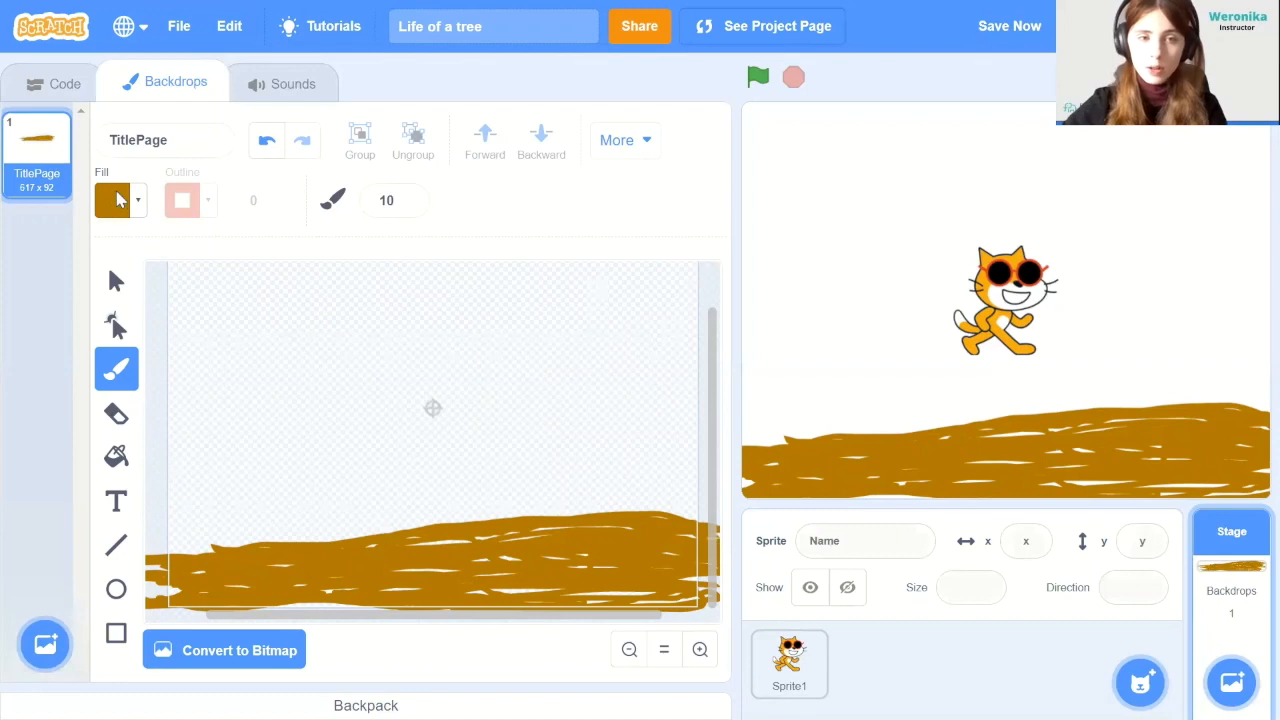
left_click(120, 200)
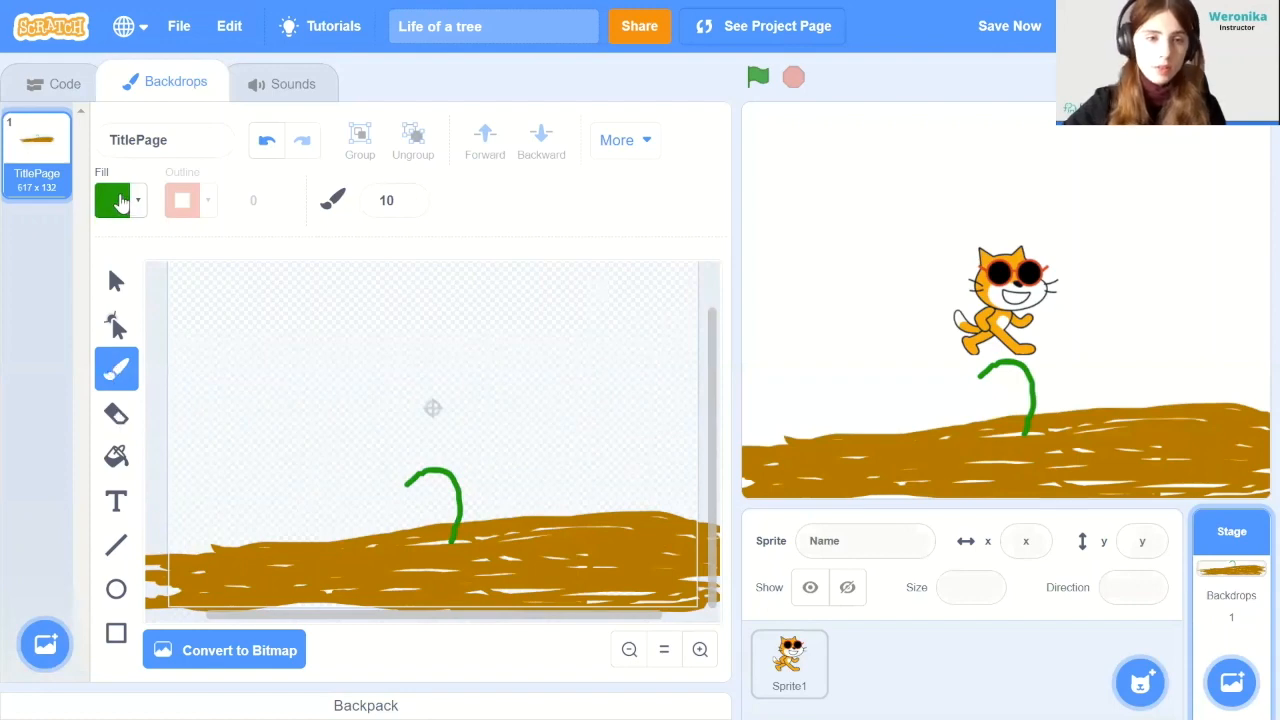
left_click(117, 200)
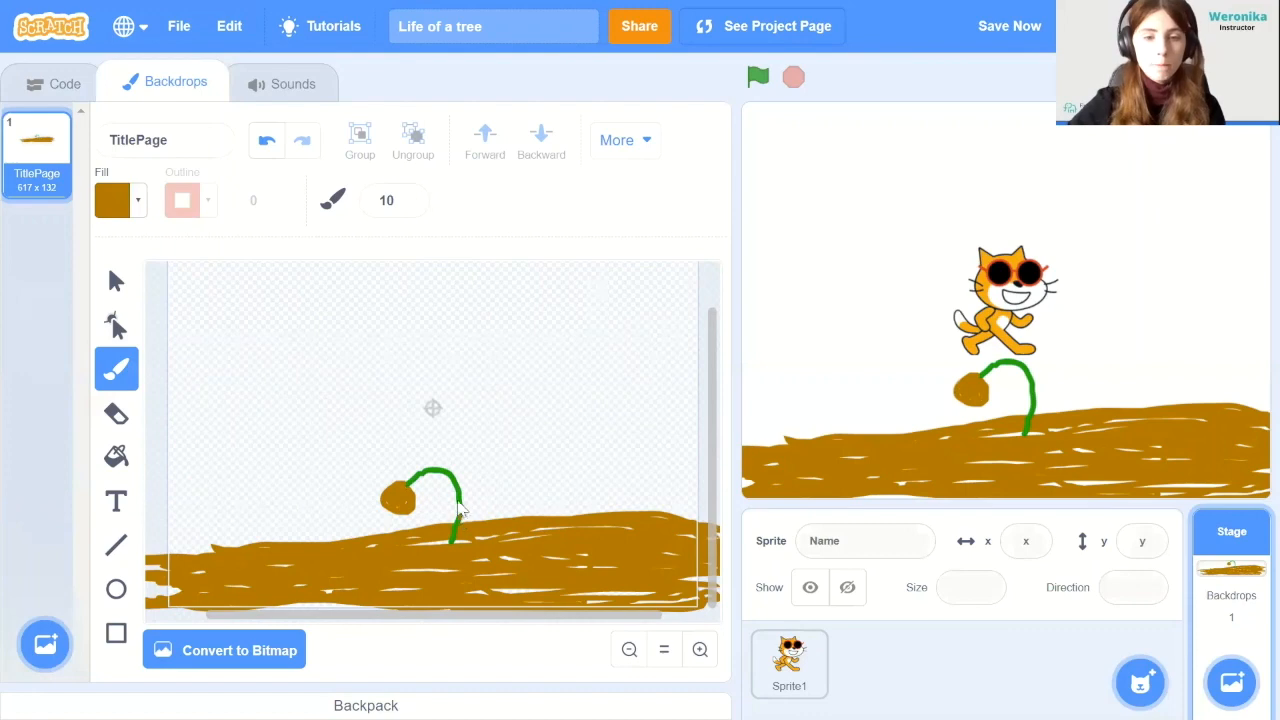
mouse_move(575, 343)
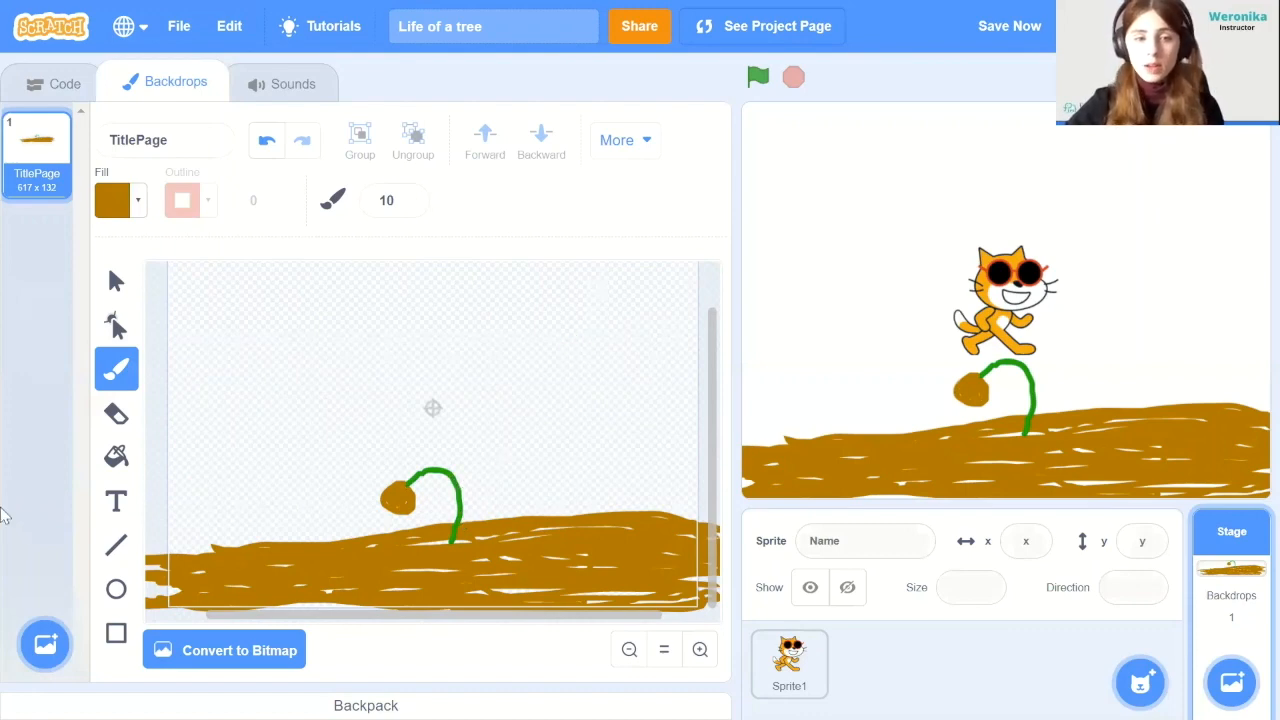
mouse_move(116, 501)
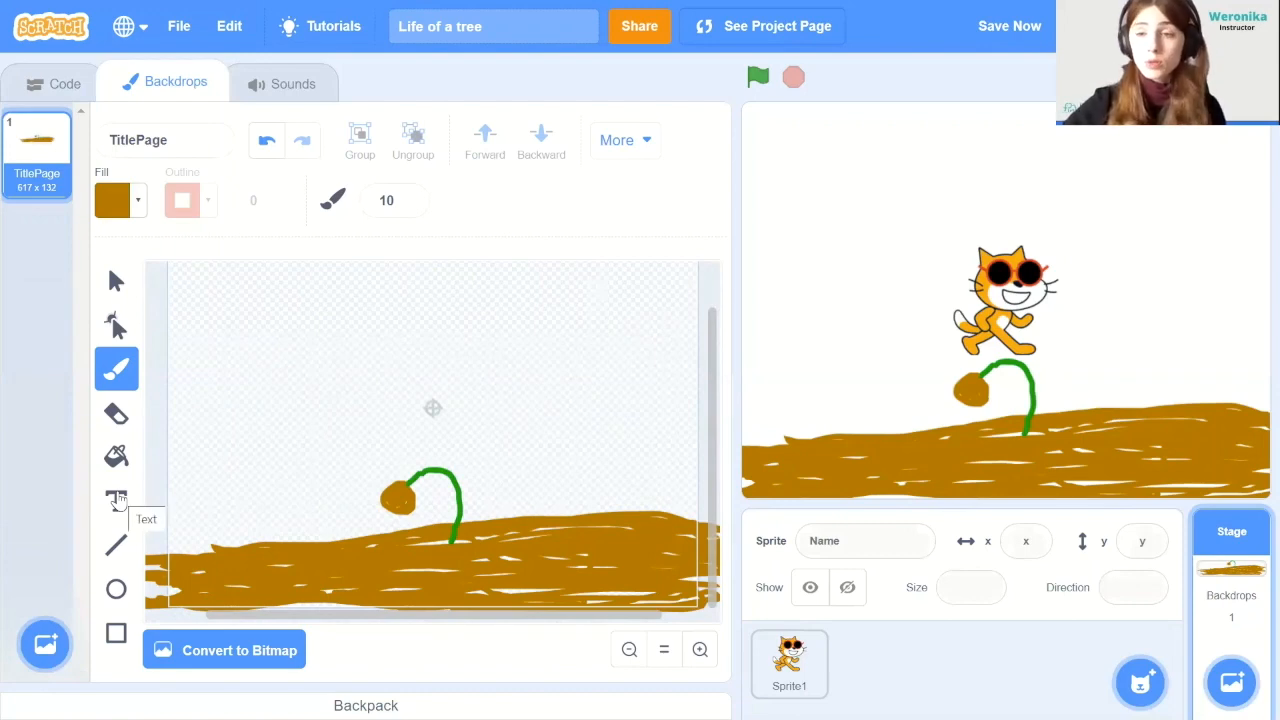
Type the title 'How a plant grows - a story by me!' at the top
left_click(116, 500)
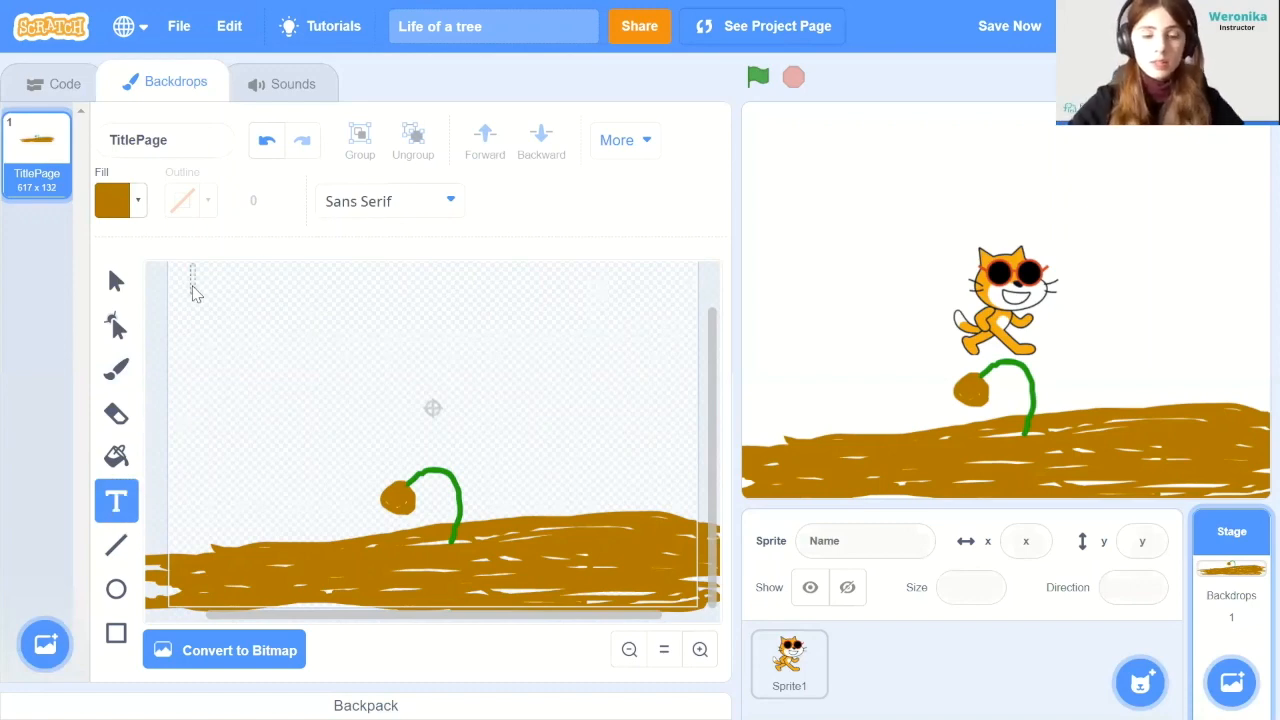
type("How a")
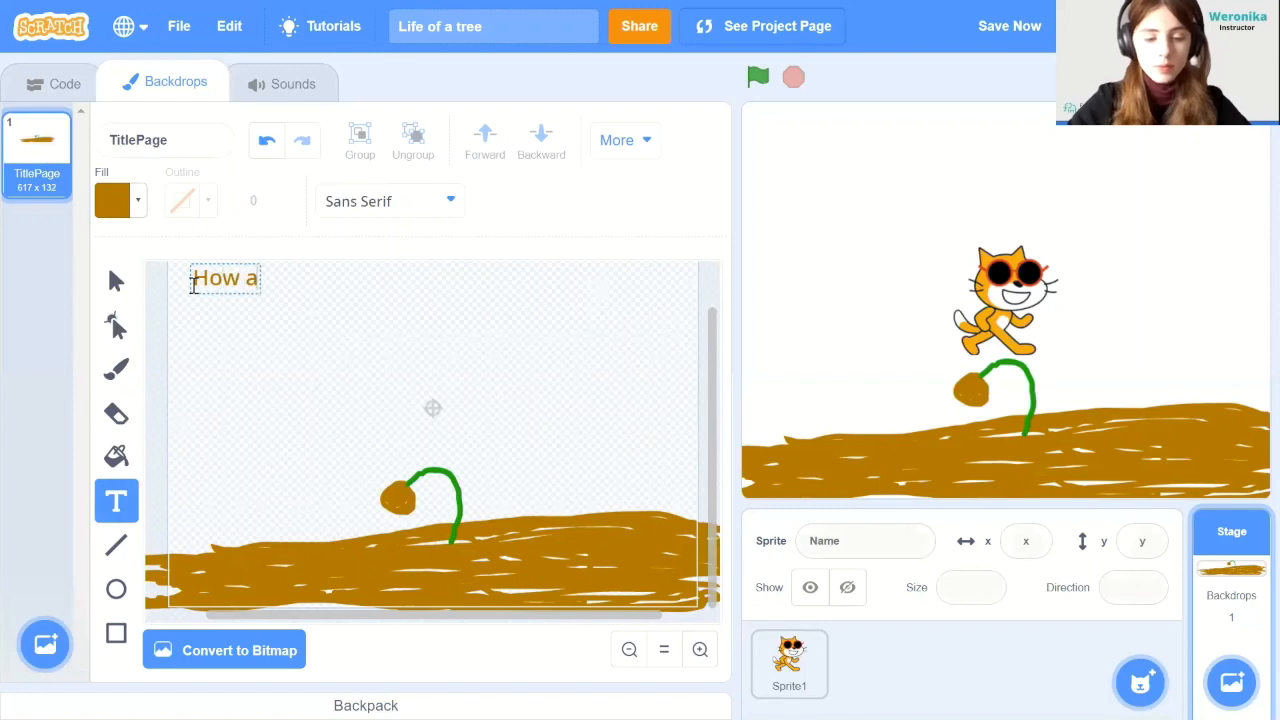
type("plan grows")
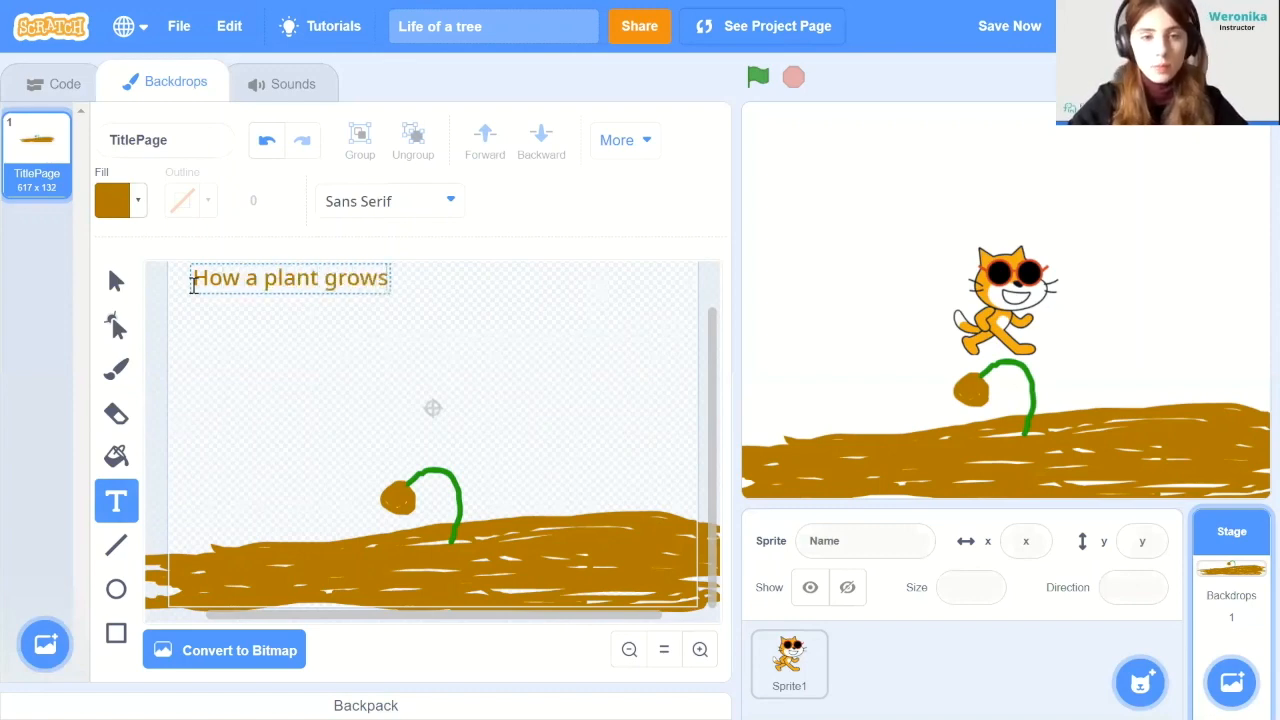
type("- a story by me!")
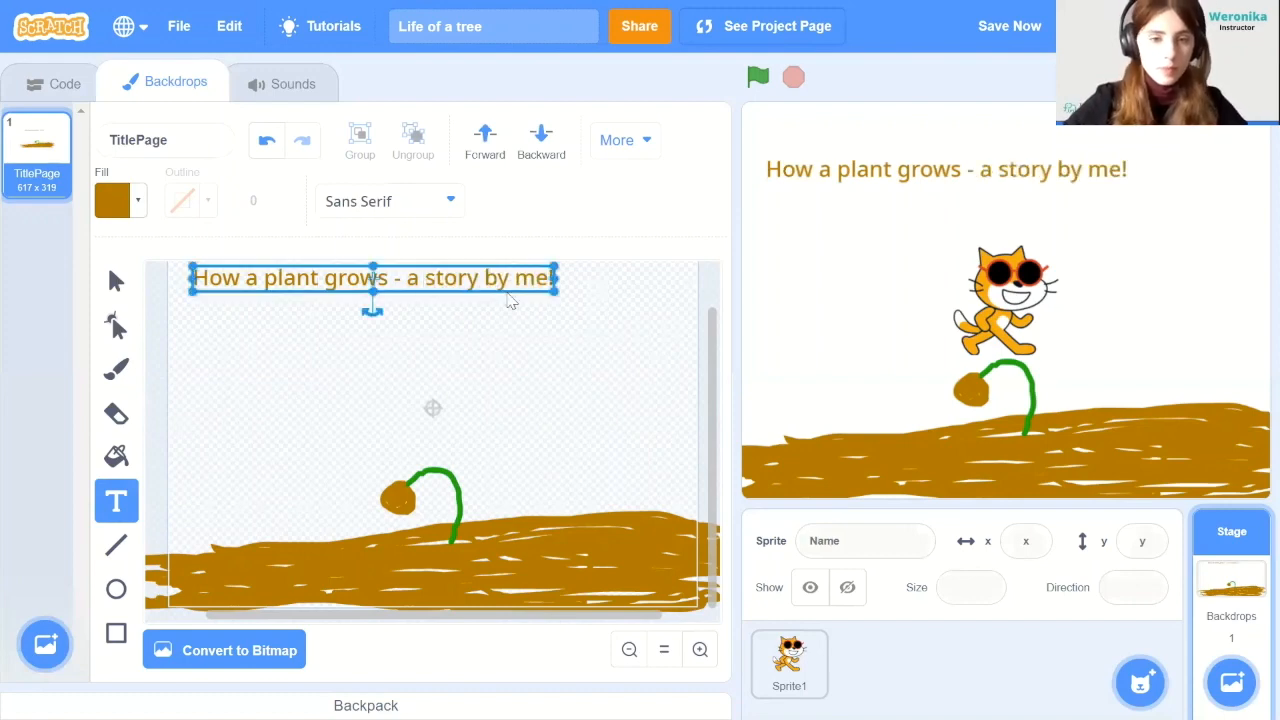
mouse_move(210, 200)
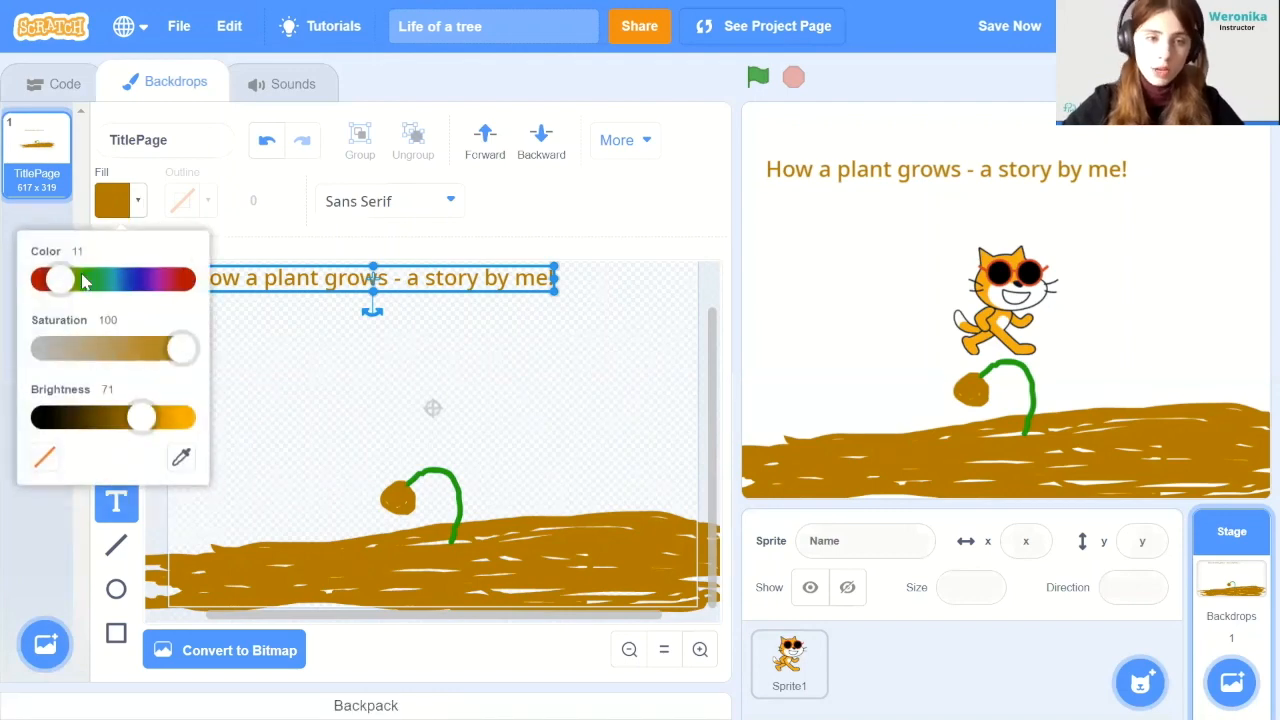
Make the title text red and set it in the Curly font
left_click_drag(60, 279, 42, 279)
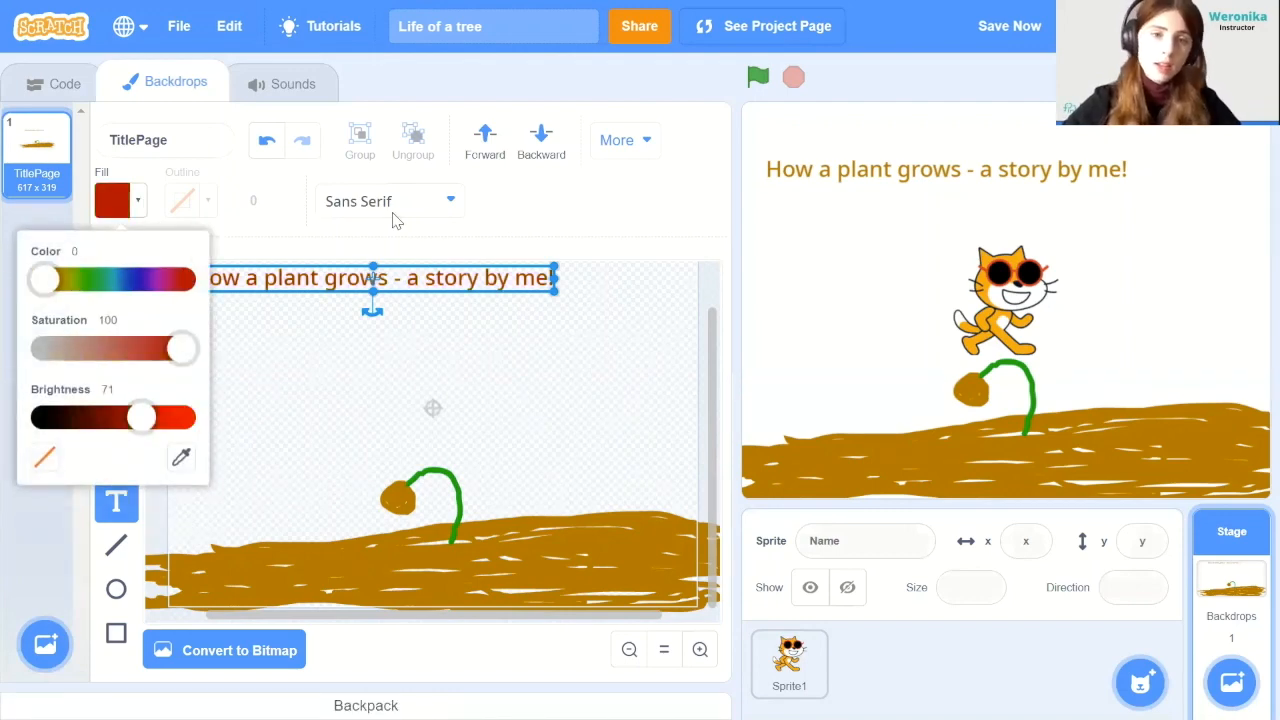
left_click(388, 200)
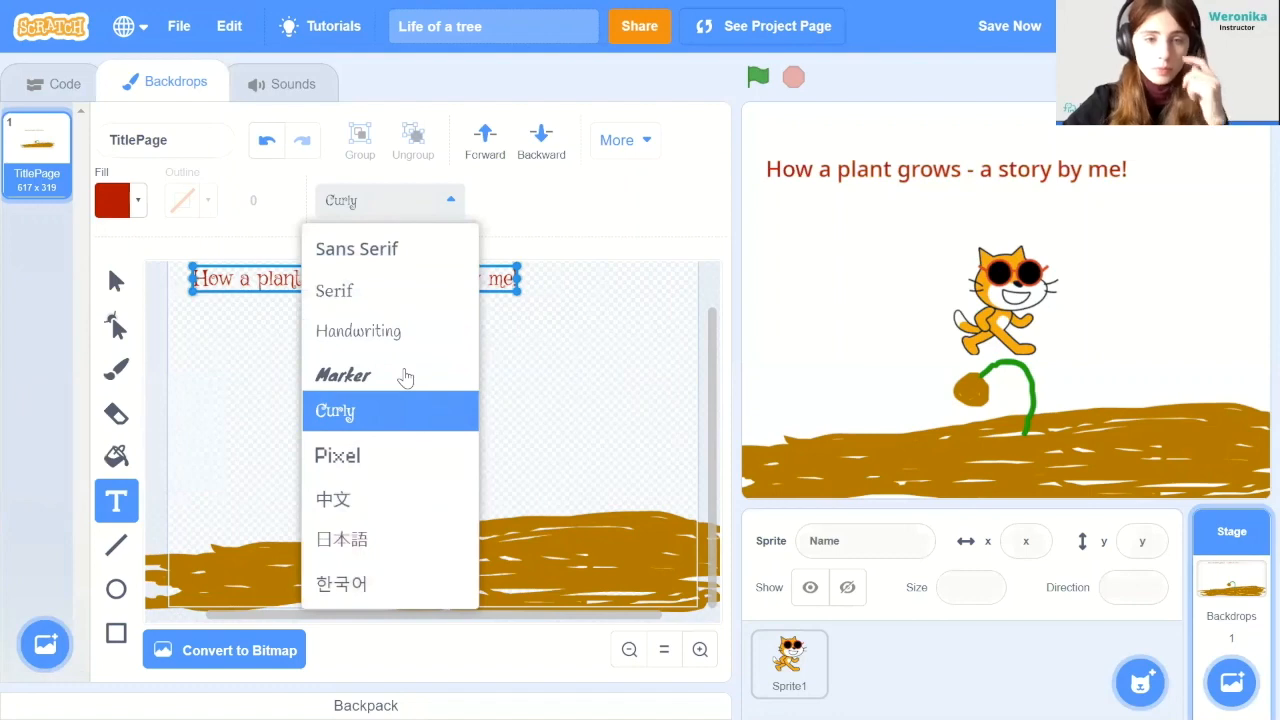
left_click(335, 411)
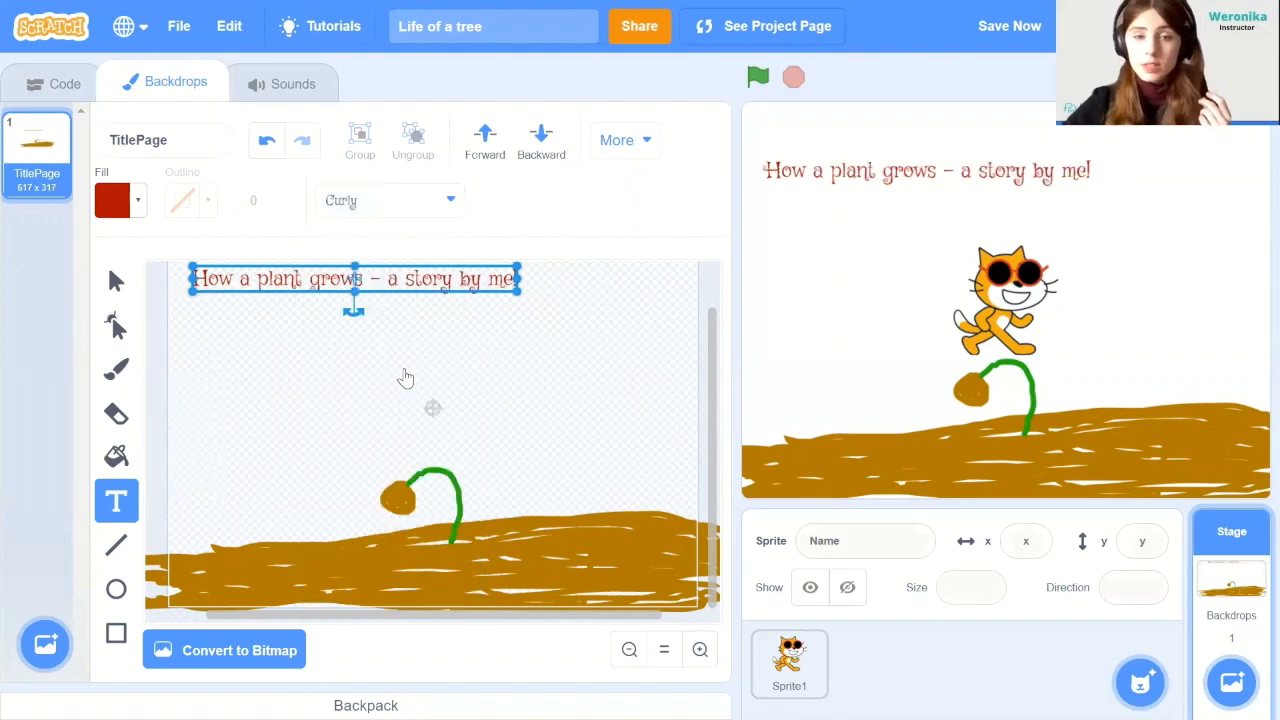
mouse_move(608, 315)
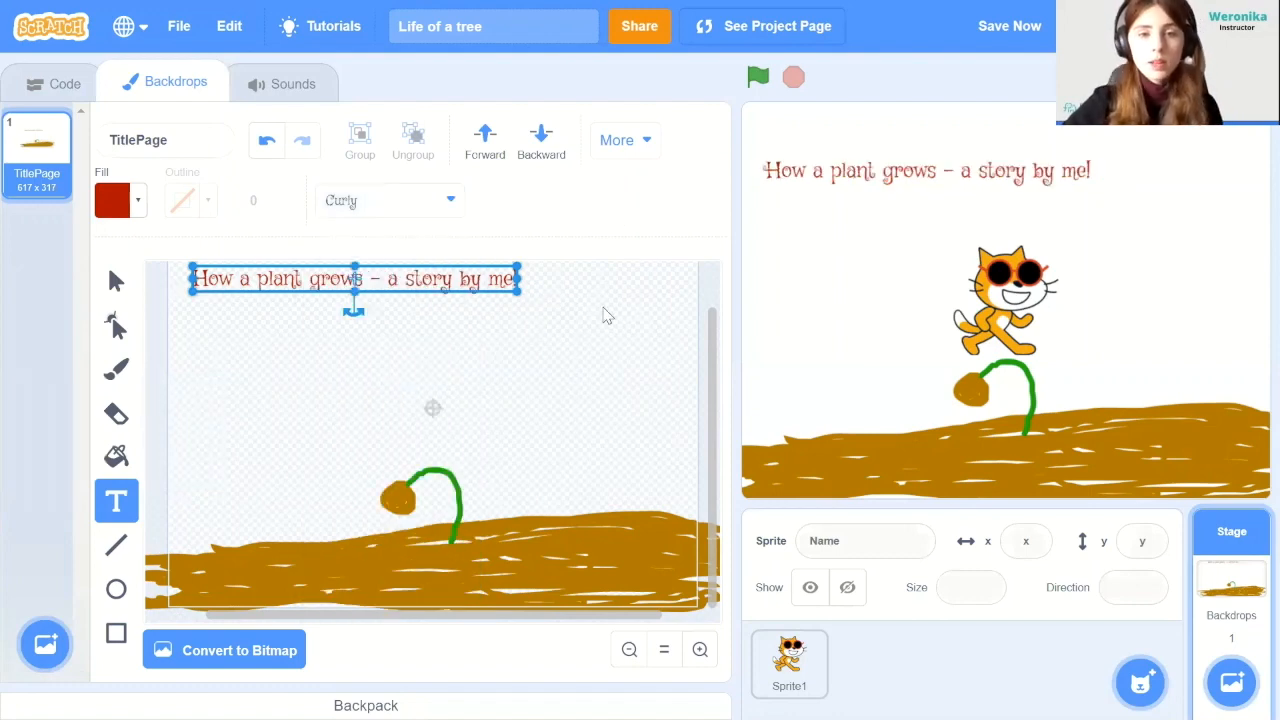
left_click(602, 305)
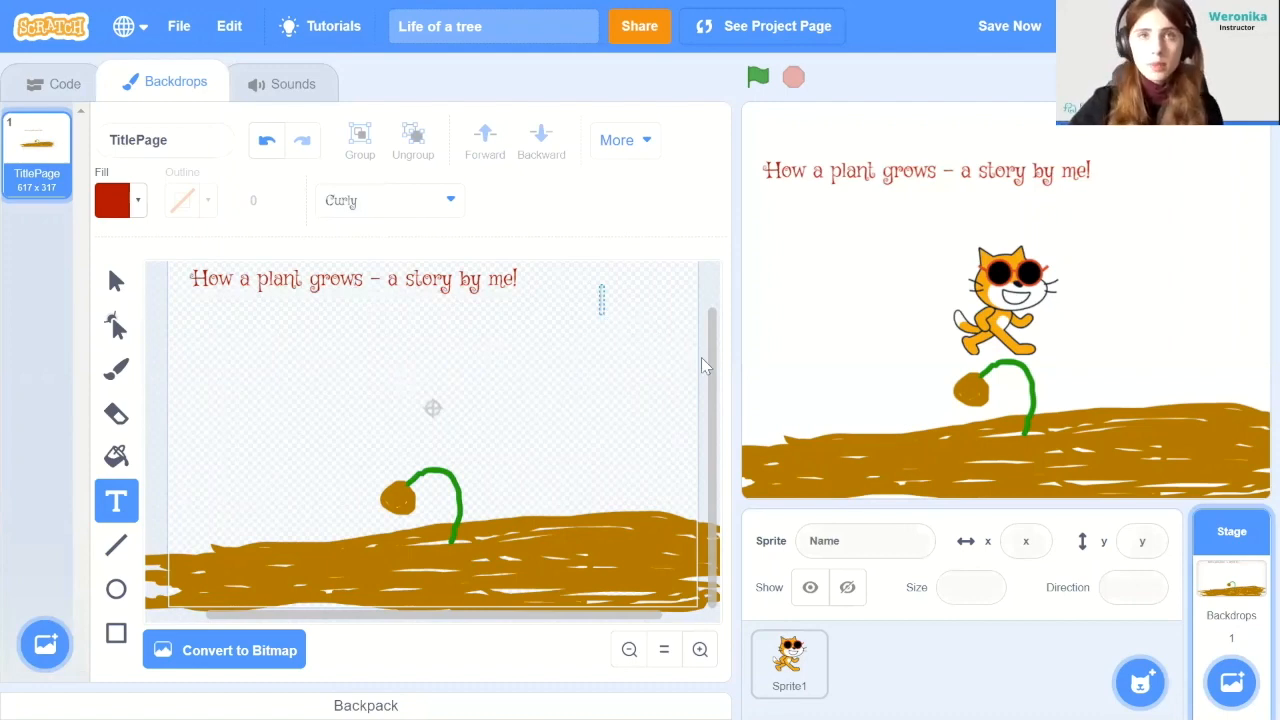
mouse_move(405, 495)
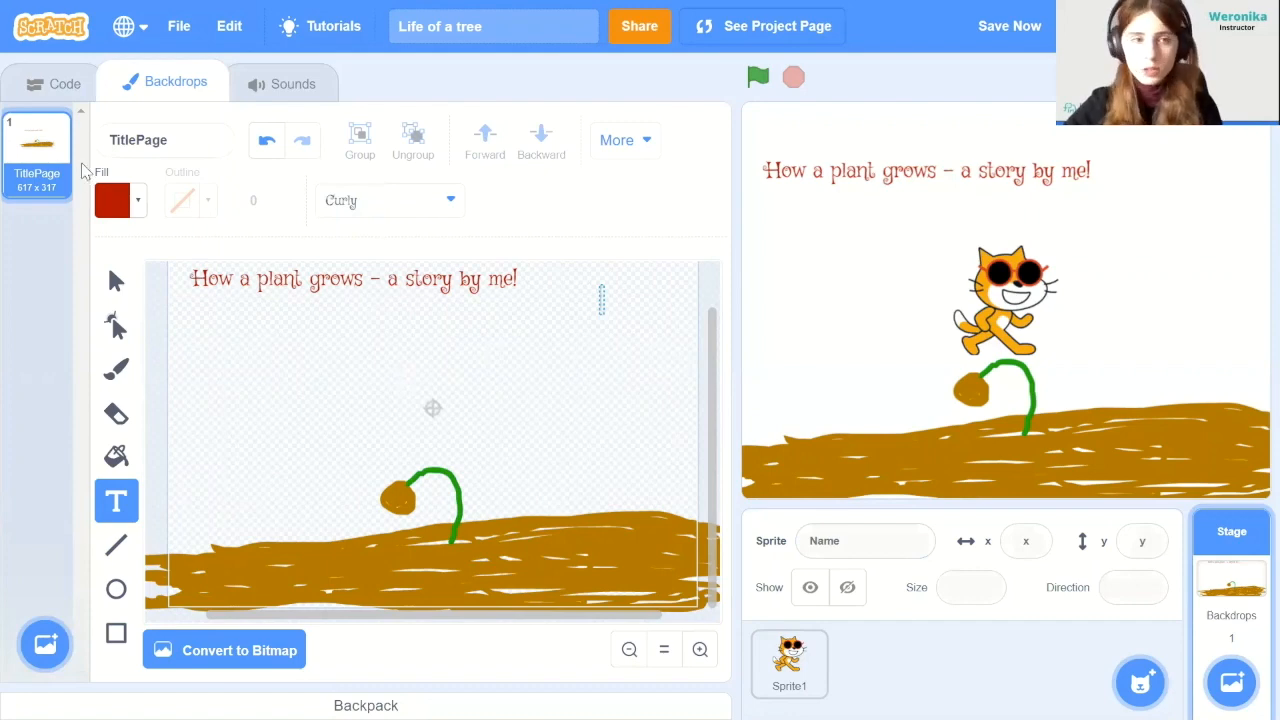
Duplicate the TitlePage backdrop and name the copy Sprouting
right_click(37, 155)
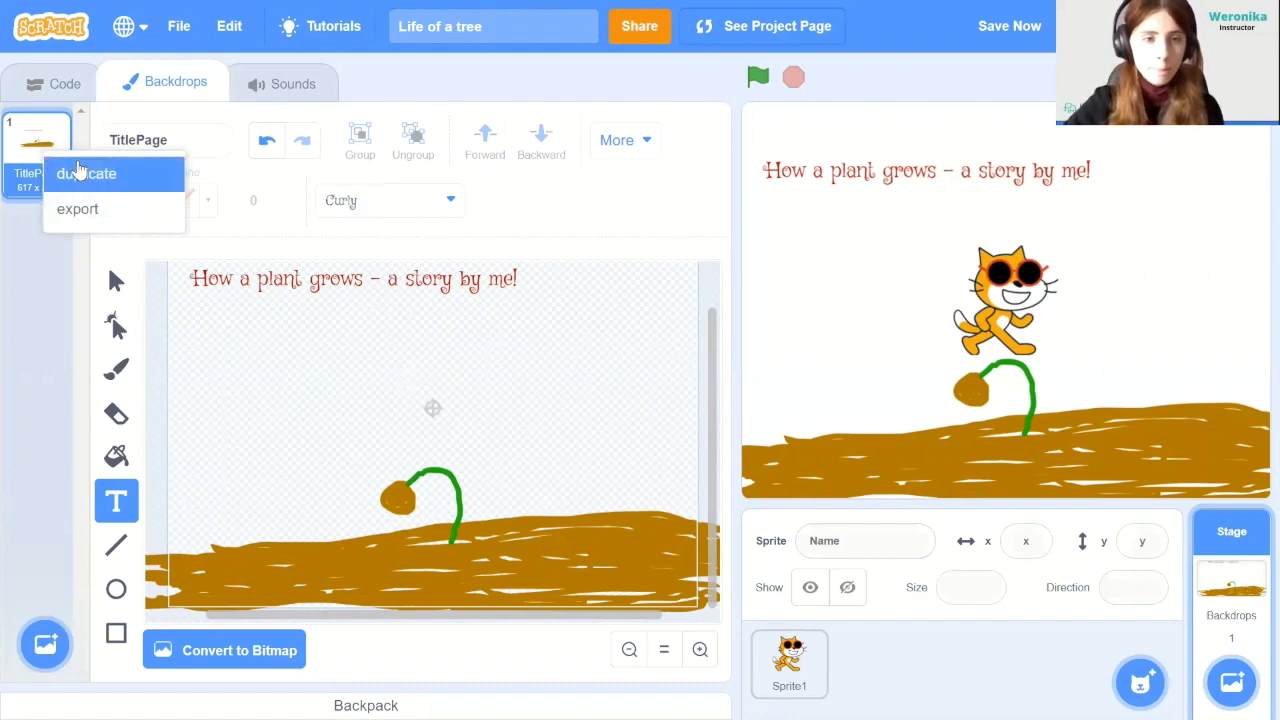
left_click(86, 173)
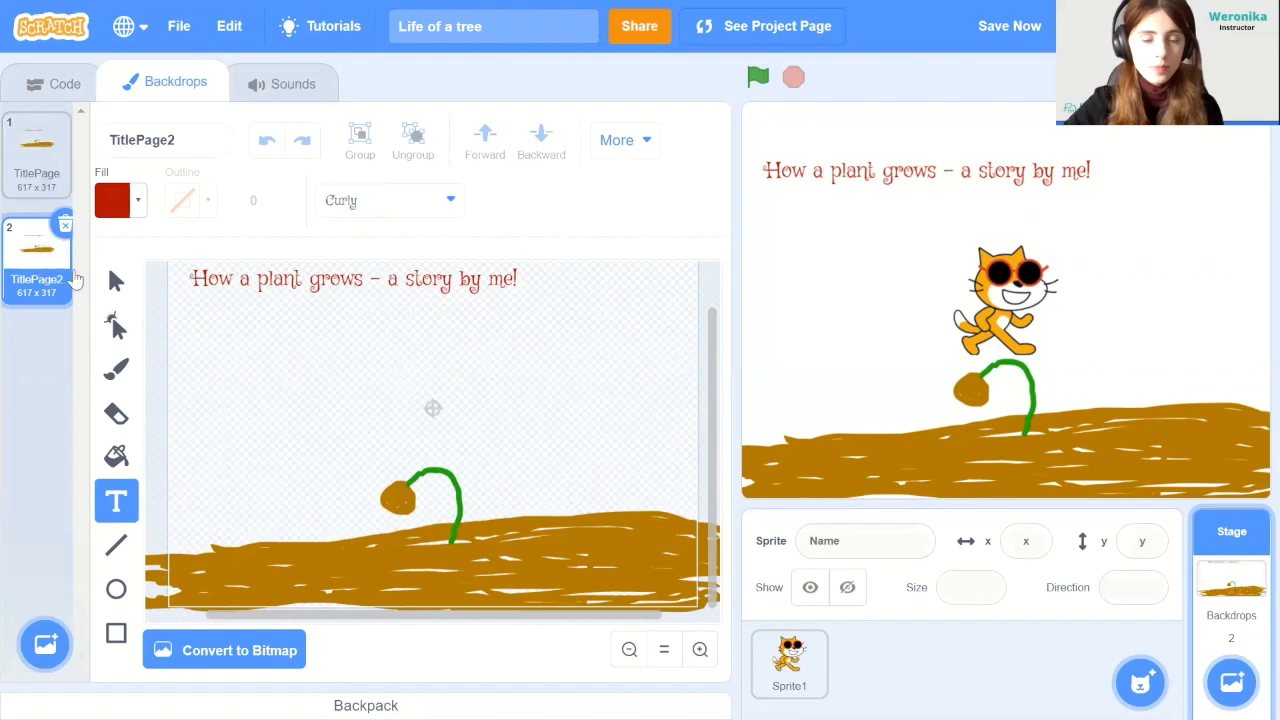
mouse_move(240, 176)
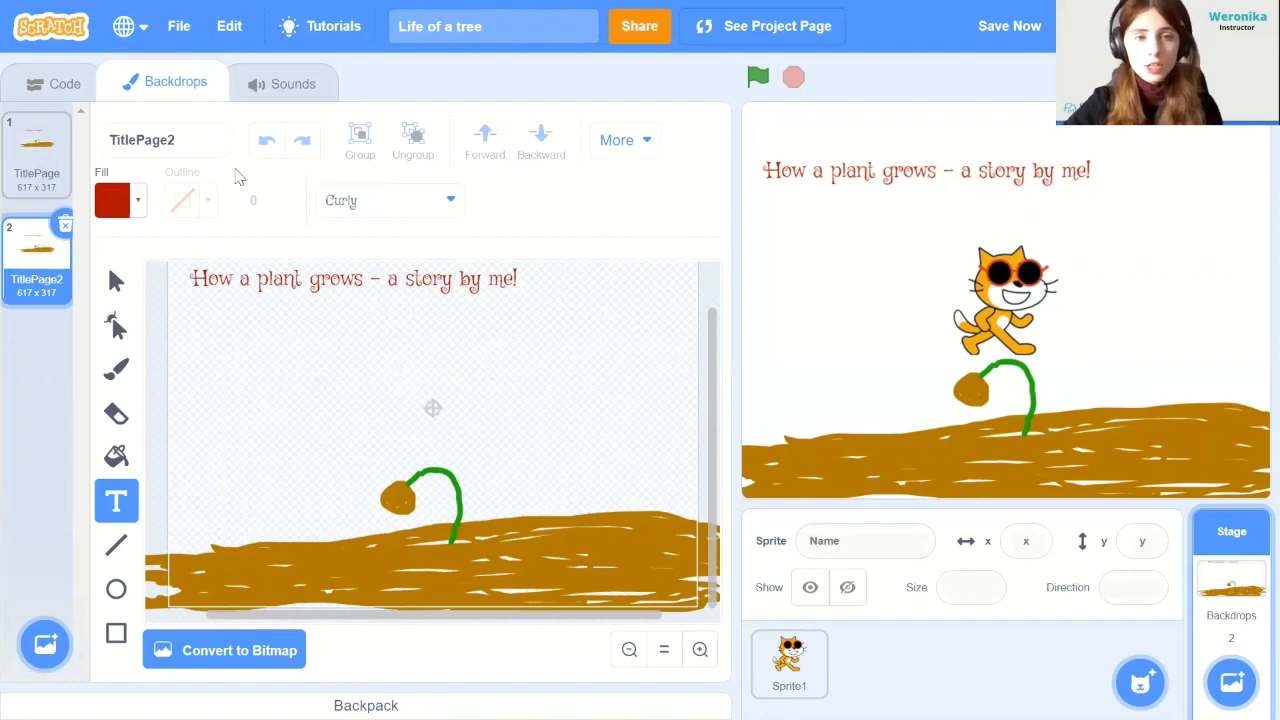
left_click(165, 140)
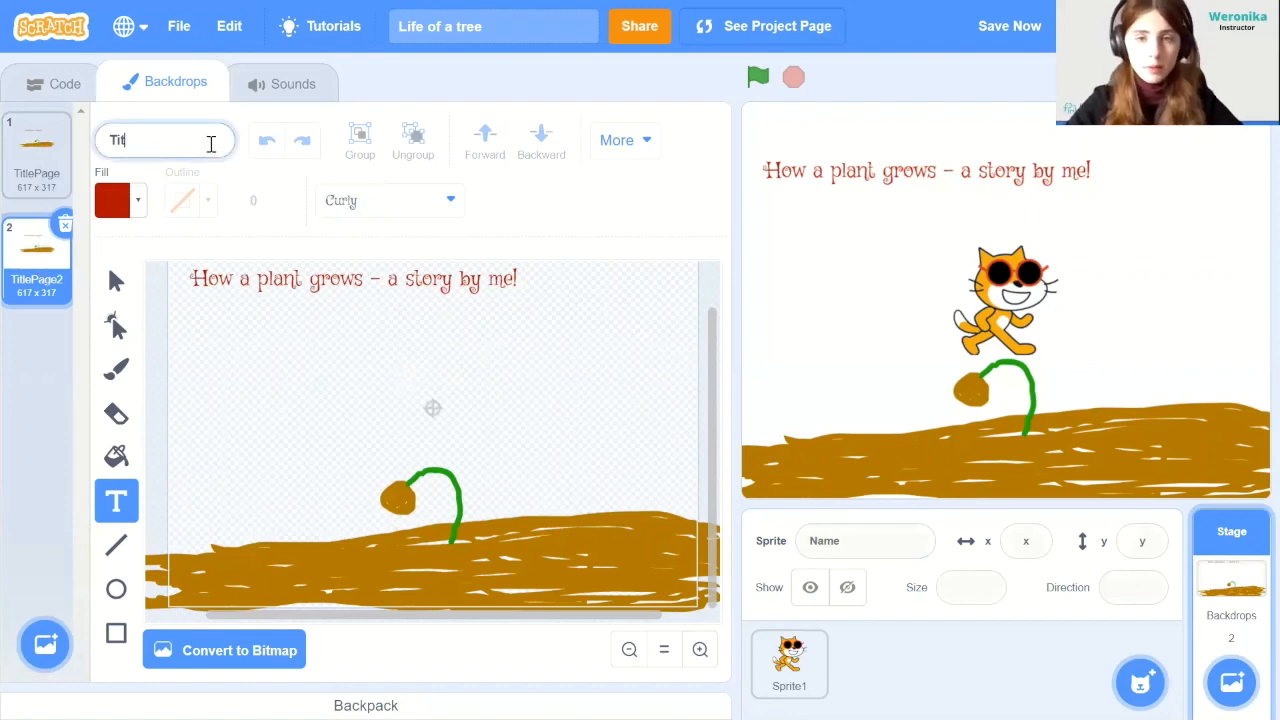
type("Sprouting")
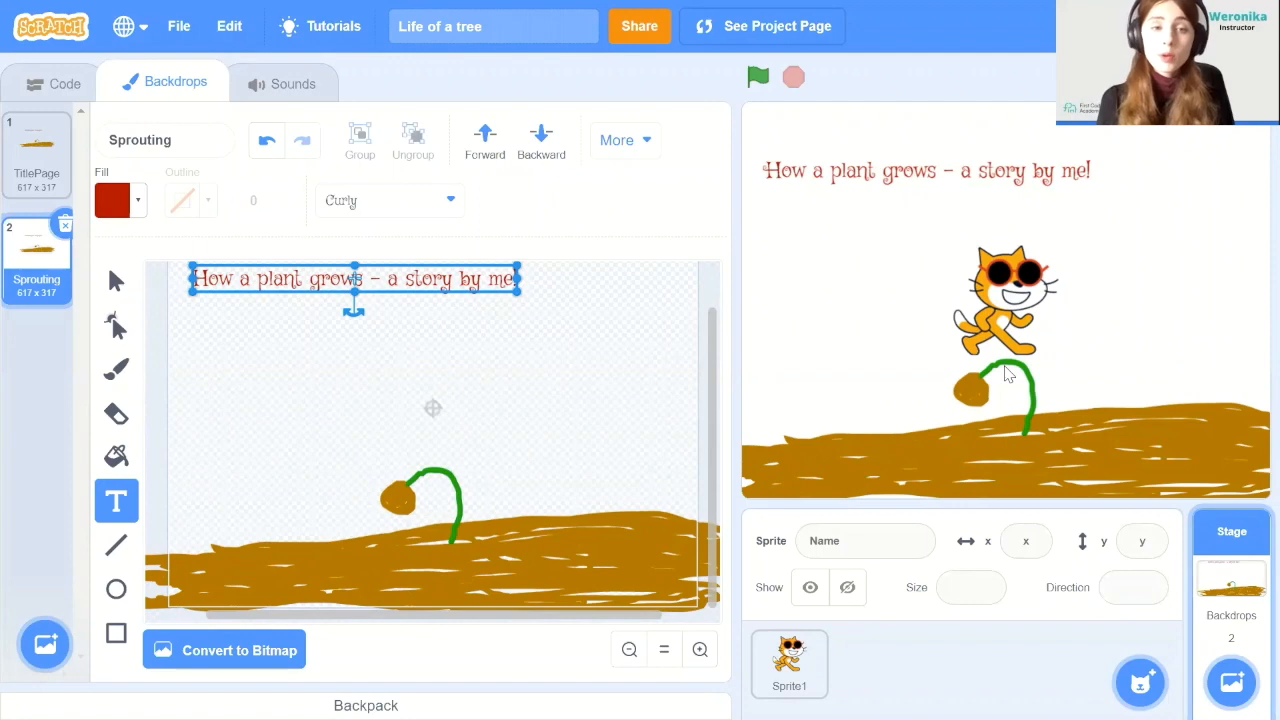
mouse_move(985, 375)
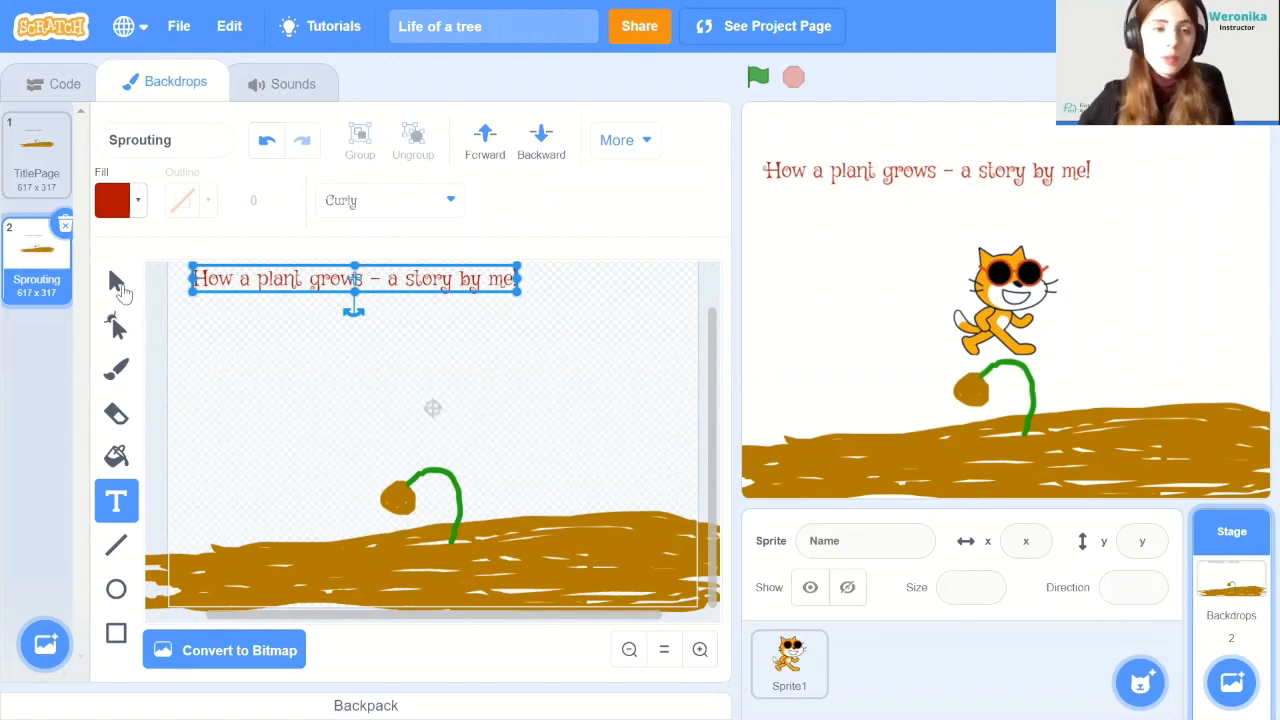
Change the caption to 'Stage 1: The seed will start sprouting'
left_click(116, 281)
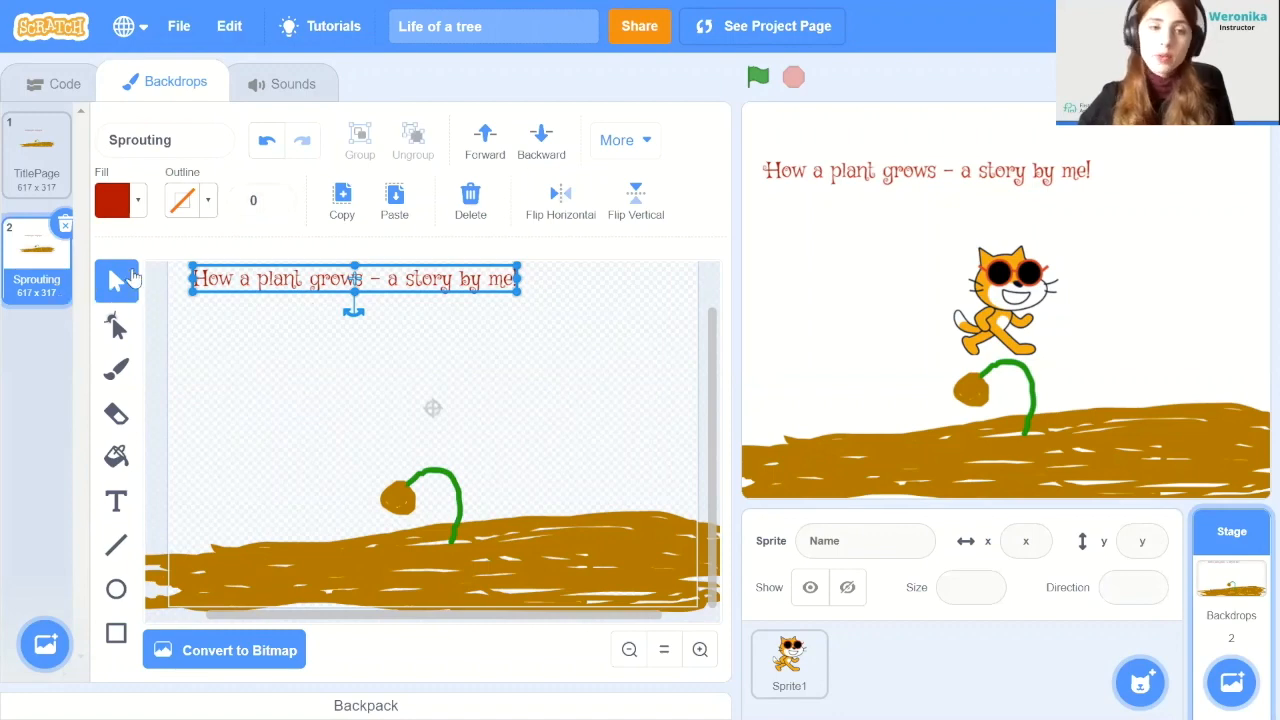
mouse_move(410, 290)
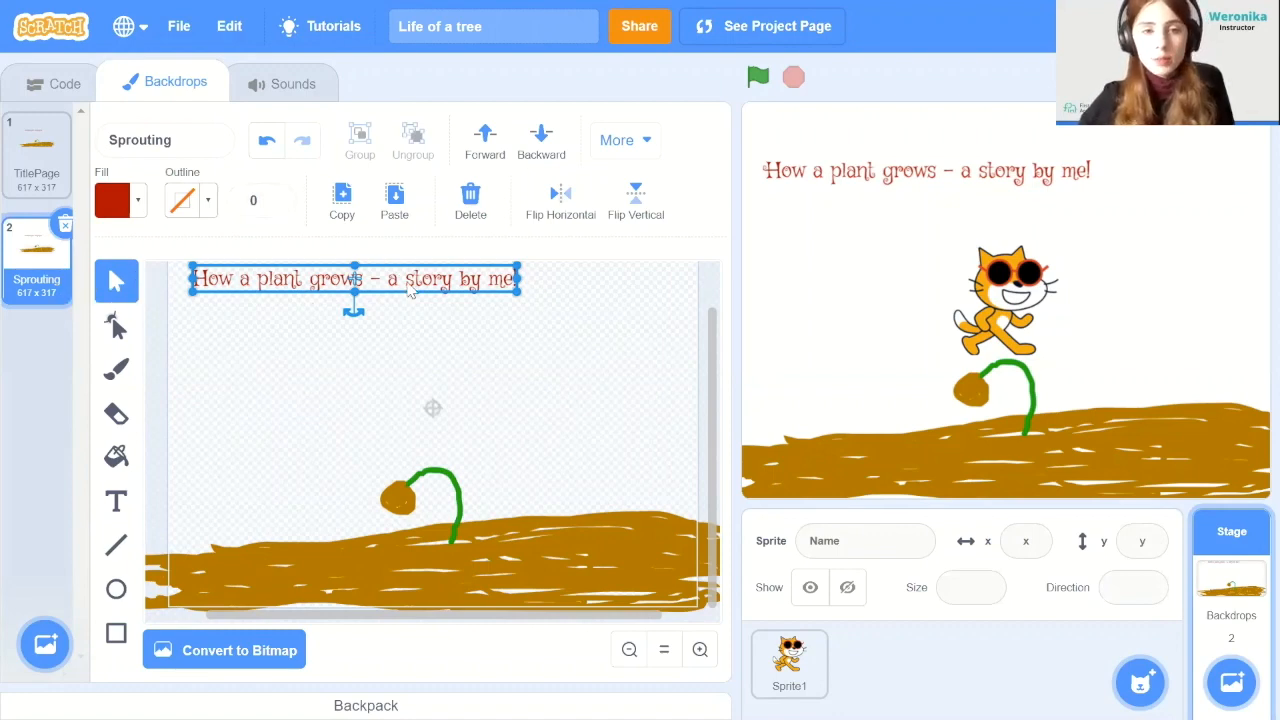
left_click(116, 500)
type("Stage 1")
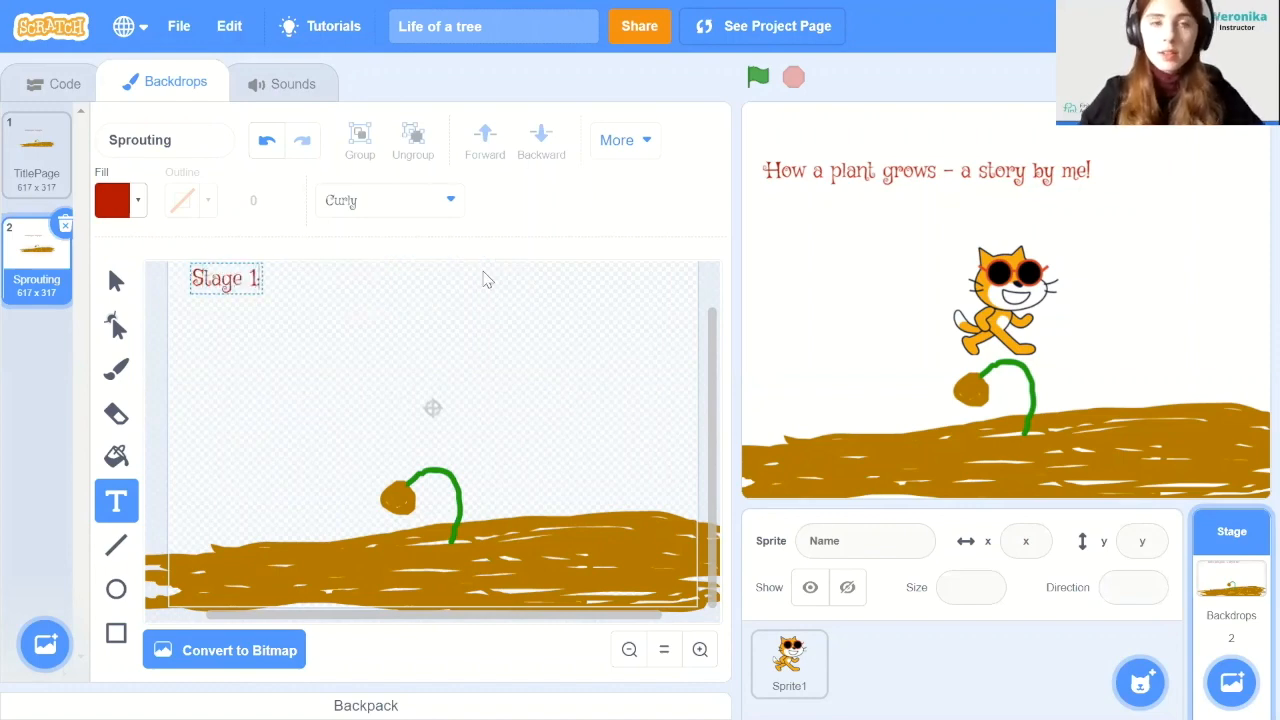
type("The seed will start sprouting")
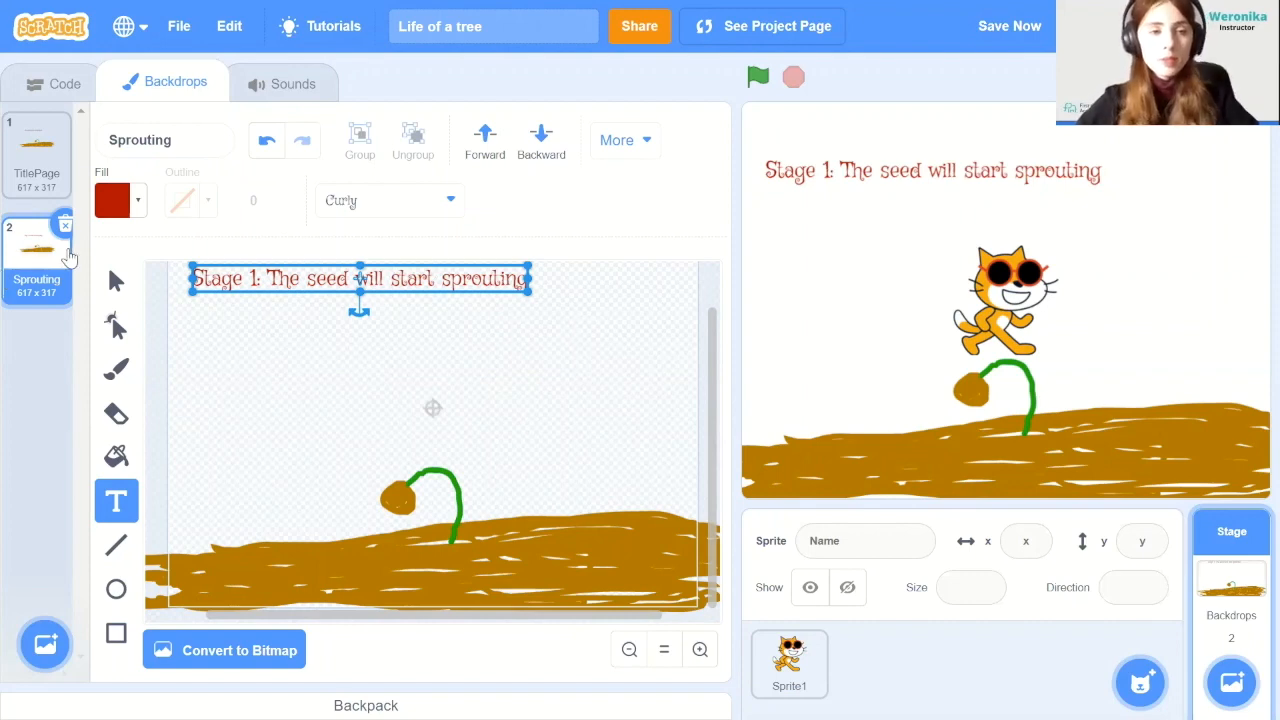
Duplicate Sprouting as Seeding, captioned 'Stage 2: The seed will start to develop into a plant'
right_click(37, 250)
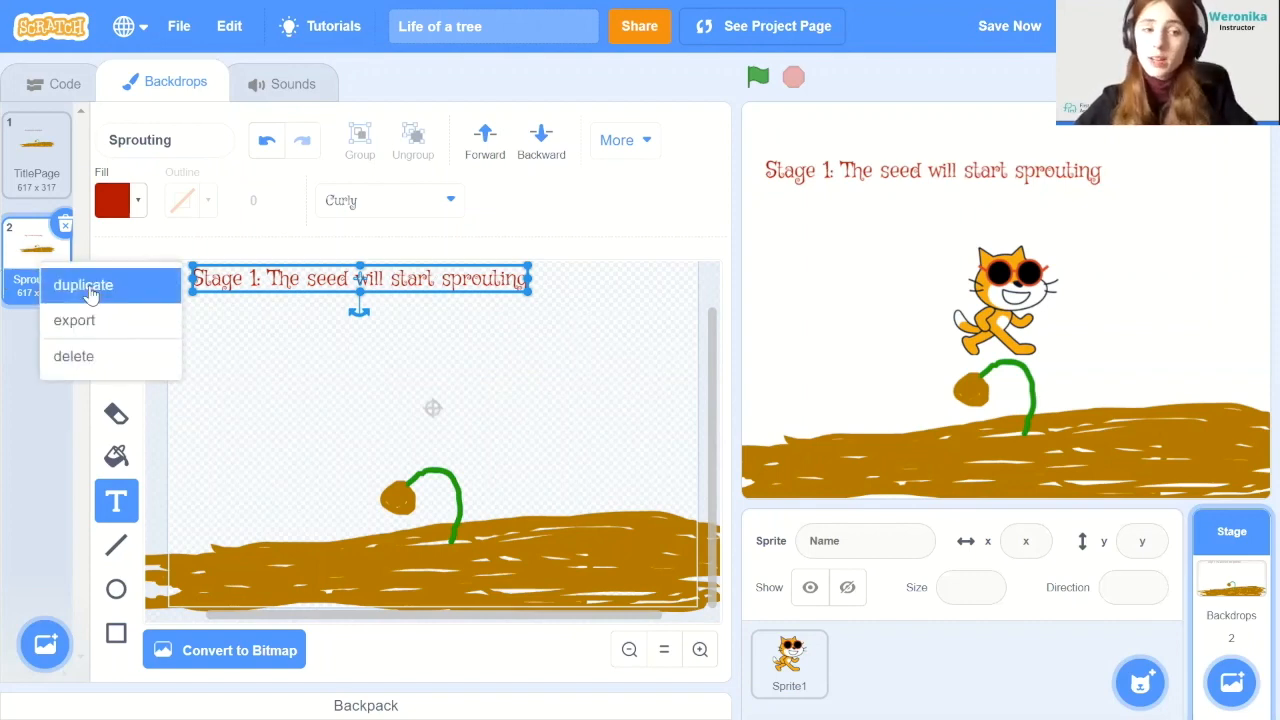
left_click(83, 285)
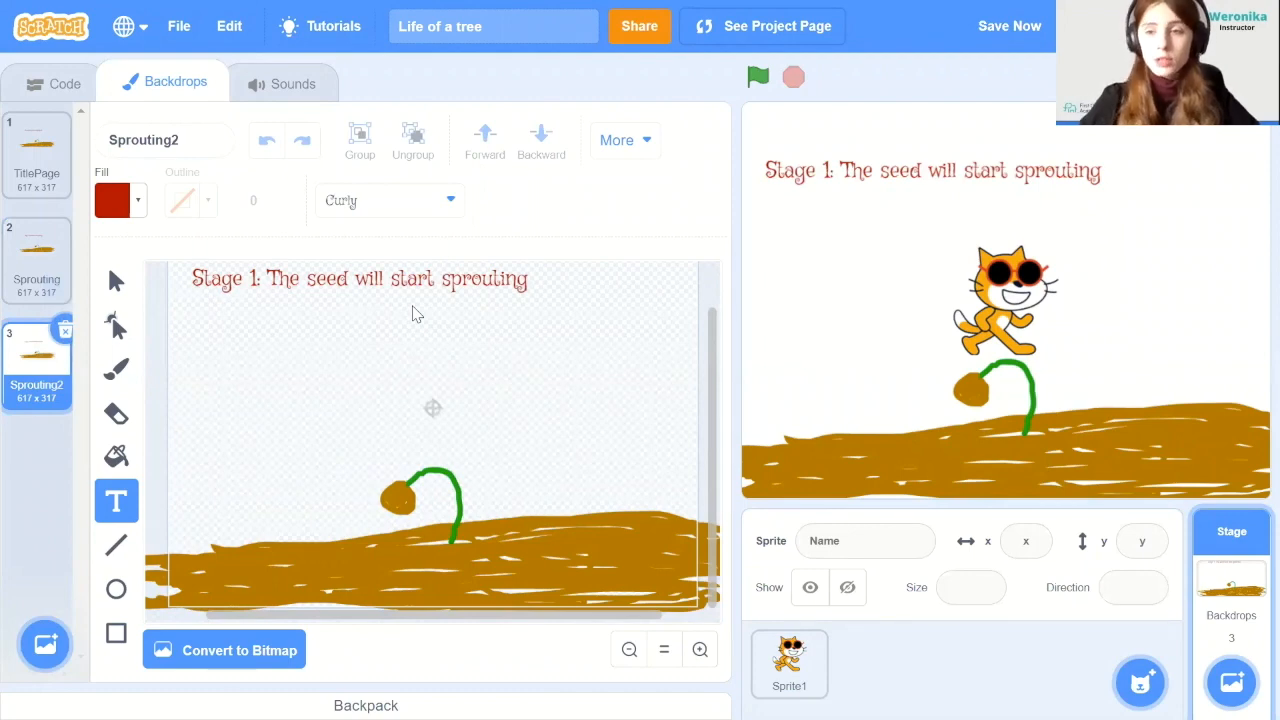
left_click(382, 278)
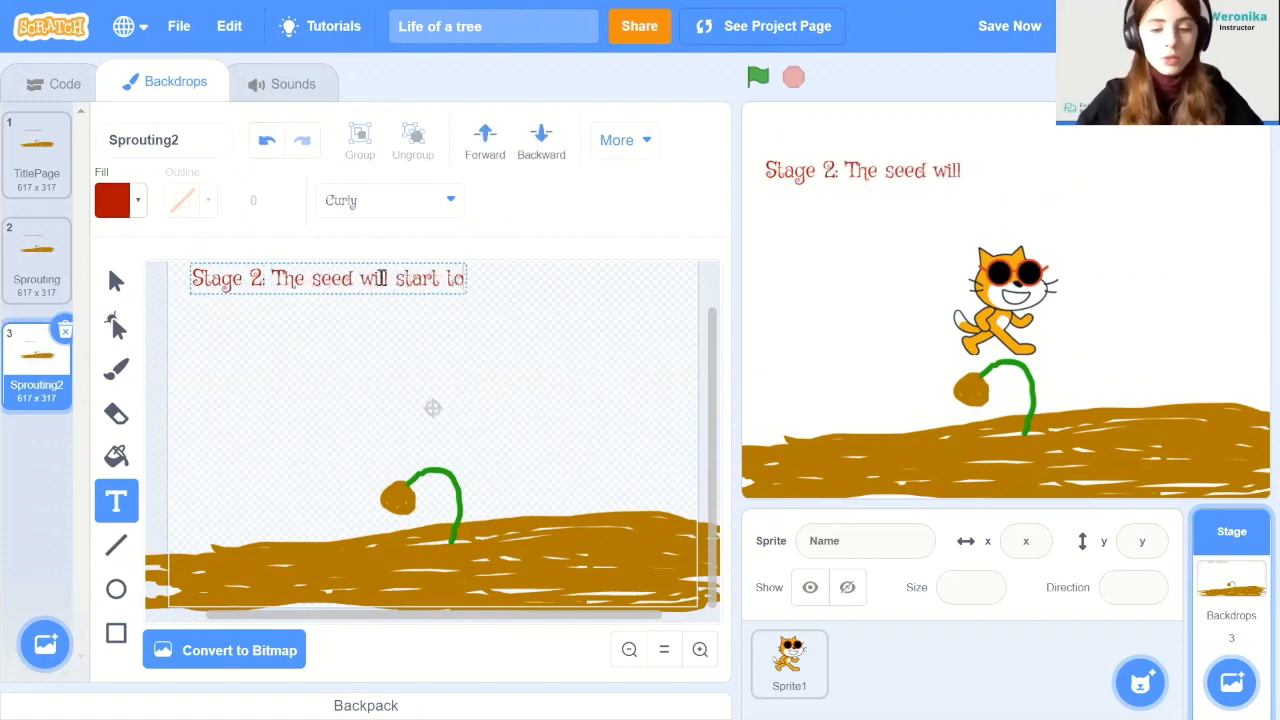
type("develop into a pl")
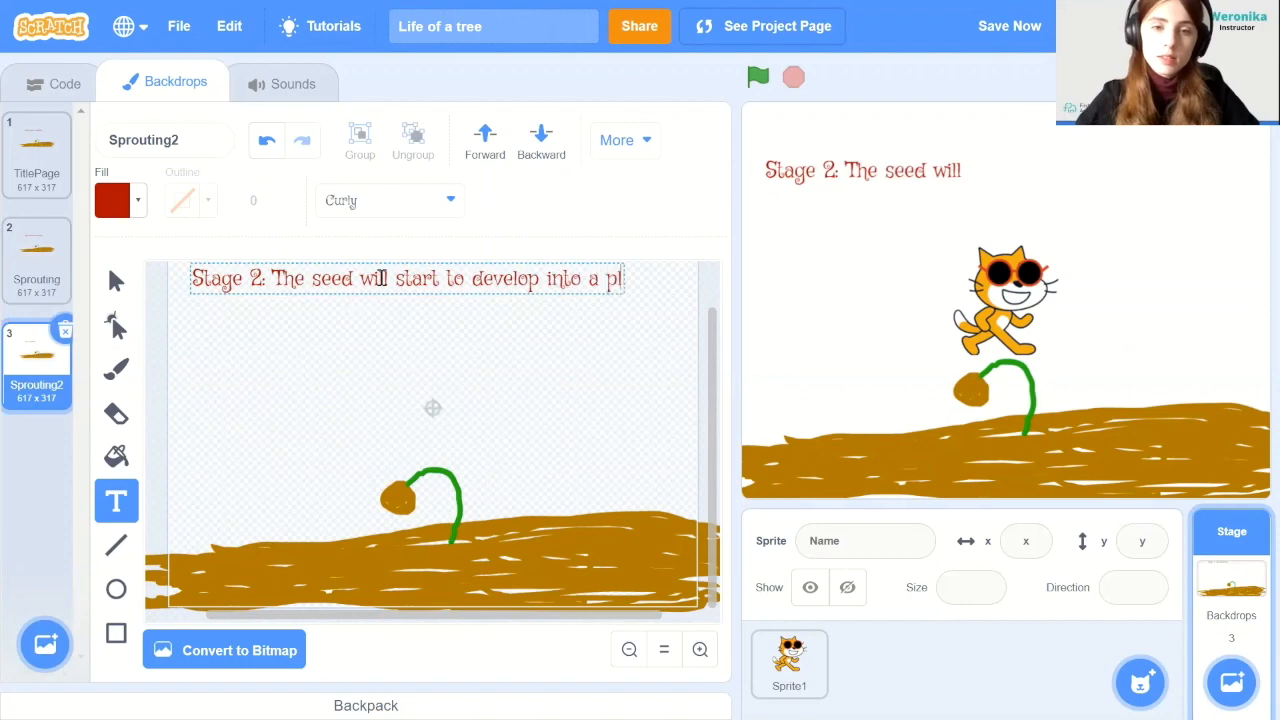
type("ant")
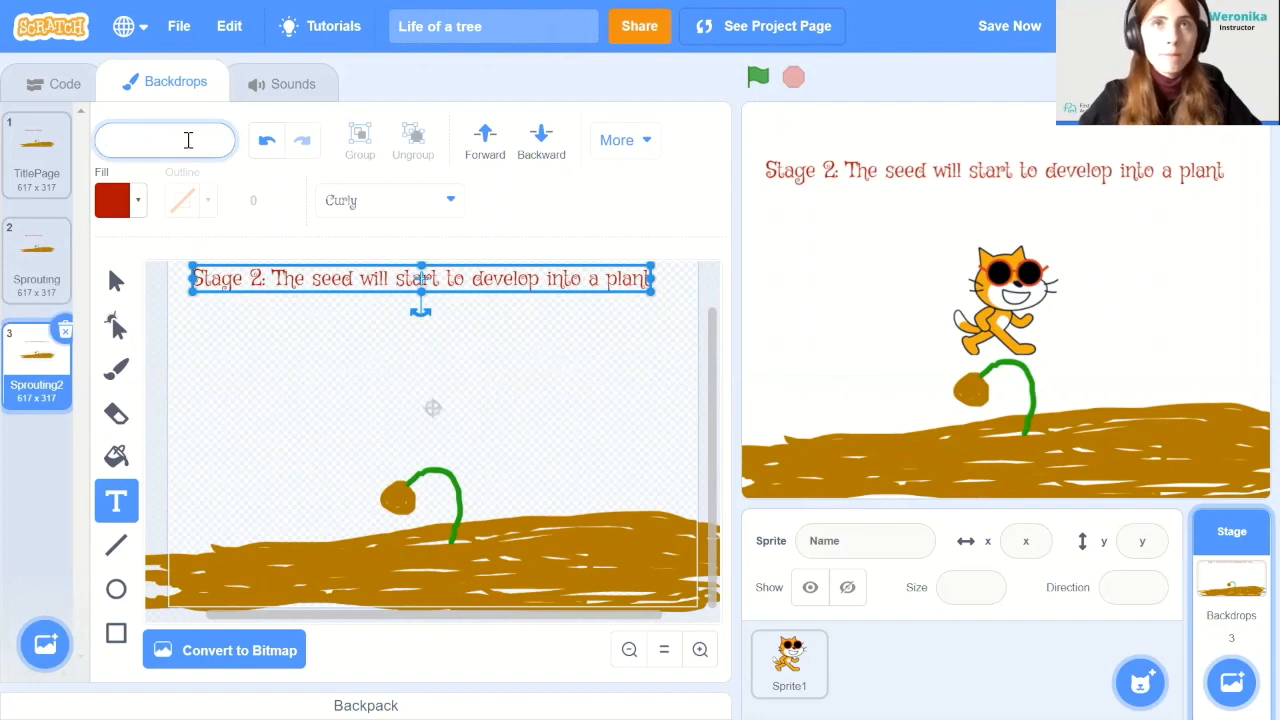
type("Seeding")
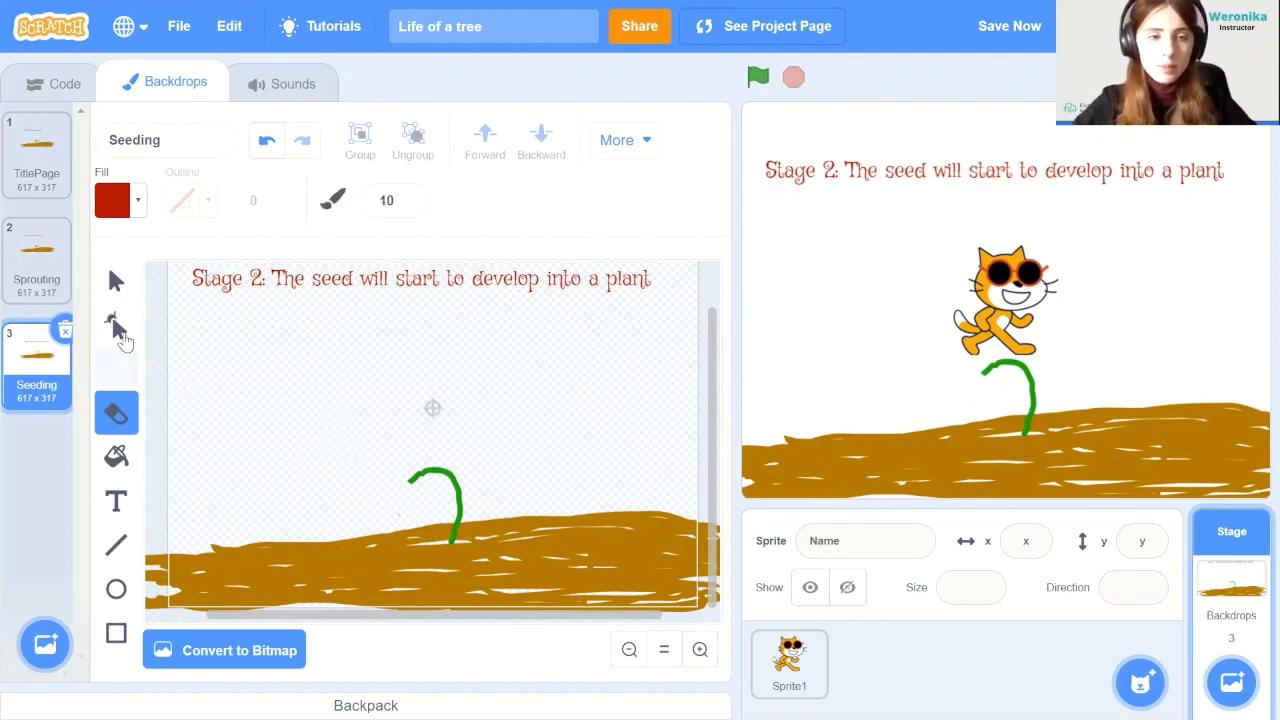
Paint green leaves onto the young sprout with the Brush
left_click(120, 200)
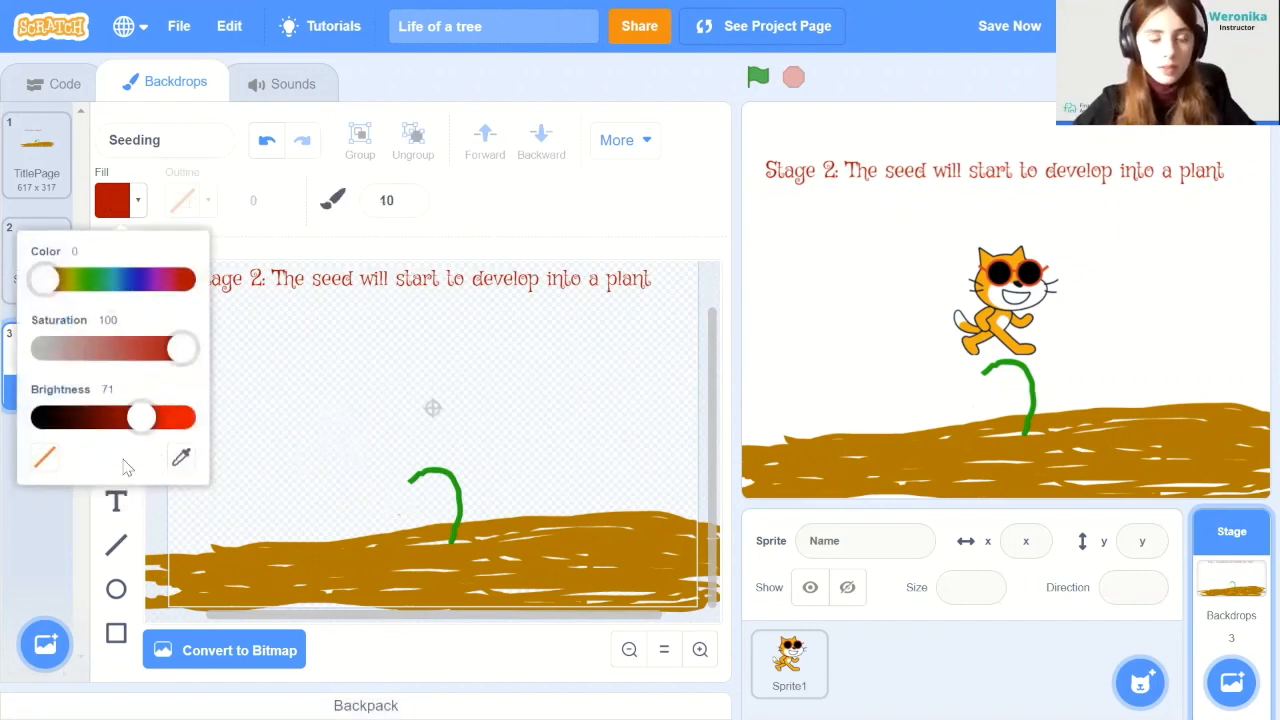
left_click(181, 457)
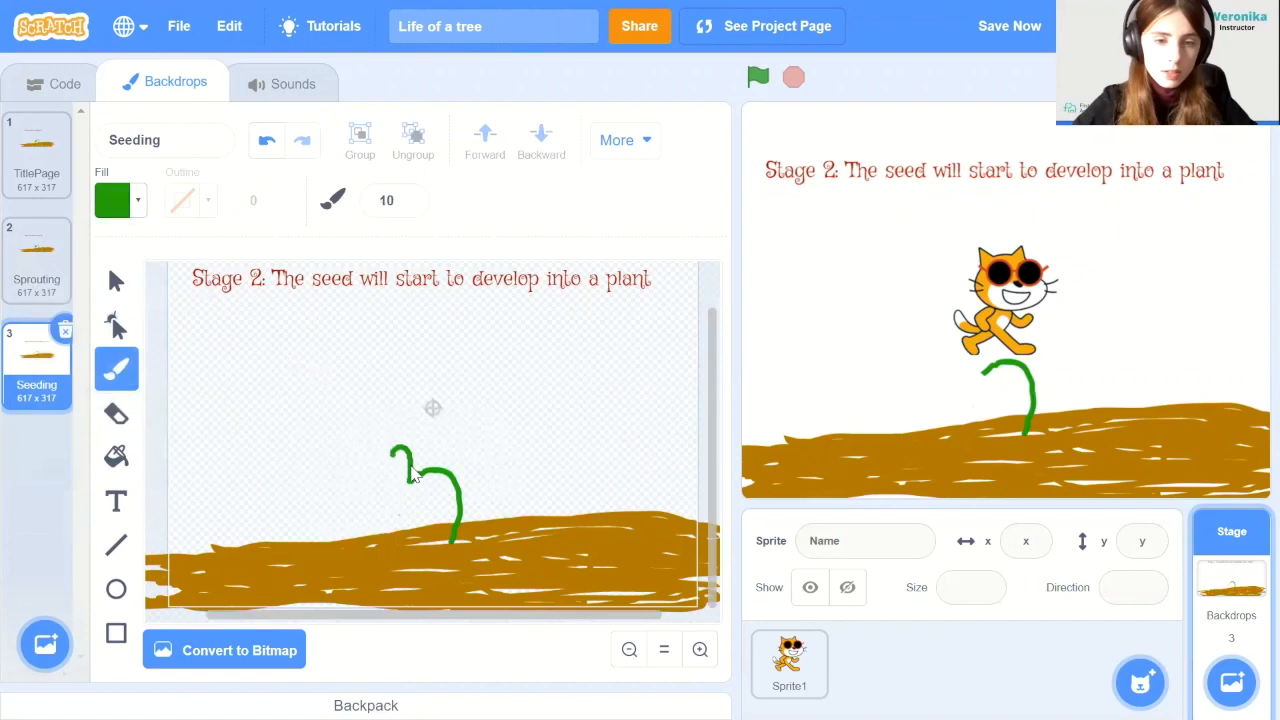
left_click_drag(408, 465, 383, 500)
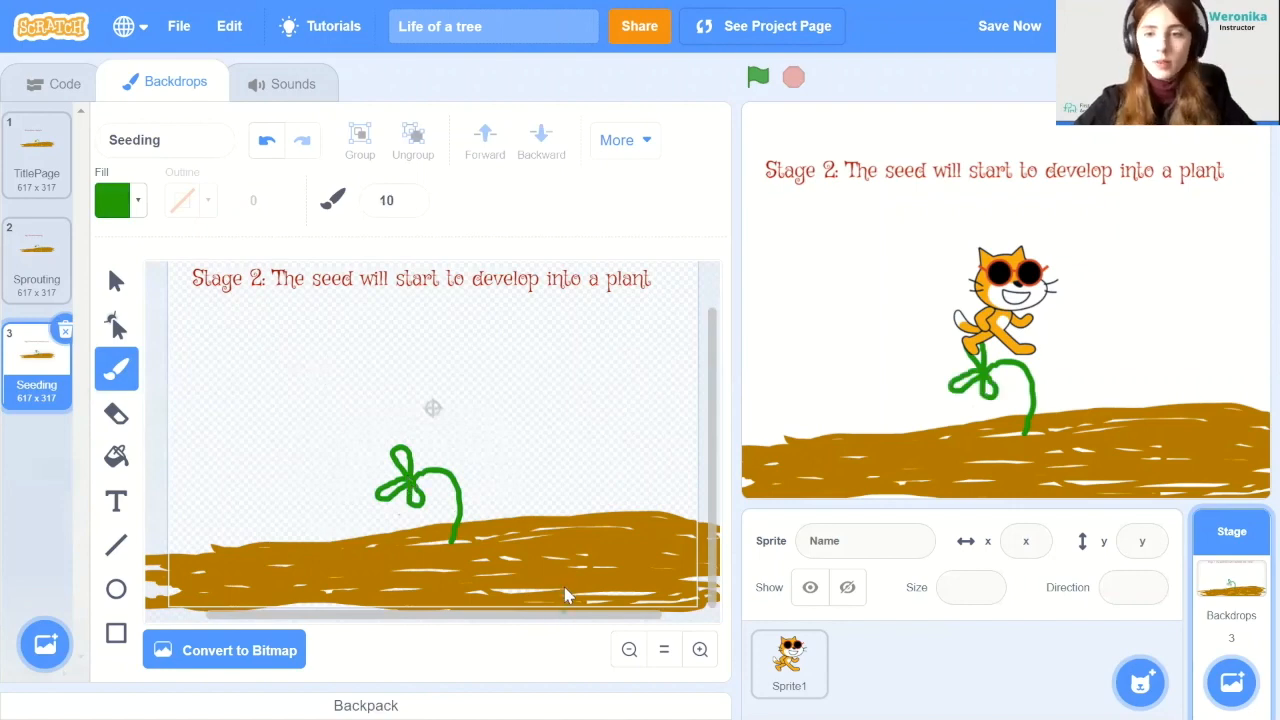
mouse_move(535, 513)
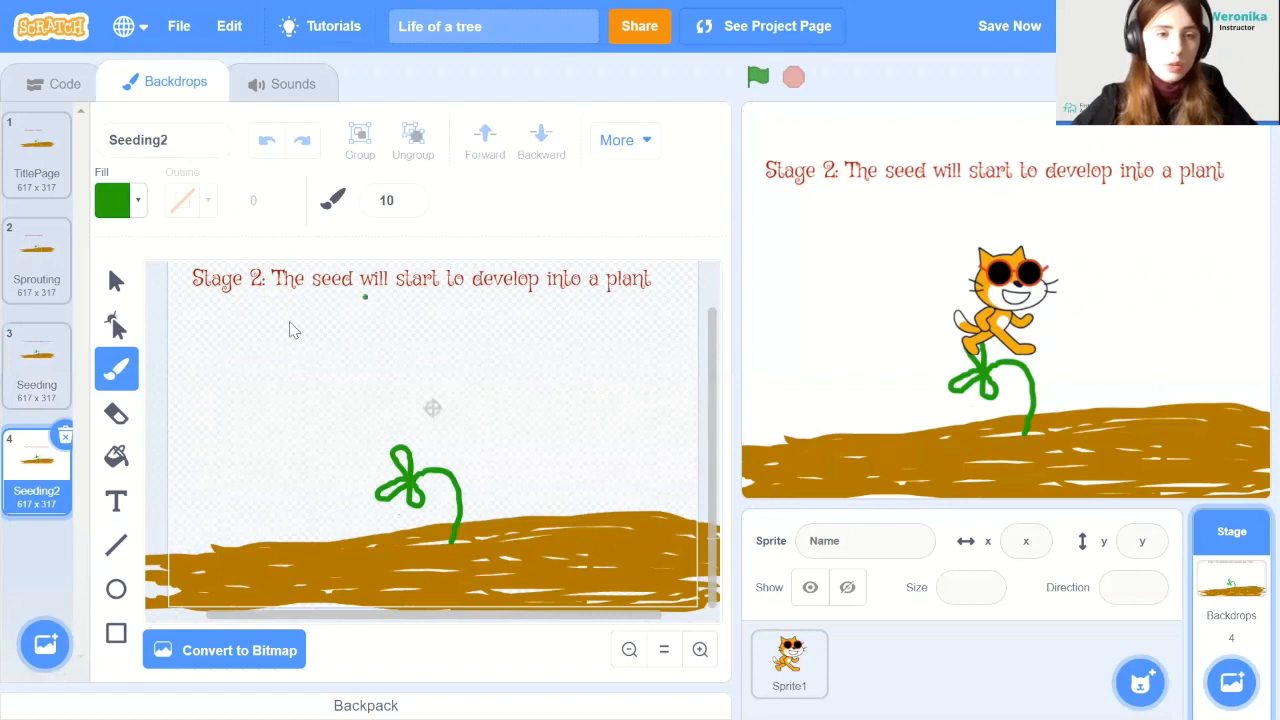
Change the caption to 'Stage 3: The seed will grow and develop more'
left_click(116, 501)
type("Stage 3: The")
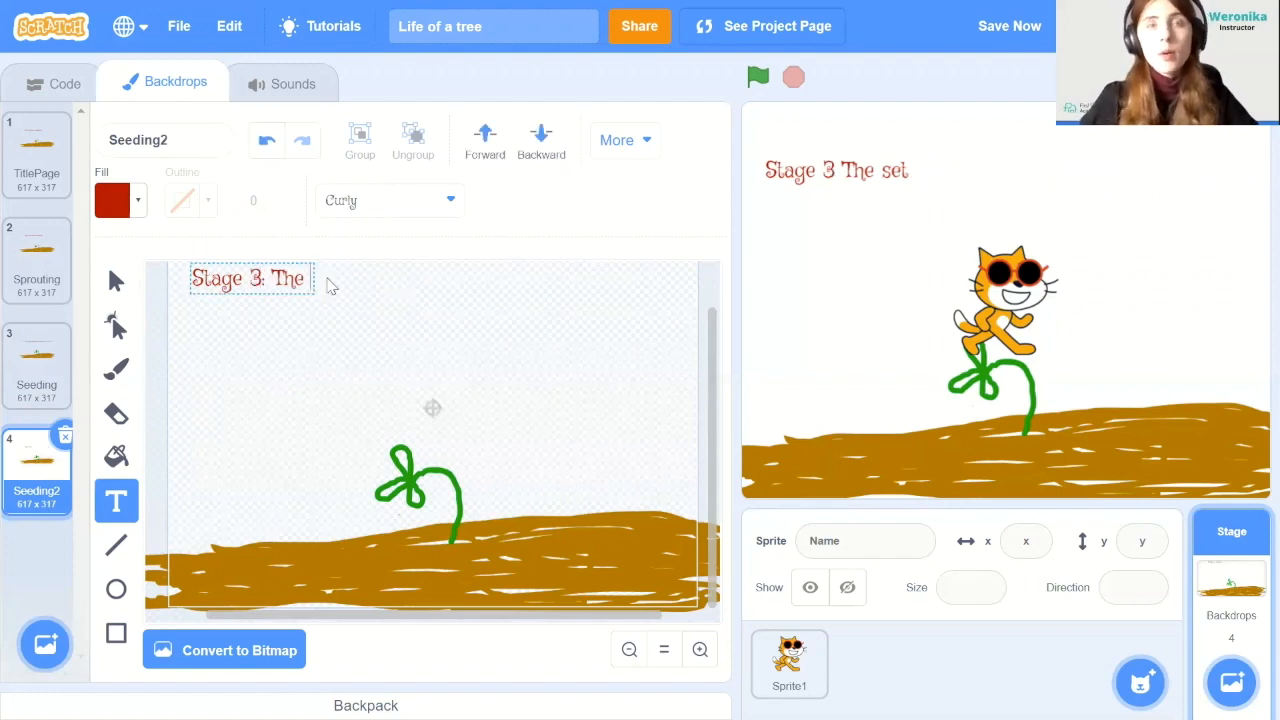
left_click(1009, 26)
type(" see will grow and develop more")
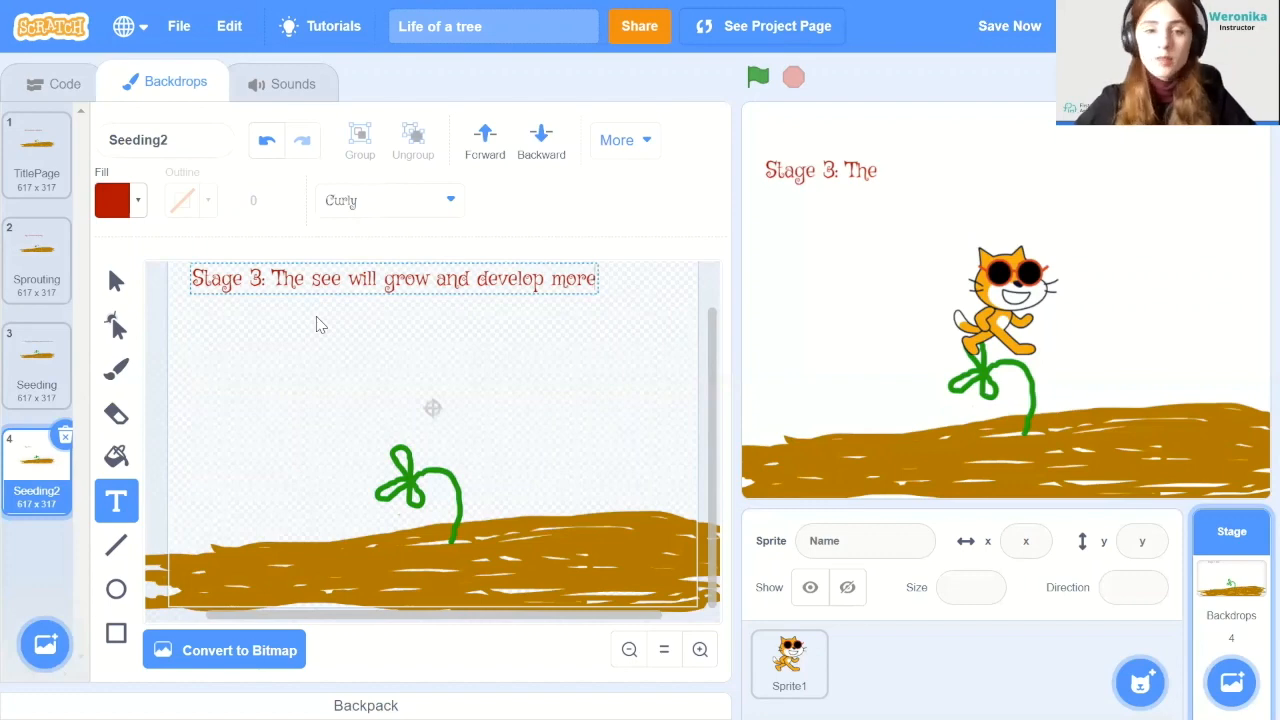
left_click(116, 413)
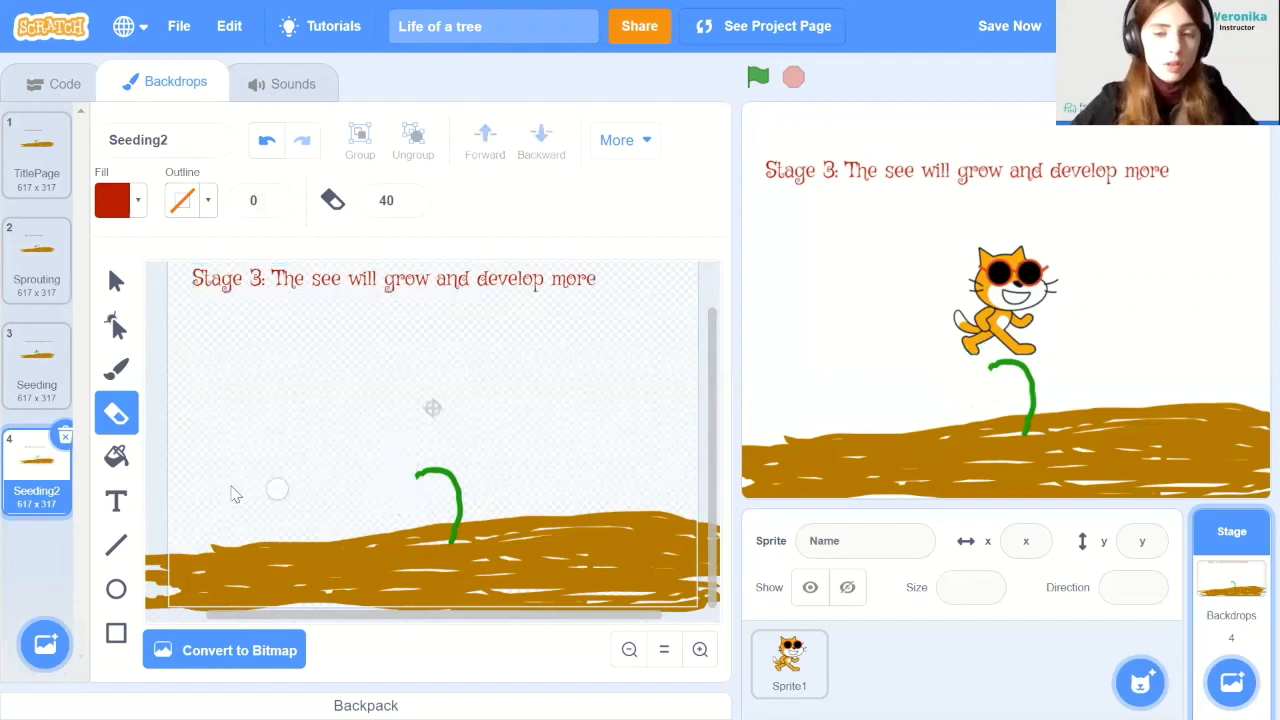
Paint bigger green leaves around the stem, then reopen the caption to fix a typo
left_click(116, 367)
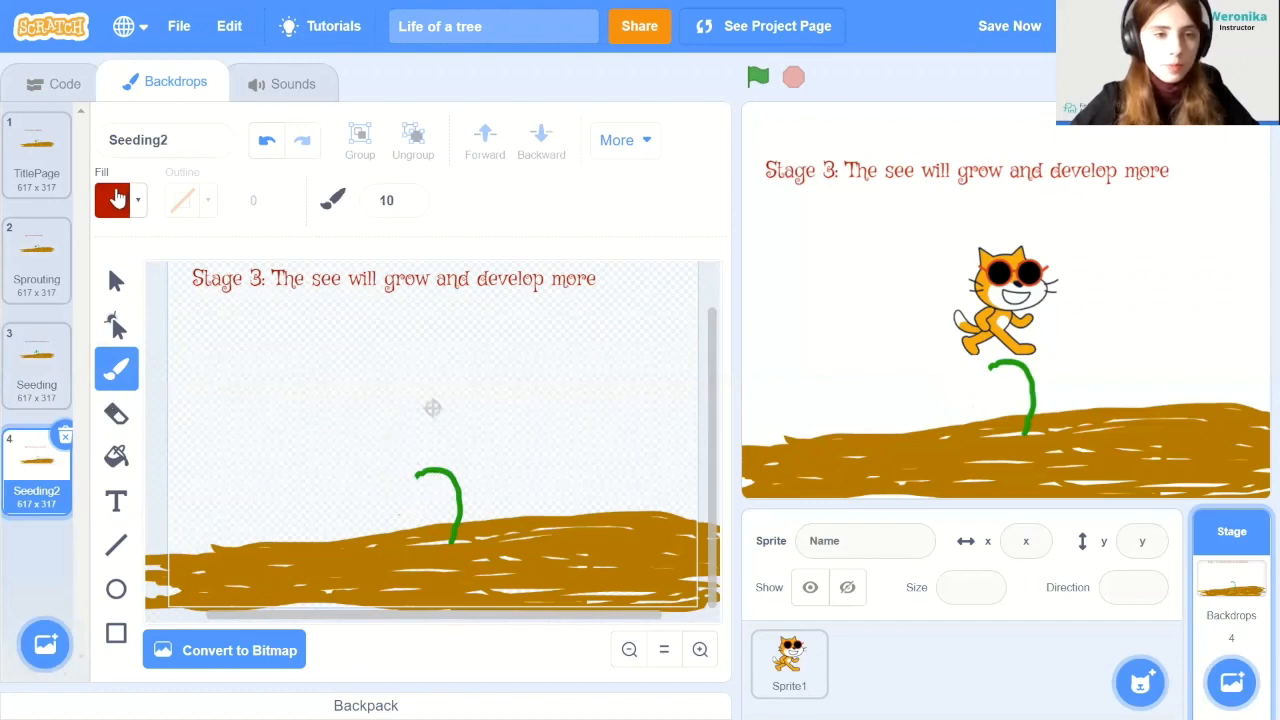
left_click(118, 199)
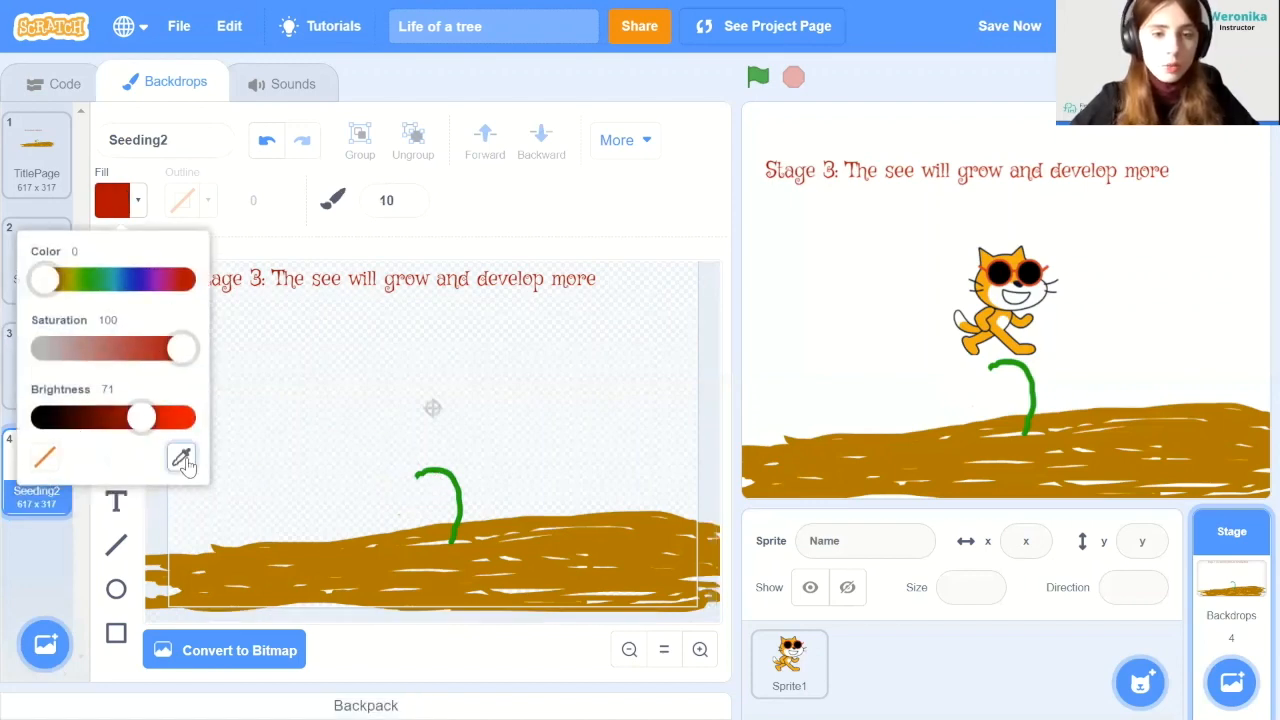
left_click_drag(43, 279, 92, 279)
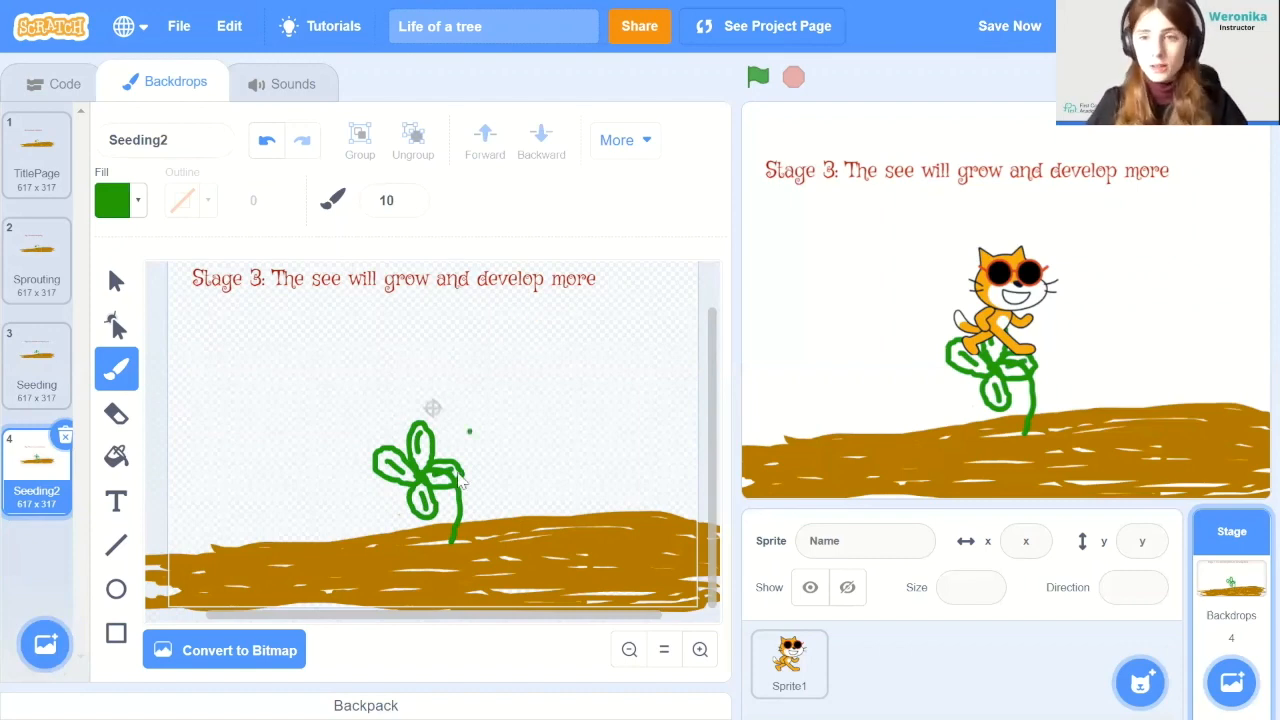
mouse_move(400, 270)
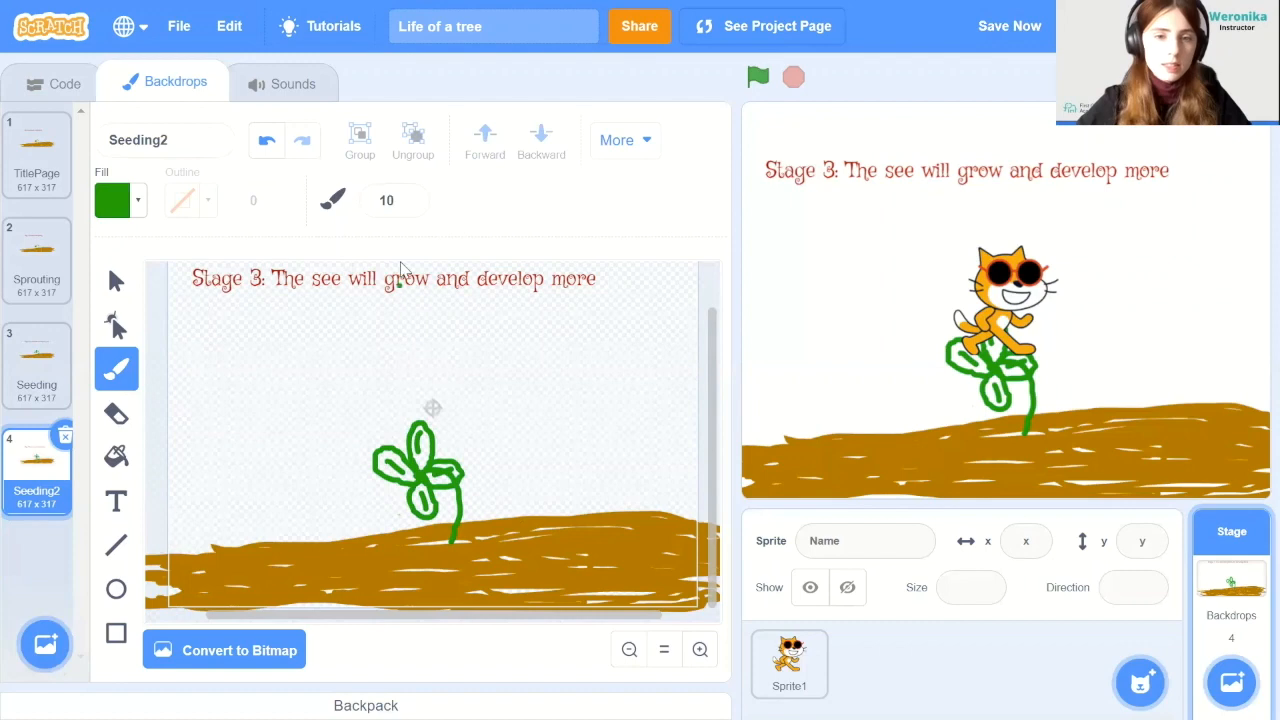
left_click(116, 501)
type("d")
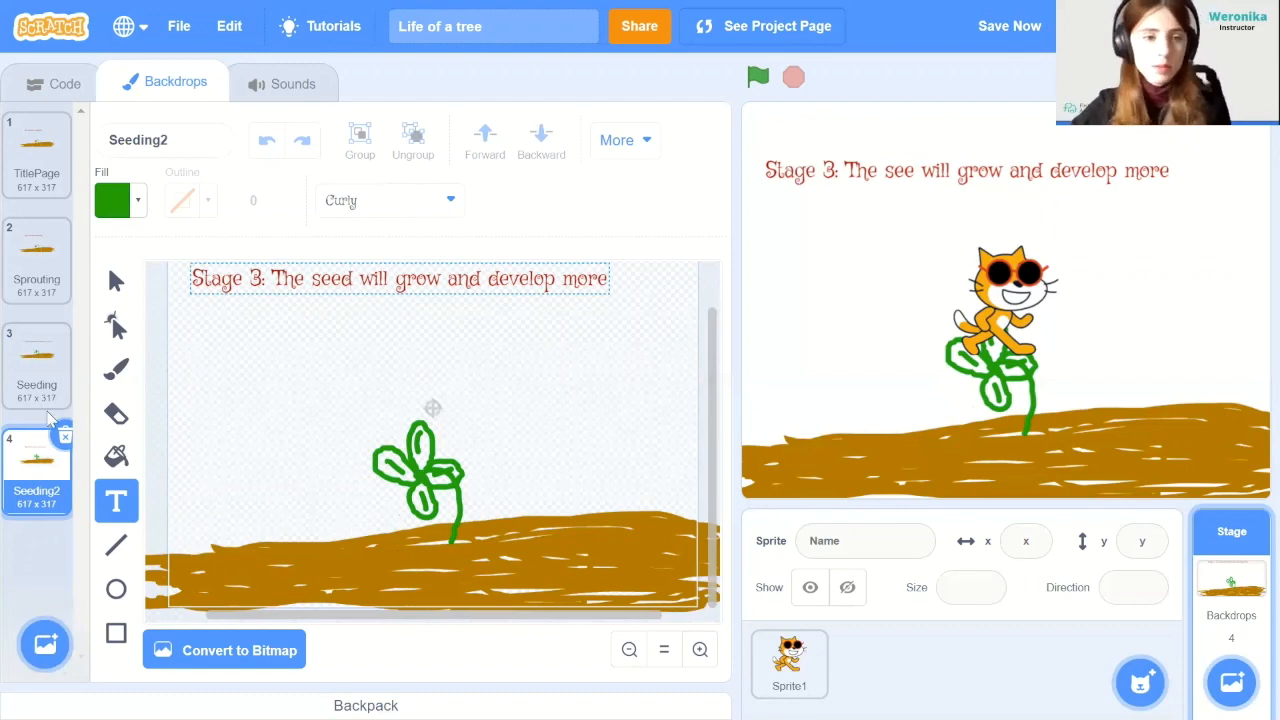
Duplicate Seeding2 and recaption the copy 'Stage 4: The plant starts to develop buds and flowers'
right_click(37, 460)
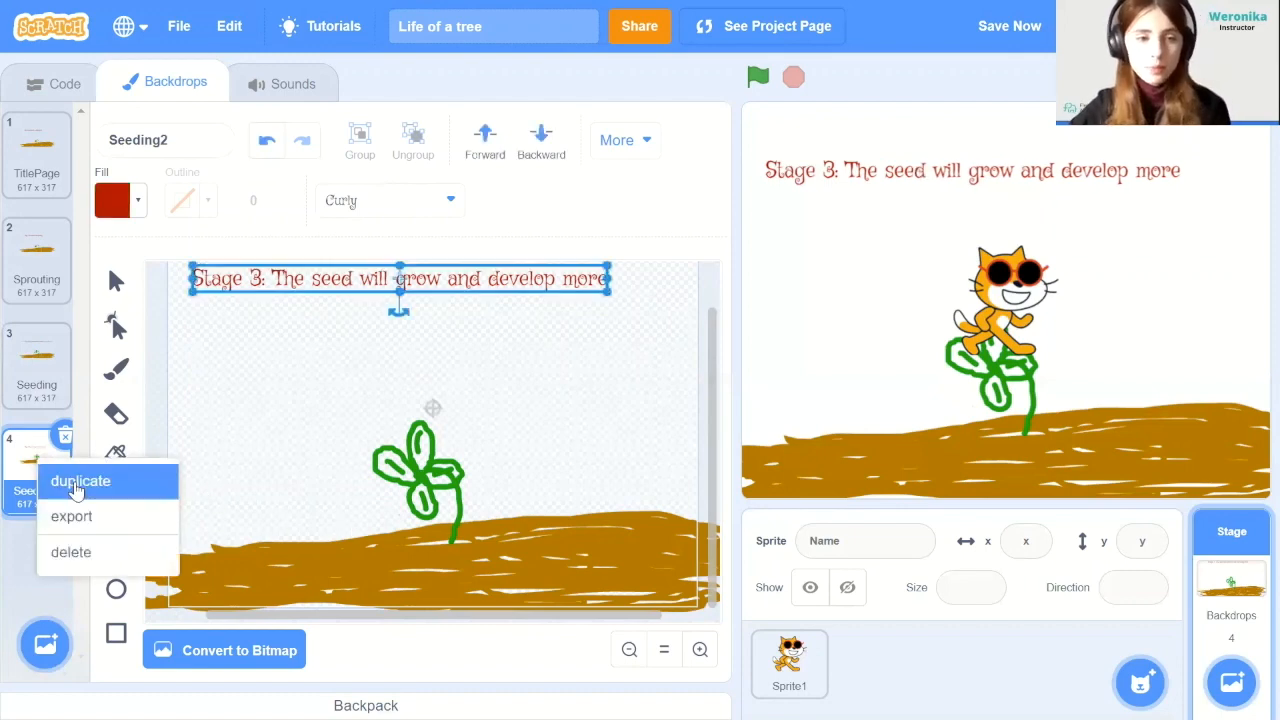
left_click(80, 481)
type("Stage 4:")
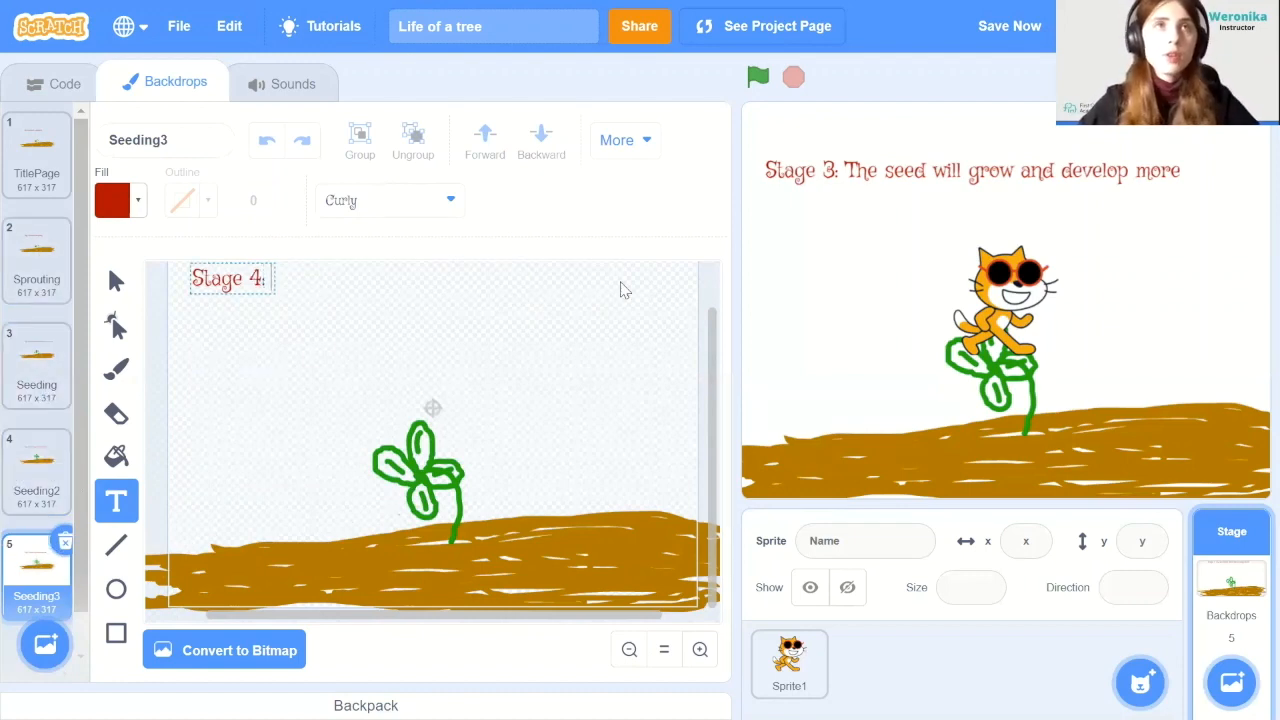
type("The plant")
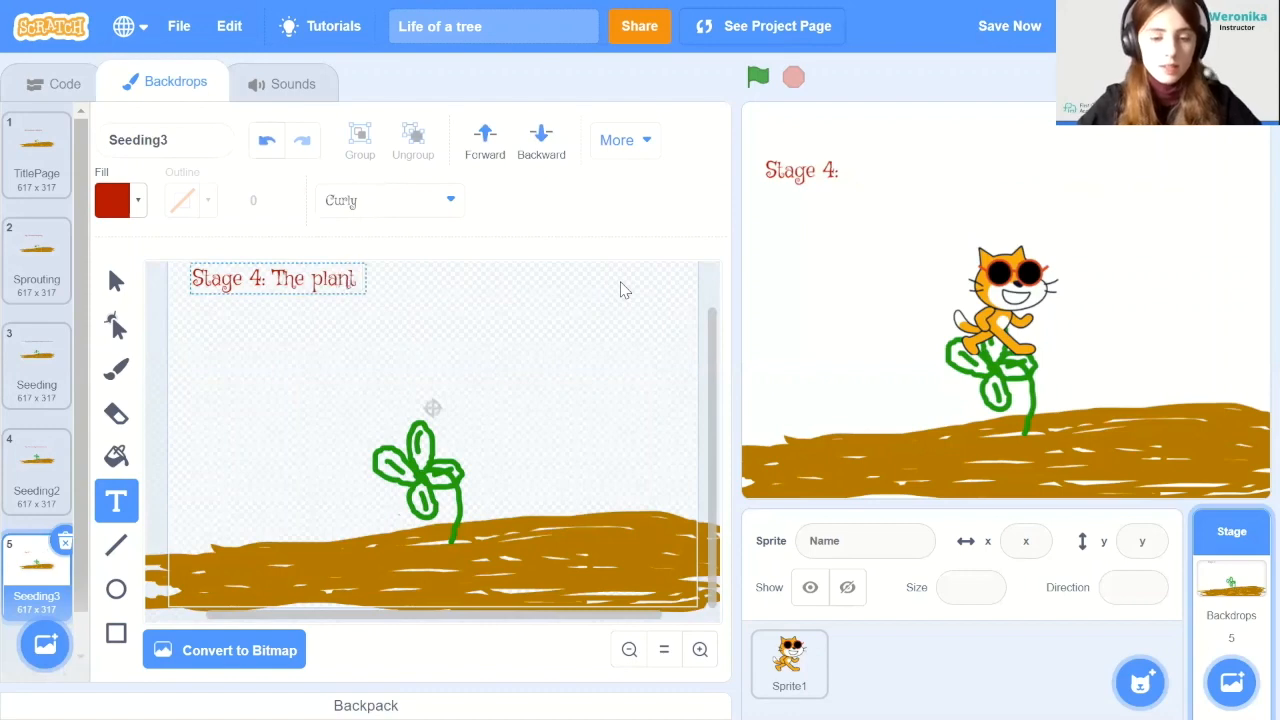
type("starts to develop b")
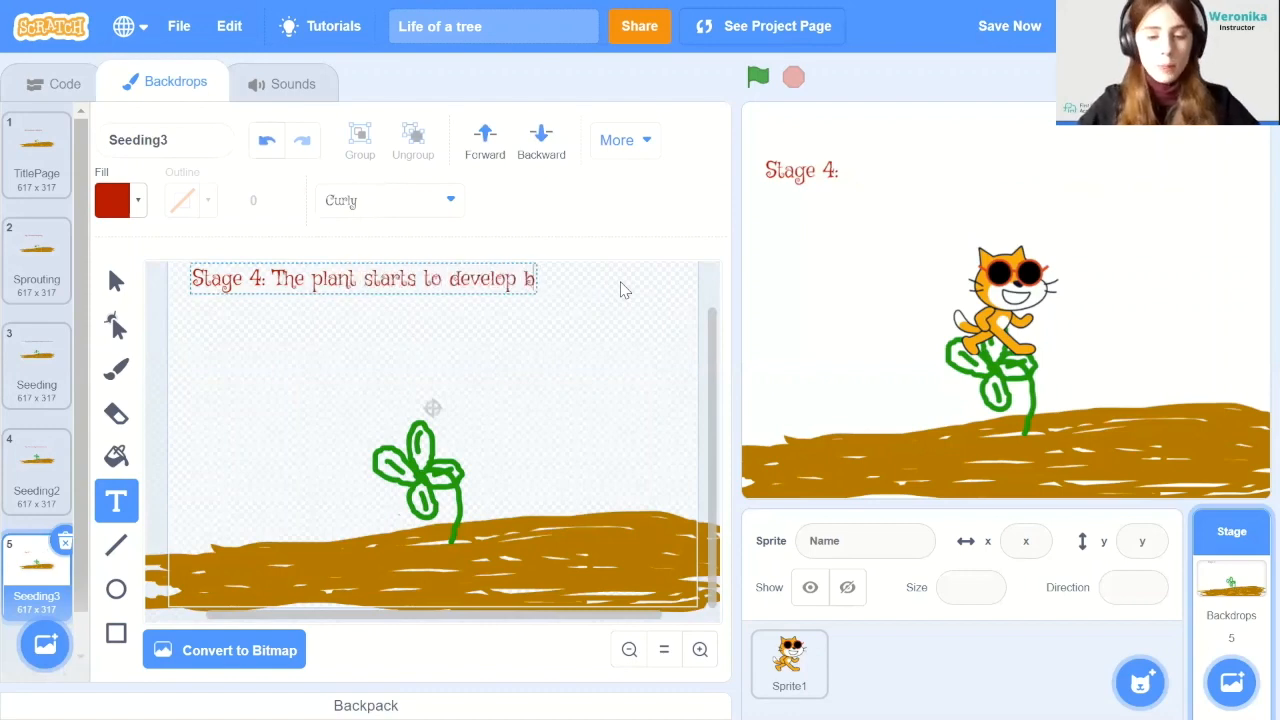
type("uds and")
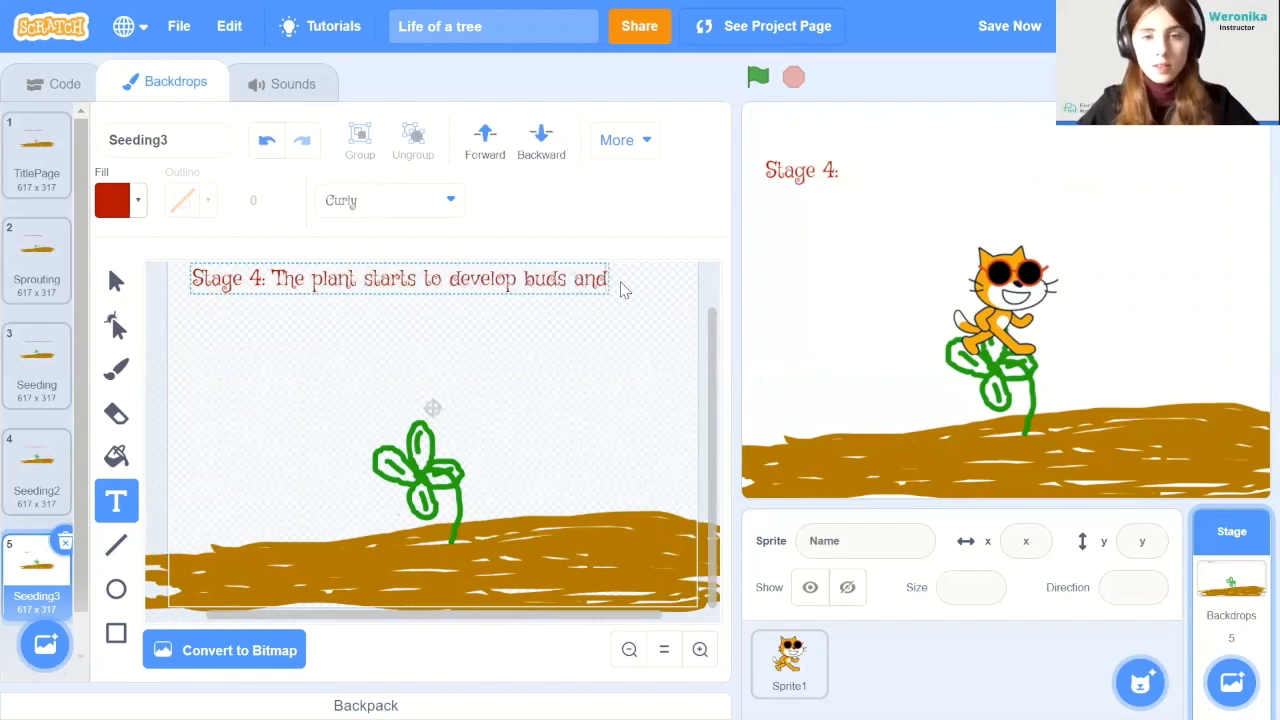
type("flowers")
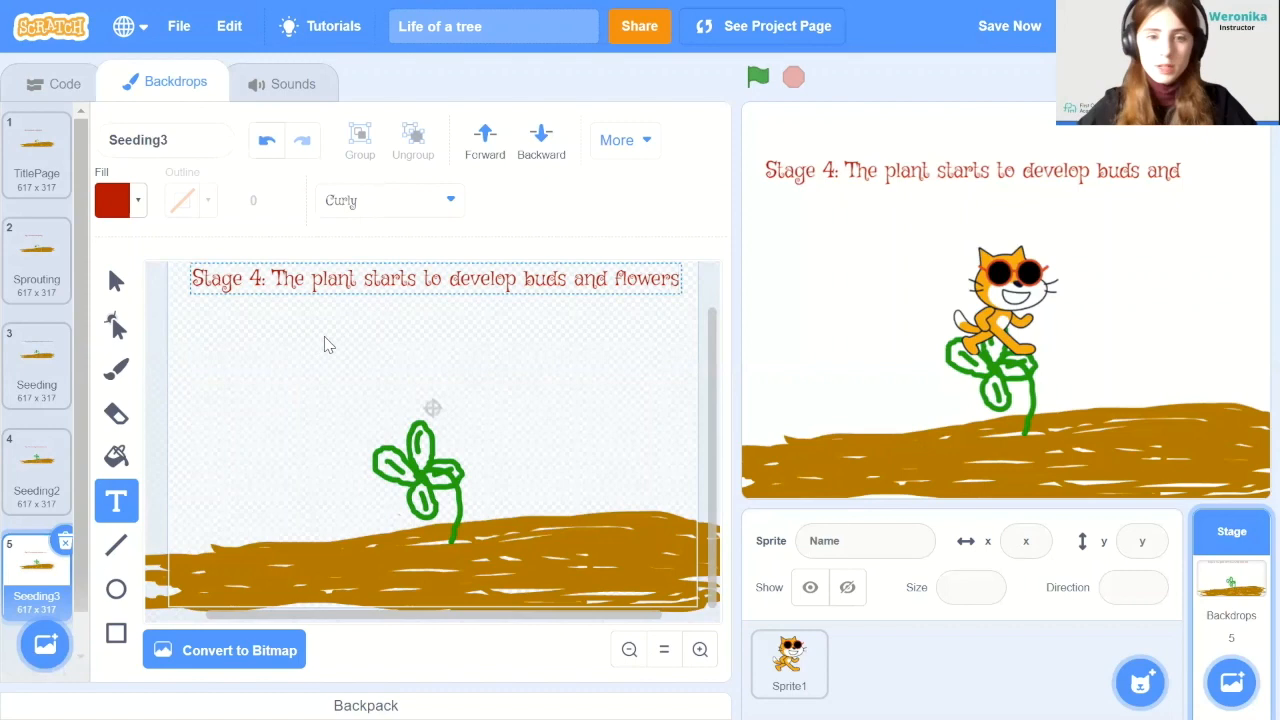
left_click(1009, 26)
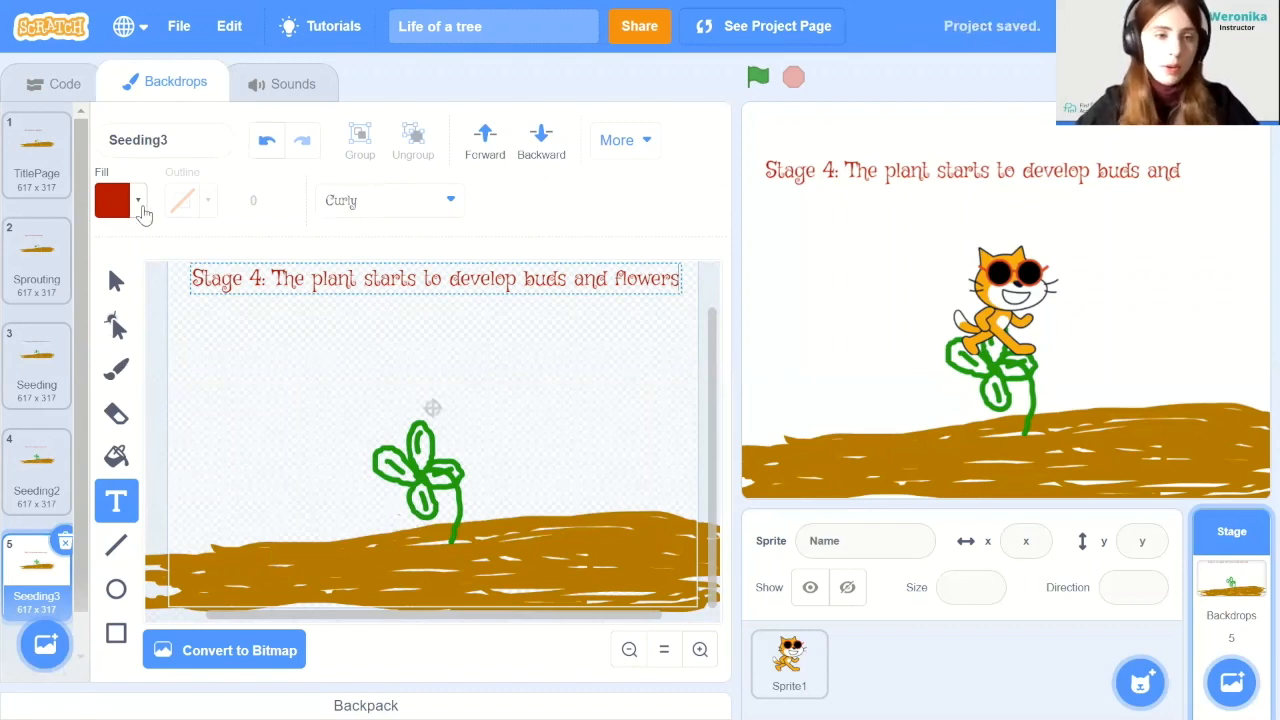
Brush yellow flowers onto the Stage 4 plant and name the backdrop Budding
left_click(113, 200)
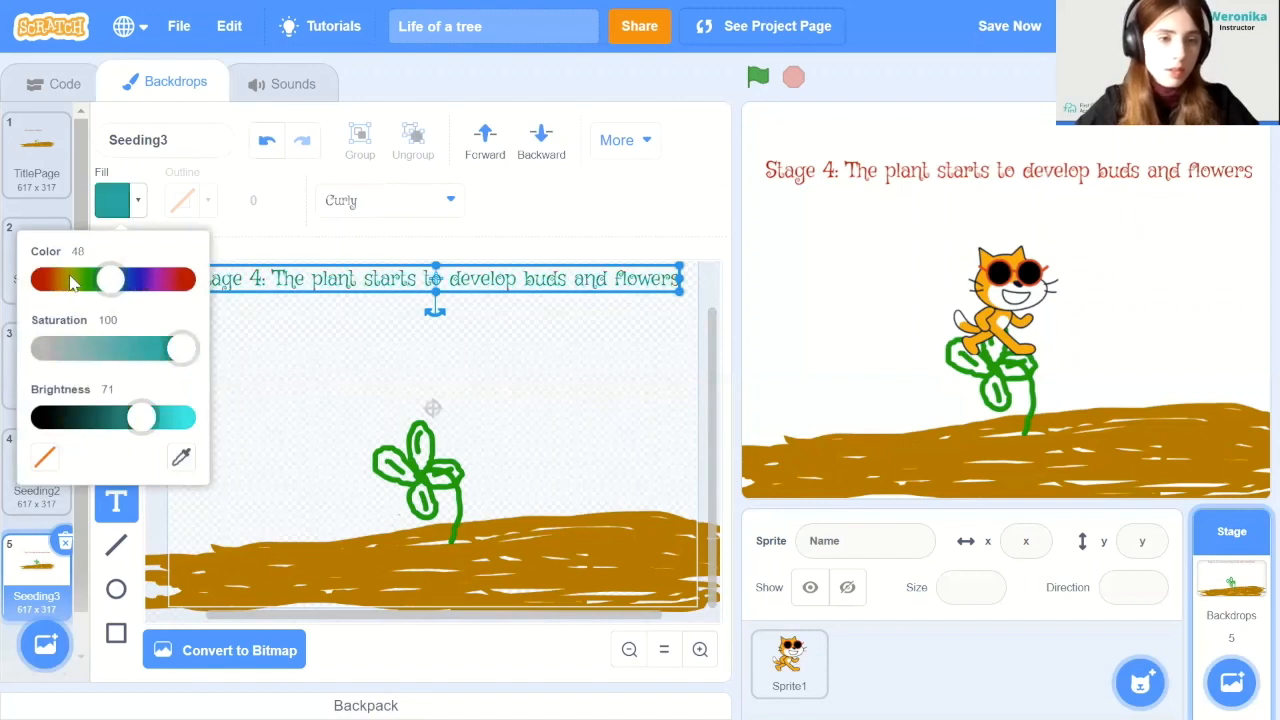
left_click_drag(108, 280, 68, 280)
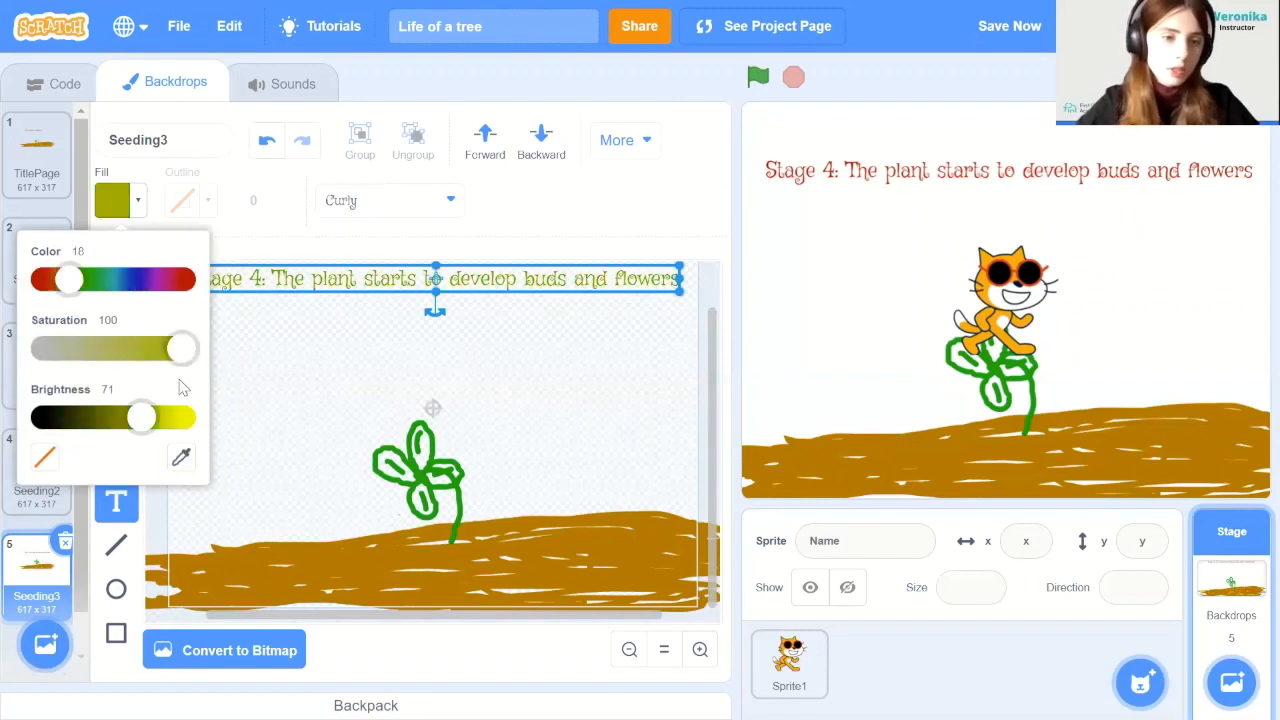
left_click_drag(68, 279, 62, 279)
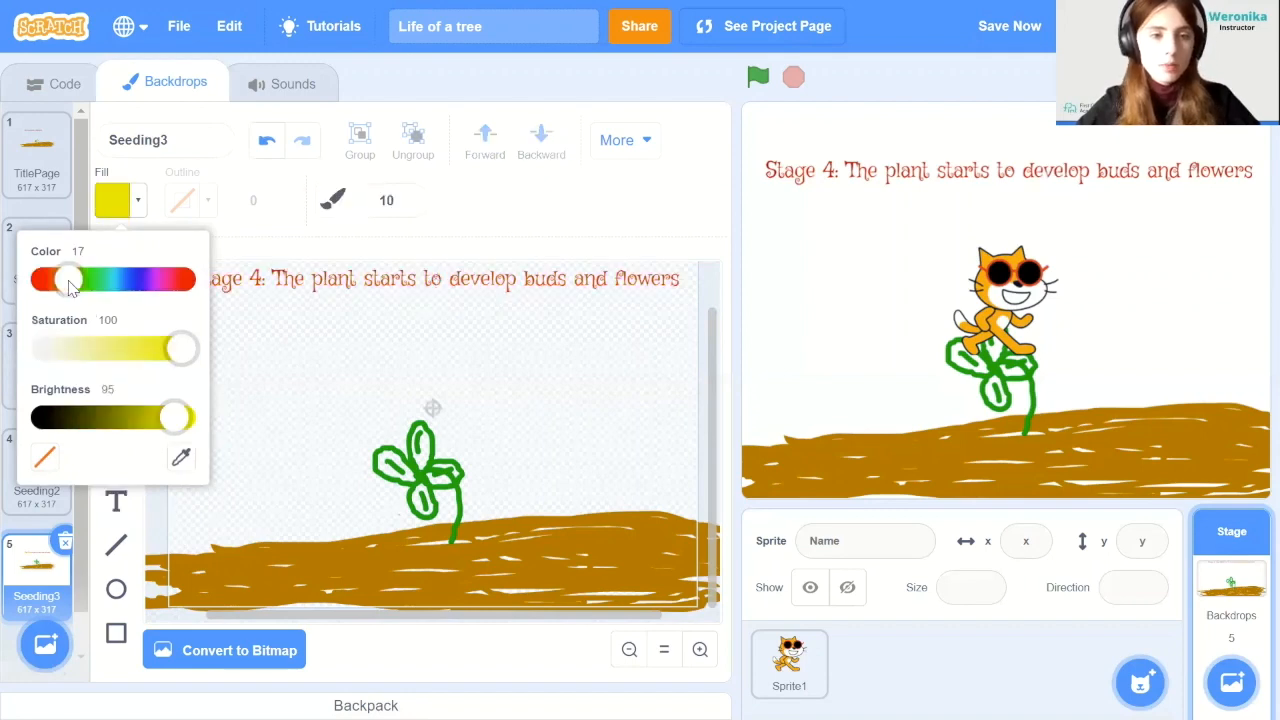
left_click_drag(70, 279, 63, 279)
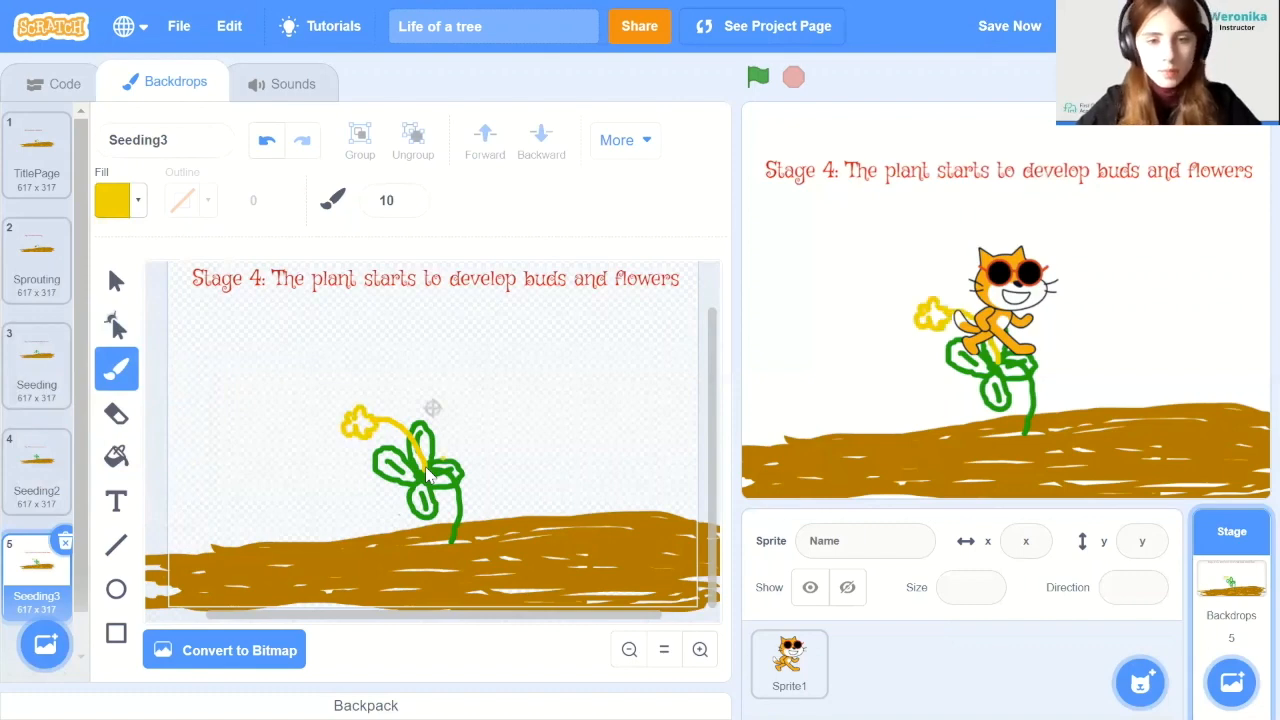
left_click_drag(450, 390, 425, 475)
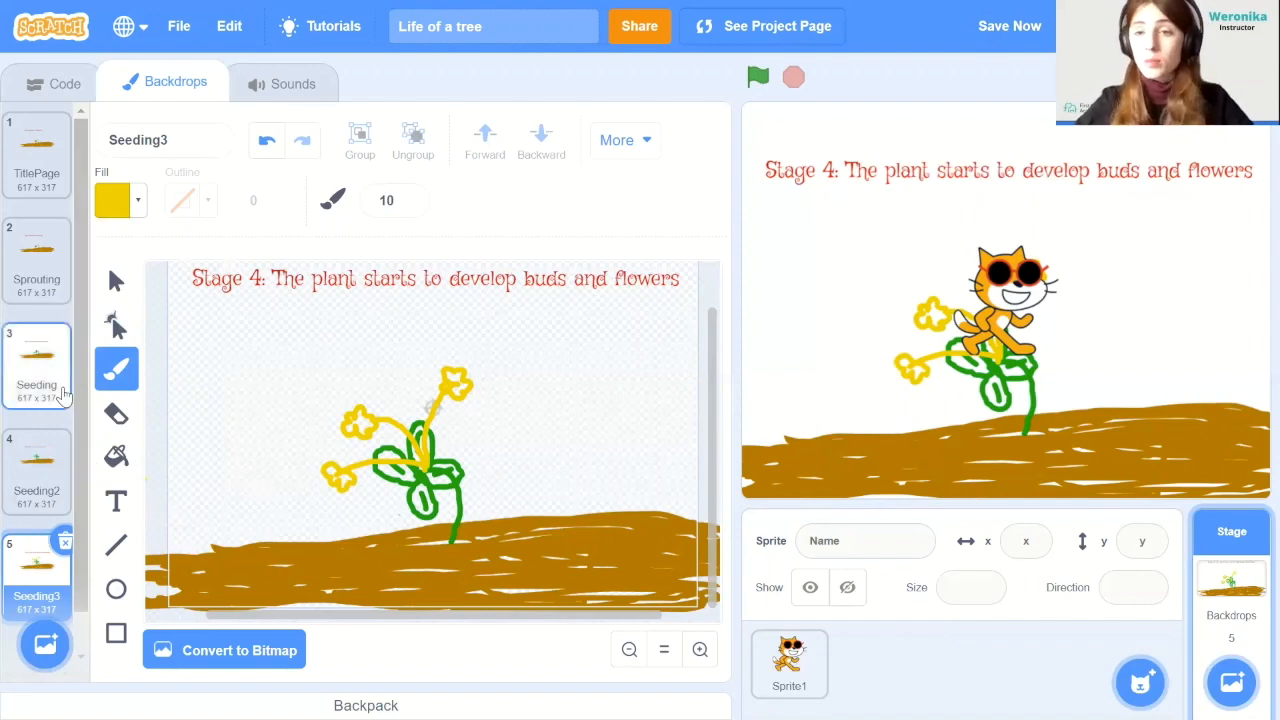
left_click(160, 140)
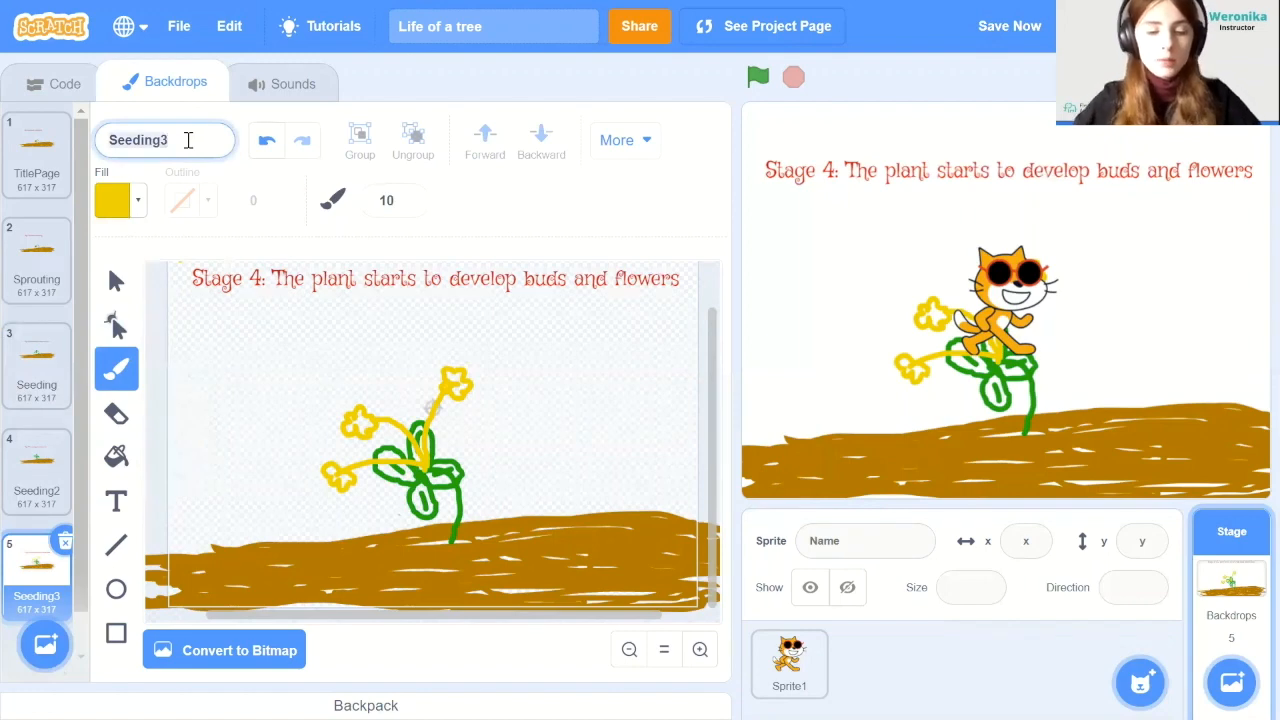
type("Budding")
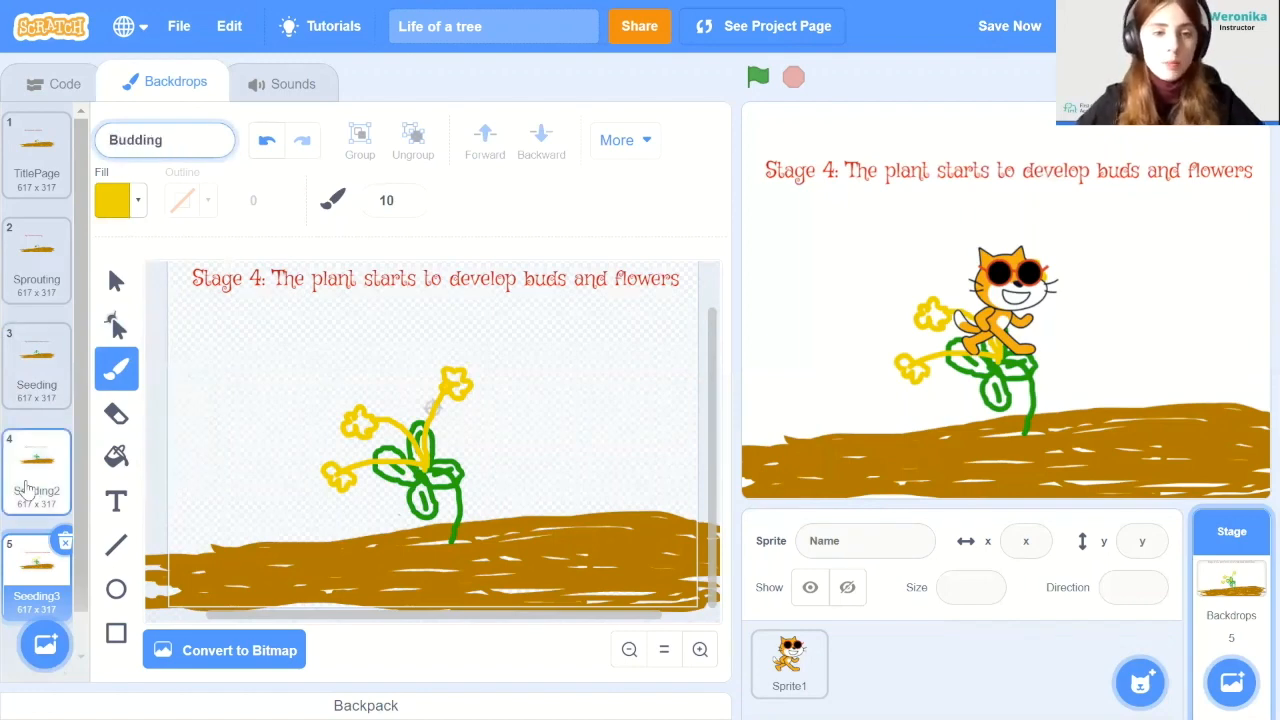
Rename the Seeding2 backdrop to Vegetative
left_click(37, 472)
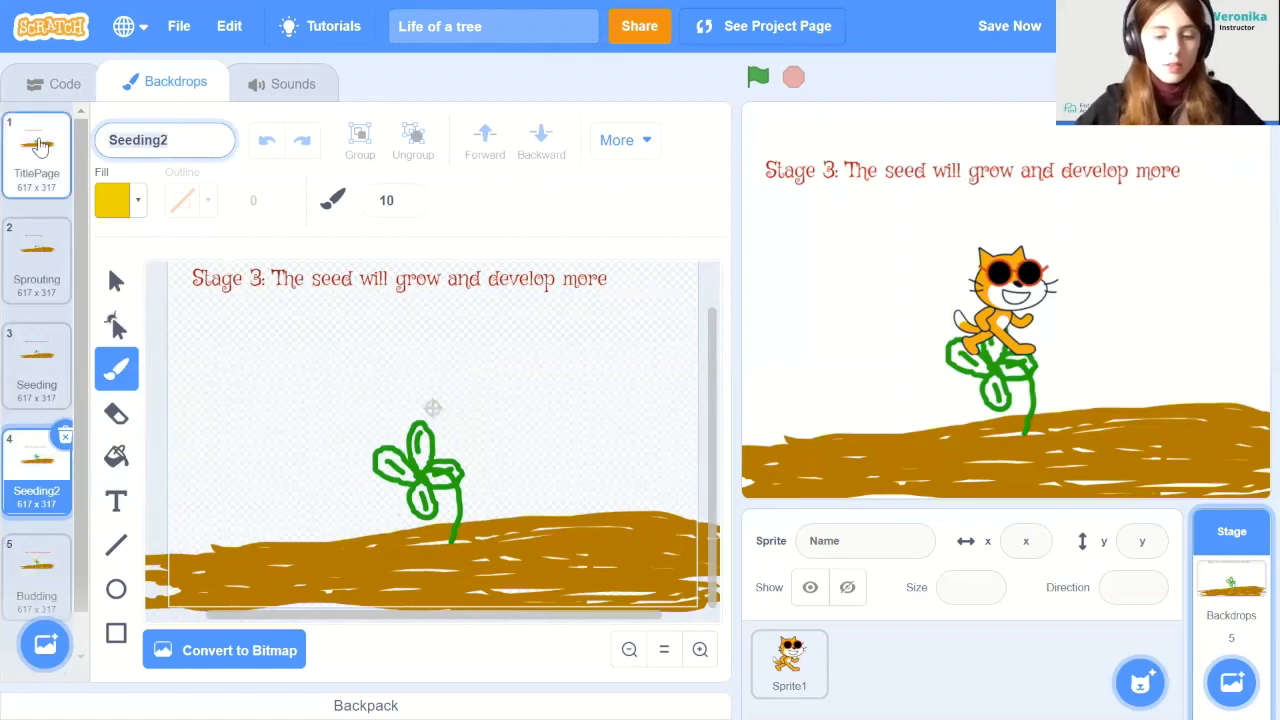
type("Vegetative")
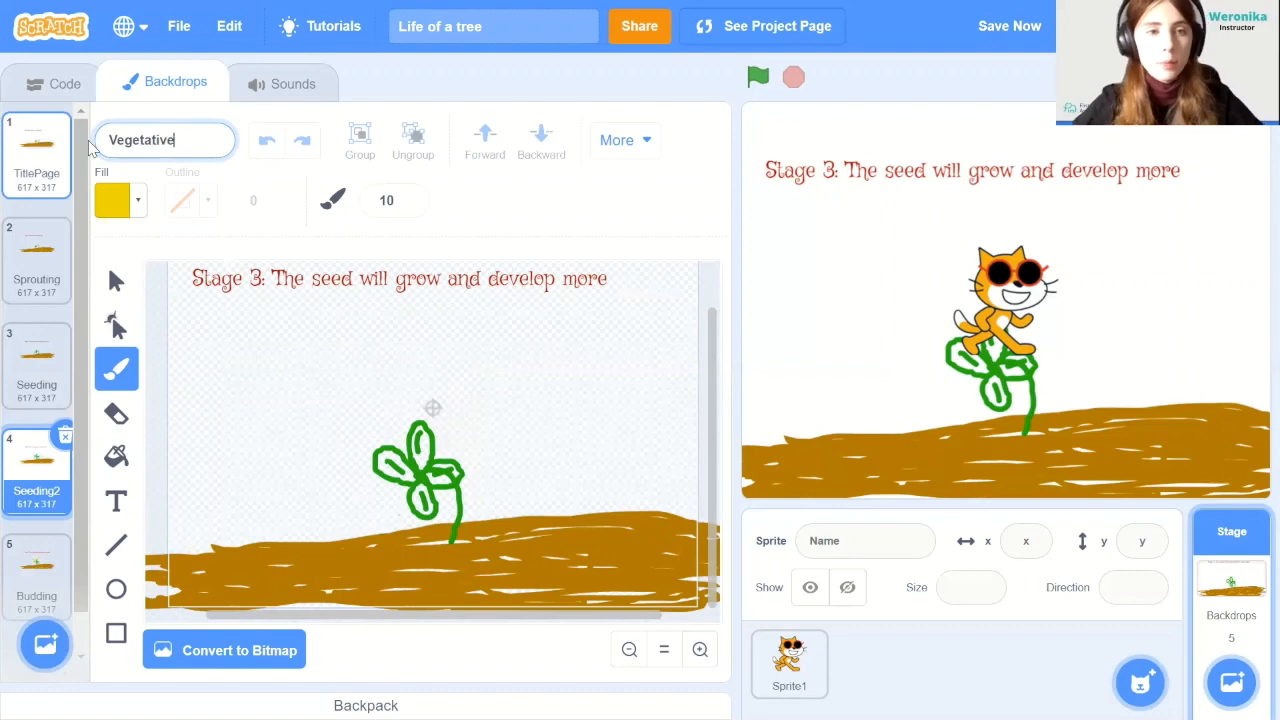
left_click(45, 644)
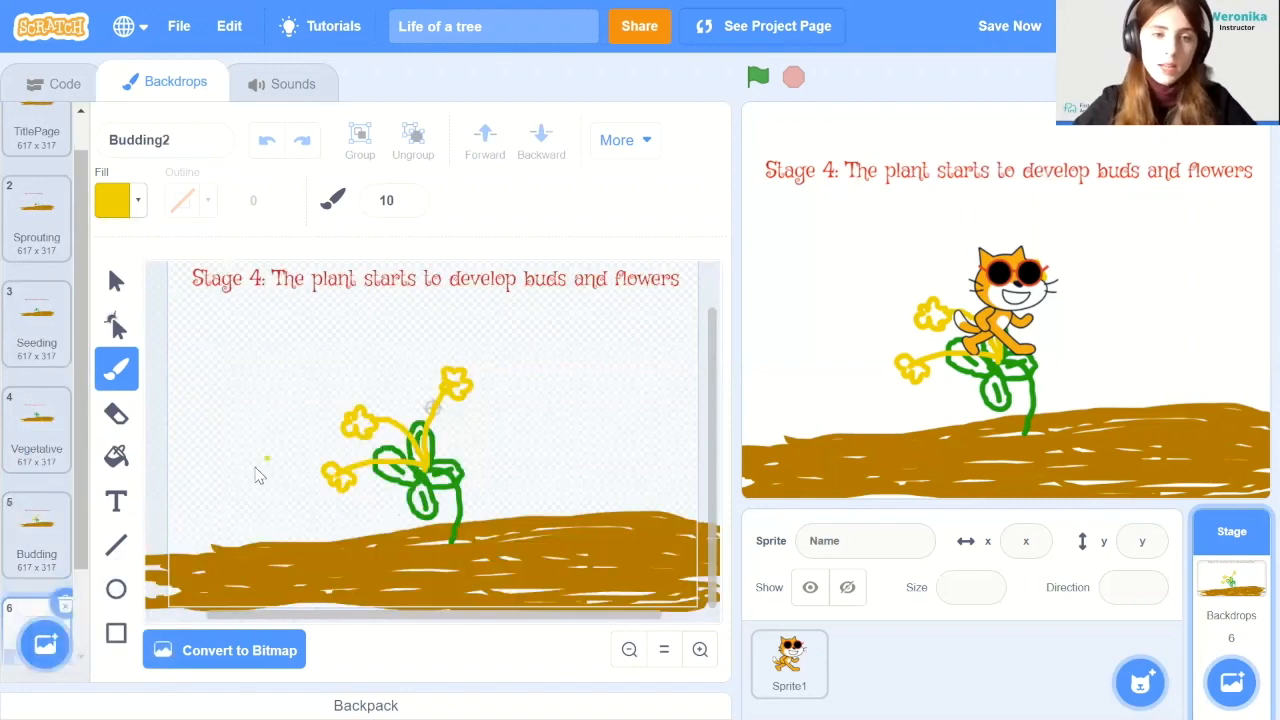
Rename the Budding2 copy to flowering and caption it 'Stage 5: Flowers start to grow more'
left_click(186, 140)
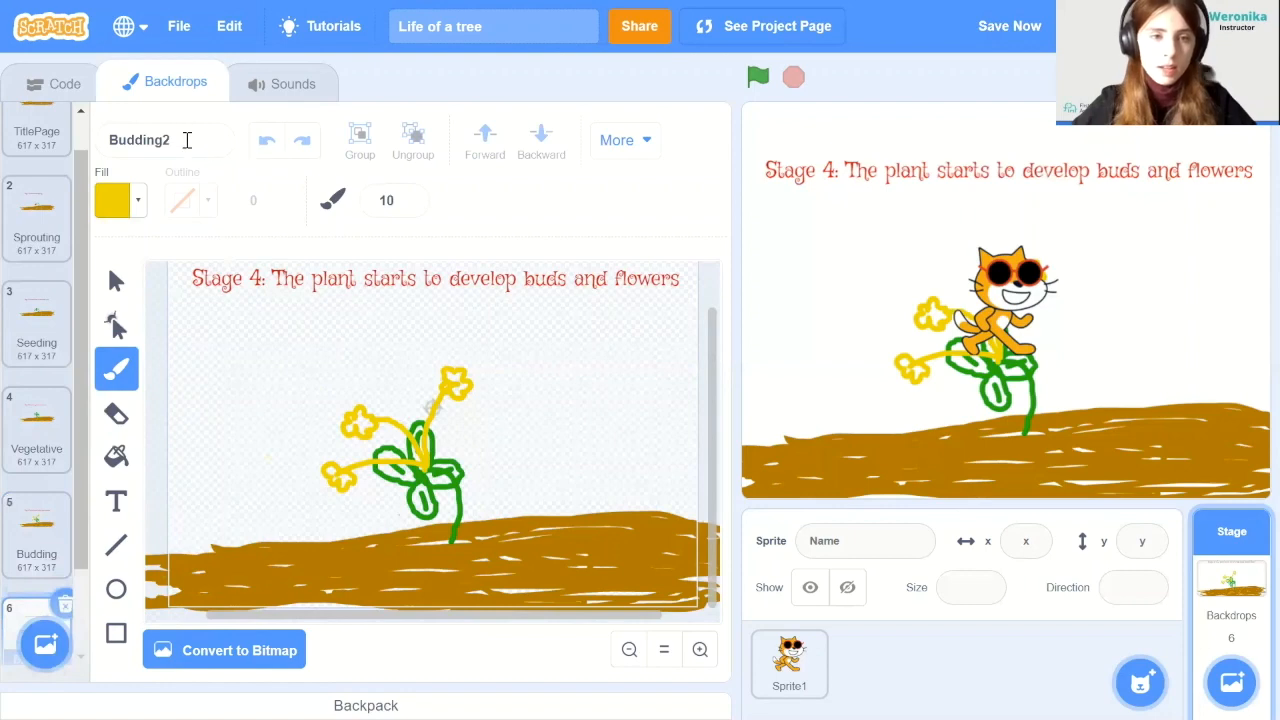
type("flowering")
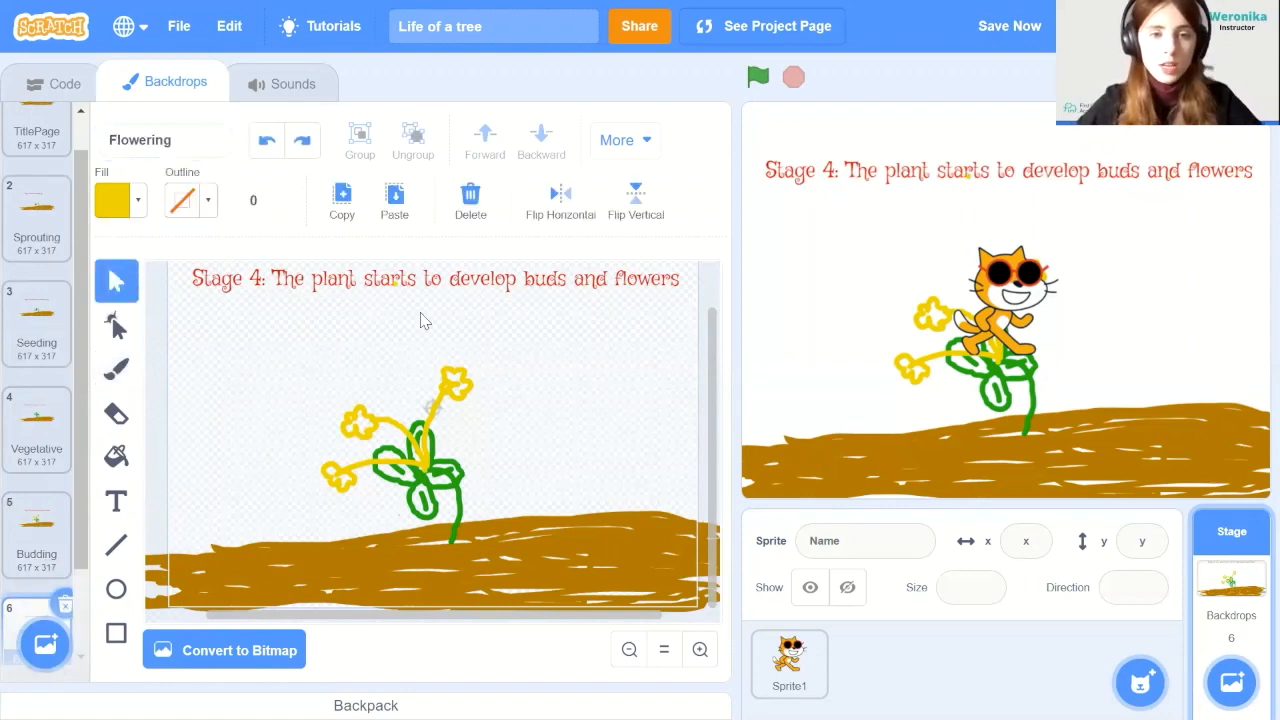
left_click(116, 501)
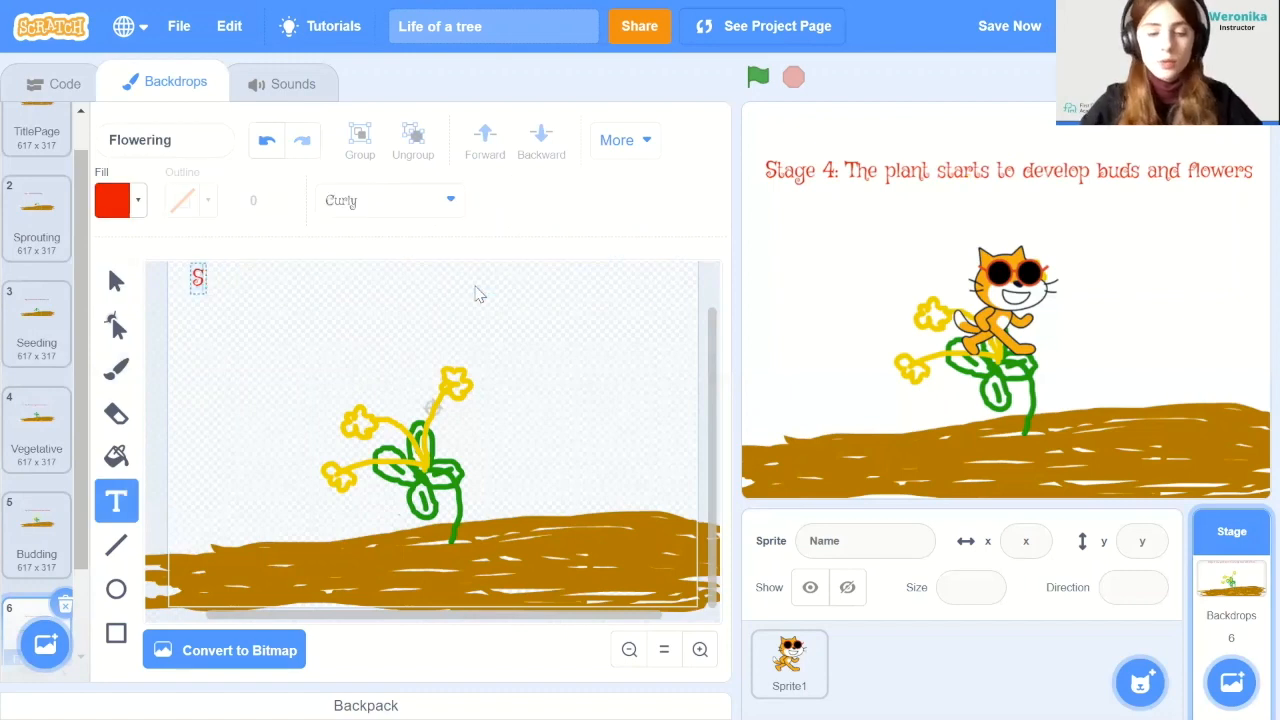
type("tage 5")
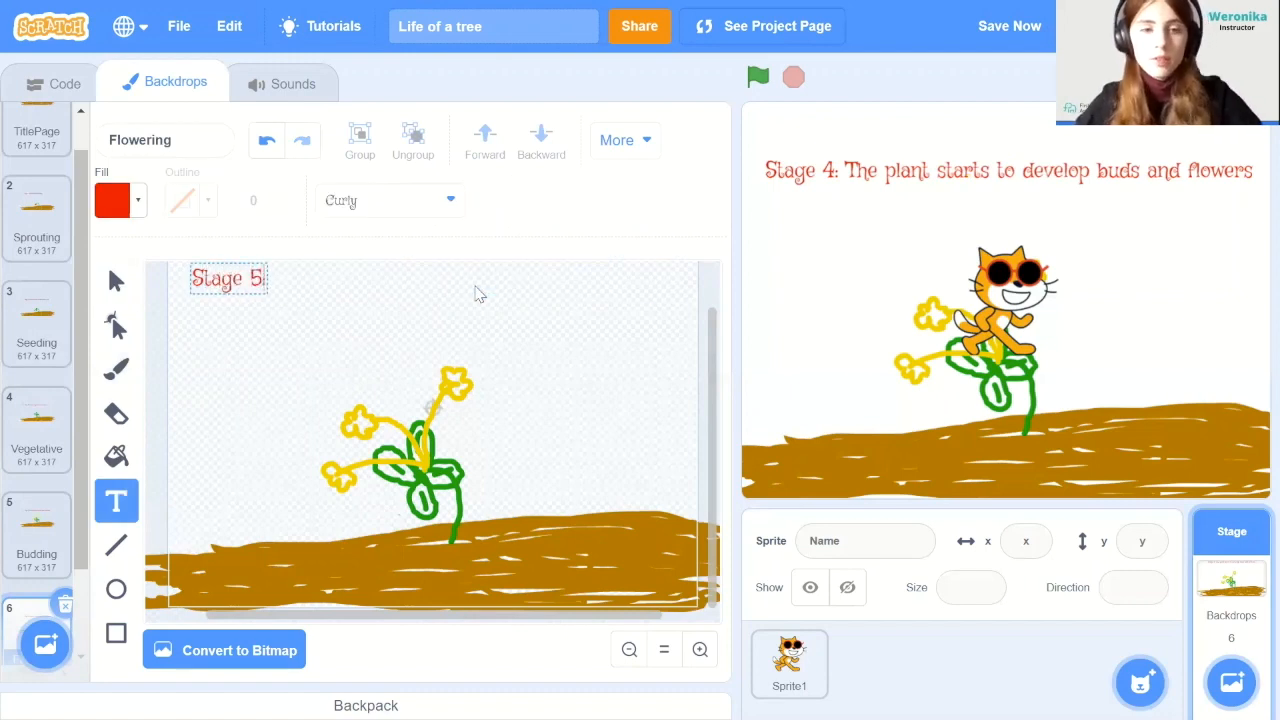
type("Flowin")
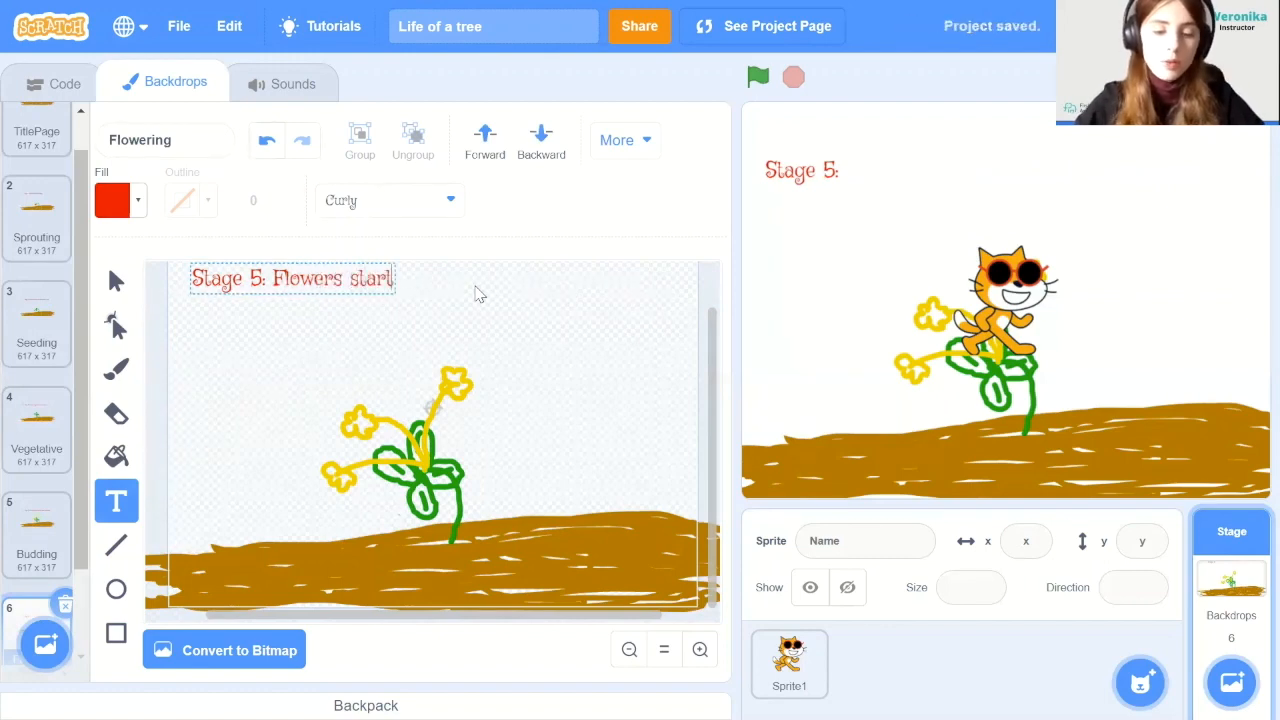
type("to grow")
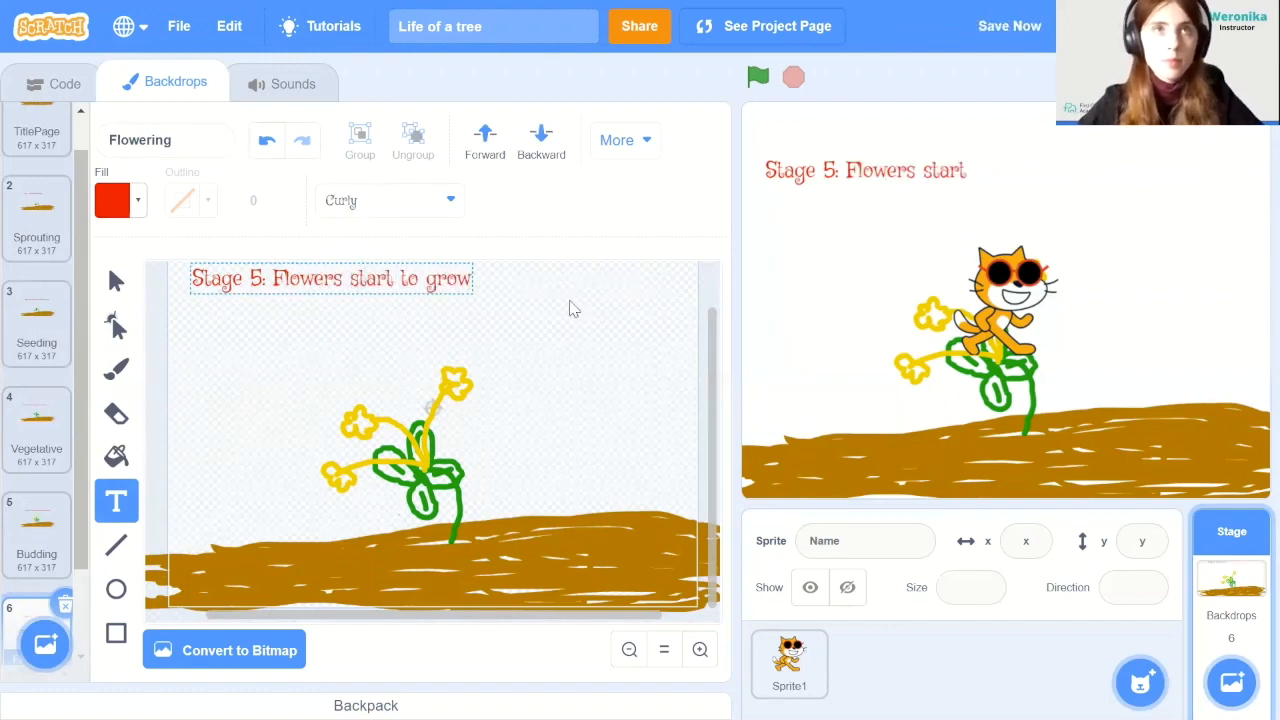
type("more")
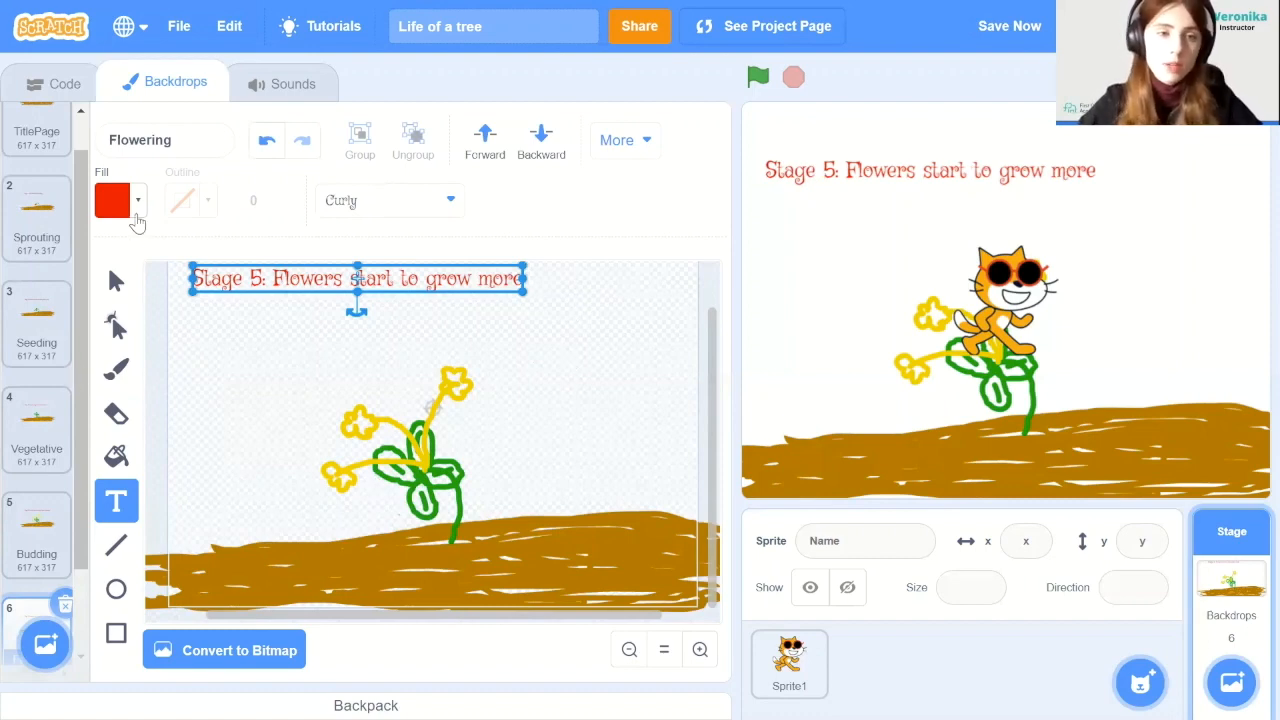
Paint fuller flowers with the brush using yellow sampled from the existing flowers
left_click(116, 368)
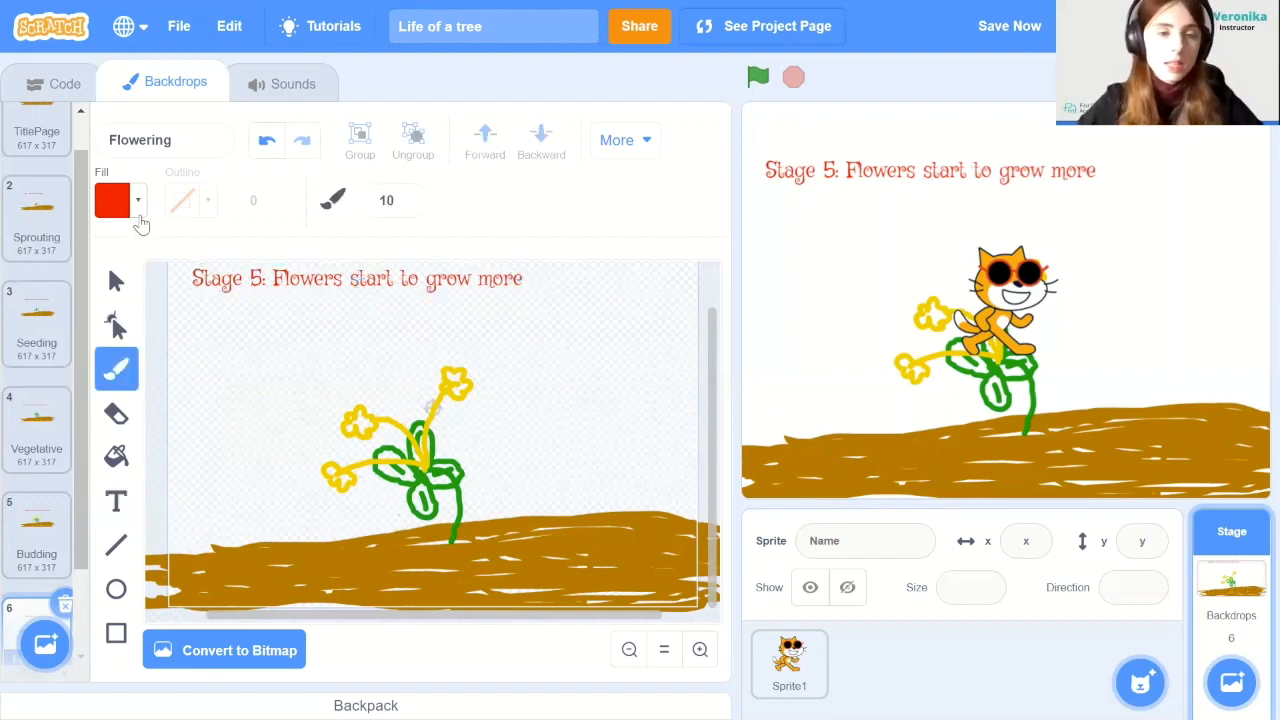
left_click(114, 199)
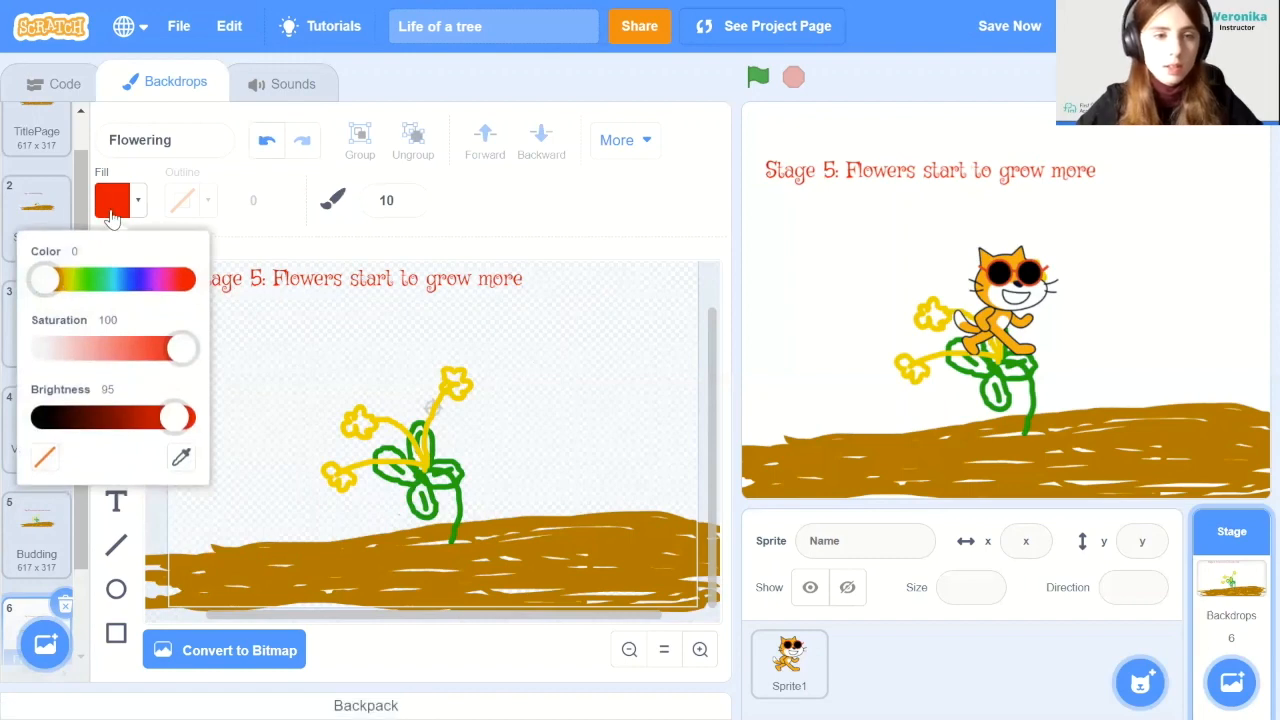
left_click(181, 456)
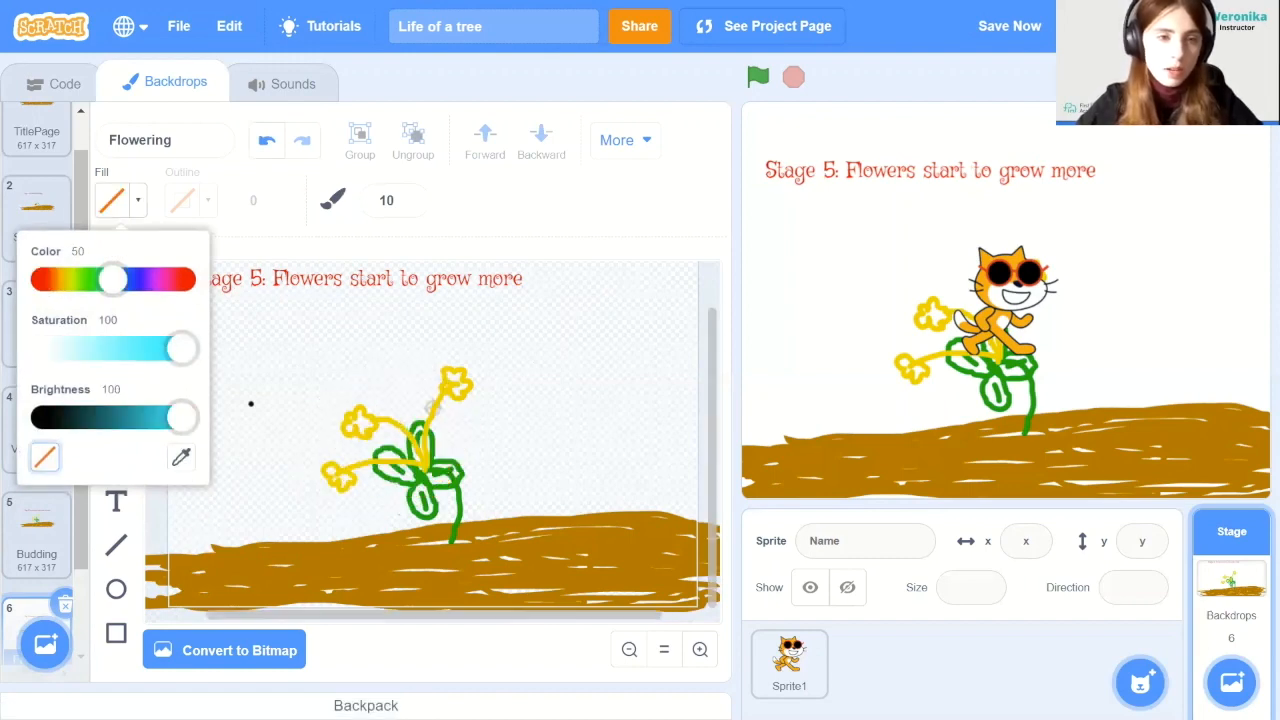
left_click(181, 457)
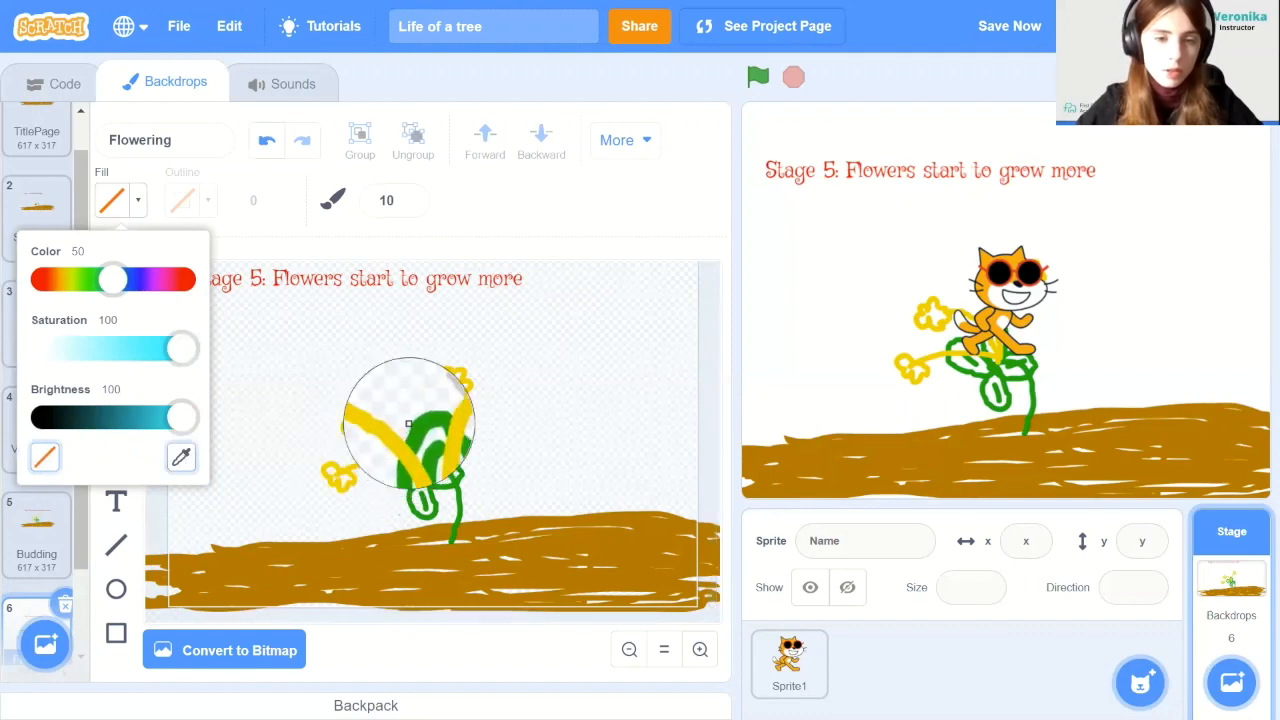
left_click_drag(112, 280, 66, 280)
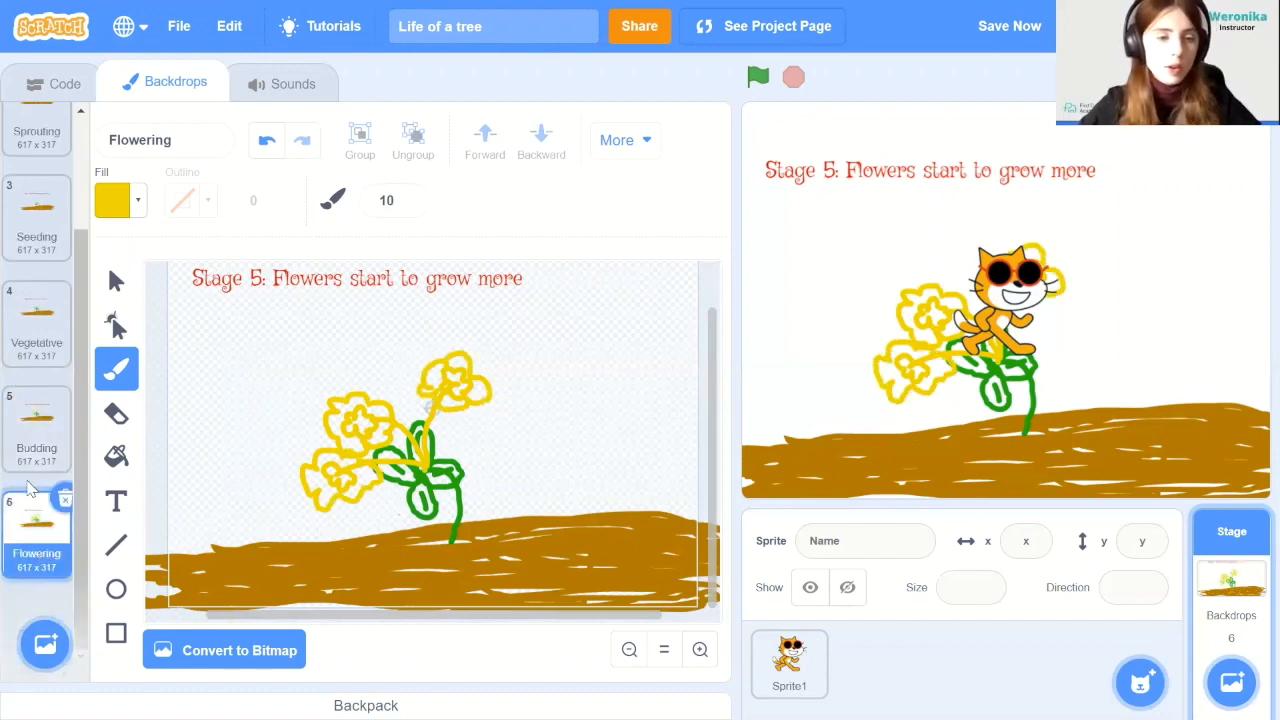
right_click(37, 525)
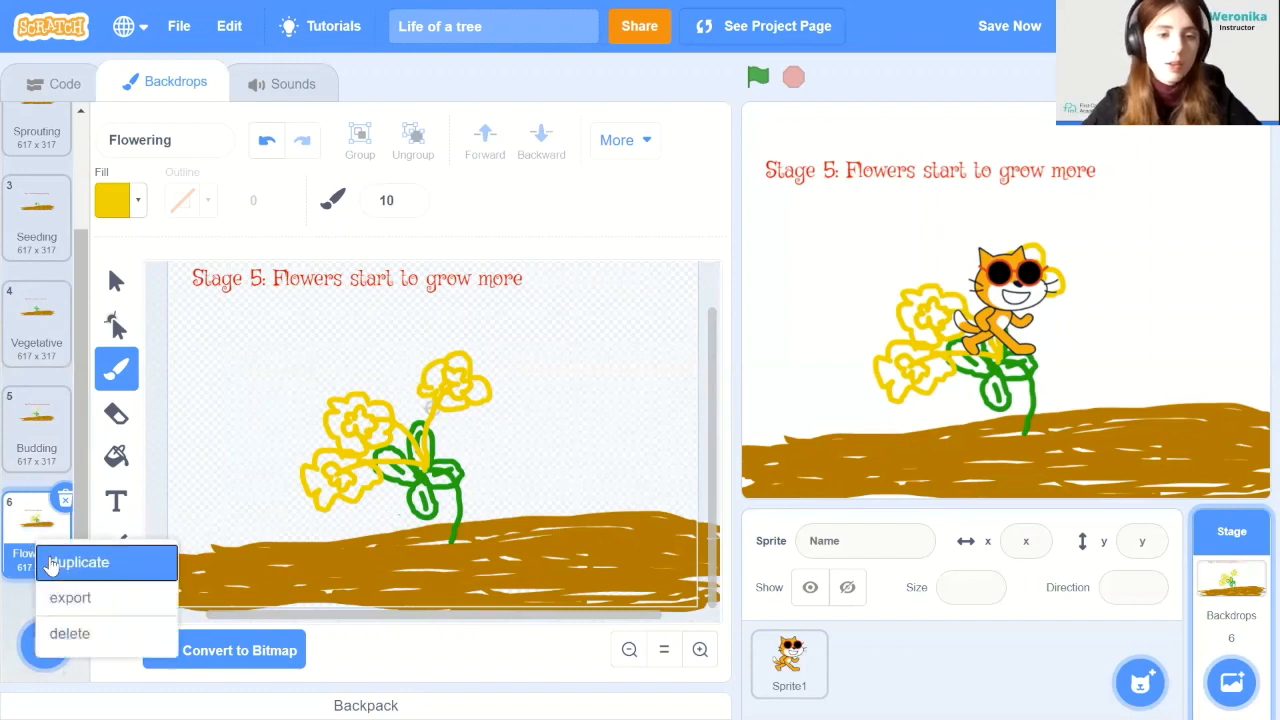
Duplicate Flowering as Ripening, captioned 'Stage 6: The plant get more mature and starts growing fruit'
left_click(78, 562)
type("R")
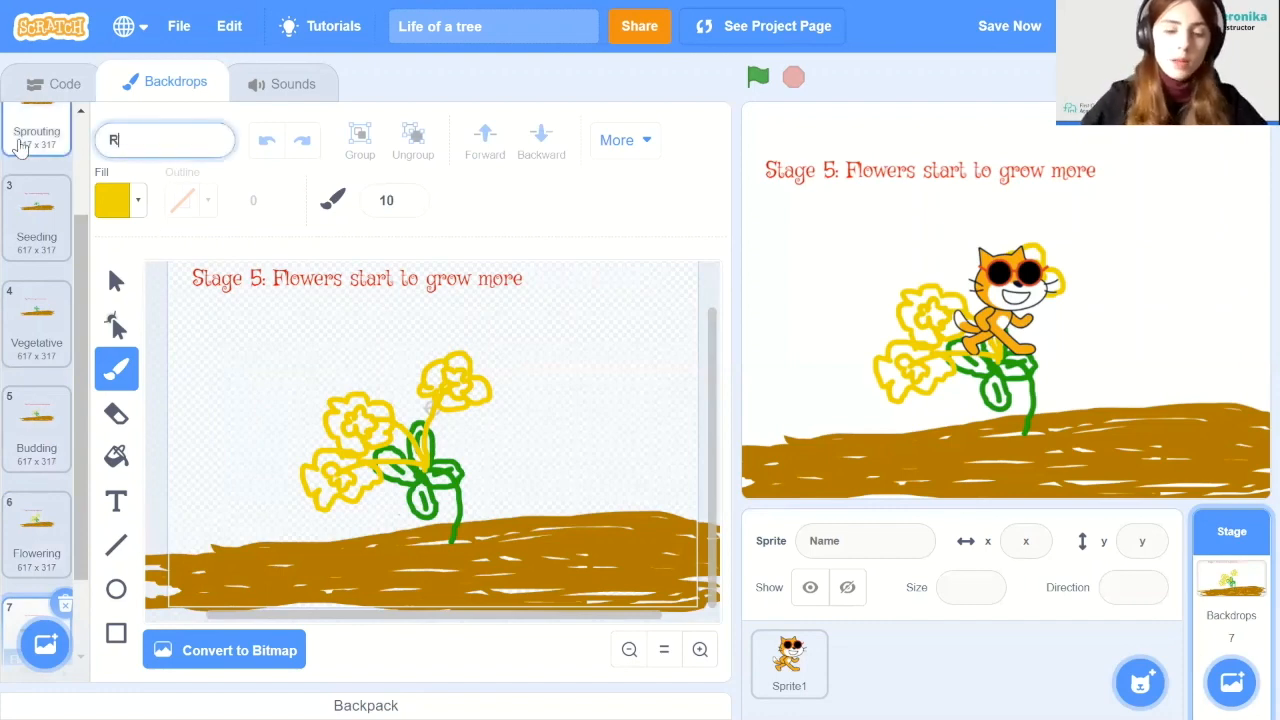
type("ipening")
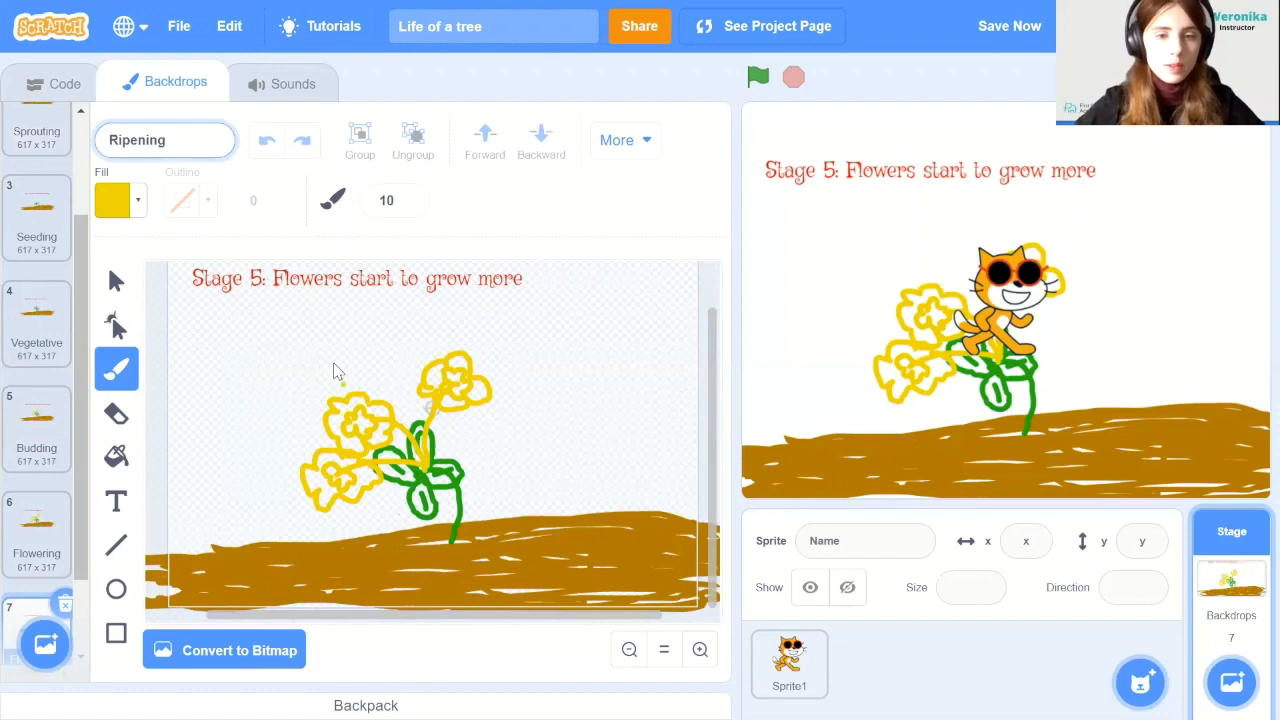
mouse_move(158, 430)
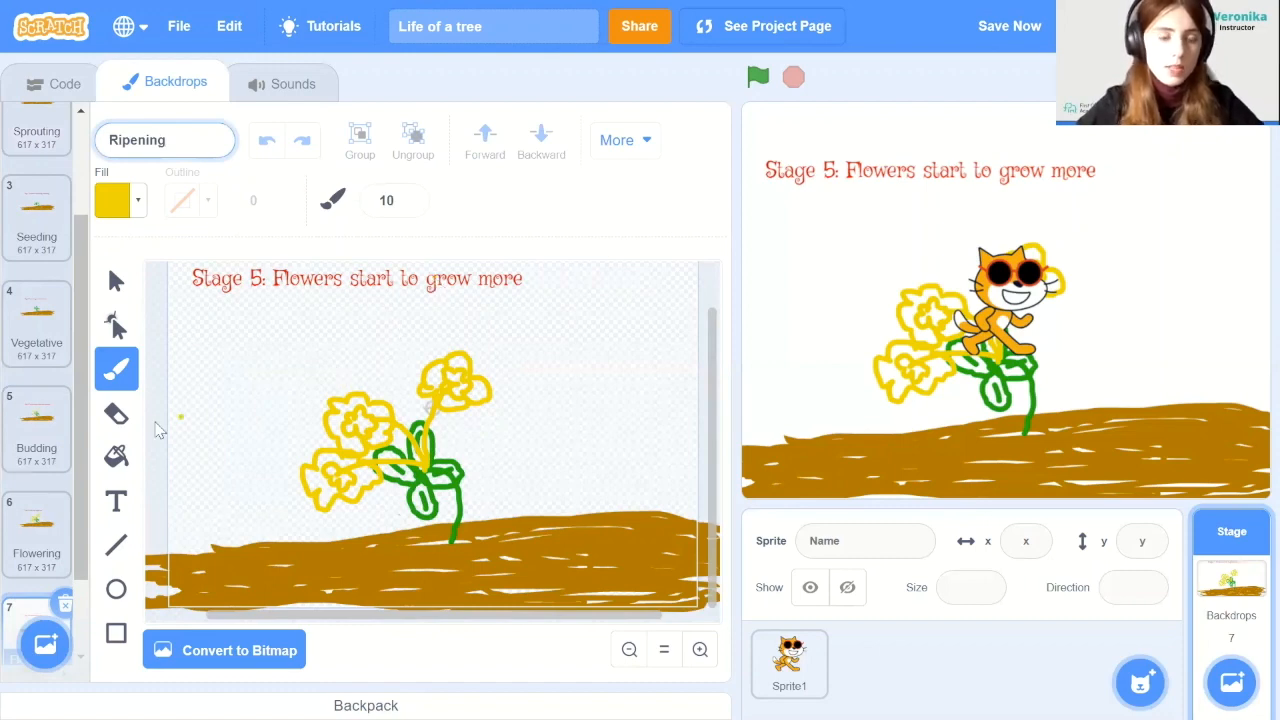
left_click(116, 501)
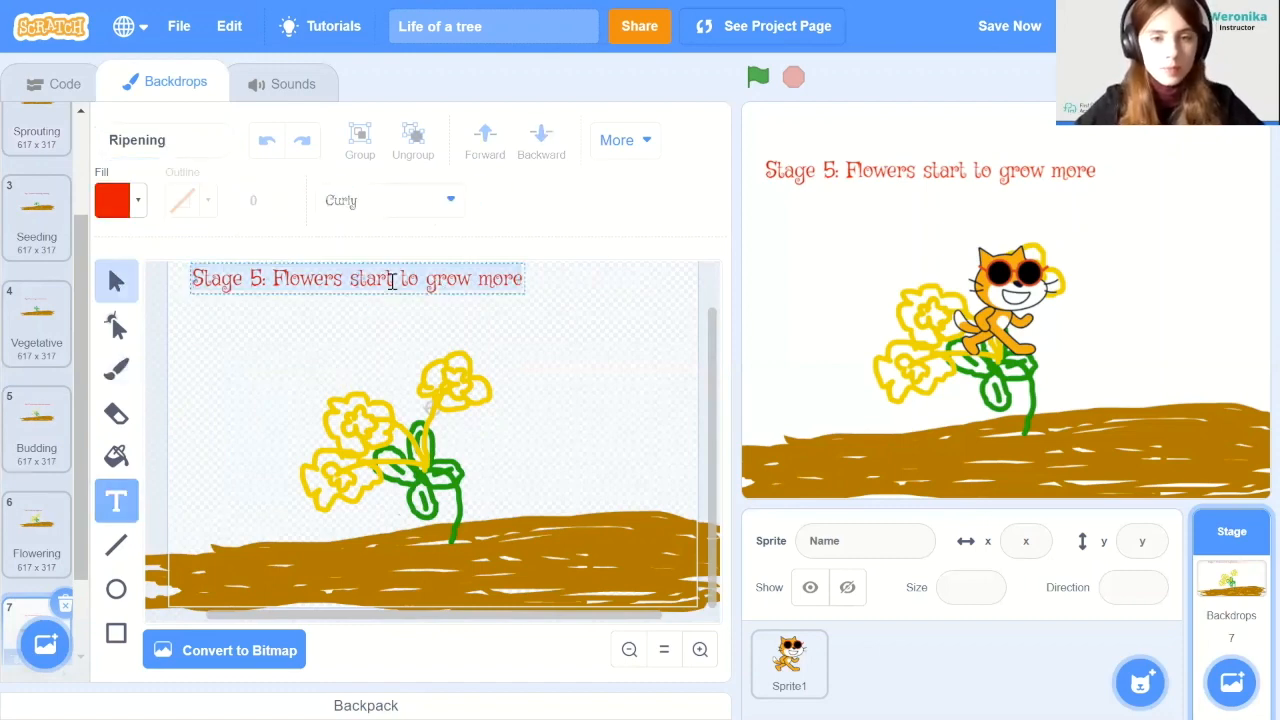
type("Stage 6:")
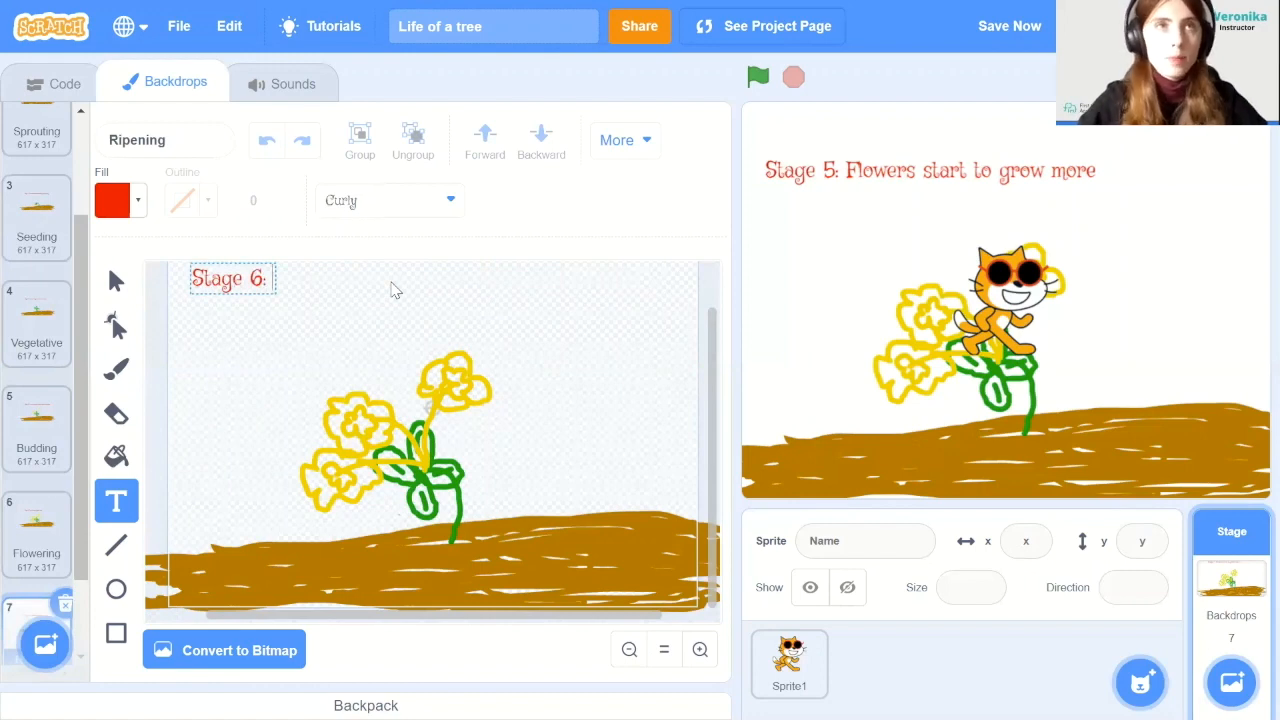
type("The plant")
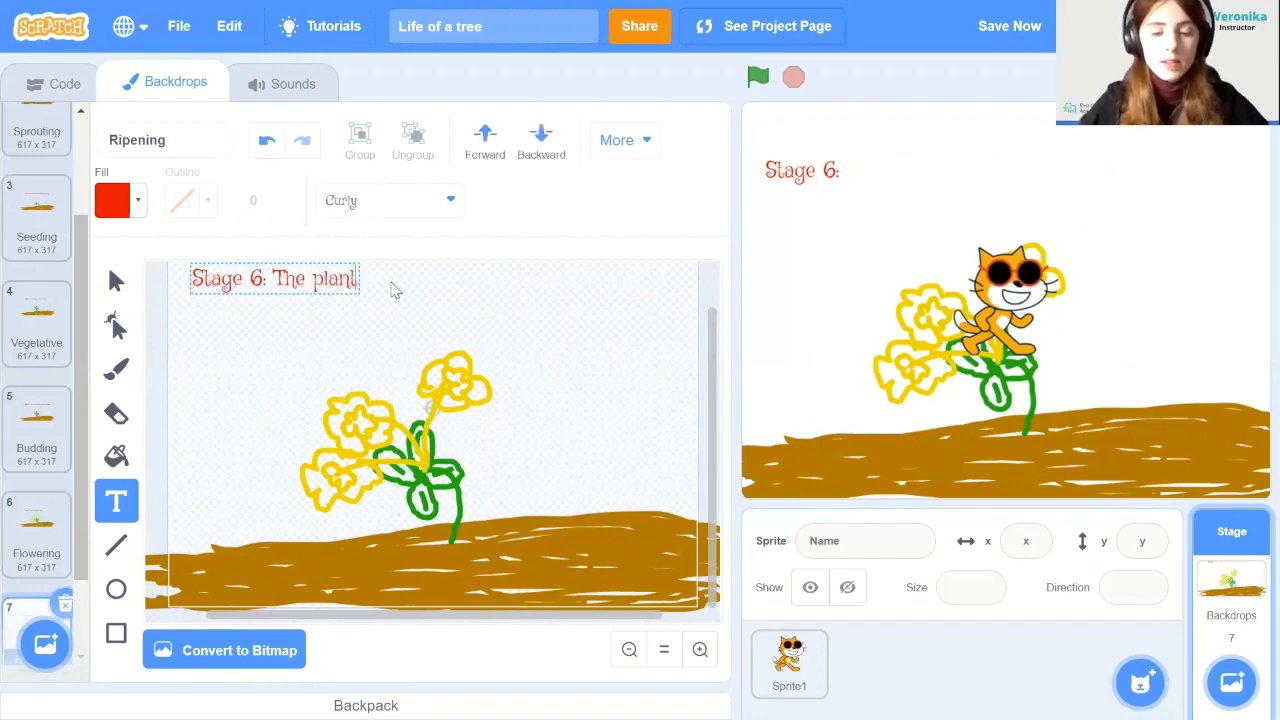
type("get")
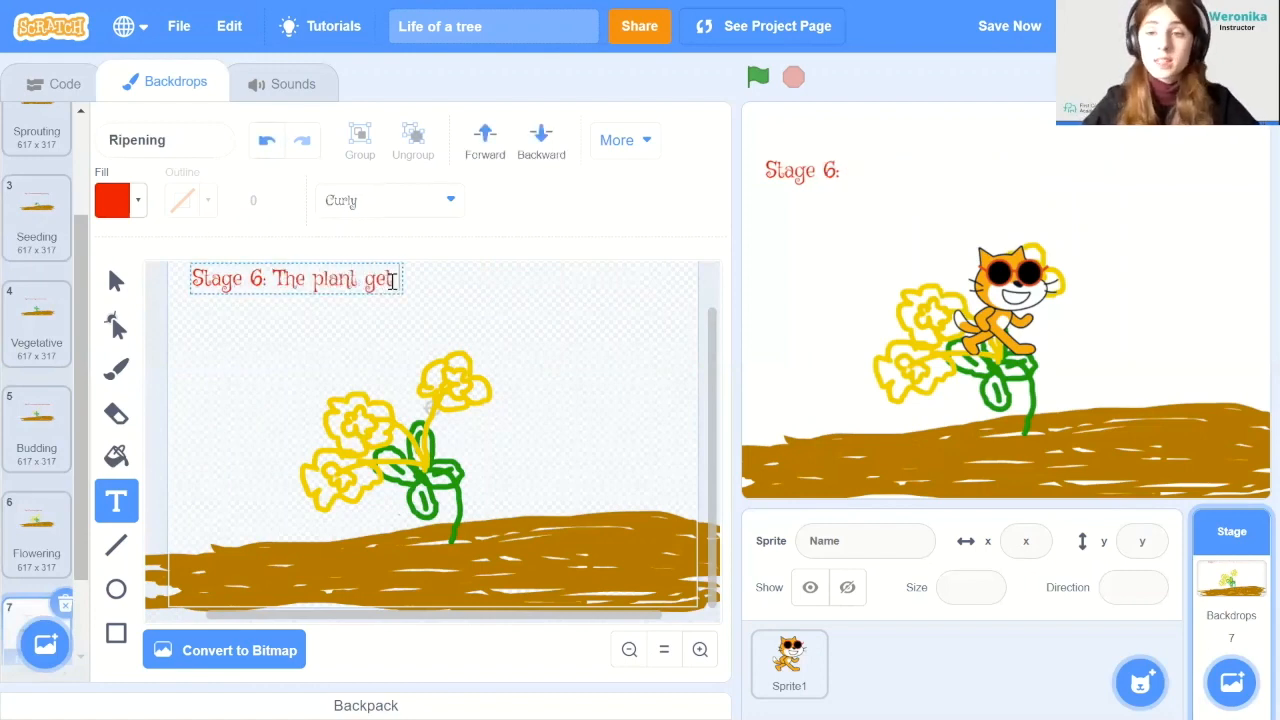
type("ma")
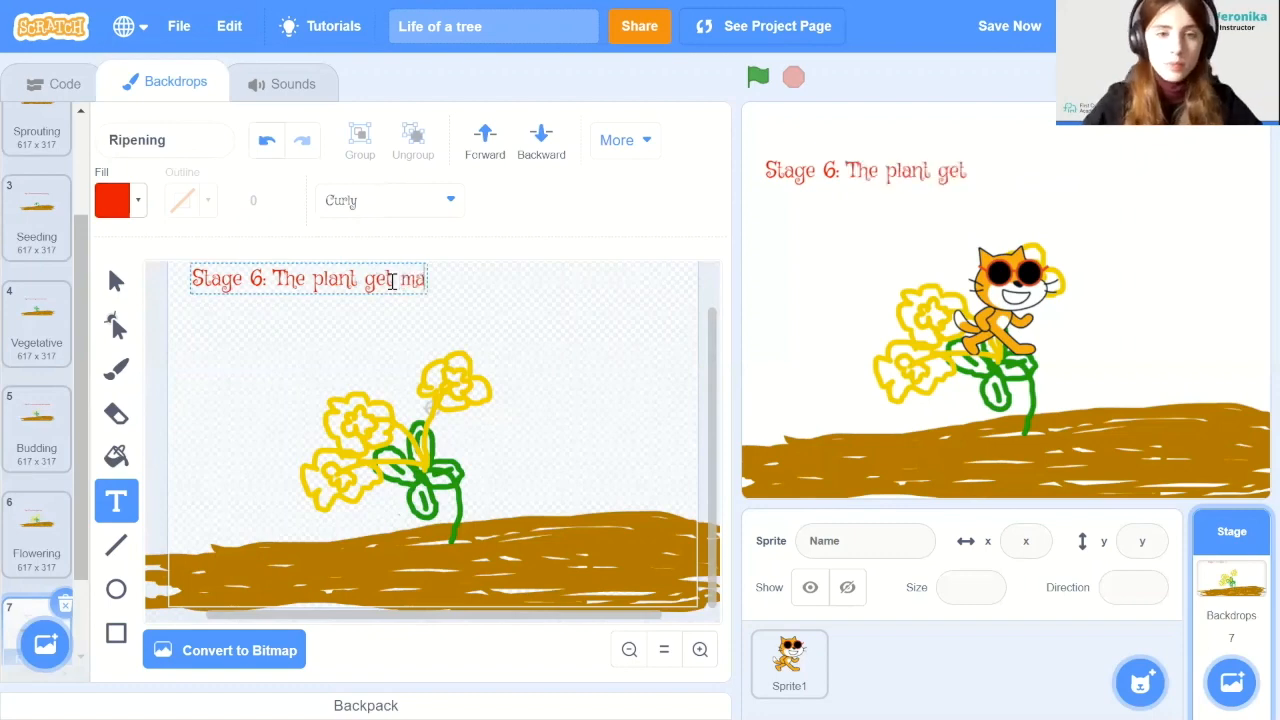
type("more mature and starts growing fruit")
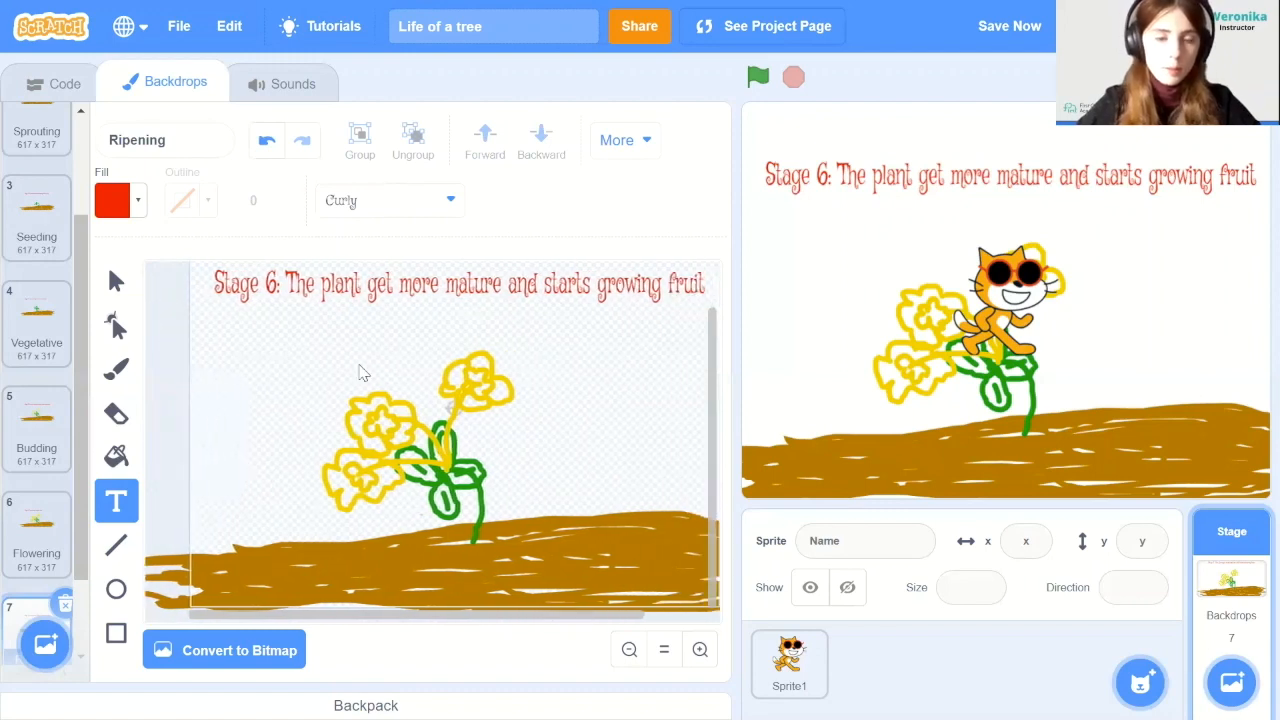
Brush two red fruits onto the plant near the yellow flowers
left_click(116, 280)
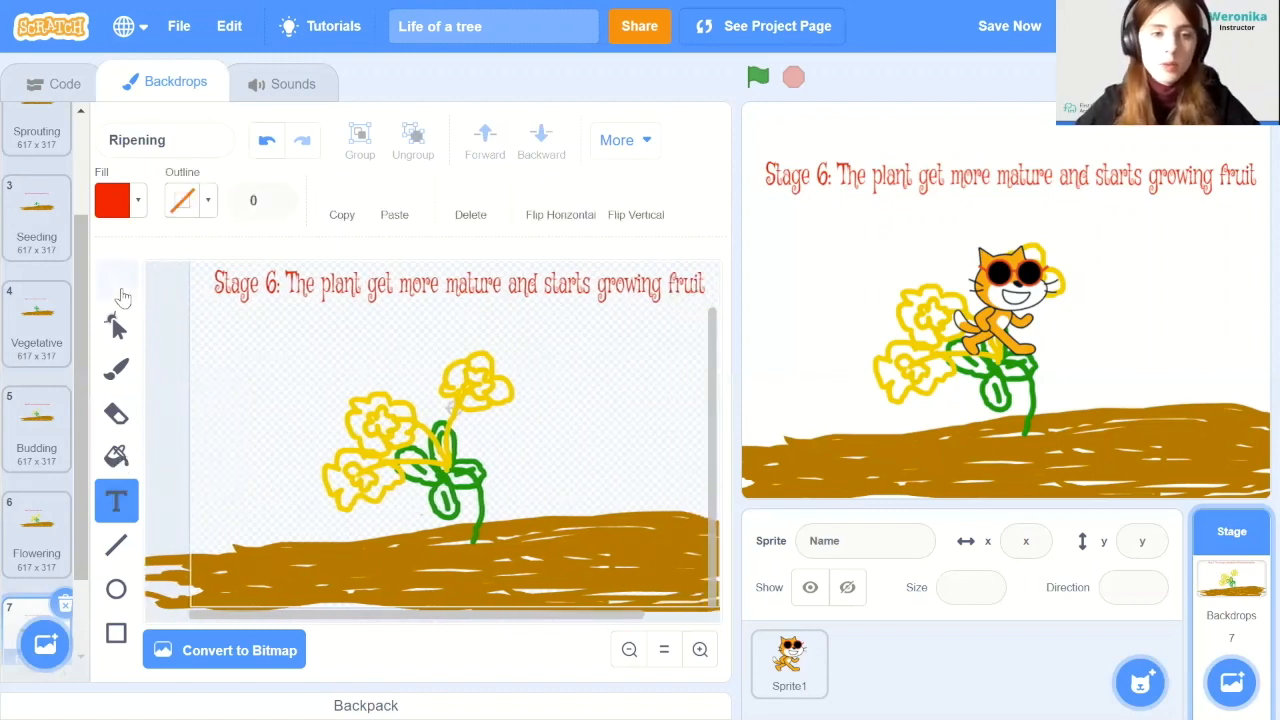
left_click(116, 281)
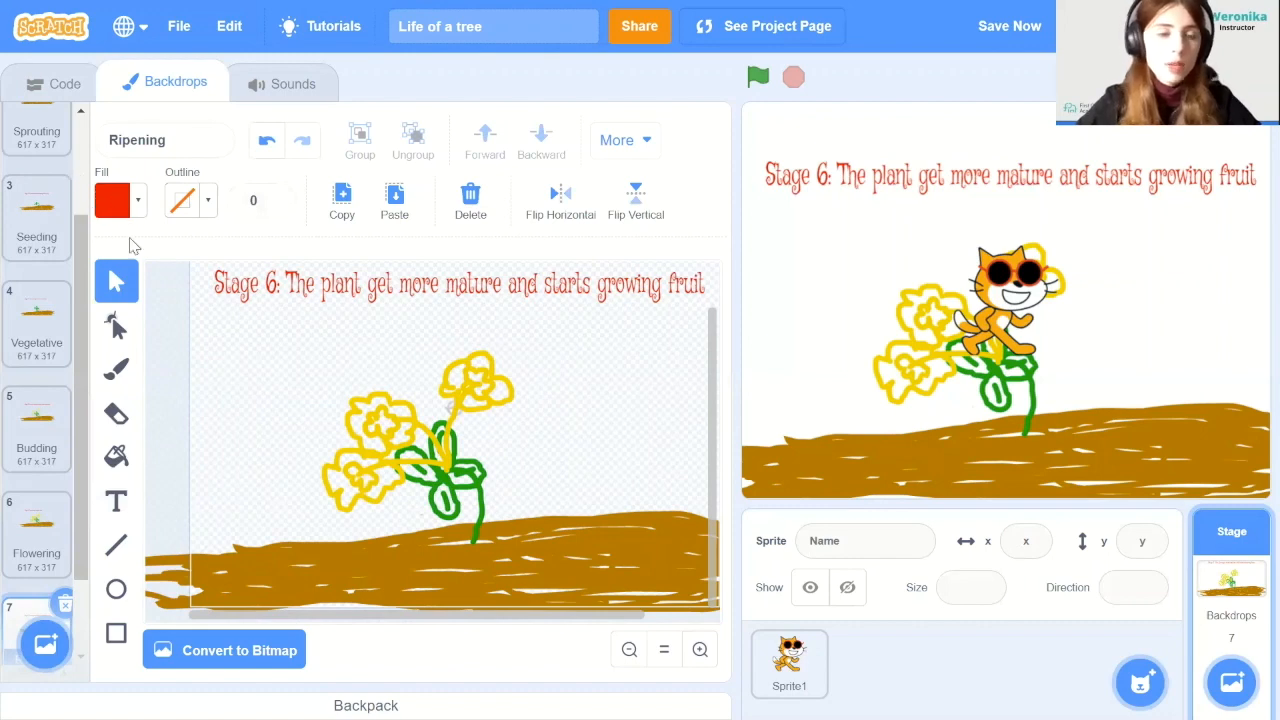
left_click(116, 368)
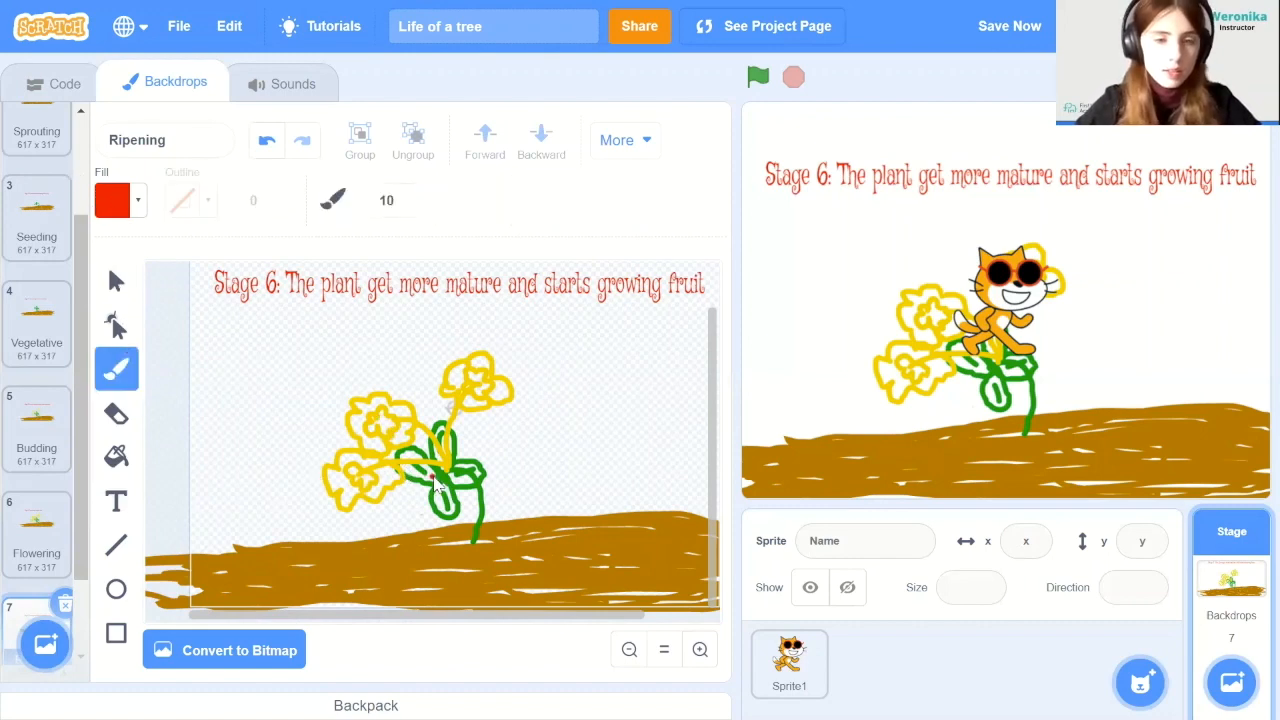
left_click(415, 478)
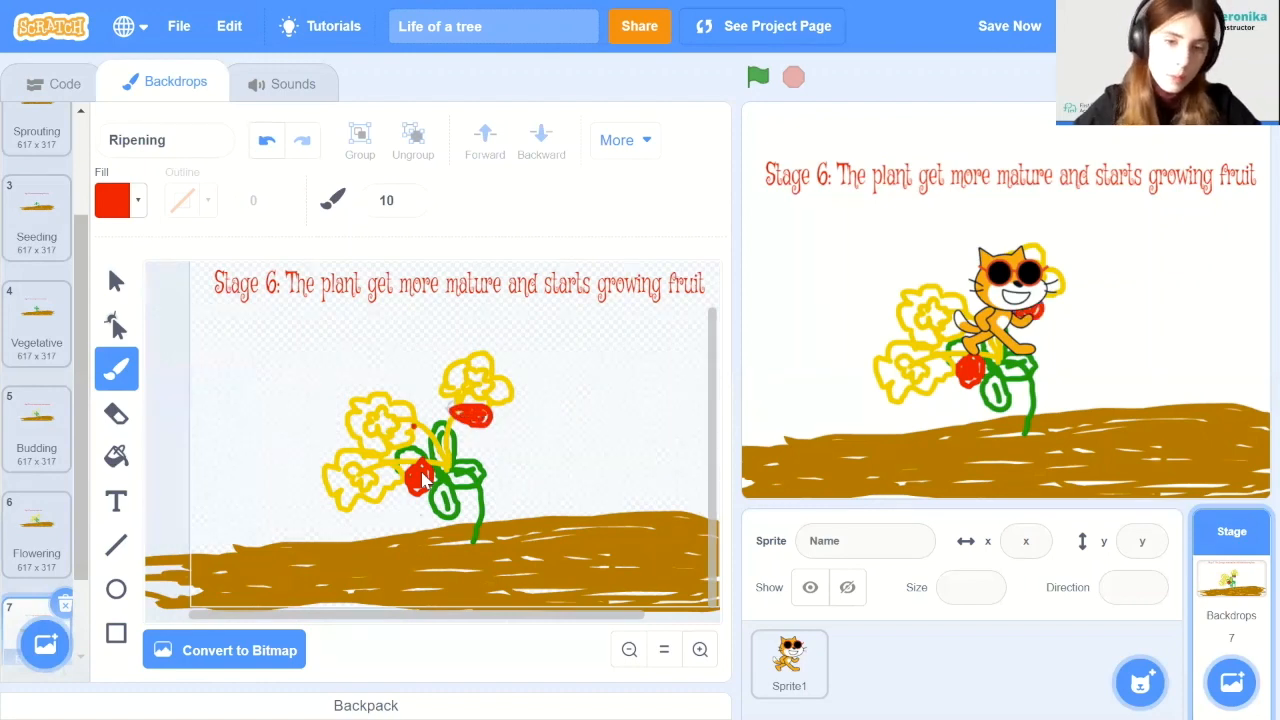
left_click(425, 408)
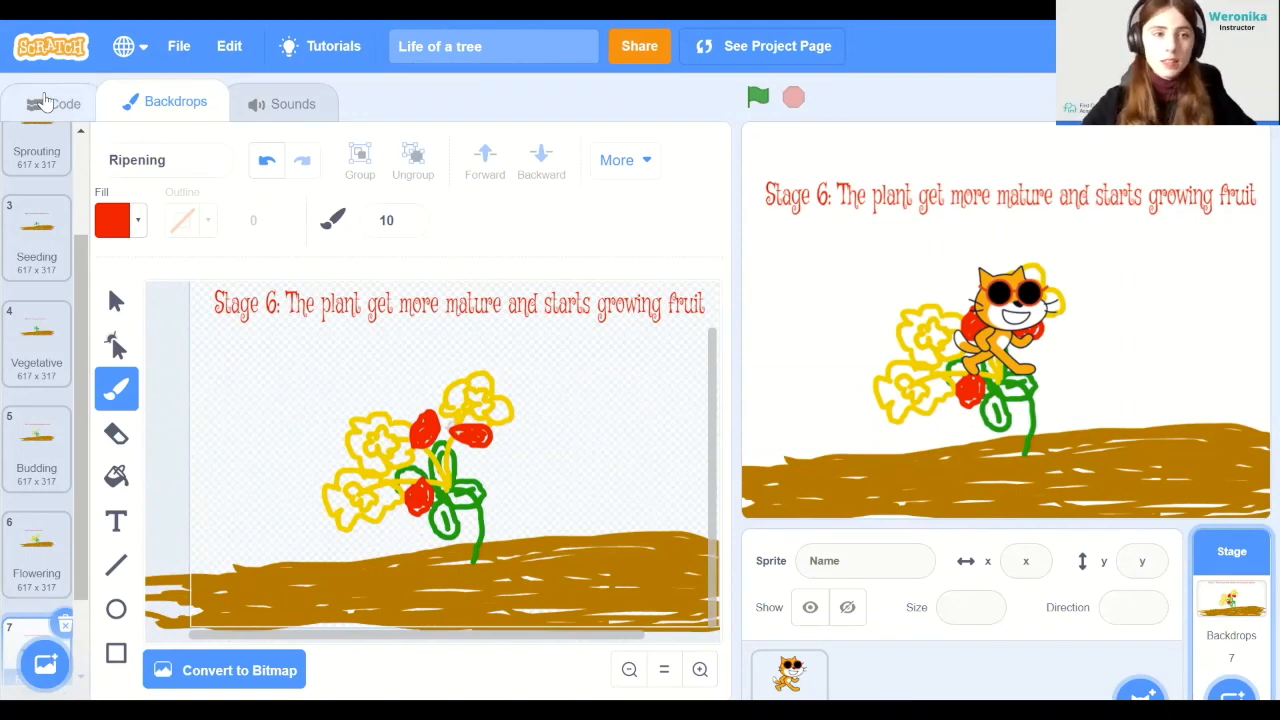
Switch from the backdrop painter to the Code workspace
left_click(64, 103)
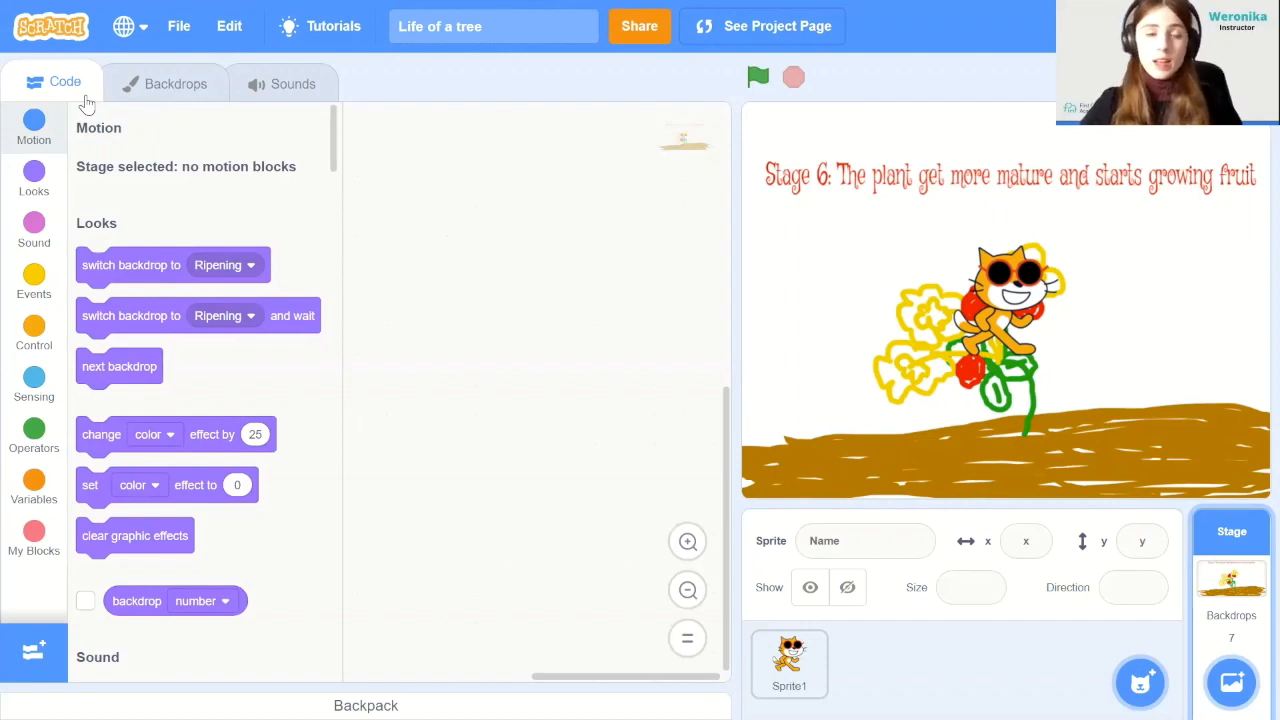
mouse_move(213, 232)
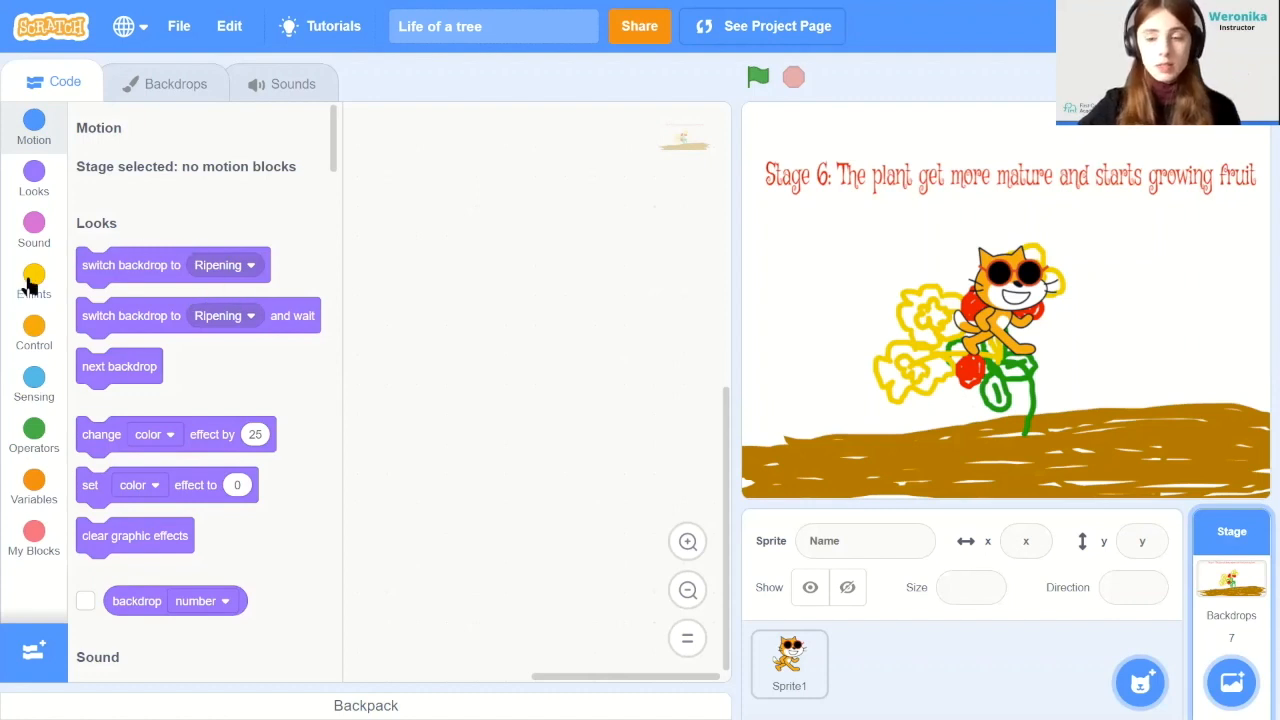
left_click(789, 663)
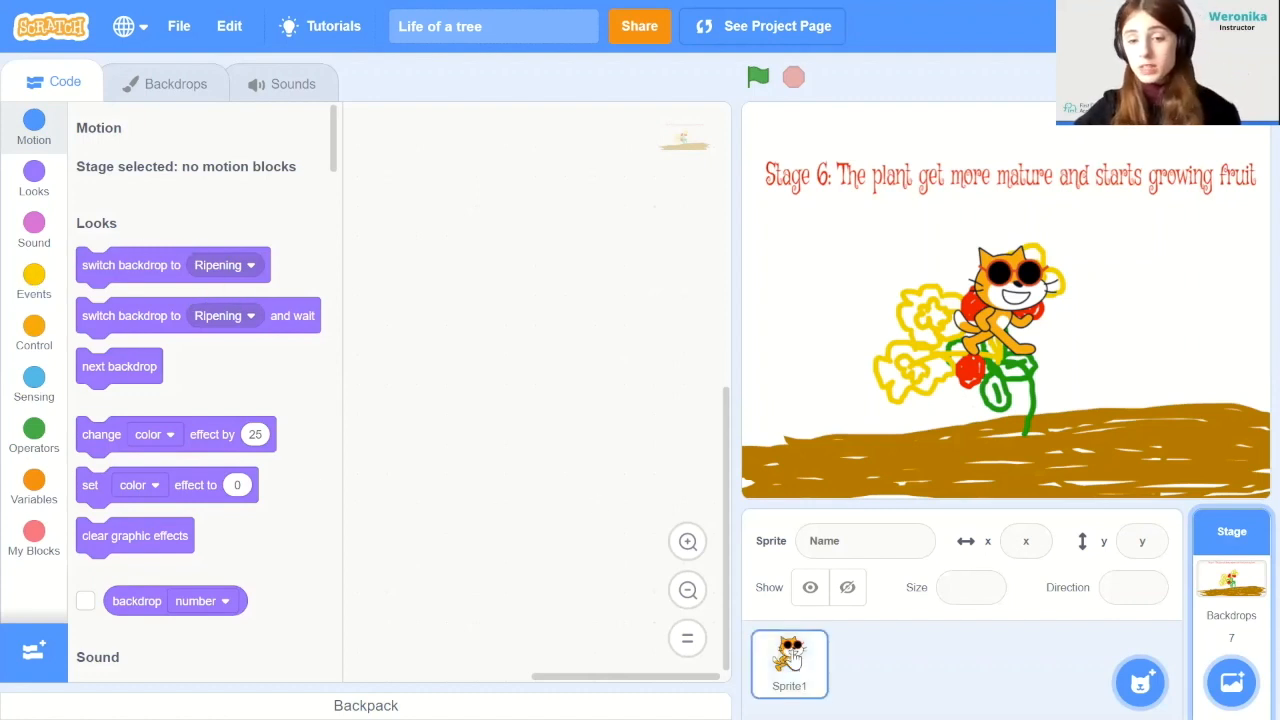
Start the cat's script on a backdrop switch, facing direction 90 at 100% size
left_click(789, 665)
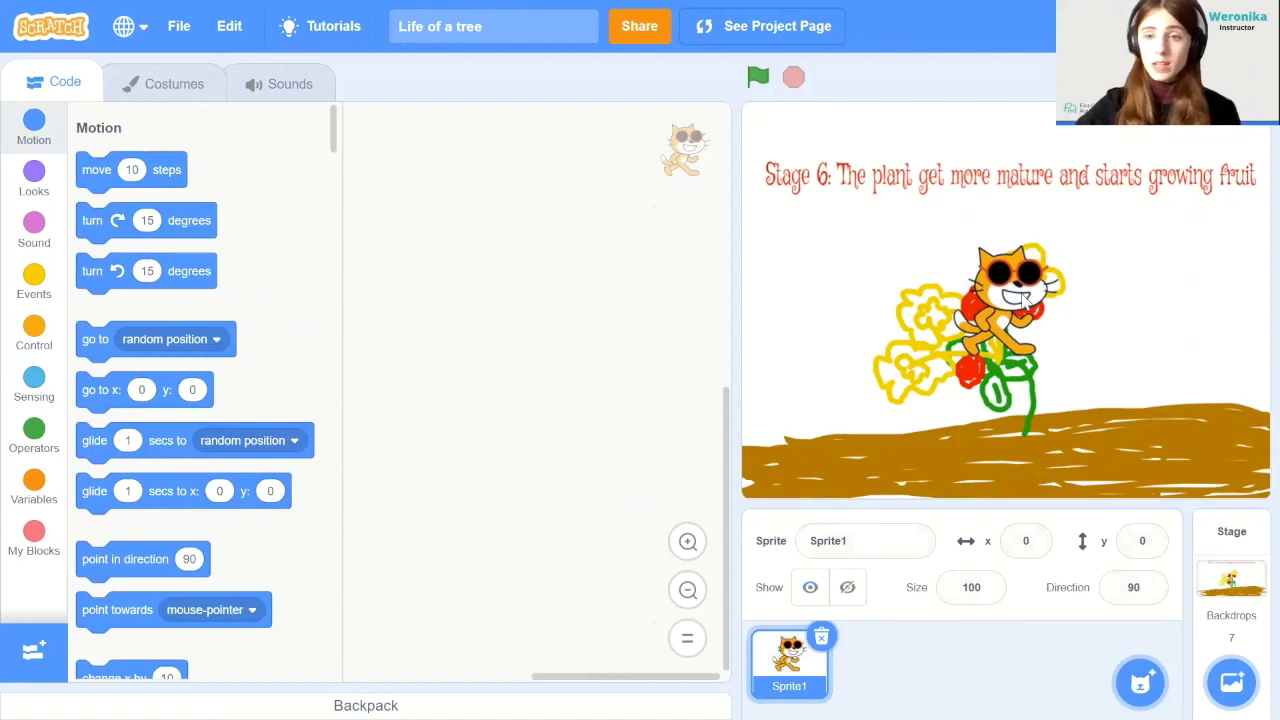
left_click(33, 283)
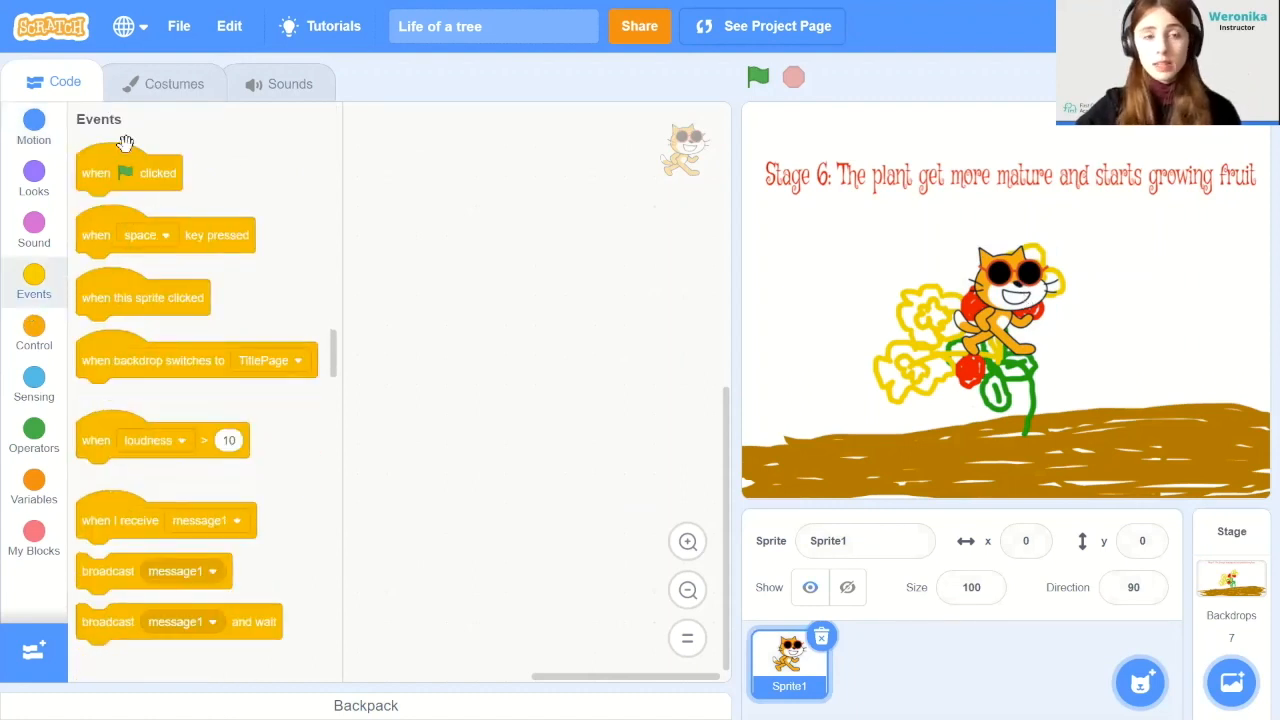
mouse_move(132, 360)
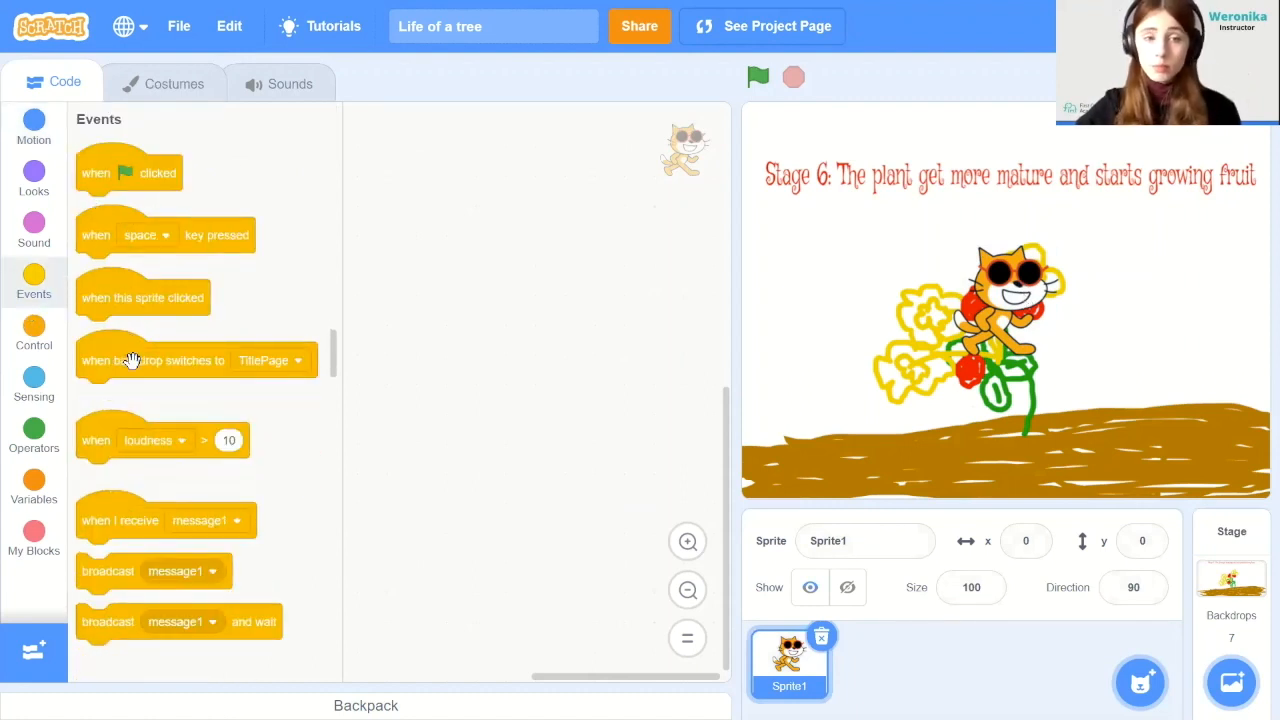
left_click_drag(152, 360, 470, 297)
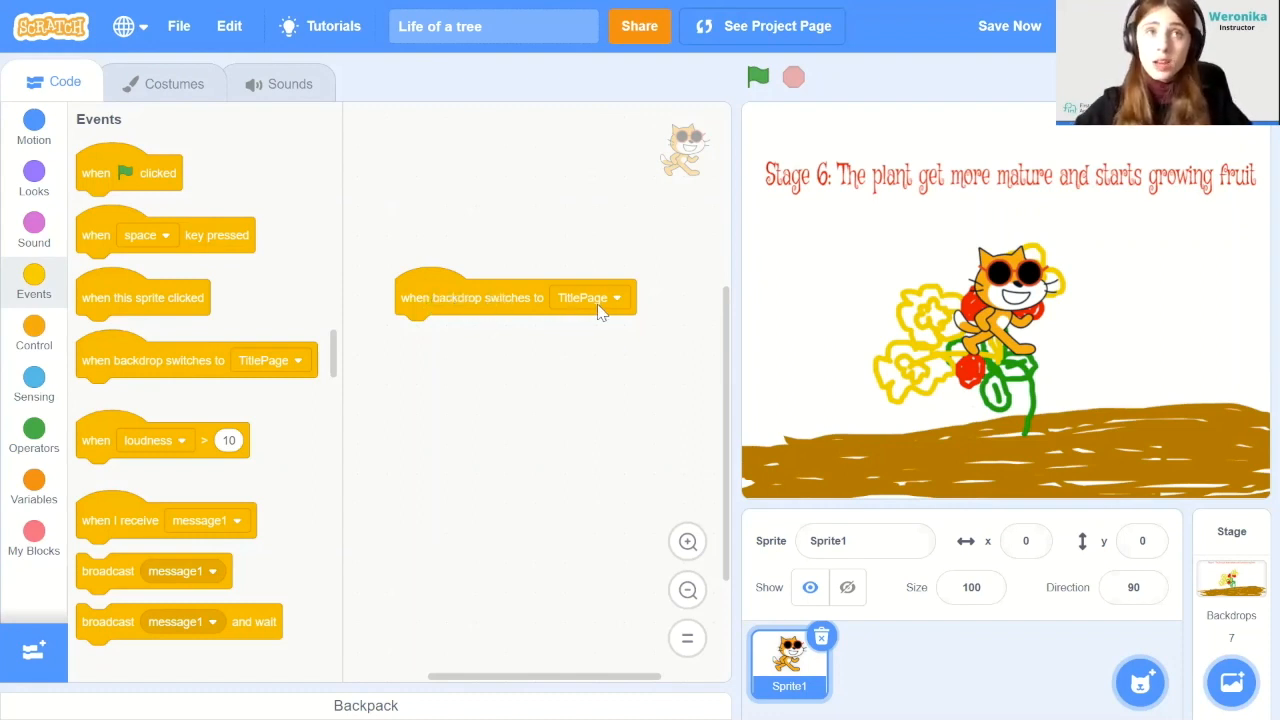
left_click(33, 128)
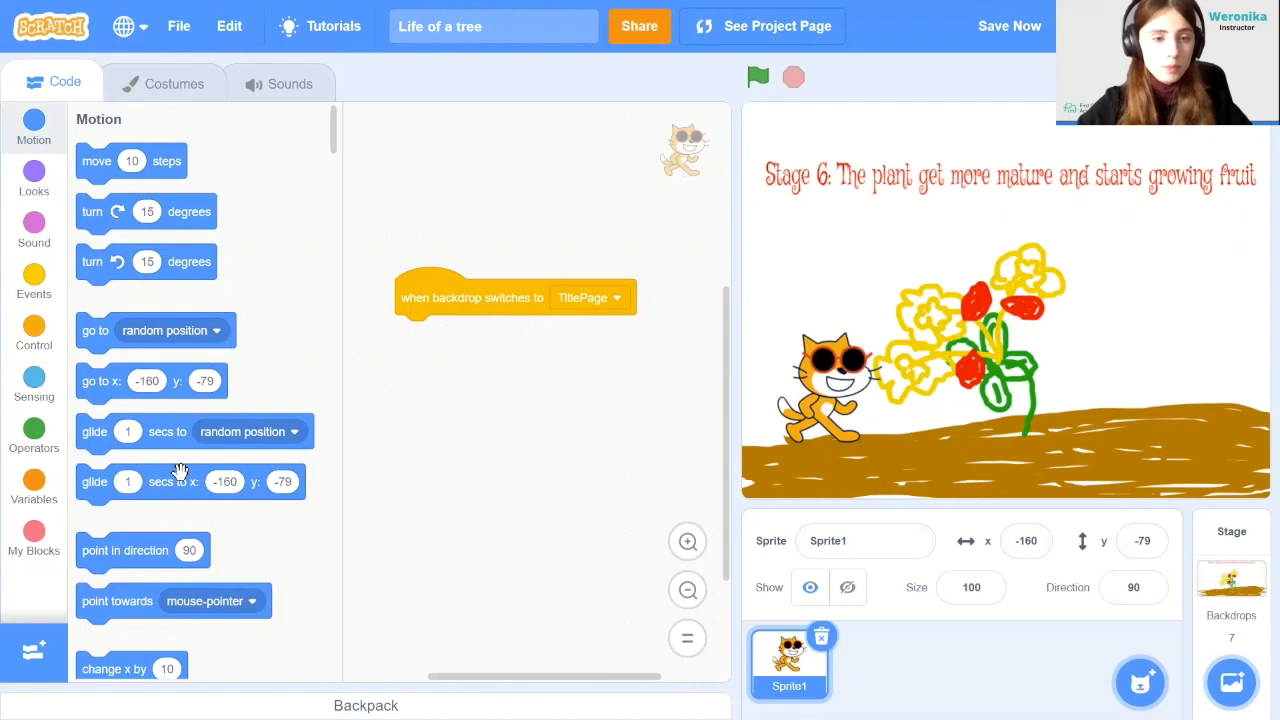
mouse_move(120, 392)
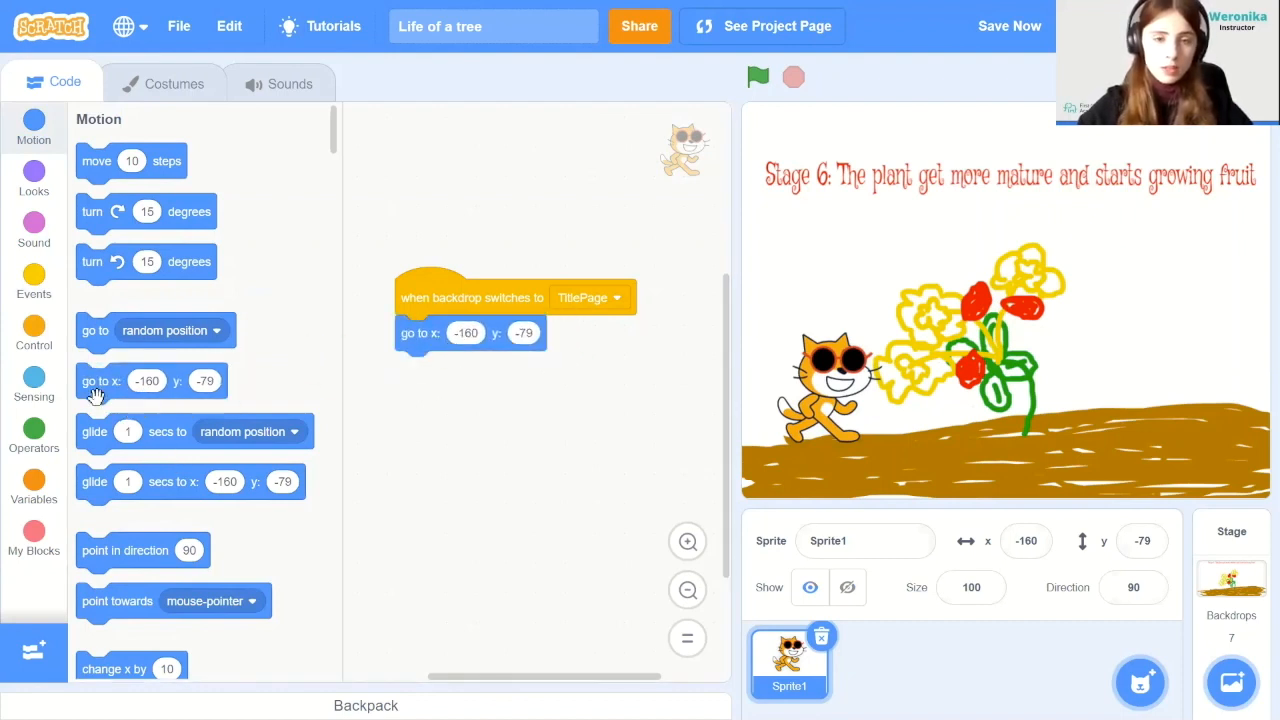
mouse_move(118, 530)
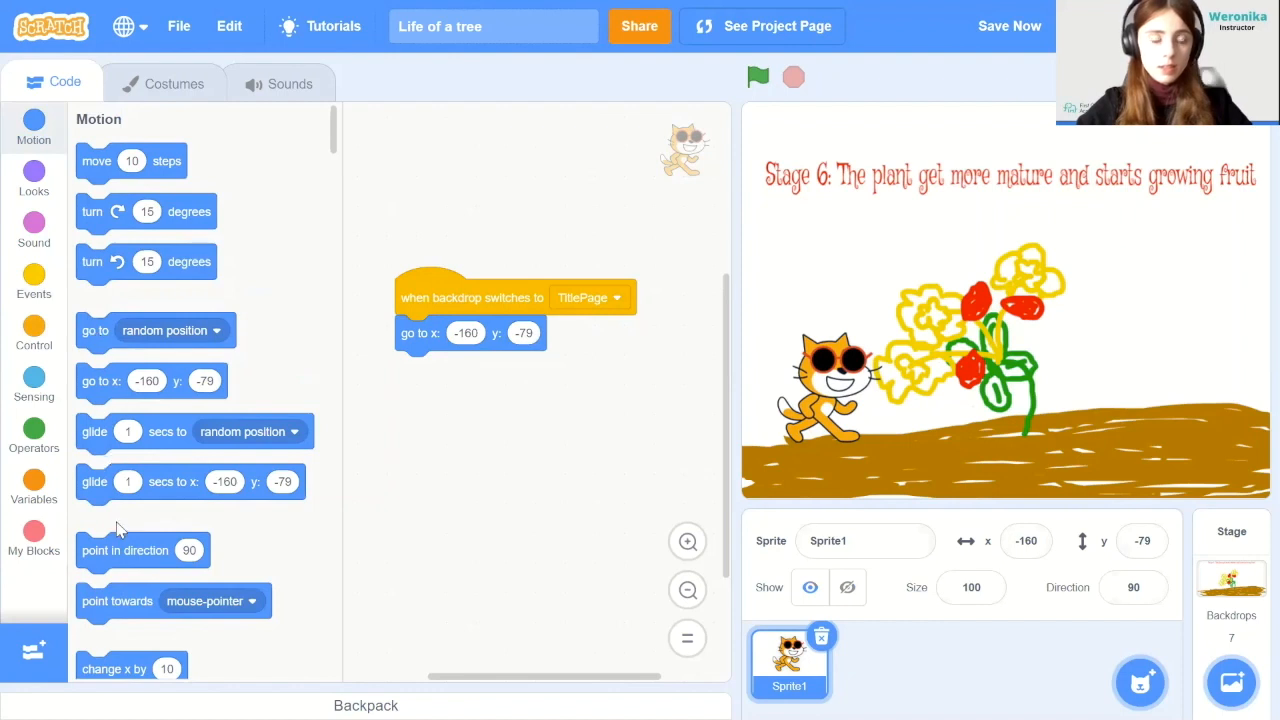
left_click_drag(125, 550, 480, 338)
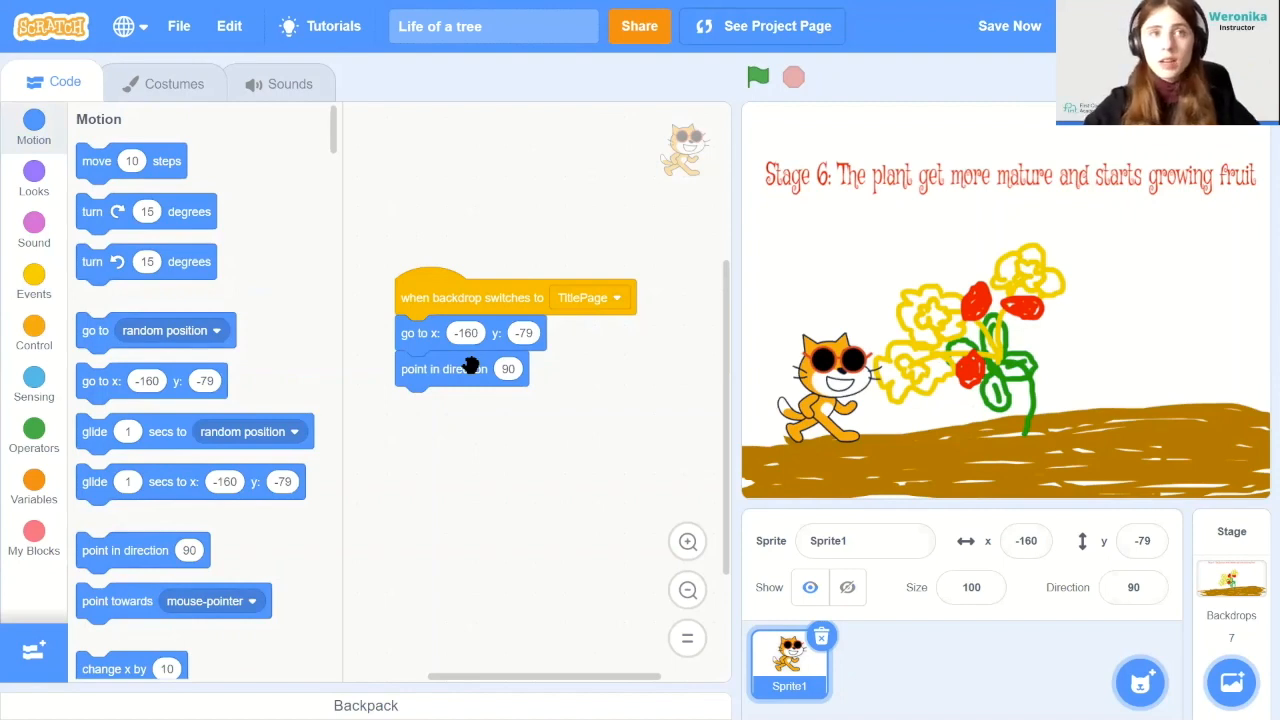
left_click(33, 184)
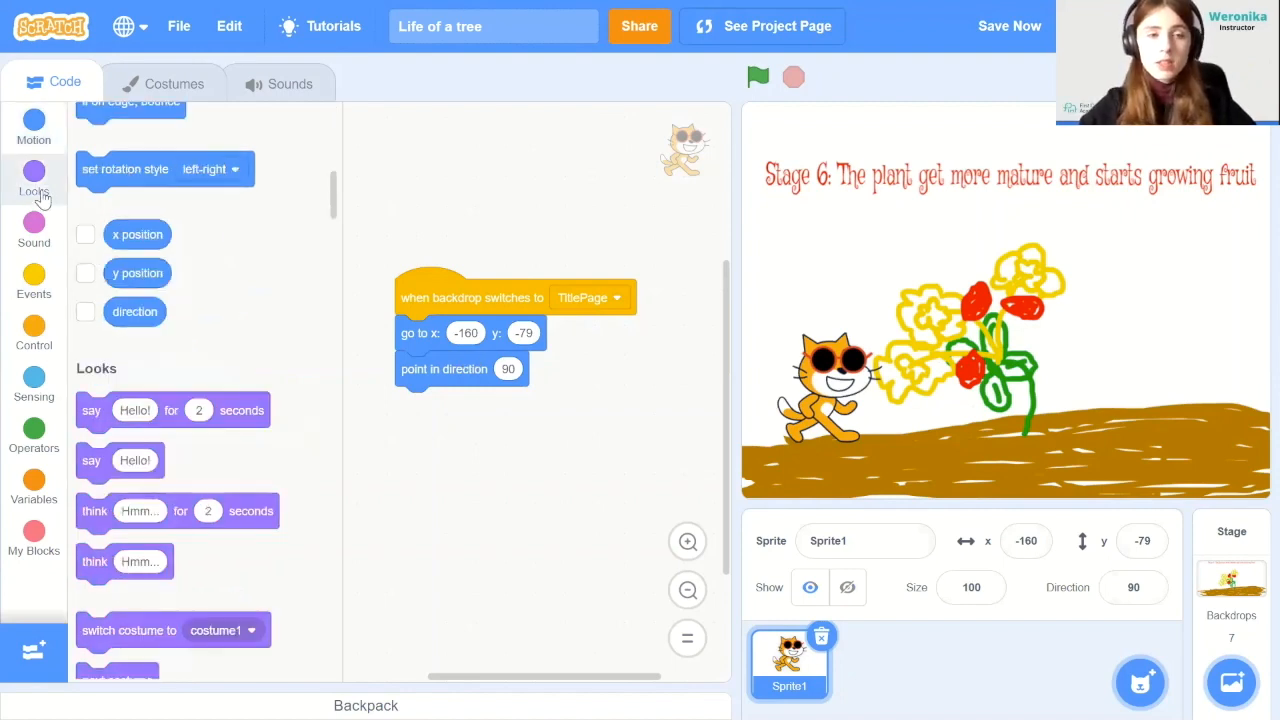
scroll("down", 3)
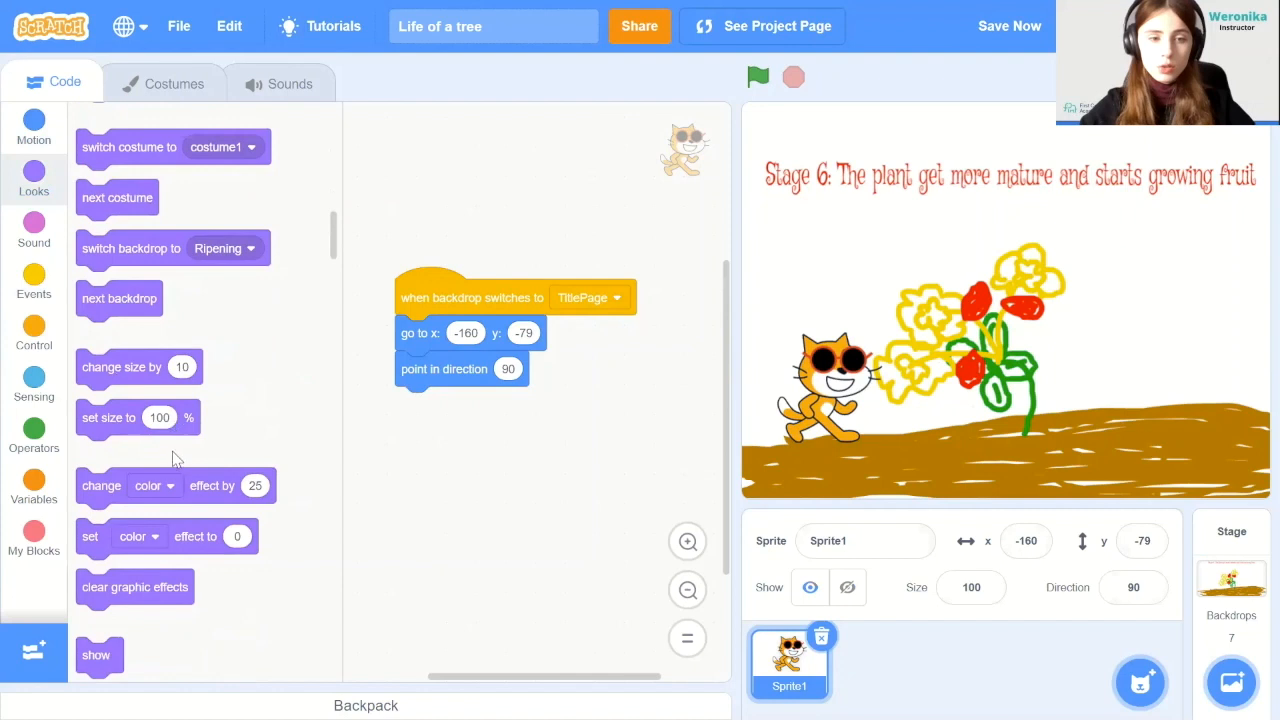
left_click_drag(108, 417, 428, 404)
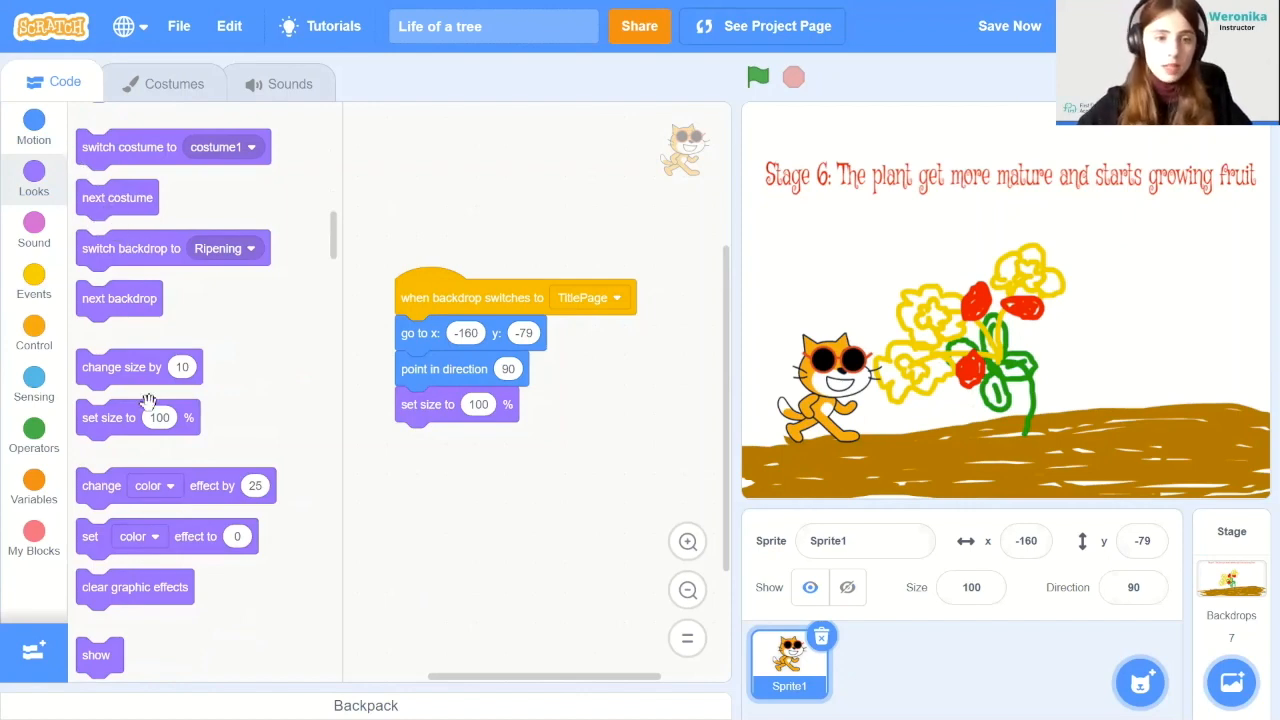
Add two say blocks: 'Today we will look at' and 'how a plant grows!'
scroll("down", 3)
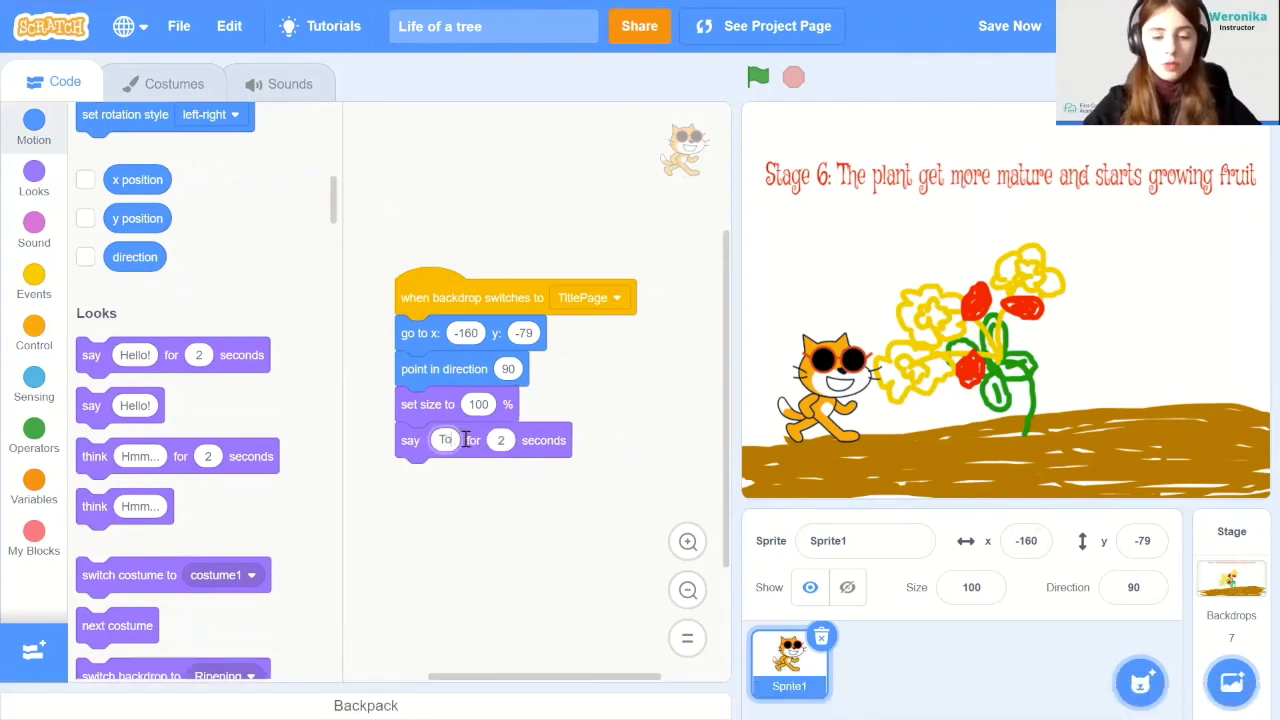
type("Today we will look at")
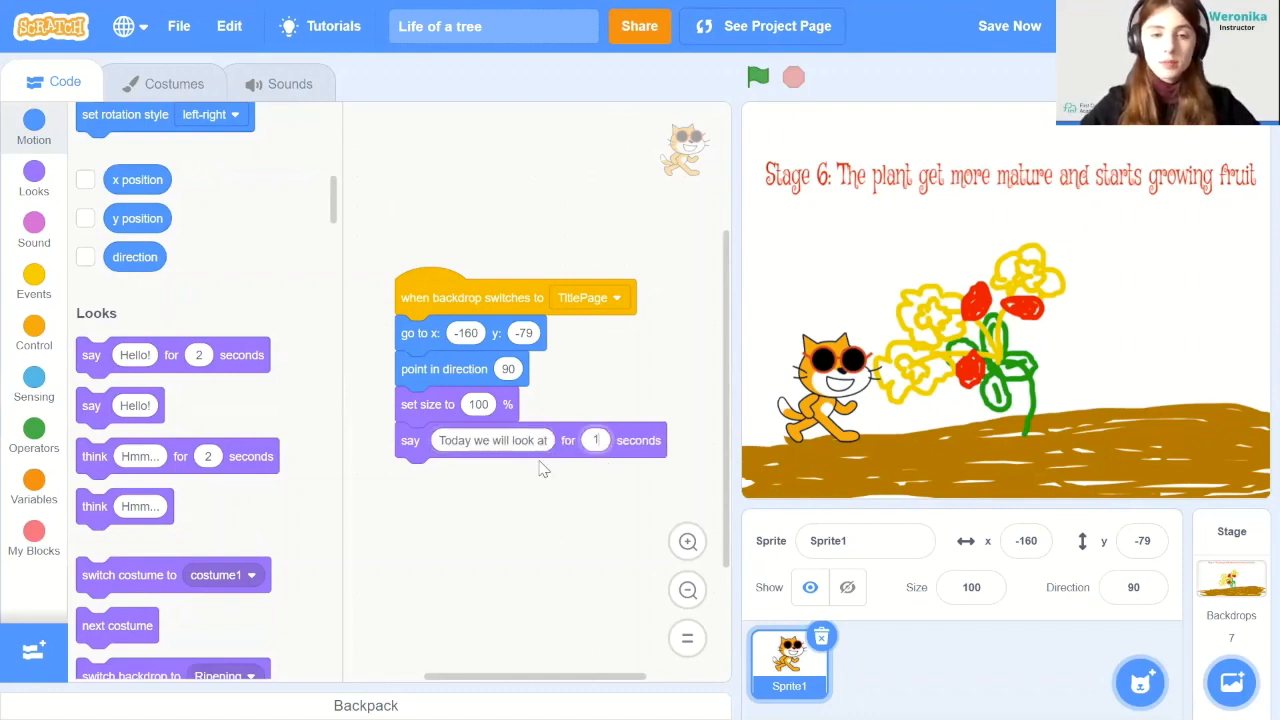
right_click(410, 440)
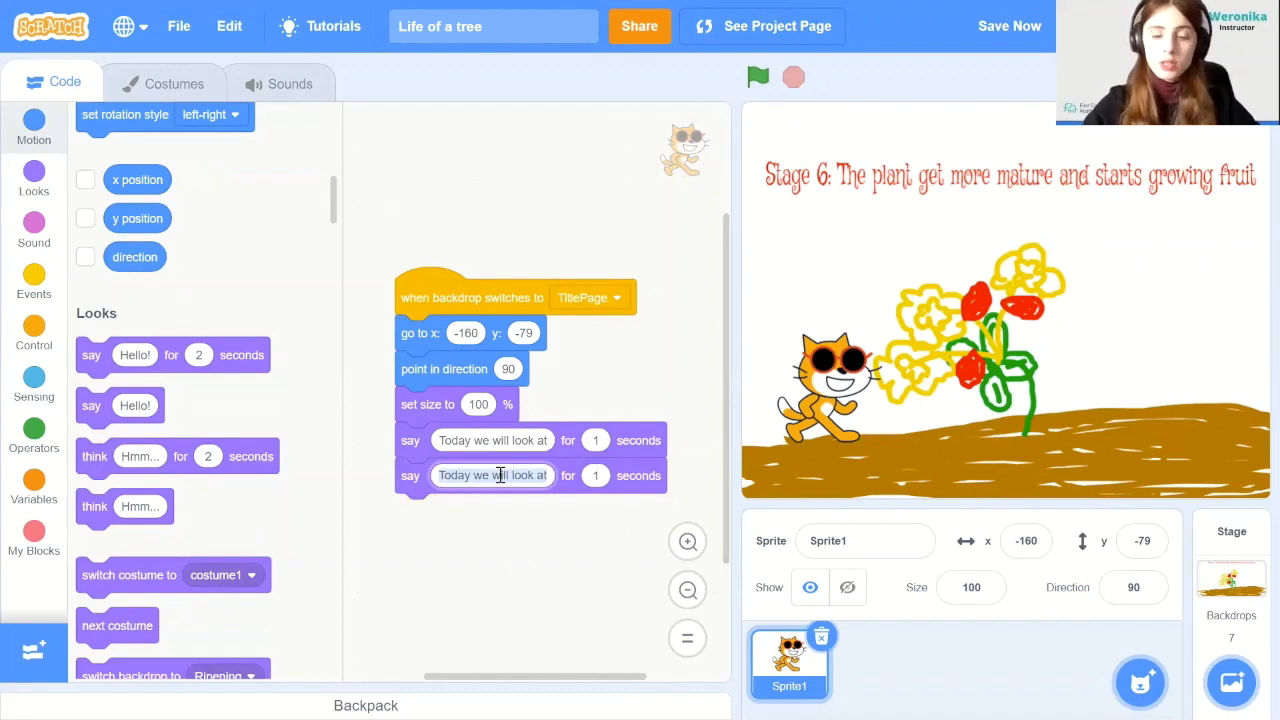
type("how a plant grows!")
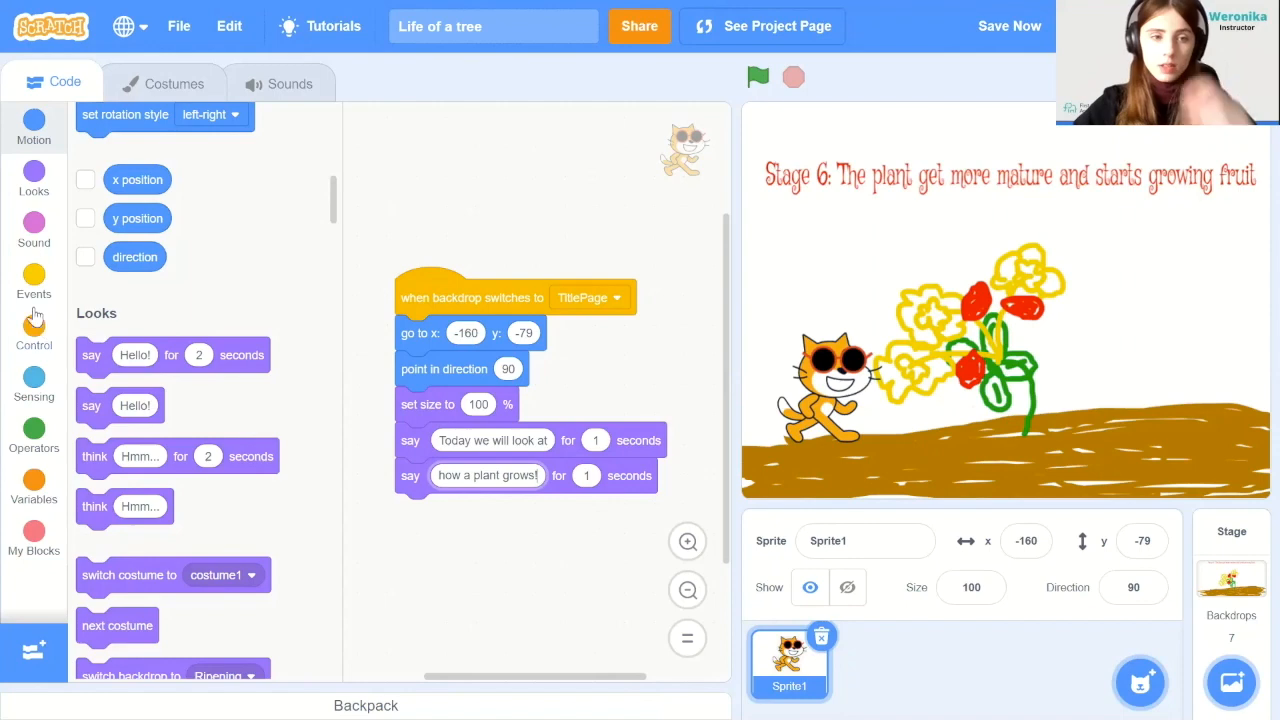
Add a repeat 4 loop whose first block makes the cat think 'Woah...'
left_click(33, 335)
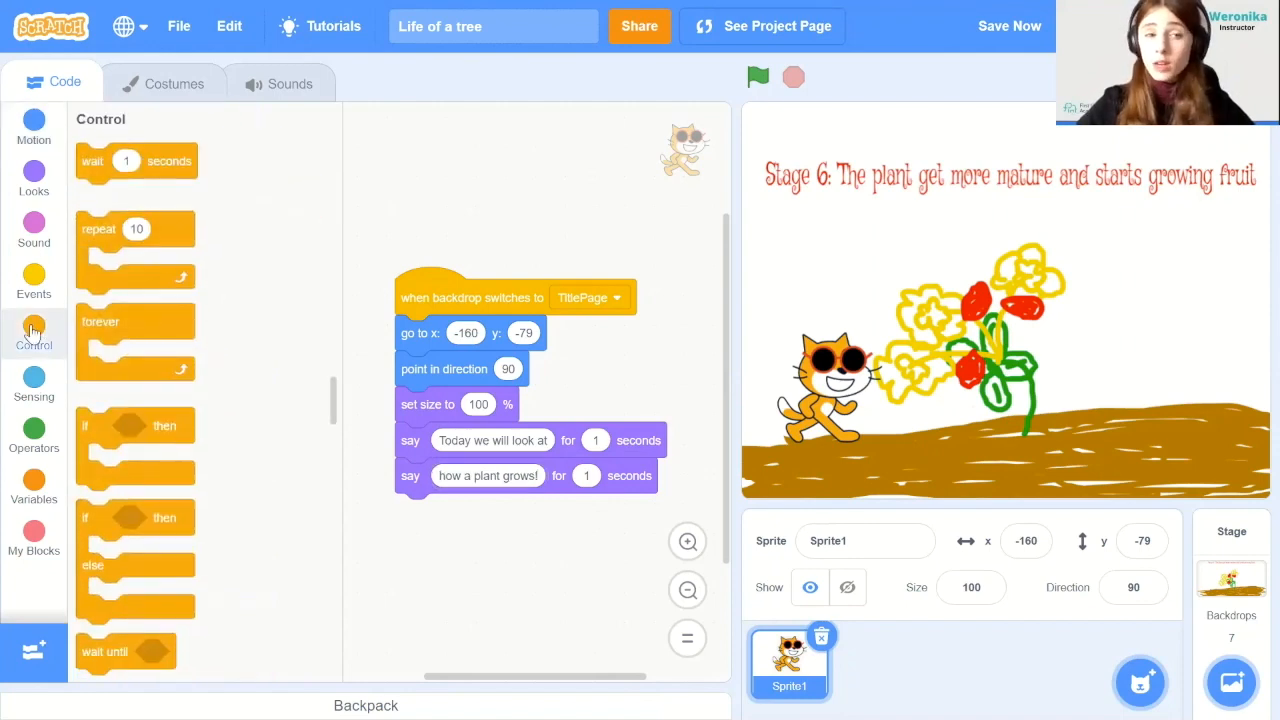
mouse_move(170, 301)
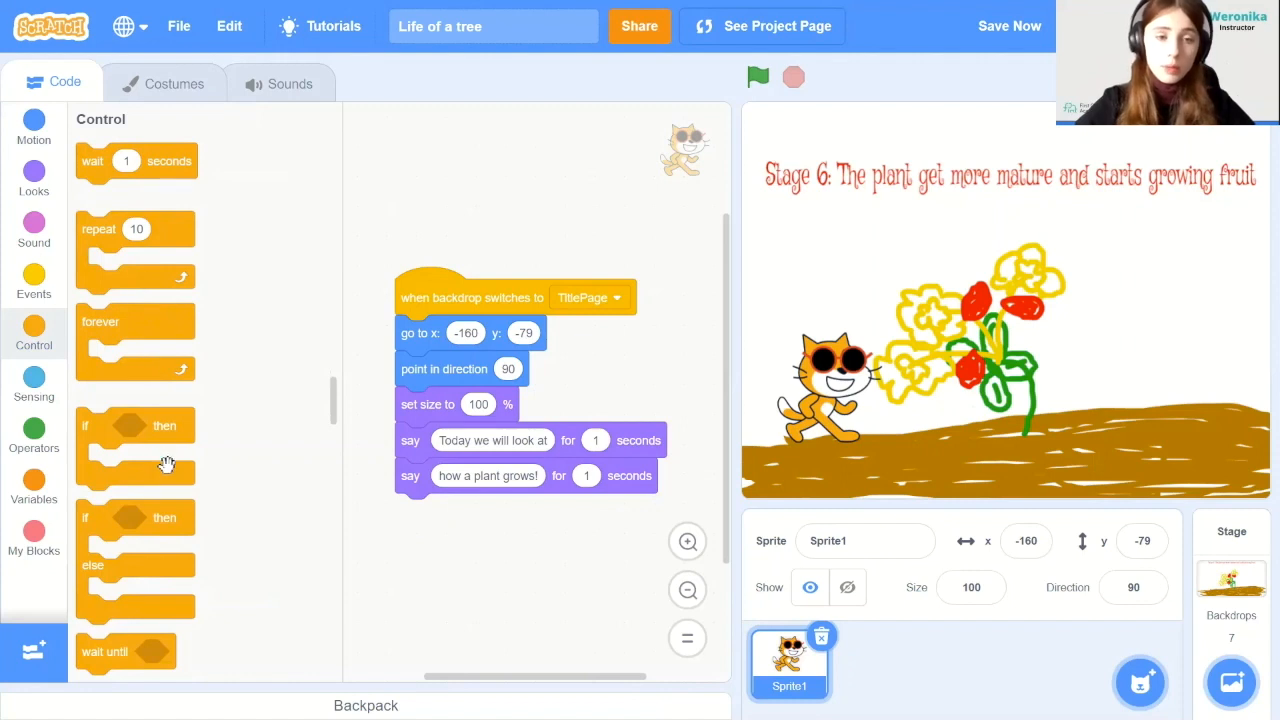
mouse_move(167, 459)
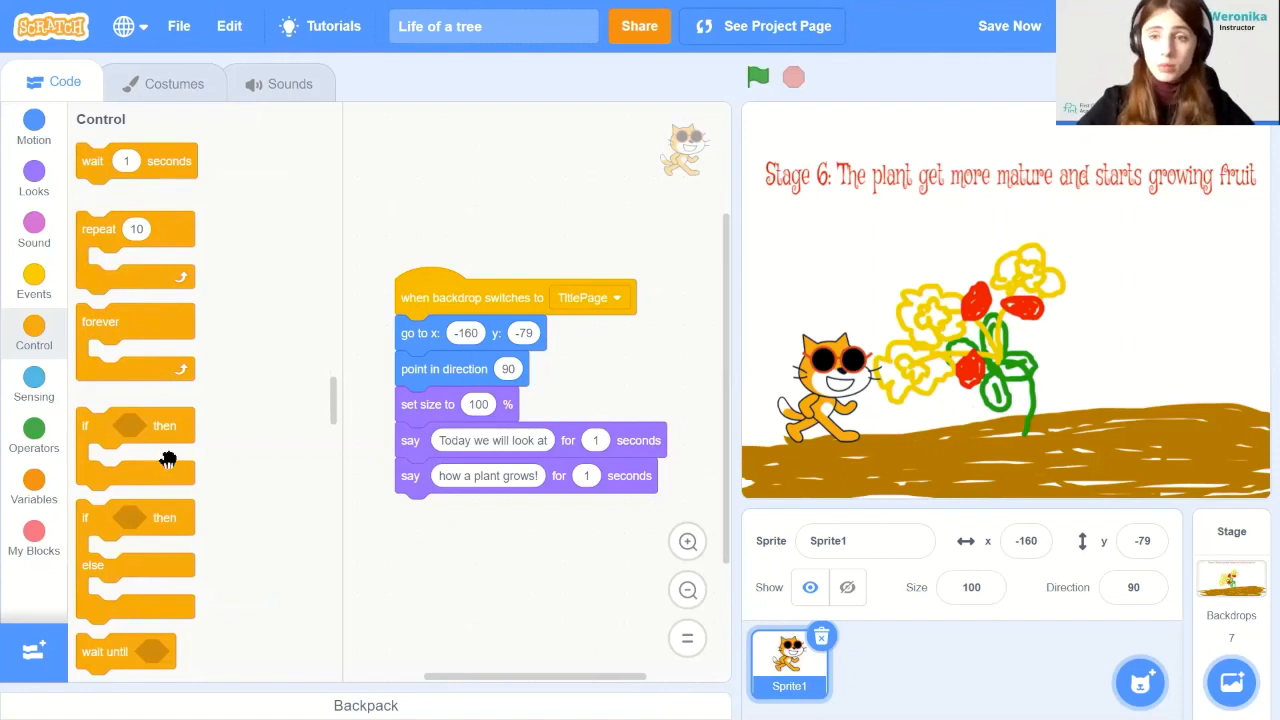
mouse_move(133, 254)
type("4")
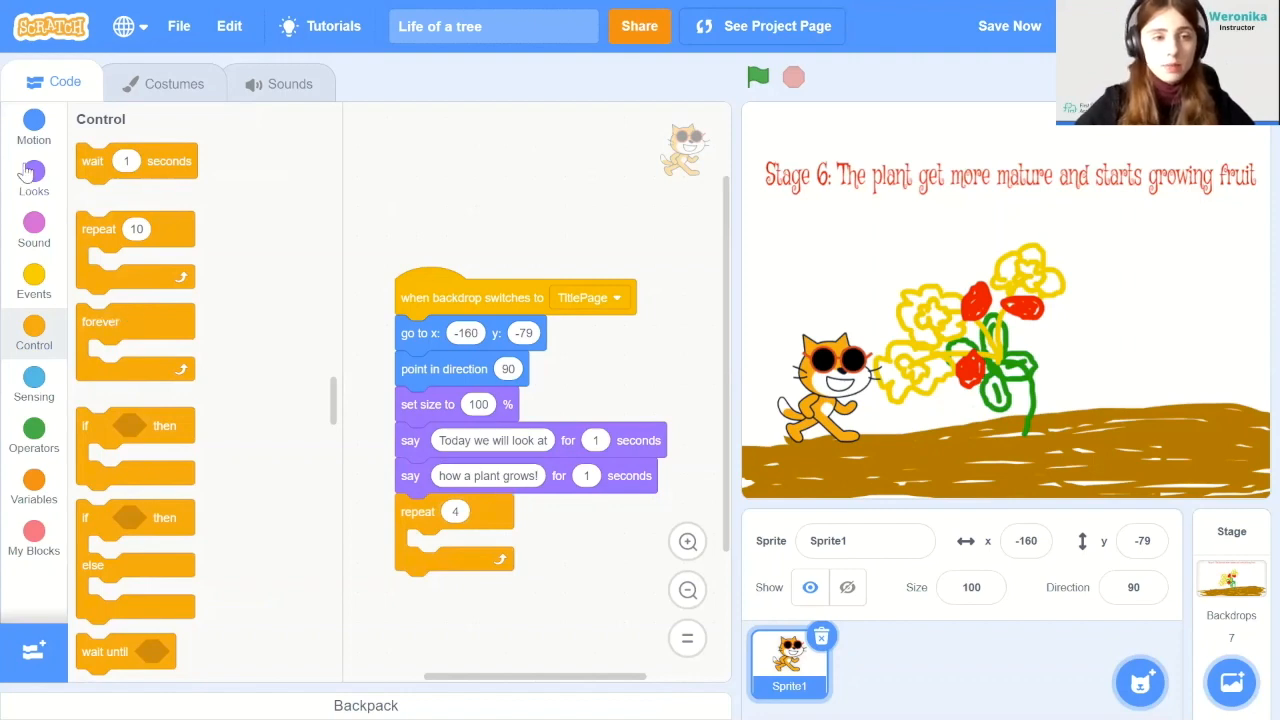
left_click(33, 178)
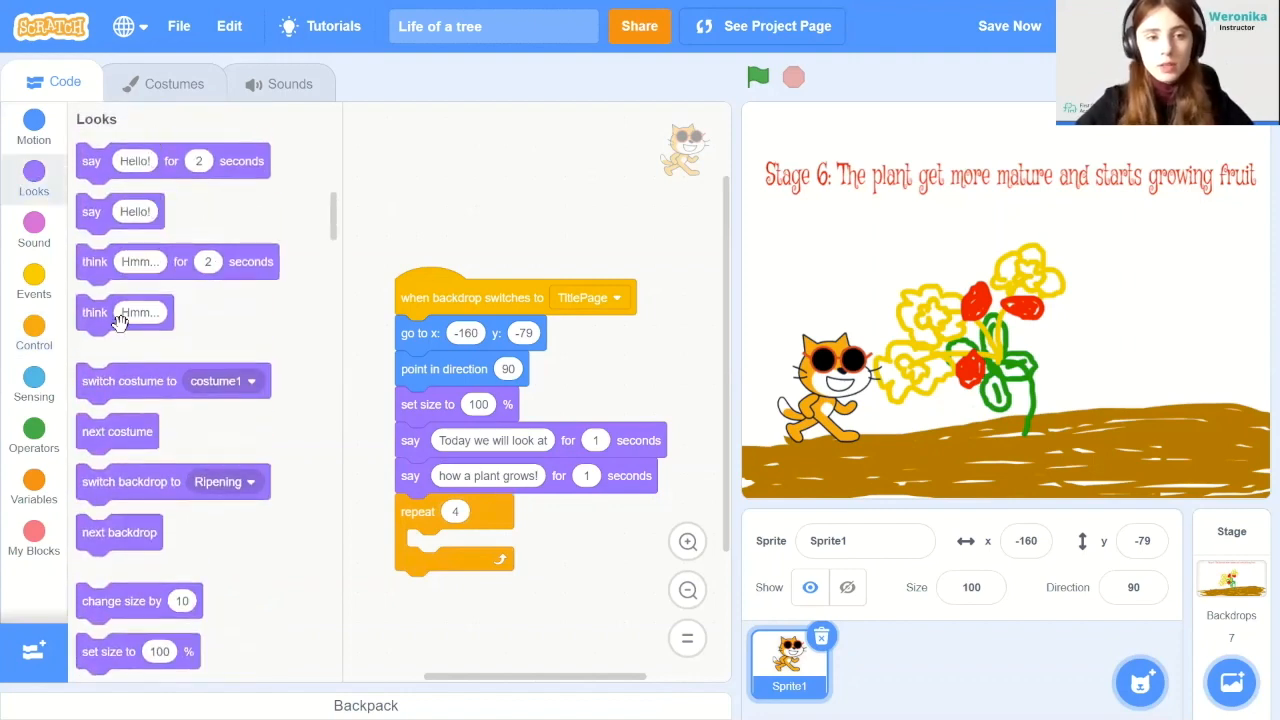
left_click_drag(95, 312, 450, 545)
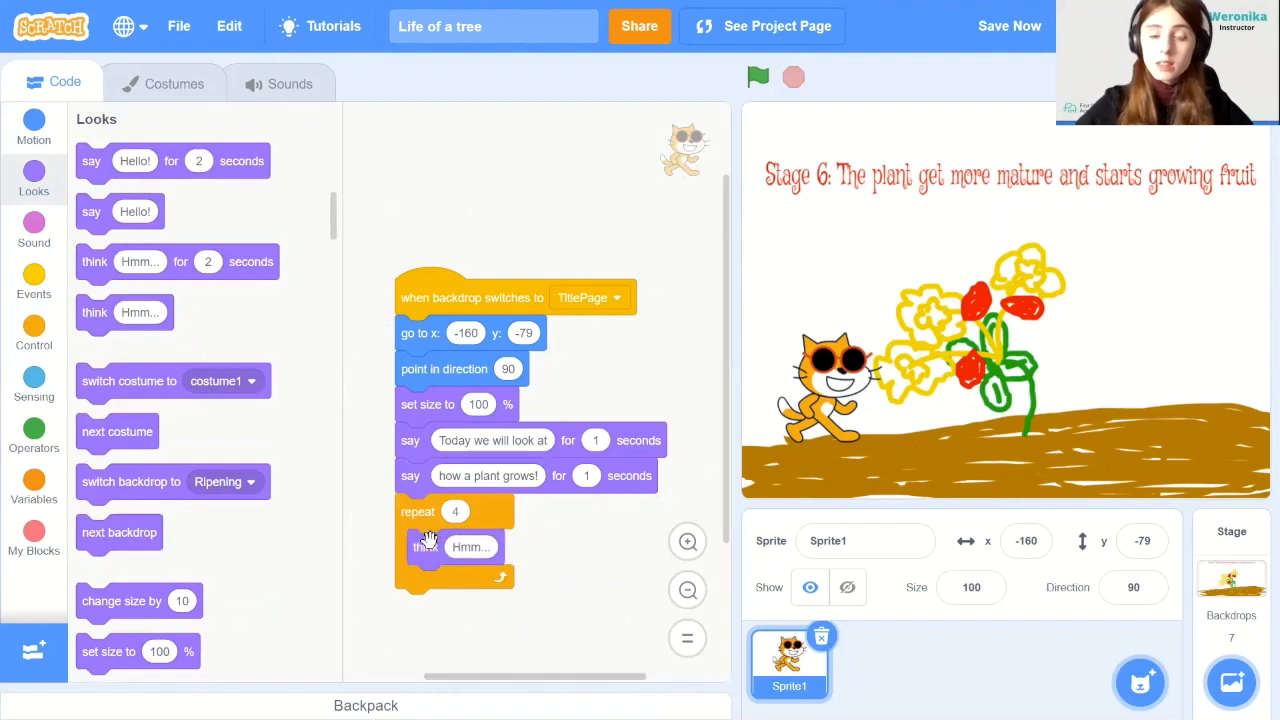
left_click(470, 546)
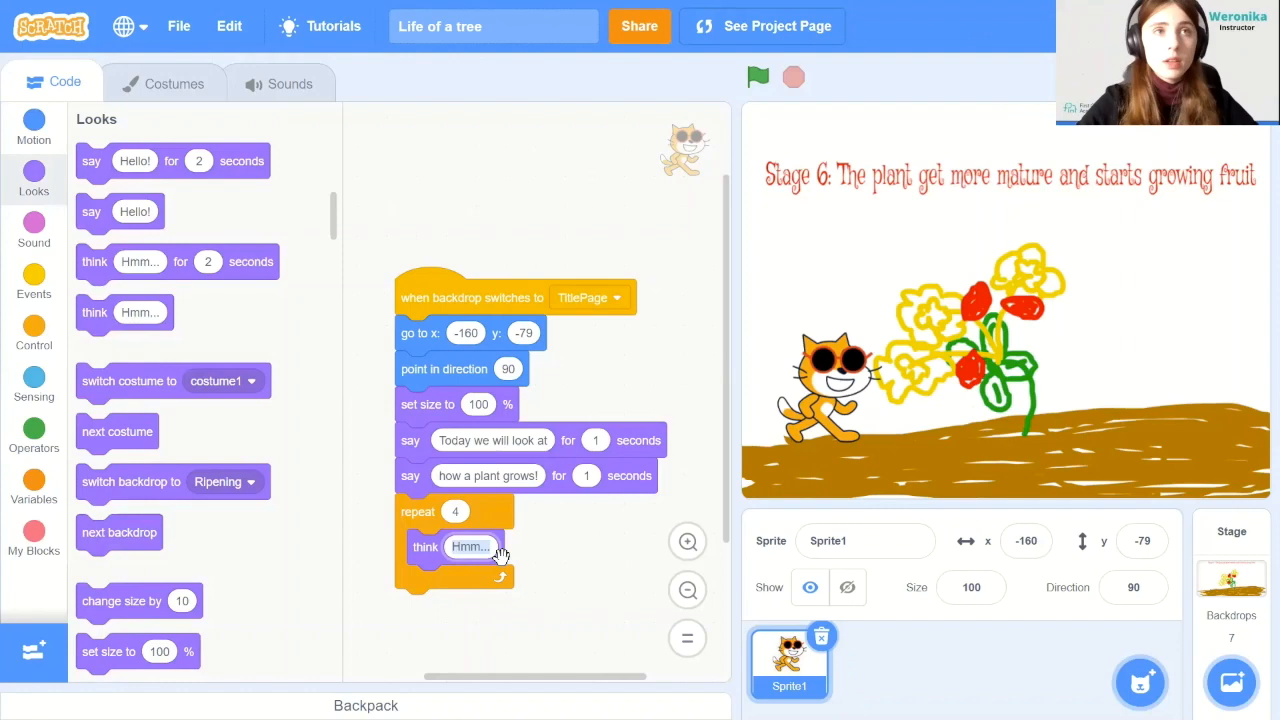
type("W")
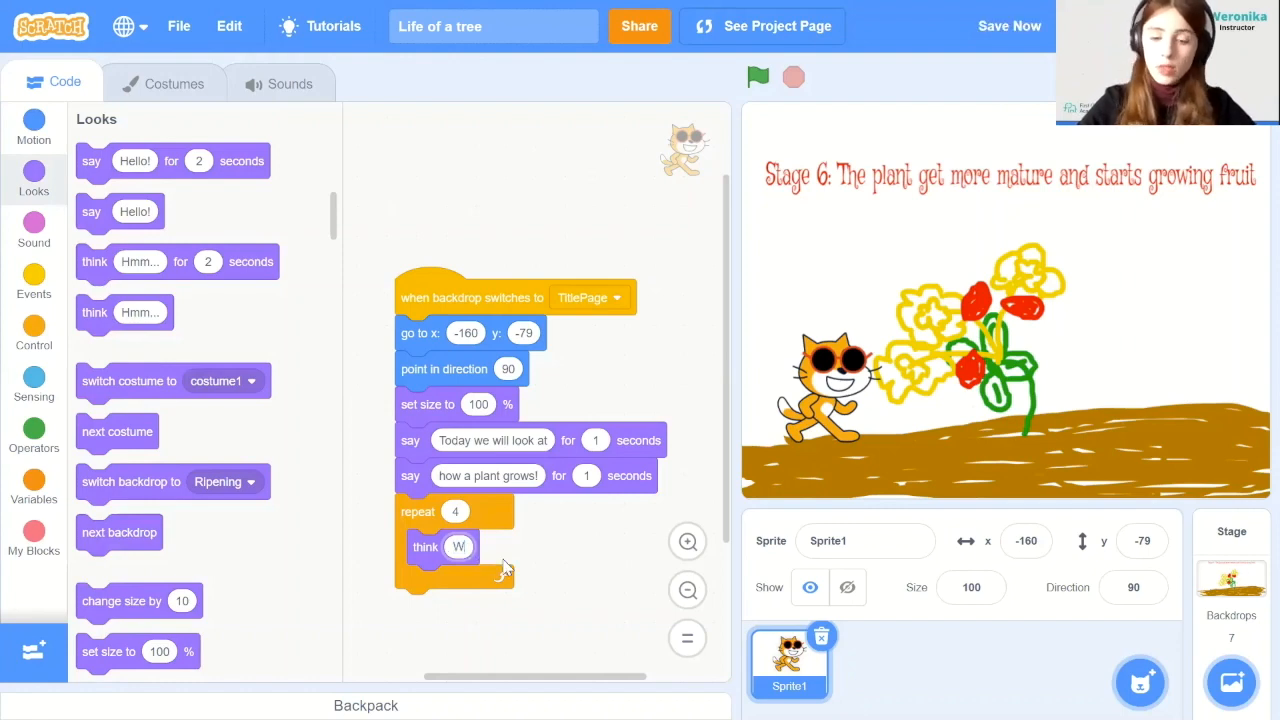
type("Woah...")
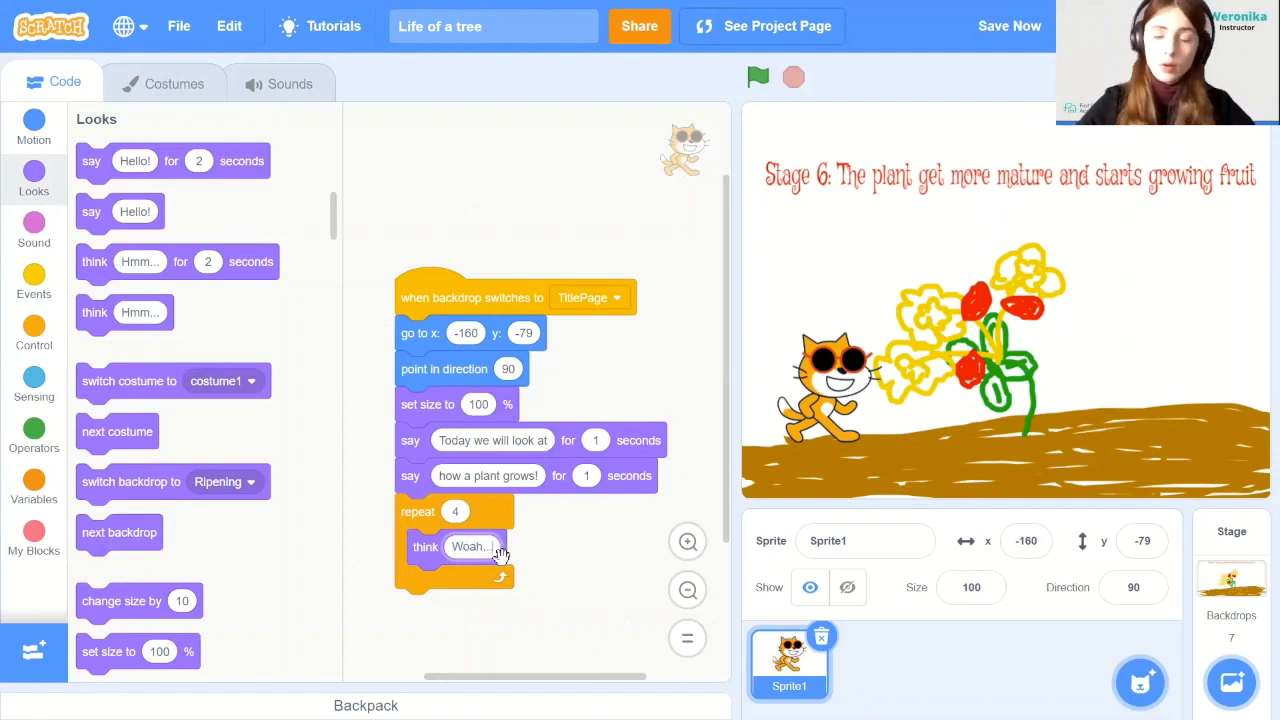
mouse_move(532, 575)
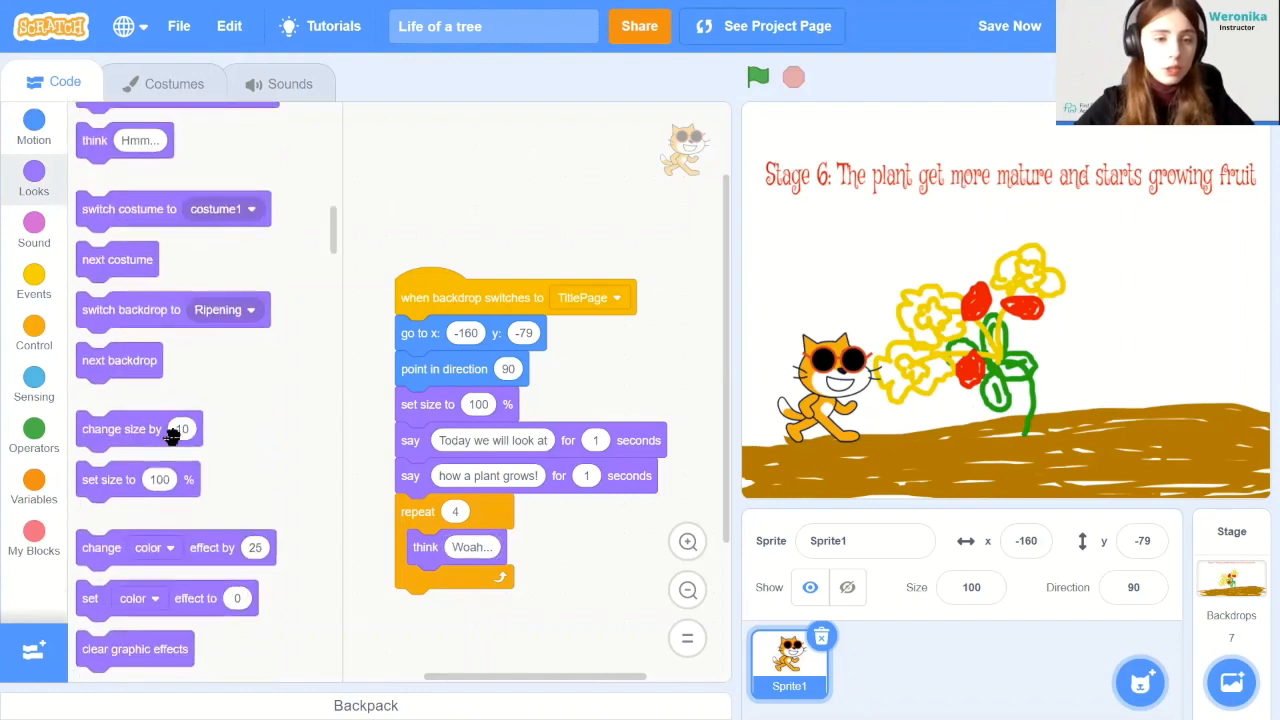
Inside the loop, grow by 50, wait 0.5, then shrink by 50 and wait
left_click_drag(121, 428, 451, 583)
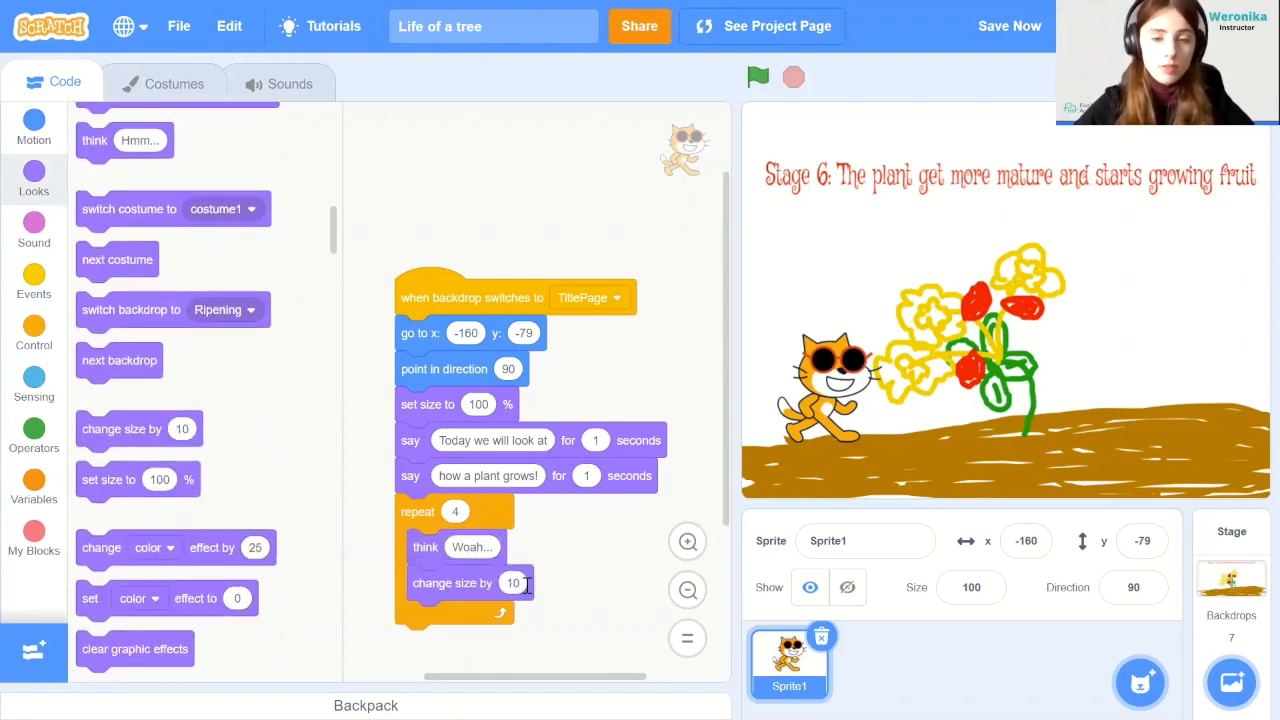
type("50")
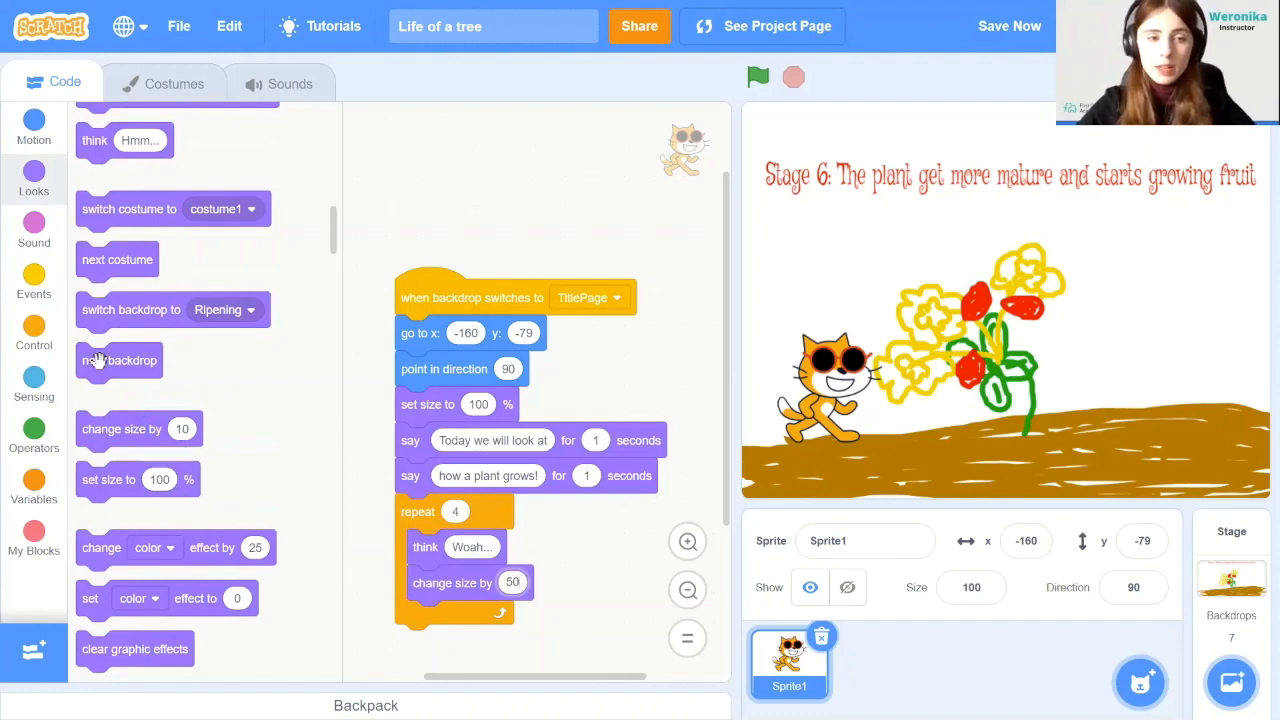
left_click(33, 335)
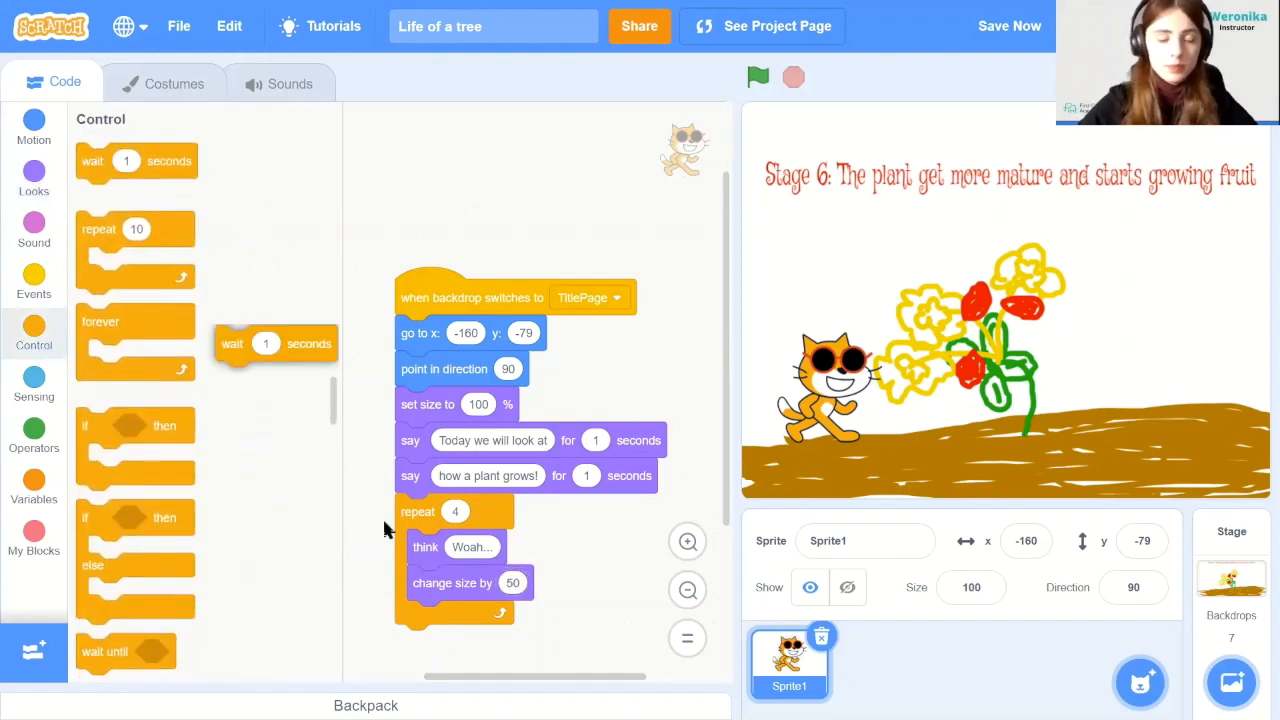
left_click_drag(275, 343, 455, 618)
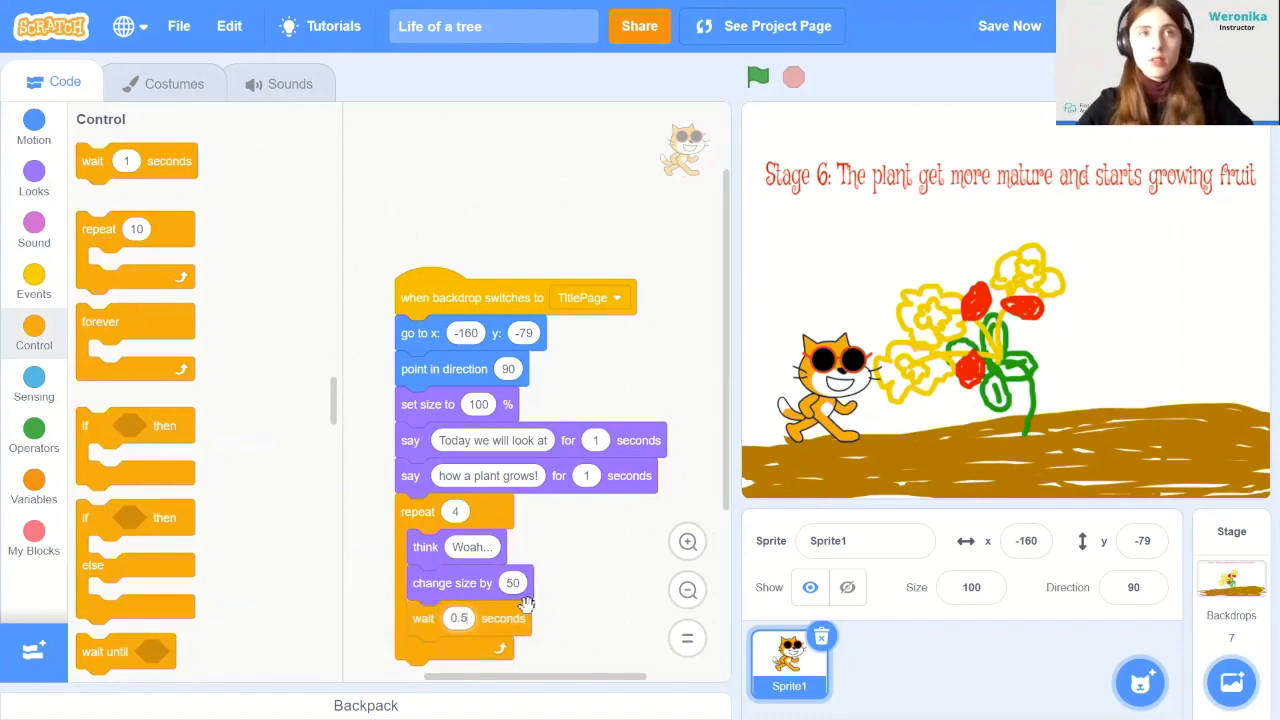
left_click(758, 76)
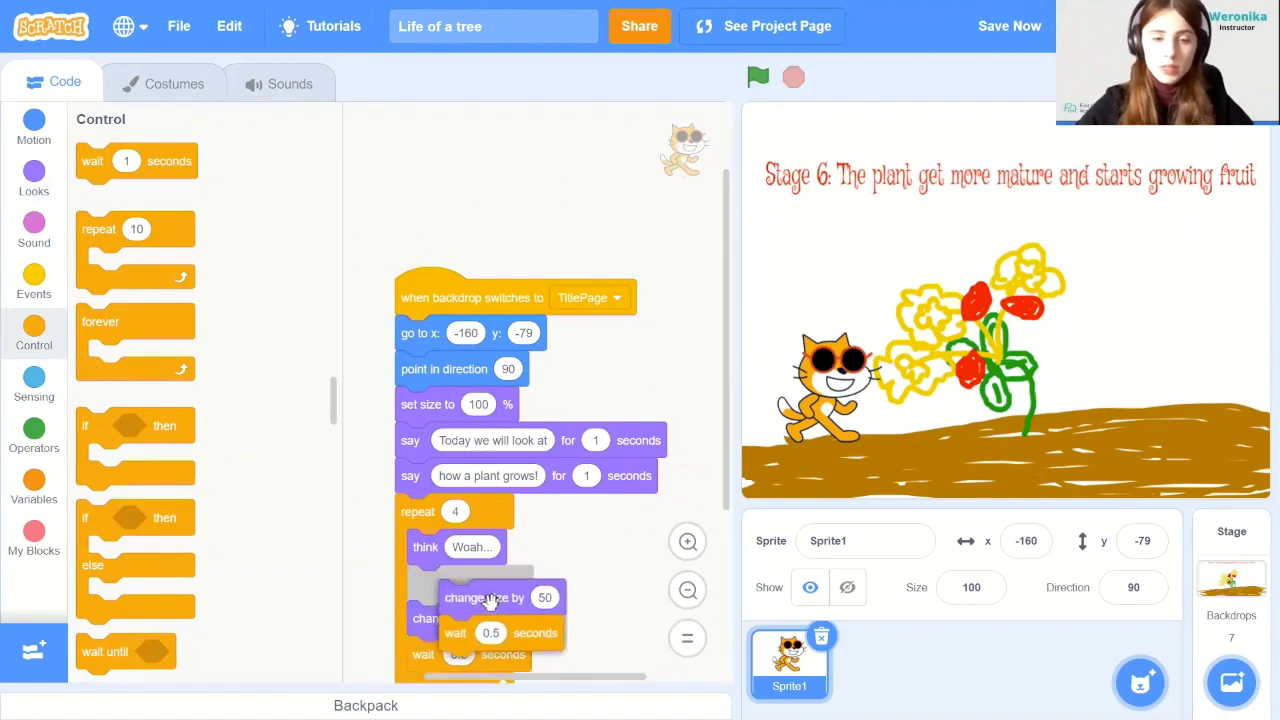
left_click(757, 77)
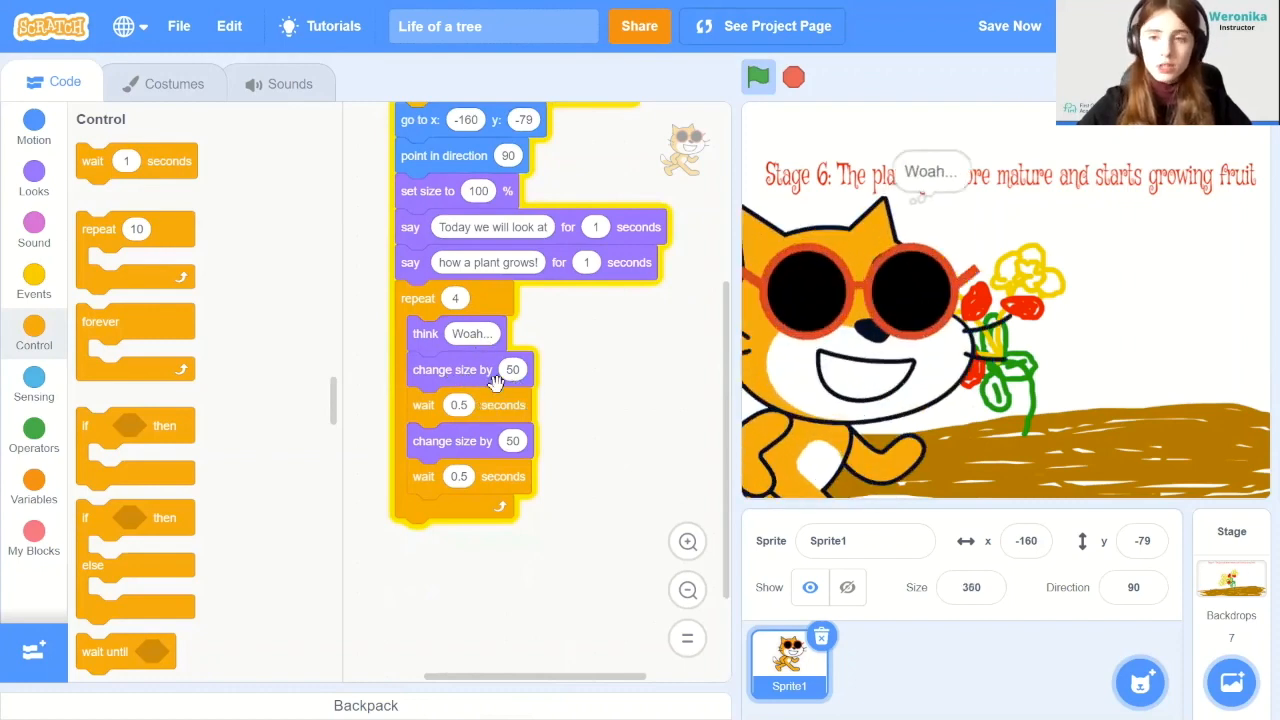
left_click(758, 77)
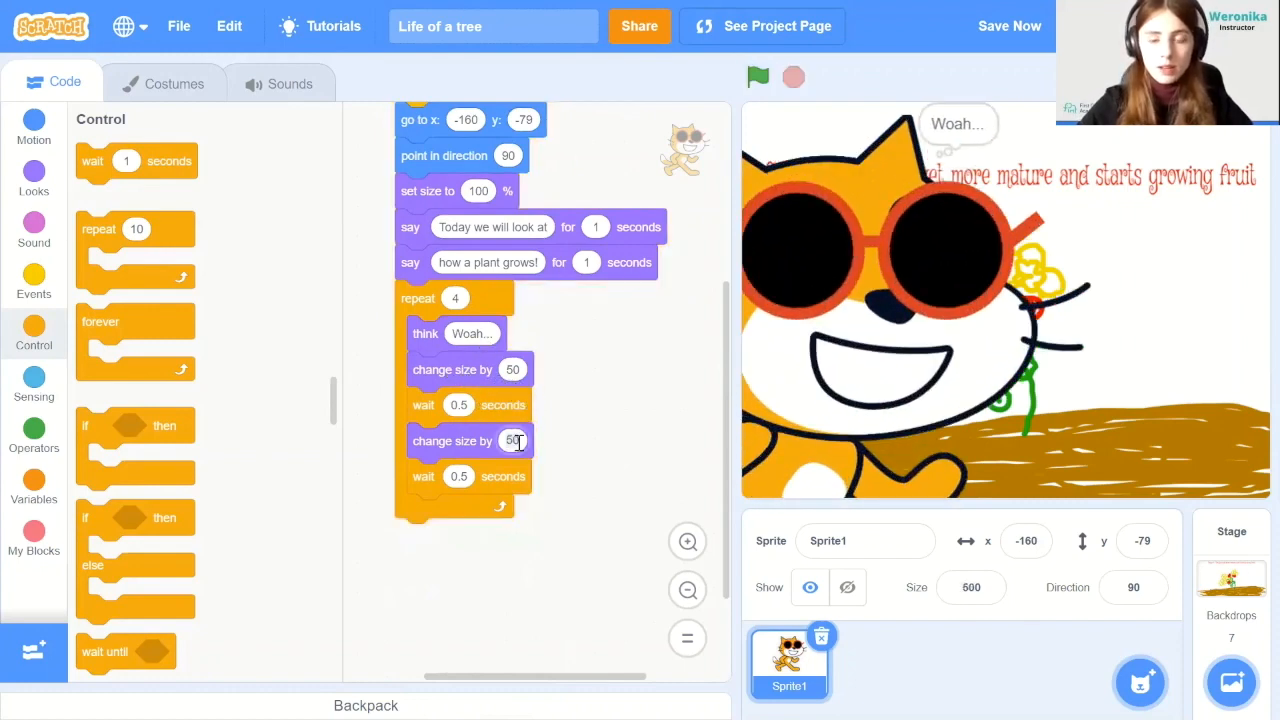
left_click(513, 441)
type("-50")
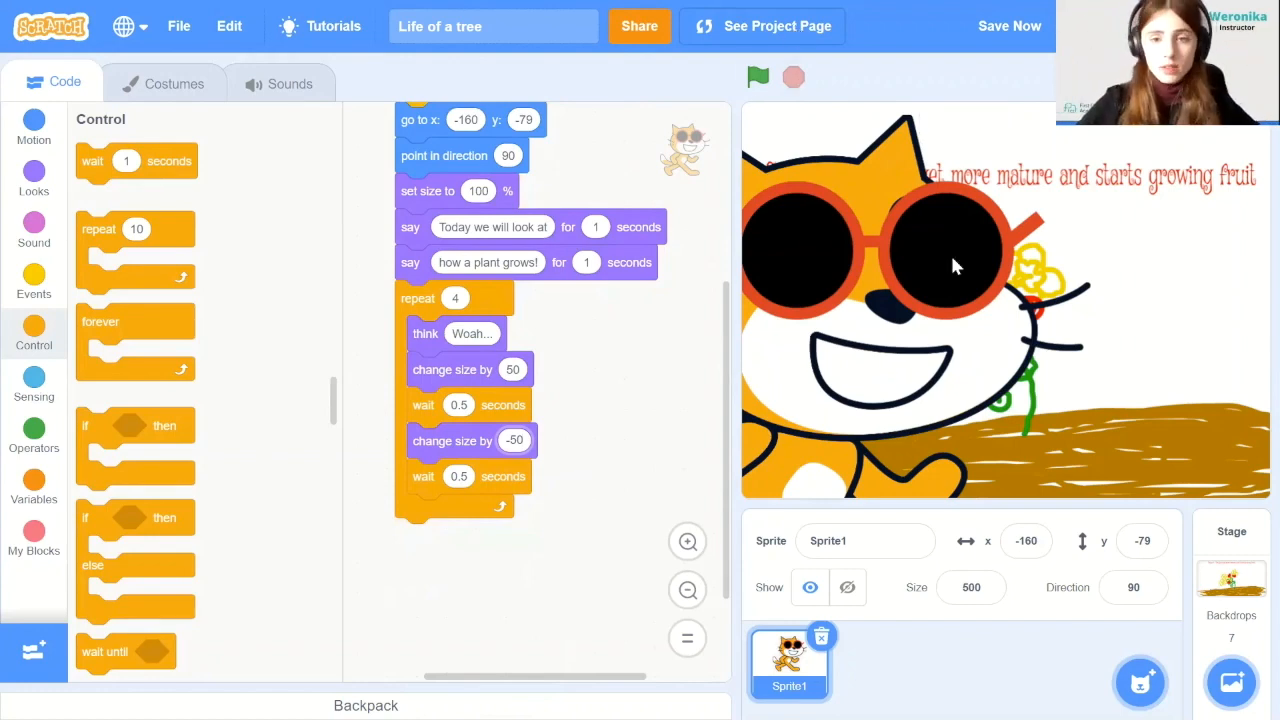
mouse_move(878, 358)
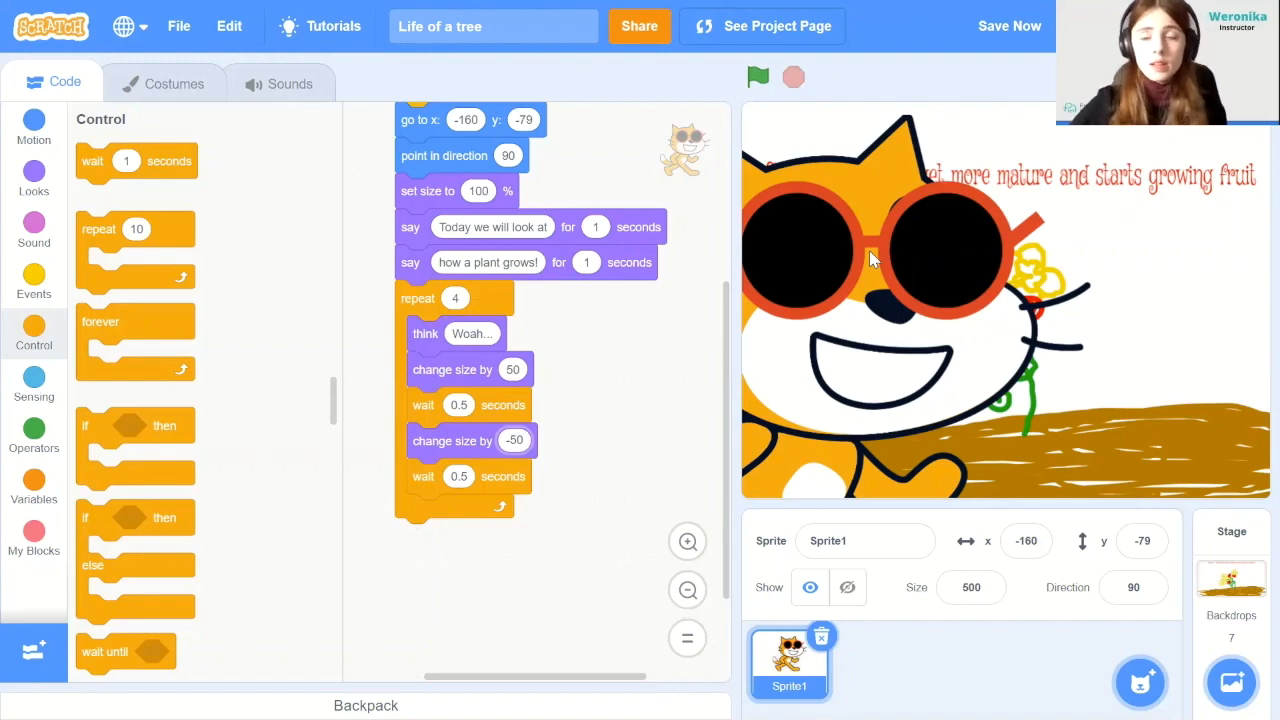
mouse_move(757, 77)
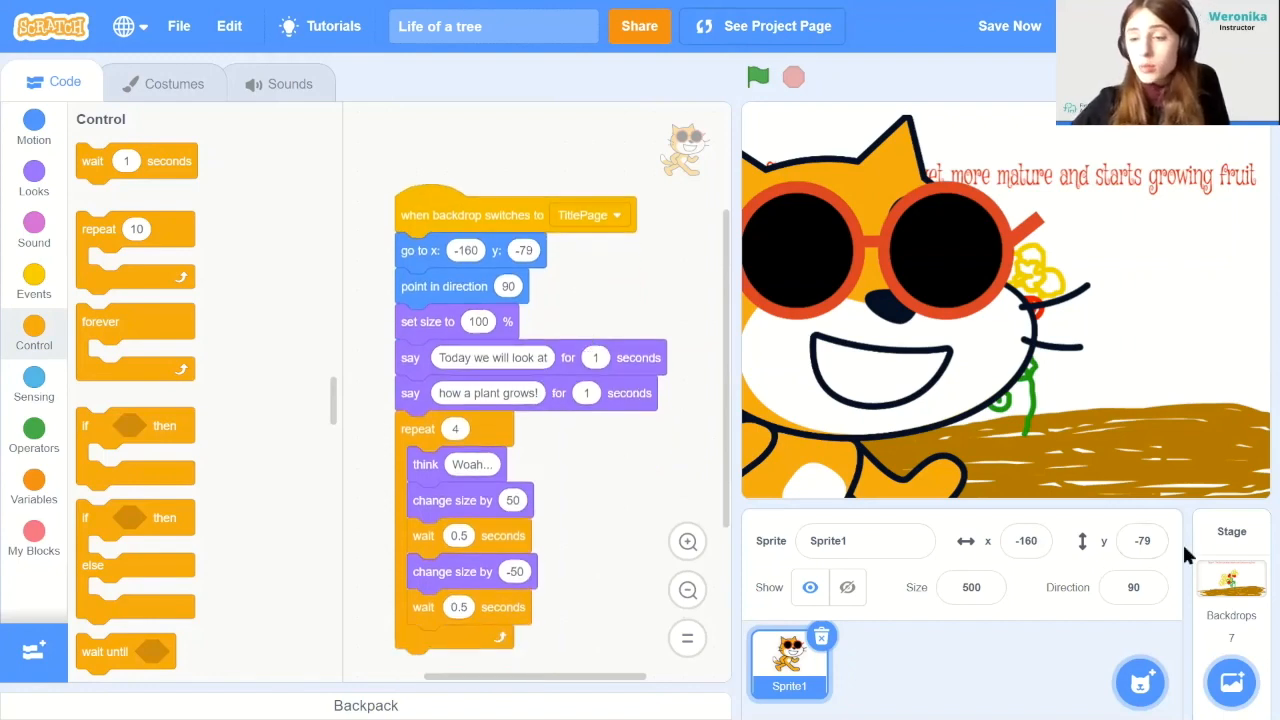
Give the Stage a green-flag script that switches the backdrop to TitlePage
left_click(1231, 560)
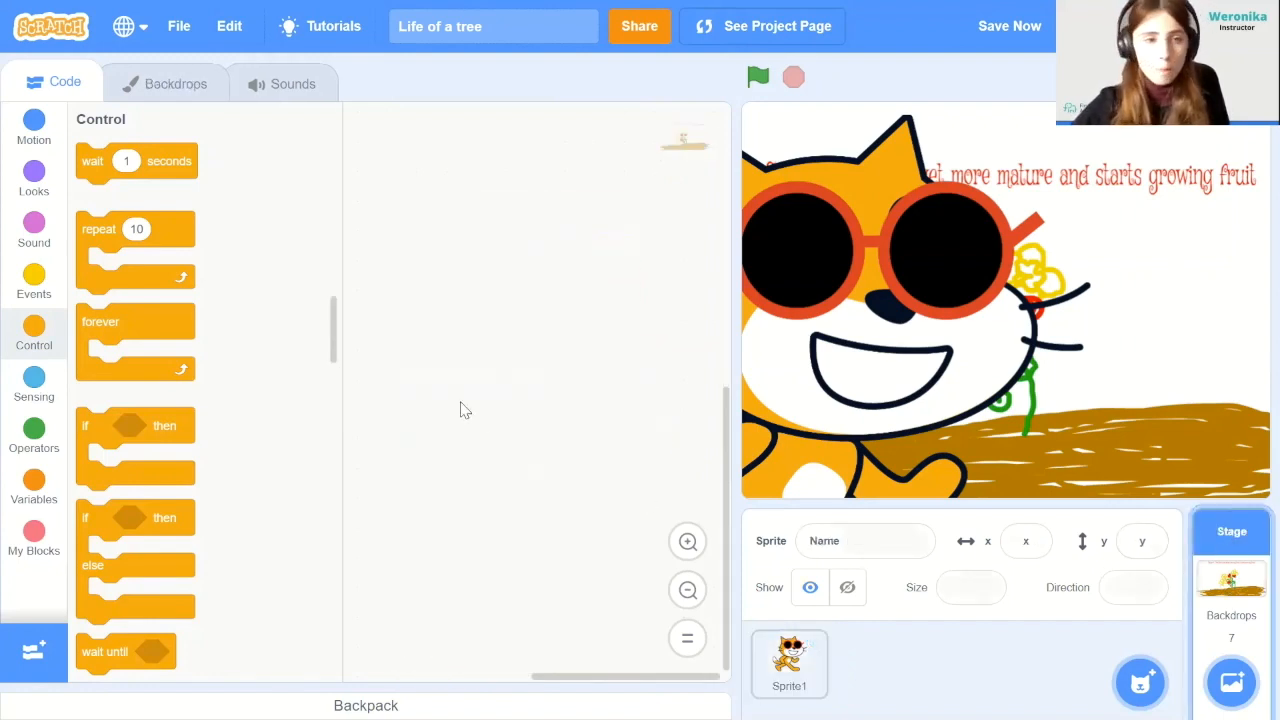
mouse_move(545, 220)
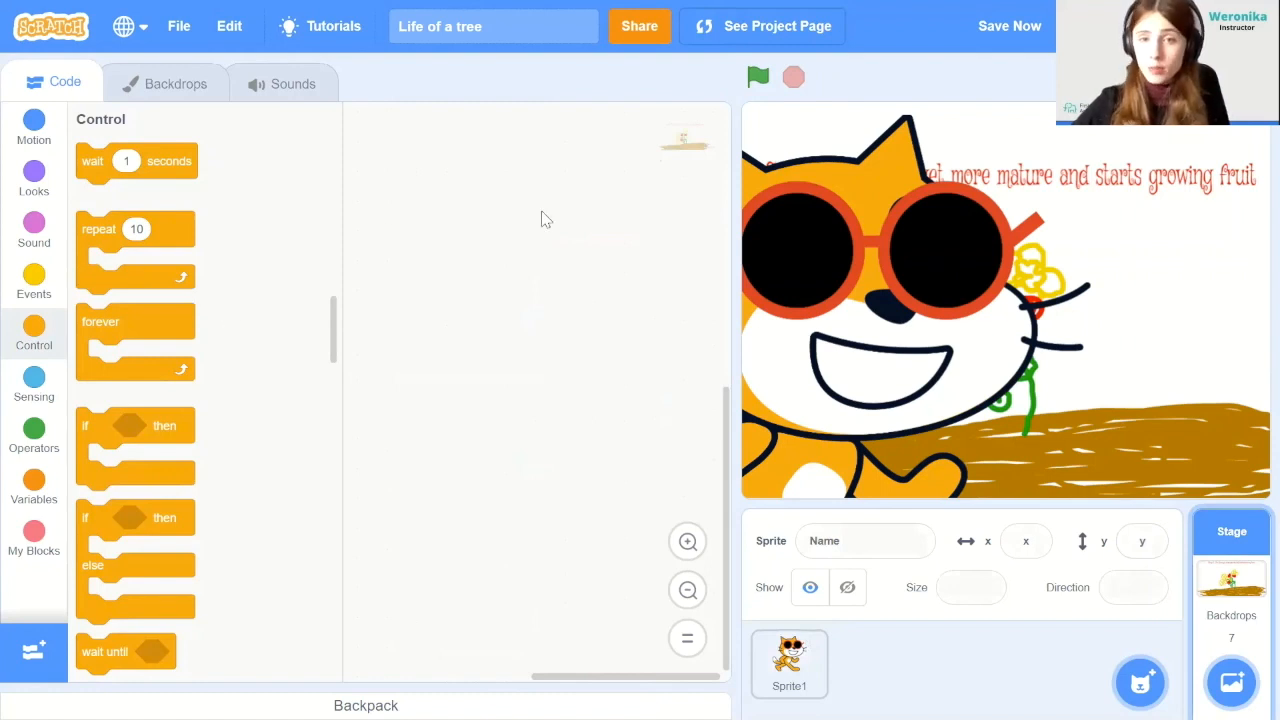
left_click(33, 283)
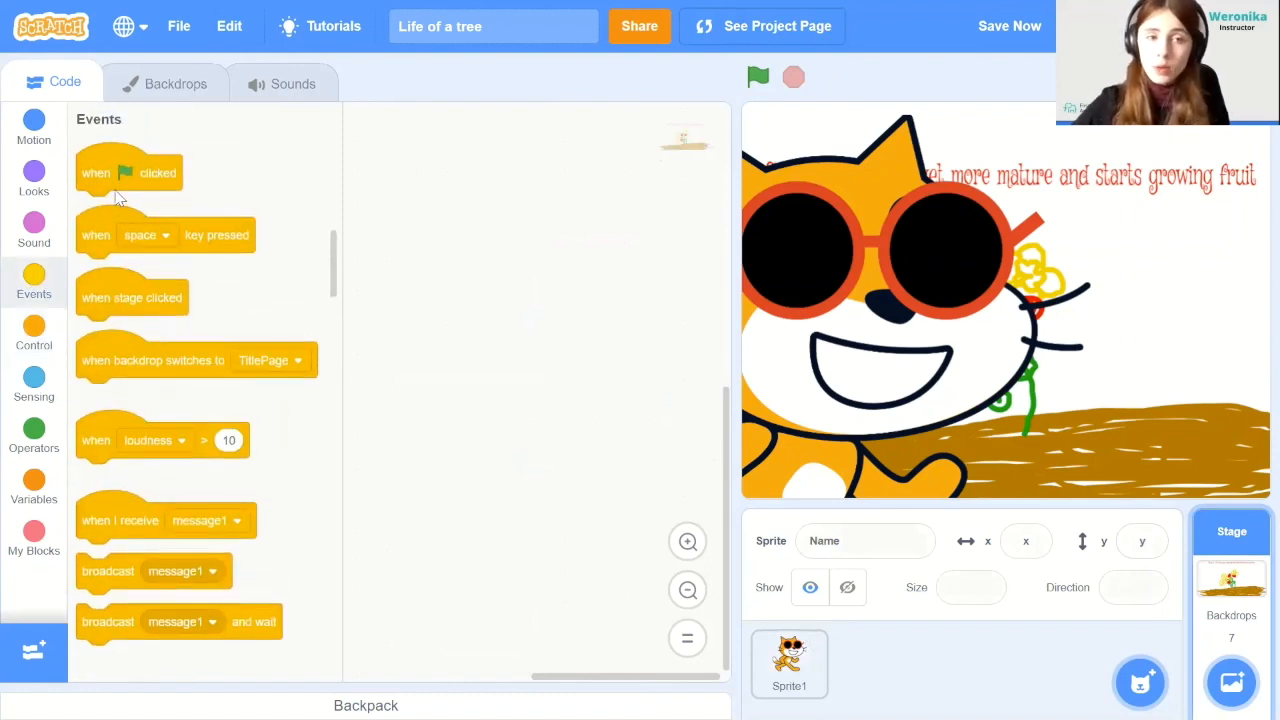
left_click_drag(128, 172, 517, 213)
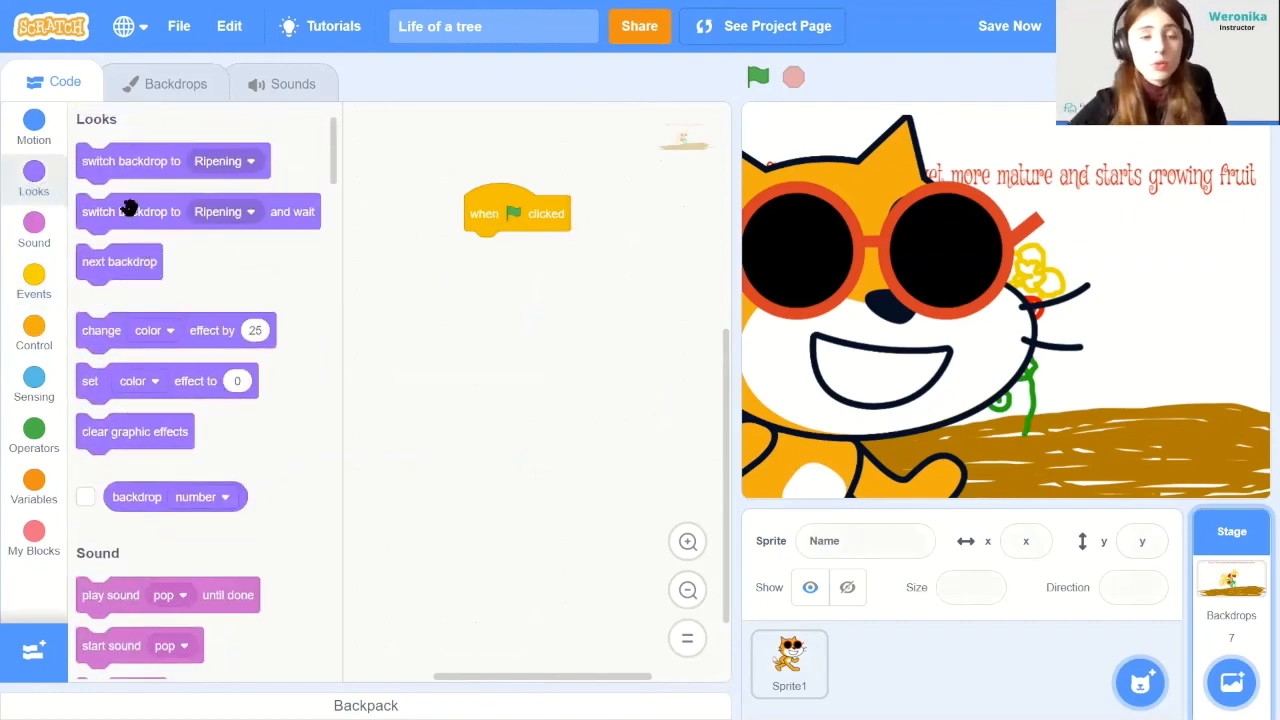
left_click_drag(131, 161, 512, 251)
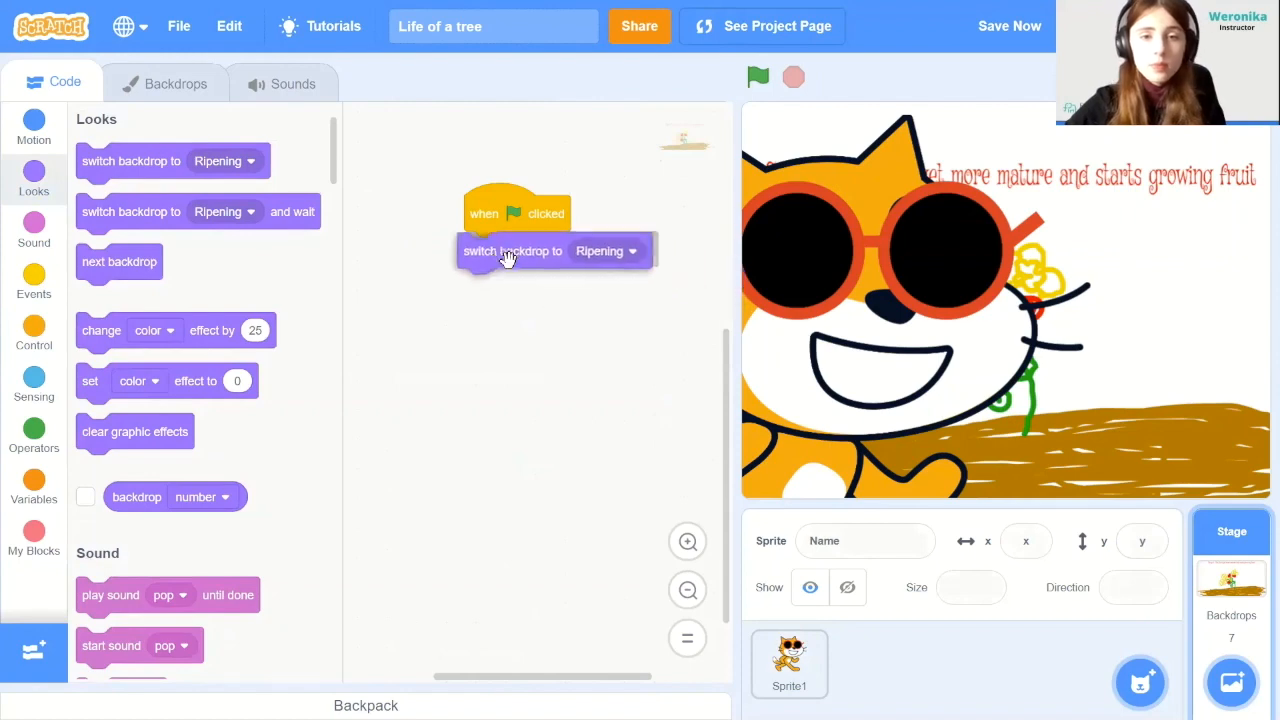
left_click(607, 249)
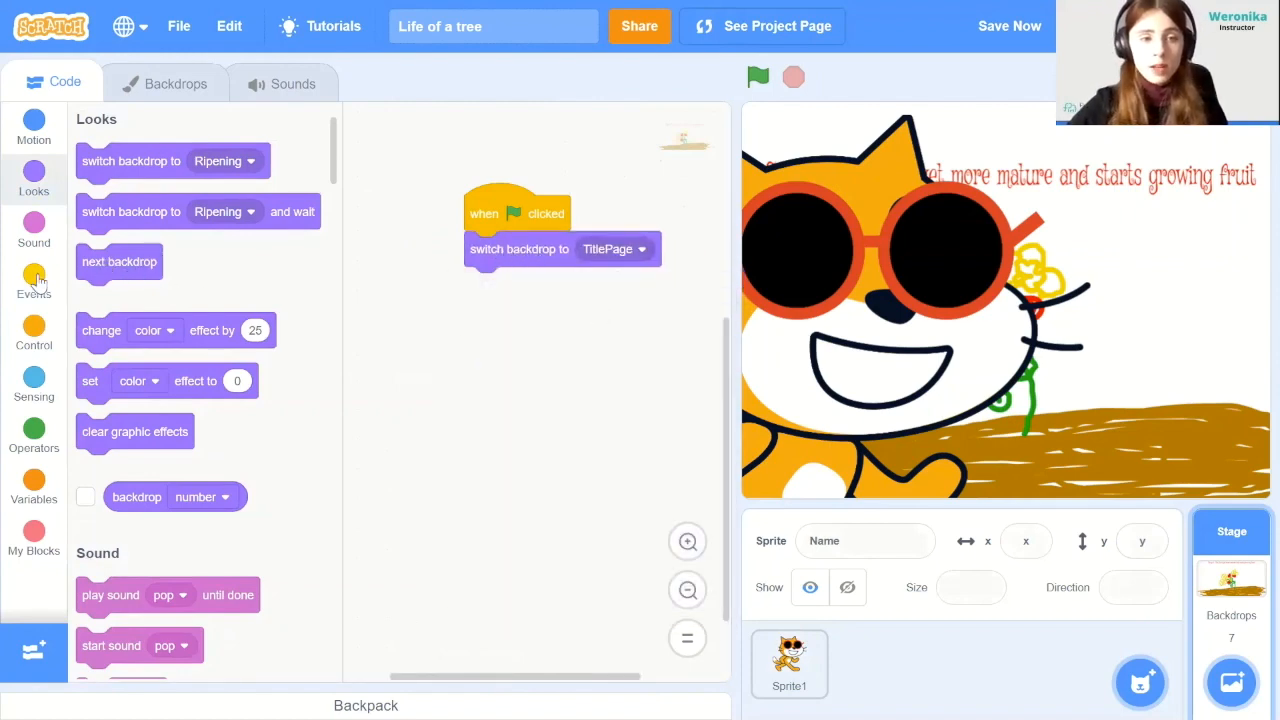
Add a space-key script advancing to the next backdrop, then test-run the project
left_click(33, 283)
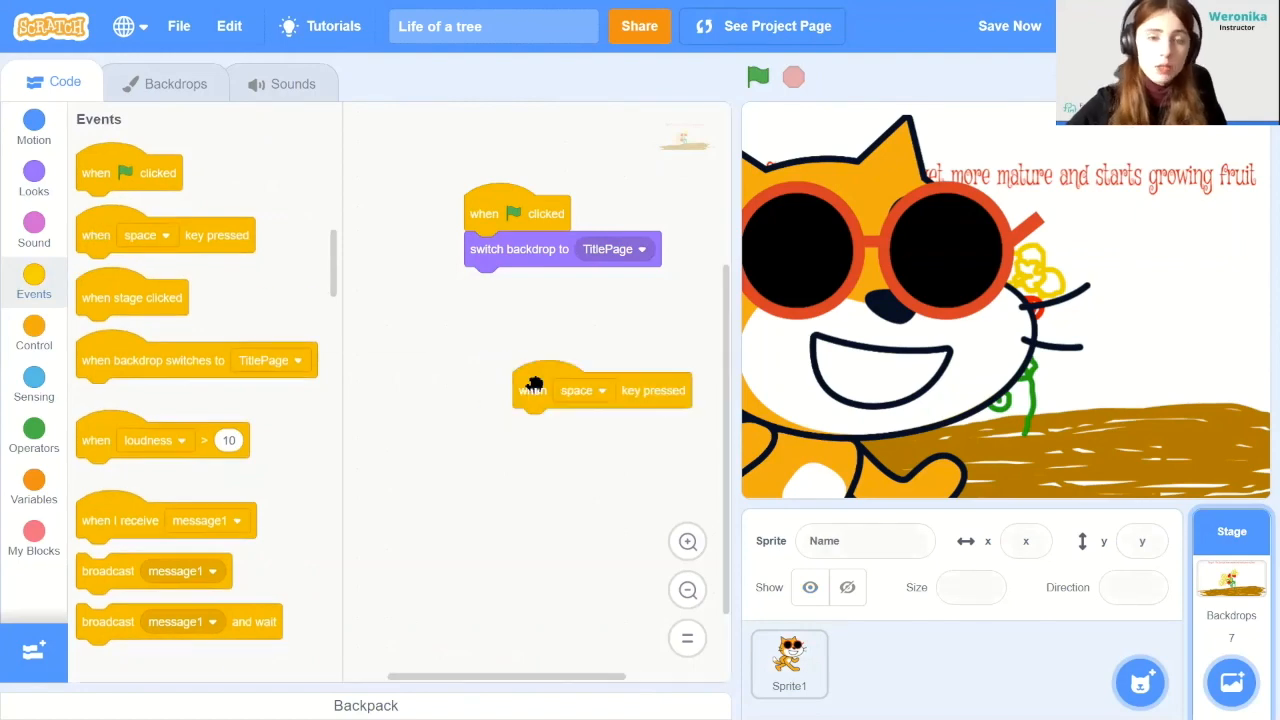
left_click(33, 172)
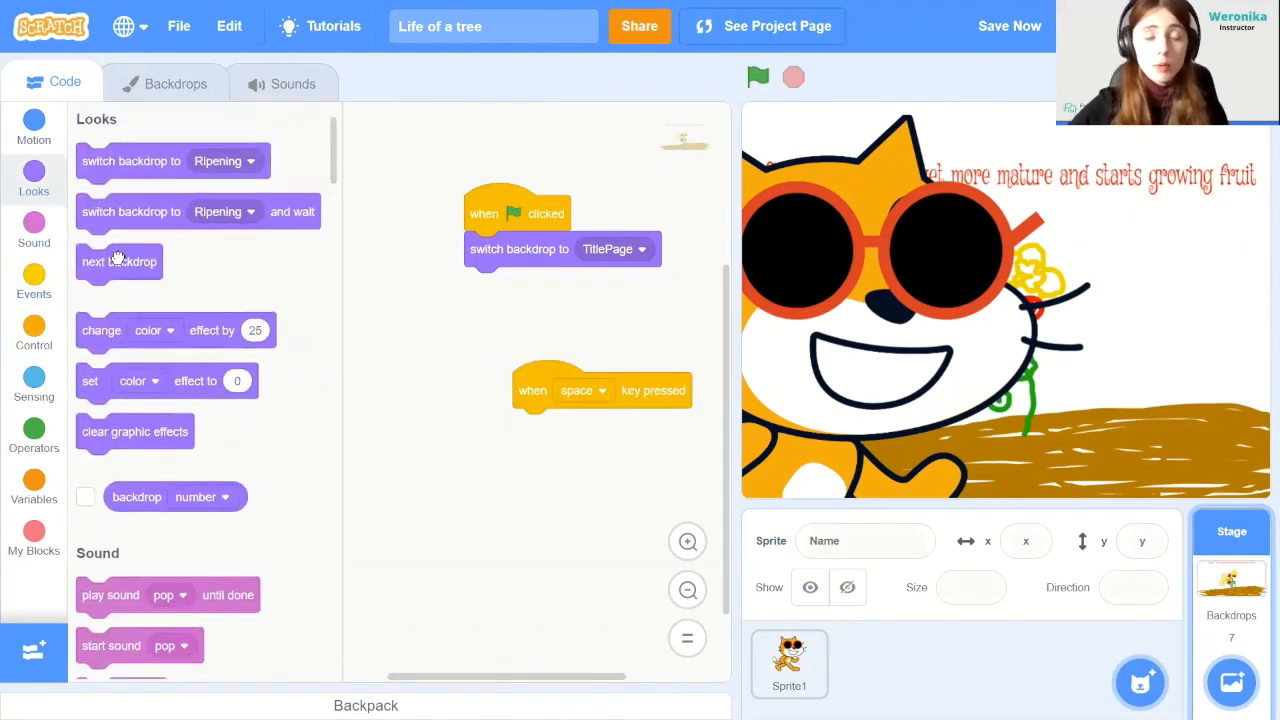
left_click_drag(118, 261, 555, 426)
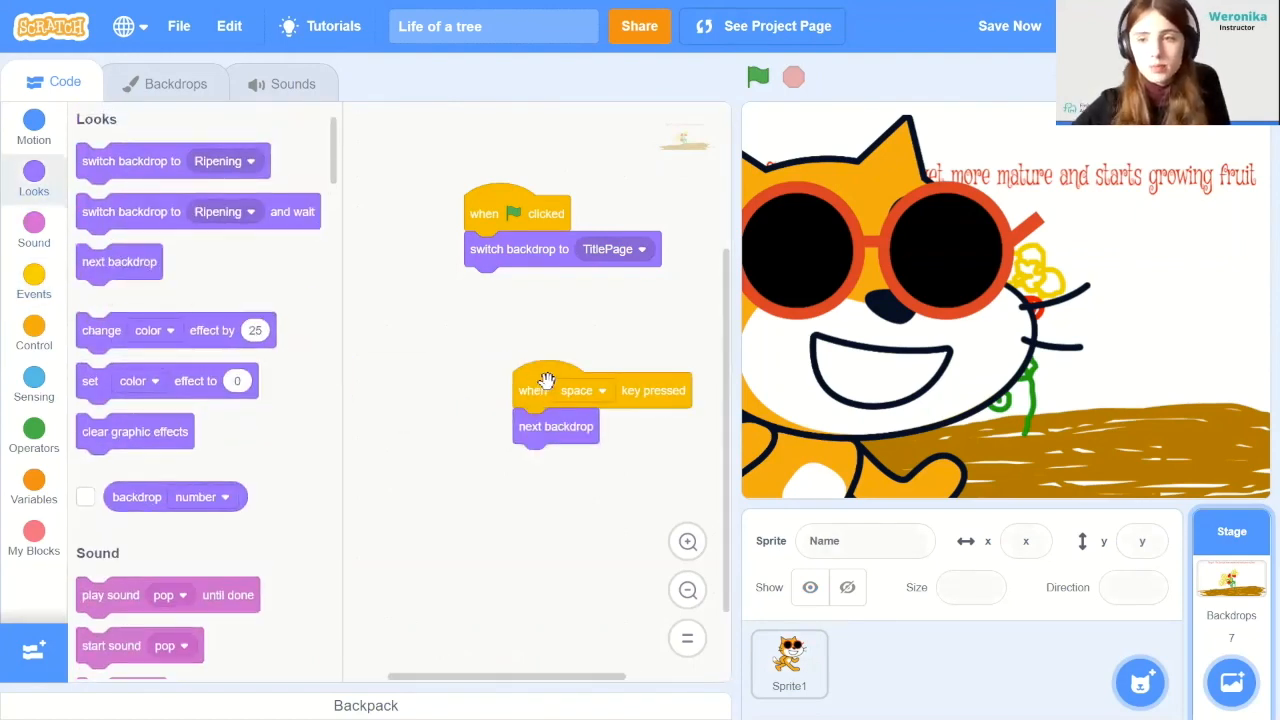
left_click_drag(545, 390, 485, 345)
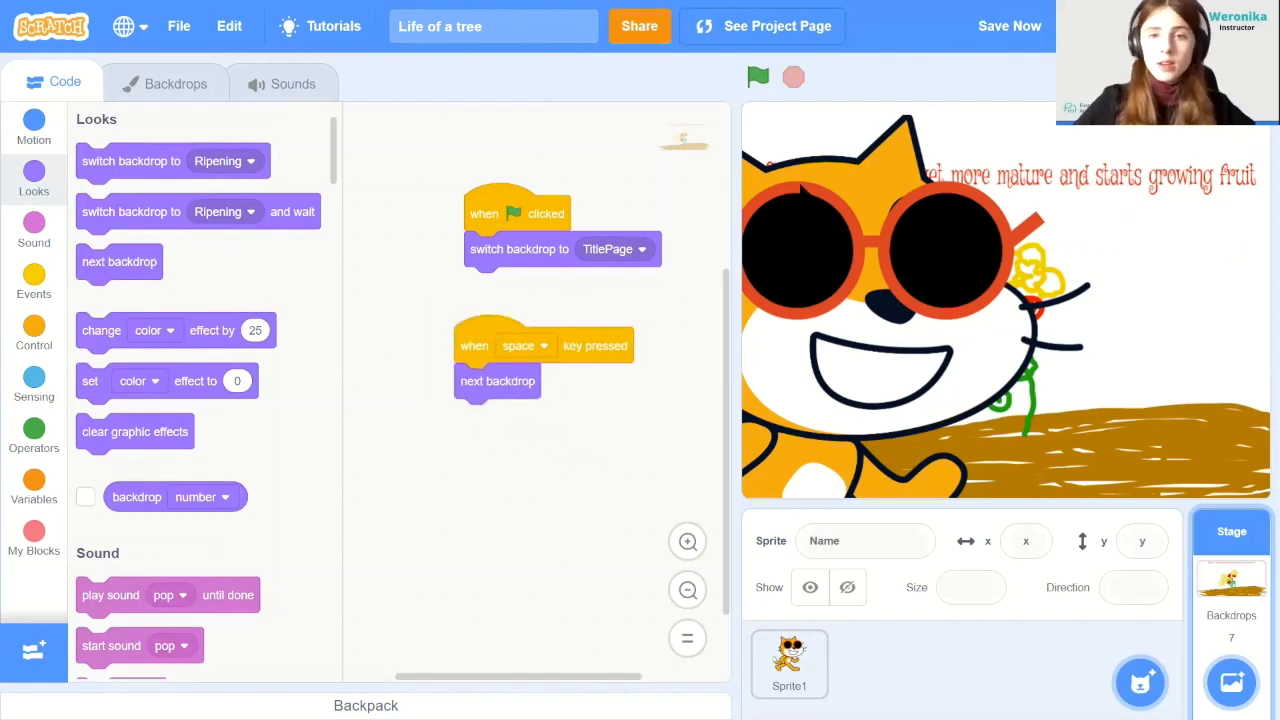
left_click(758, 77)
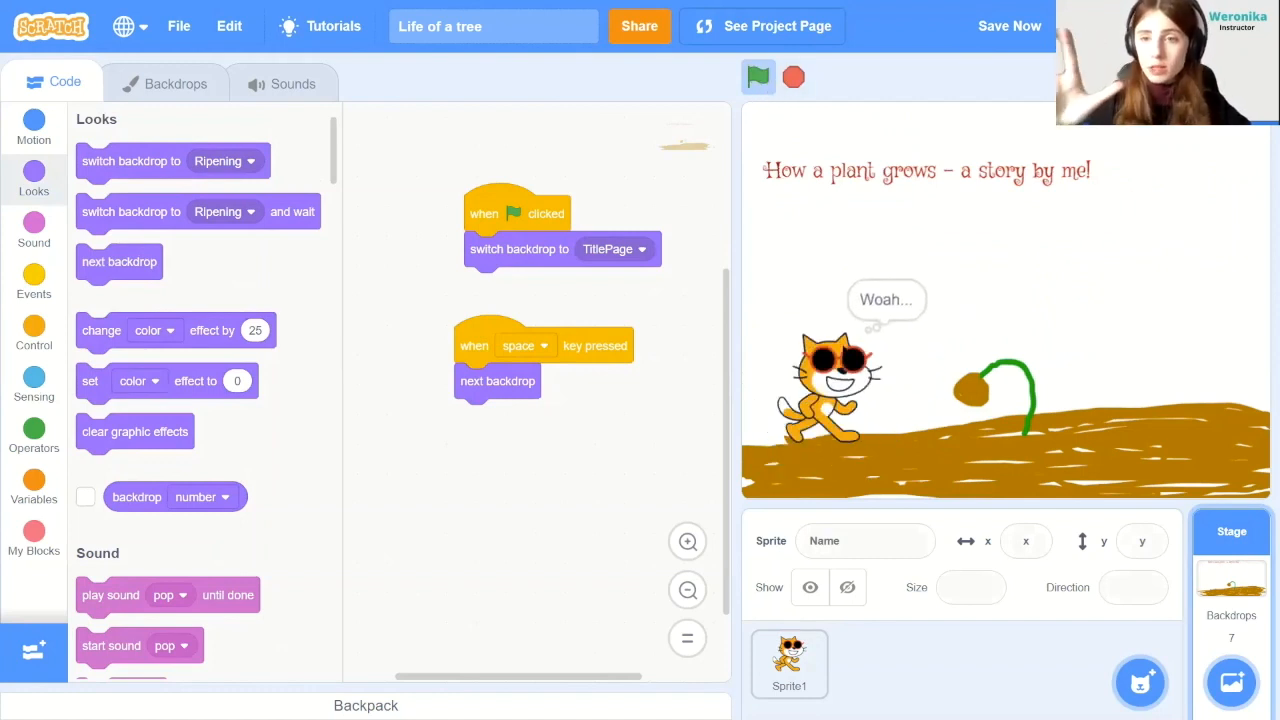
left_click(758, 76)
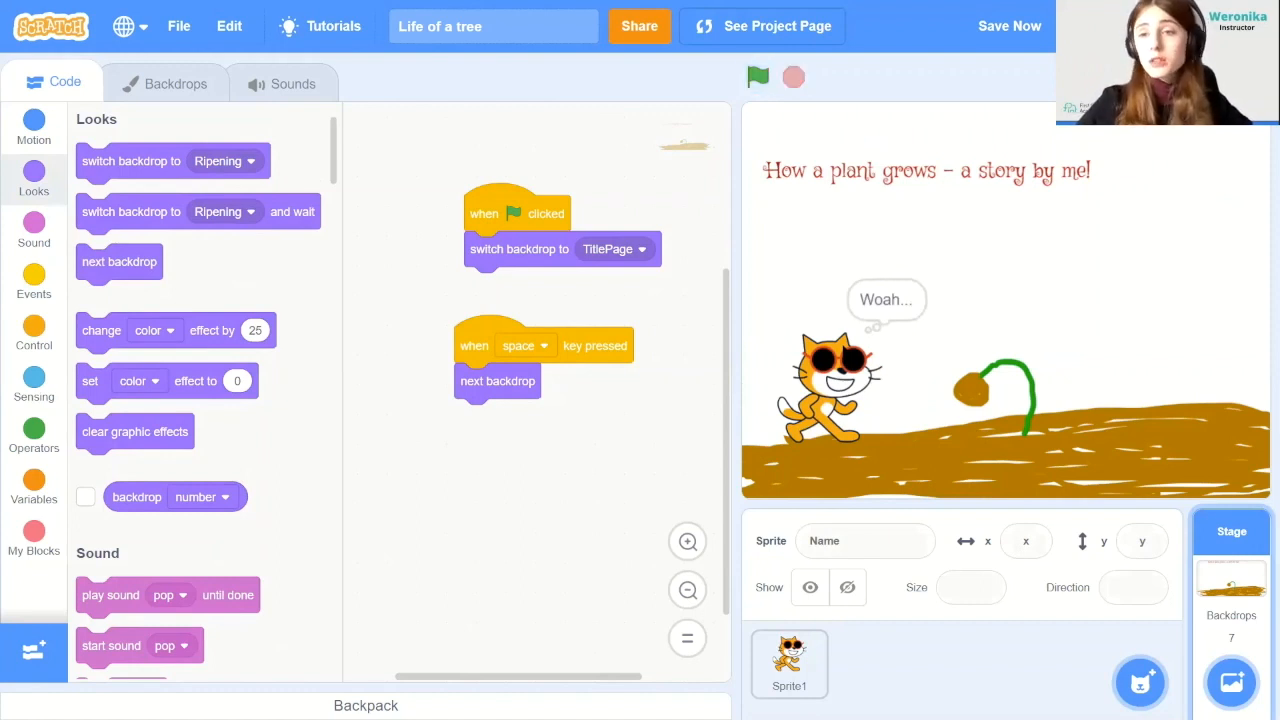
left_click(1009, 26)
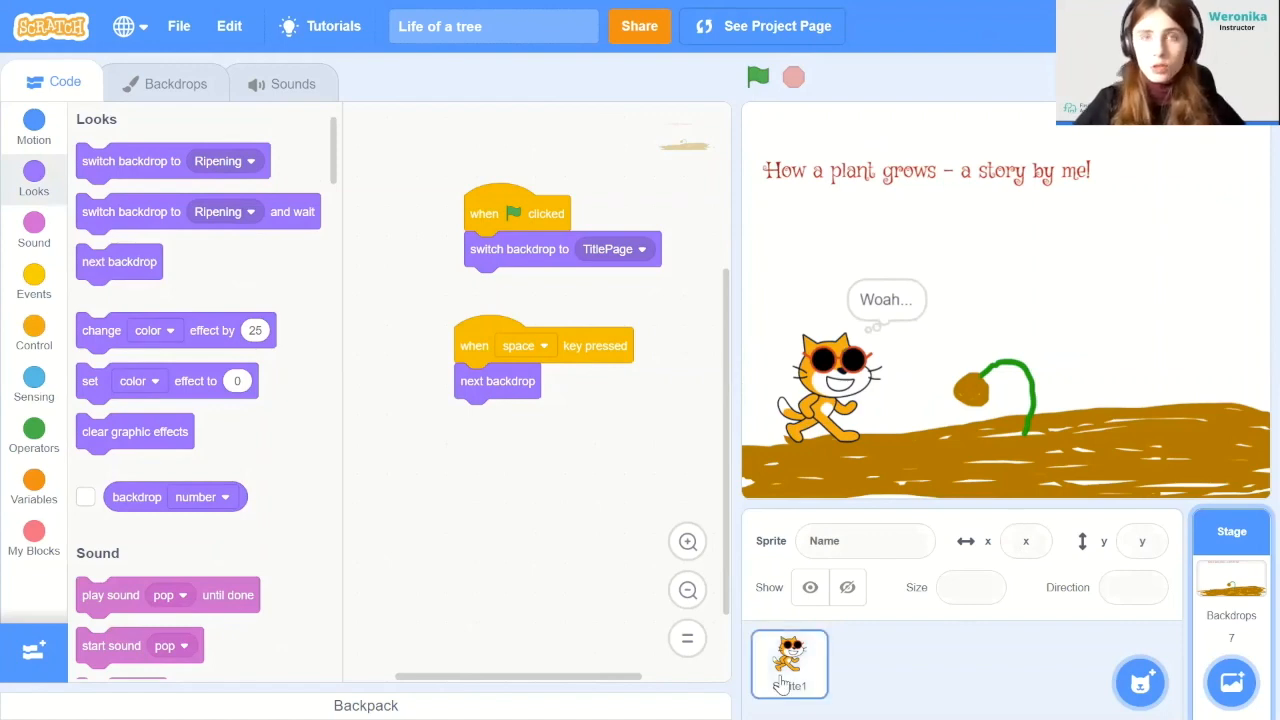
Give the cat a 'when backdrop switches to Sprouting' trigger
left_click(789, 664)
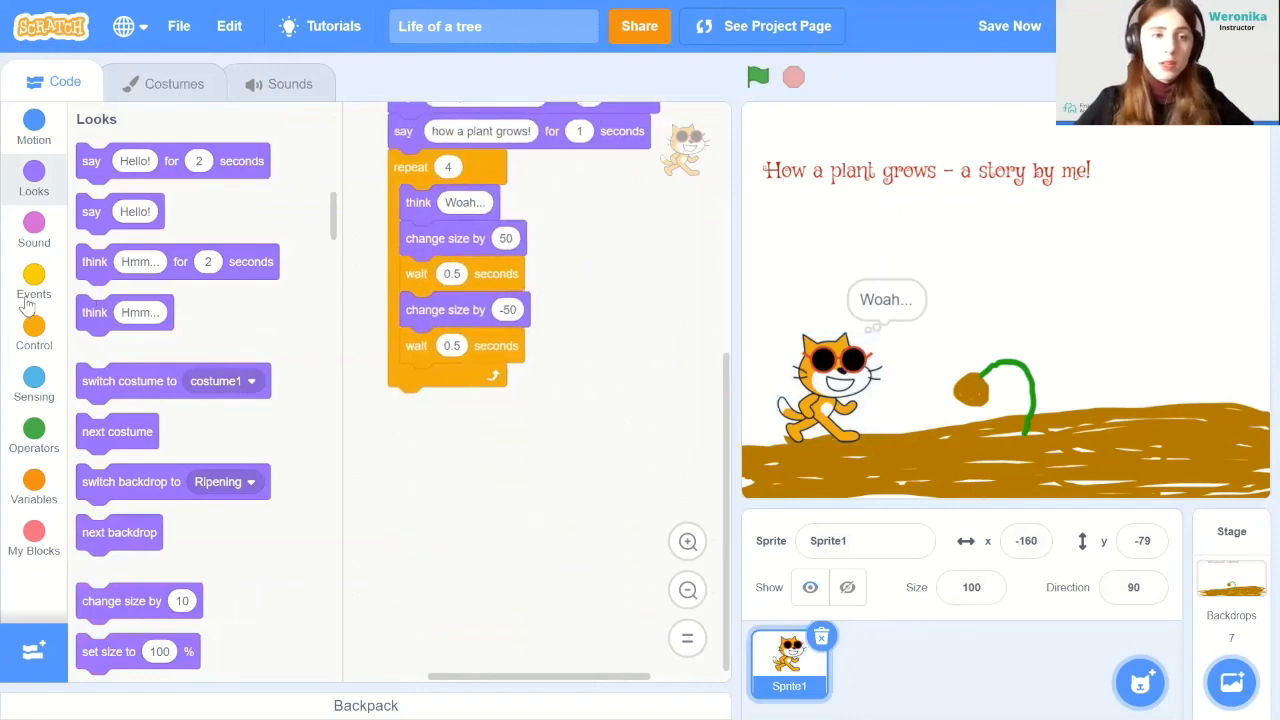
left_click(33, 285)
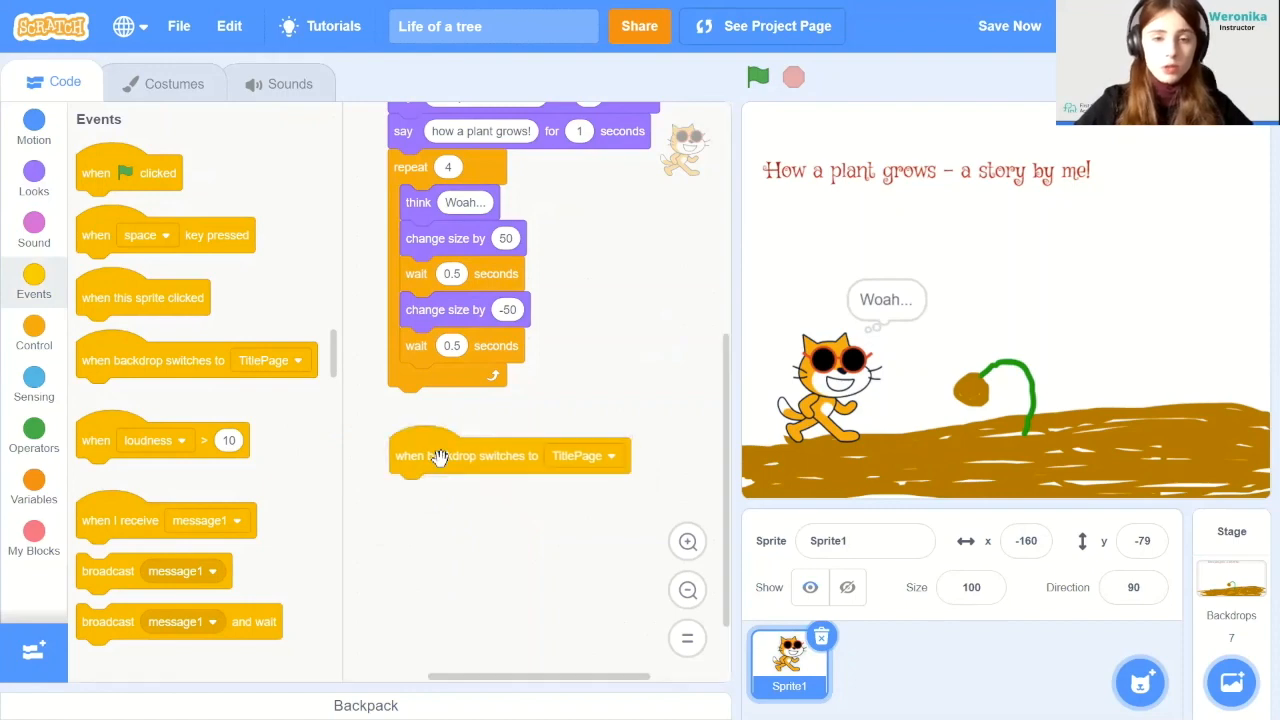
left_click(583, 455)
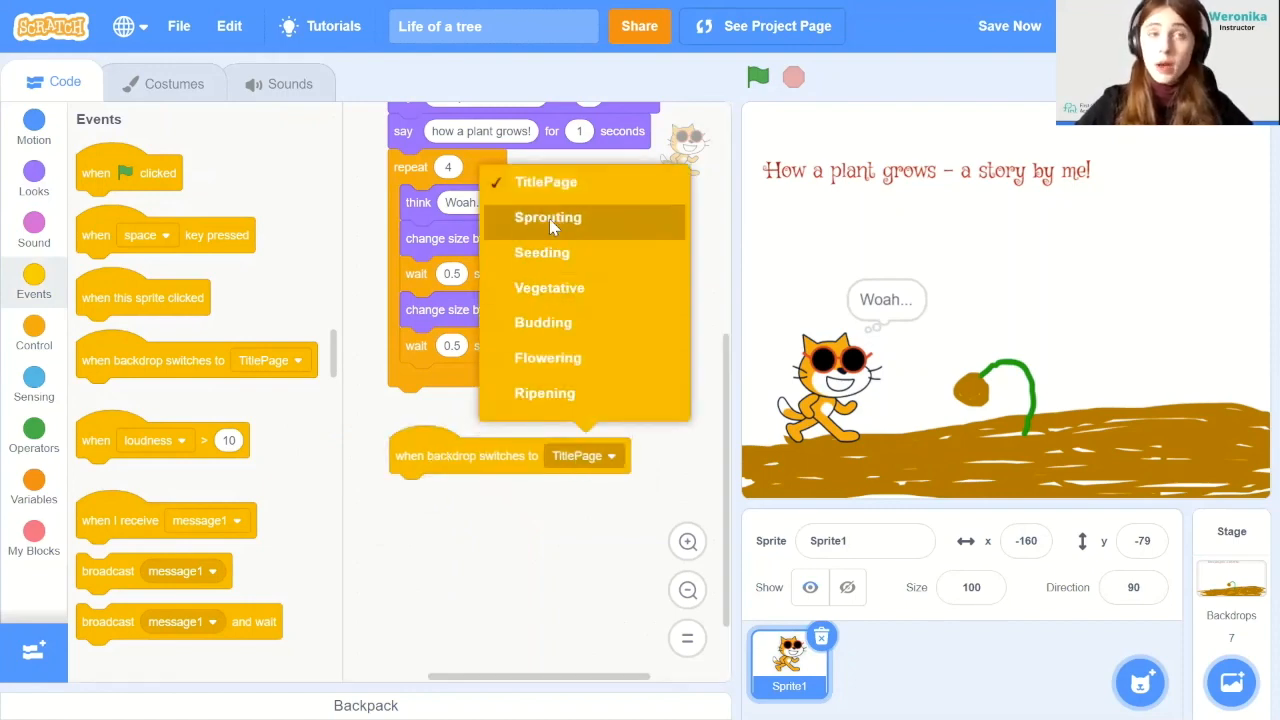
left_click(547, 217)
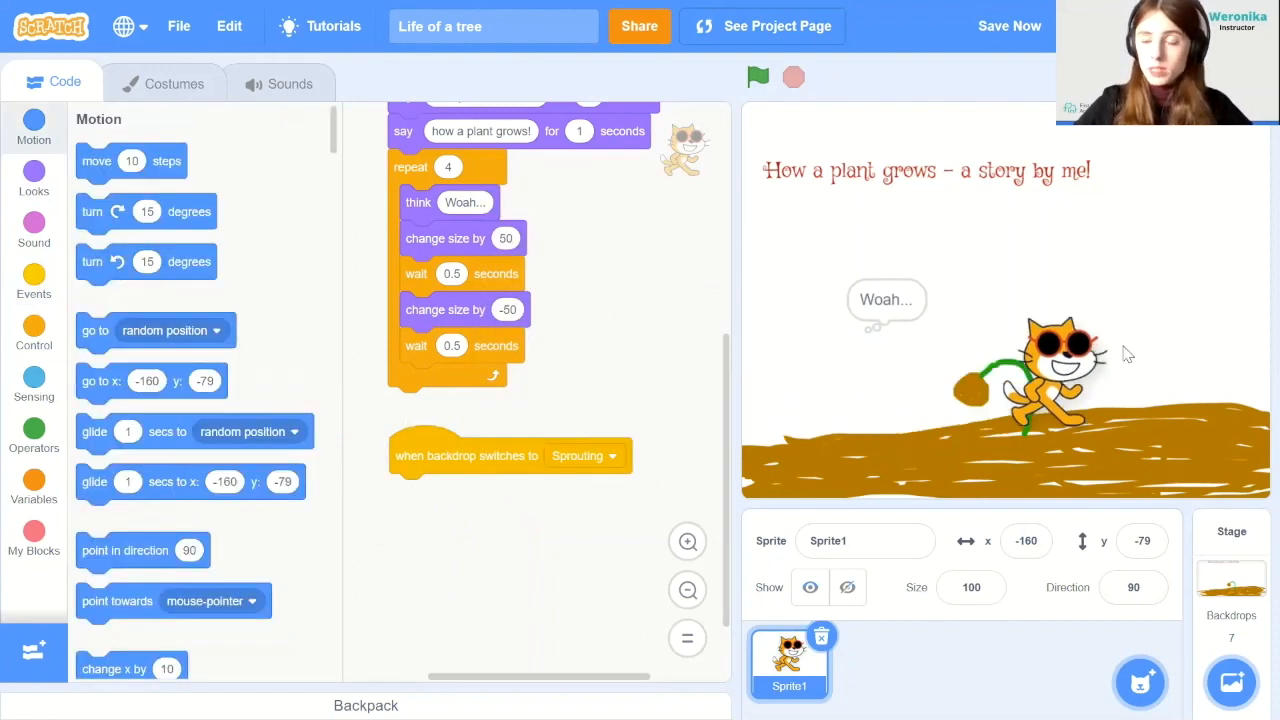
Add glides to 171, -13 and back to -169, 18, then say 'The seed starts to grow'
left_click_drag(1060, 375, 1200, 315)
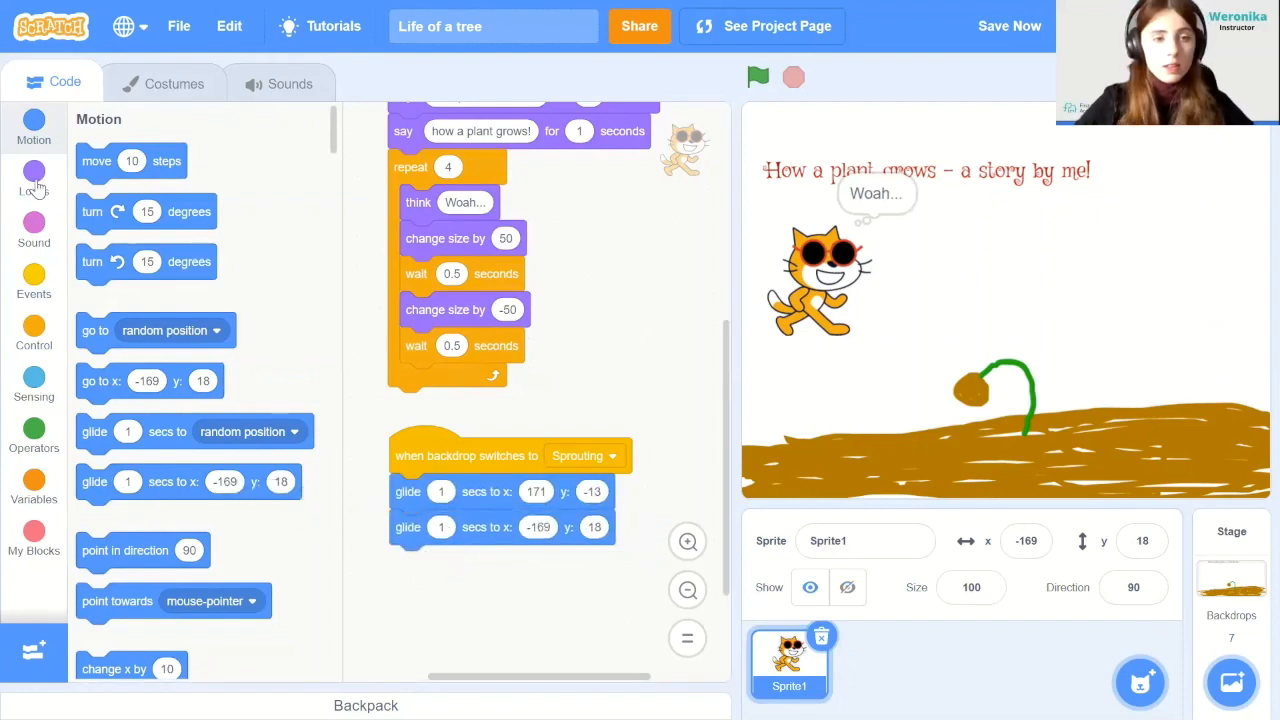
left_click(34, 178)
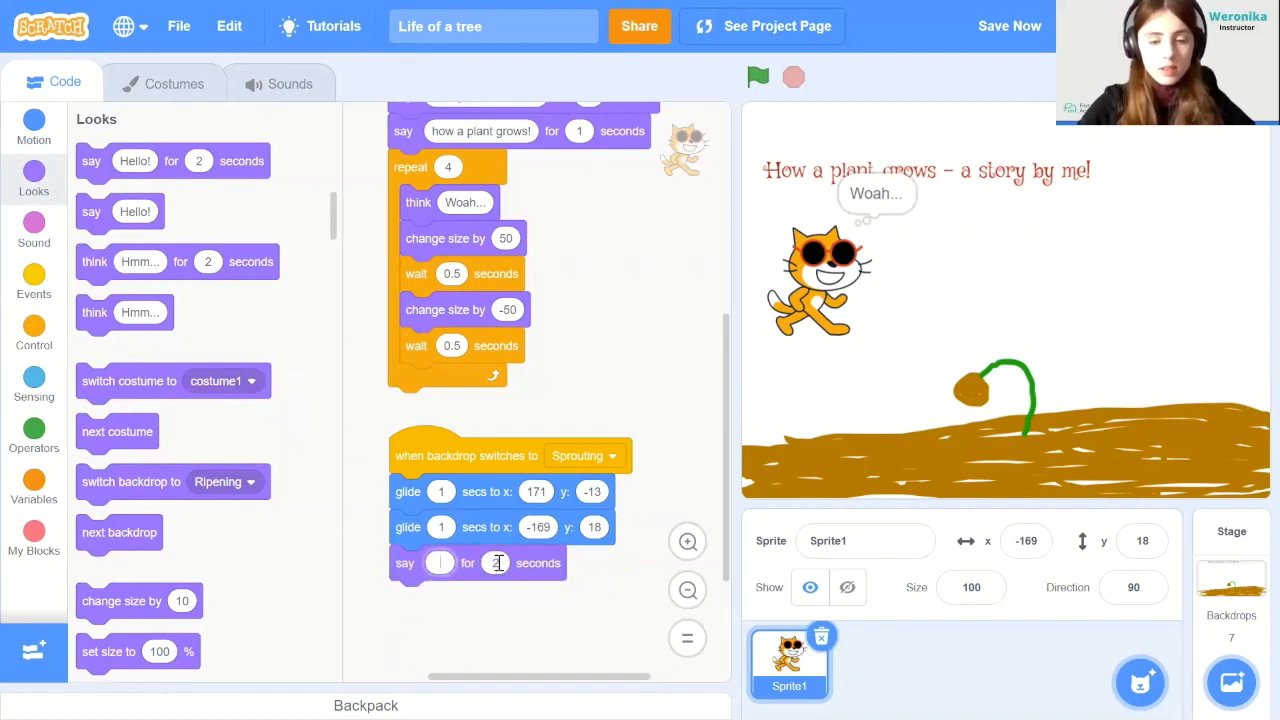
type("The seed starts to grow")
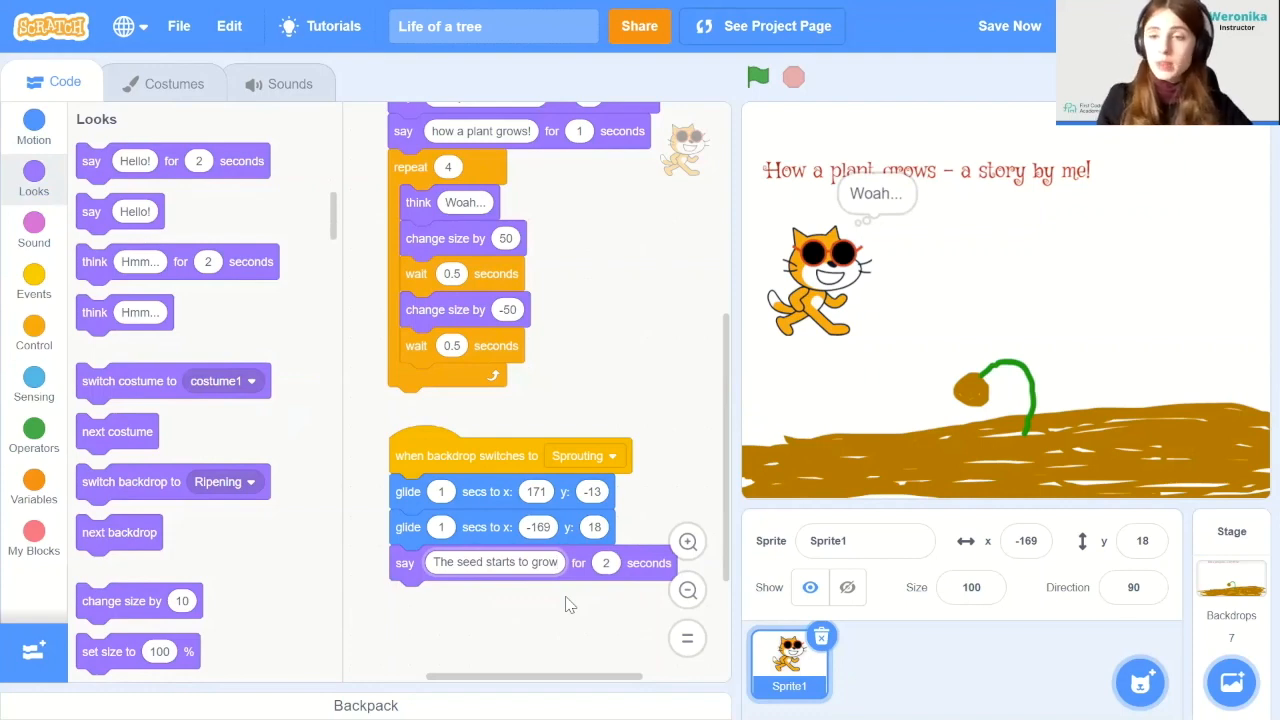
mouse_move(610, 441)
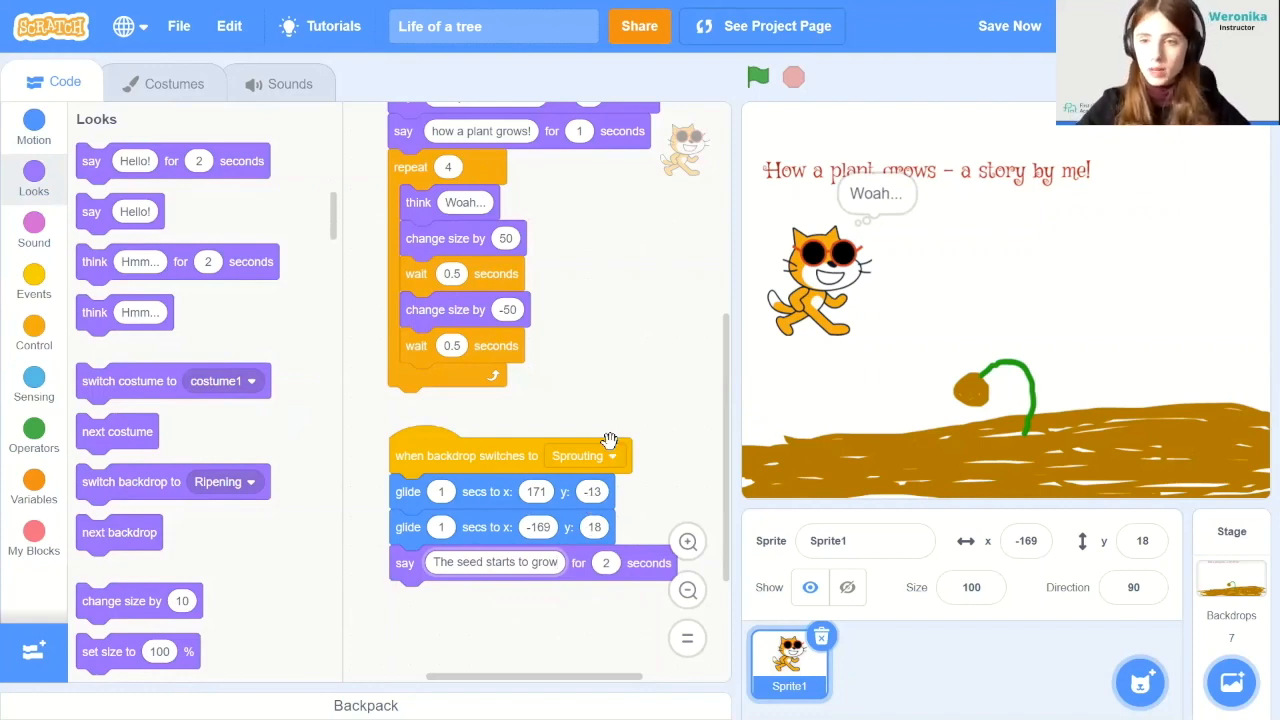
Duplicate the Sprouting script as a Seeding script that glides to 143, 33
left_click(758, 77)
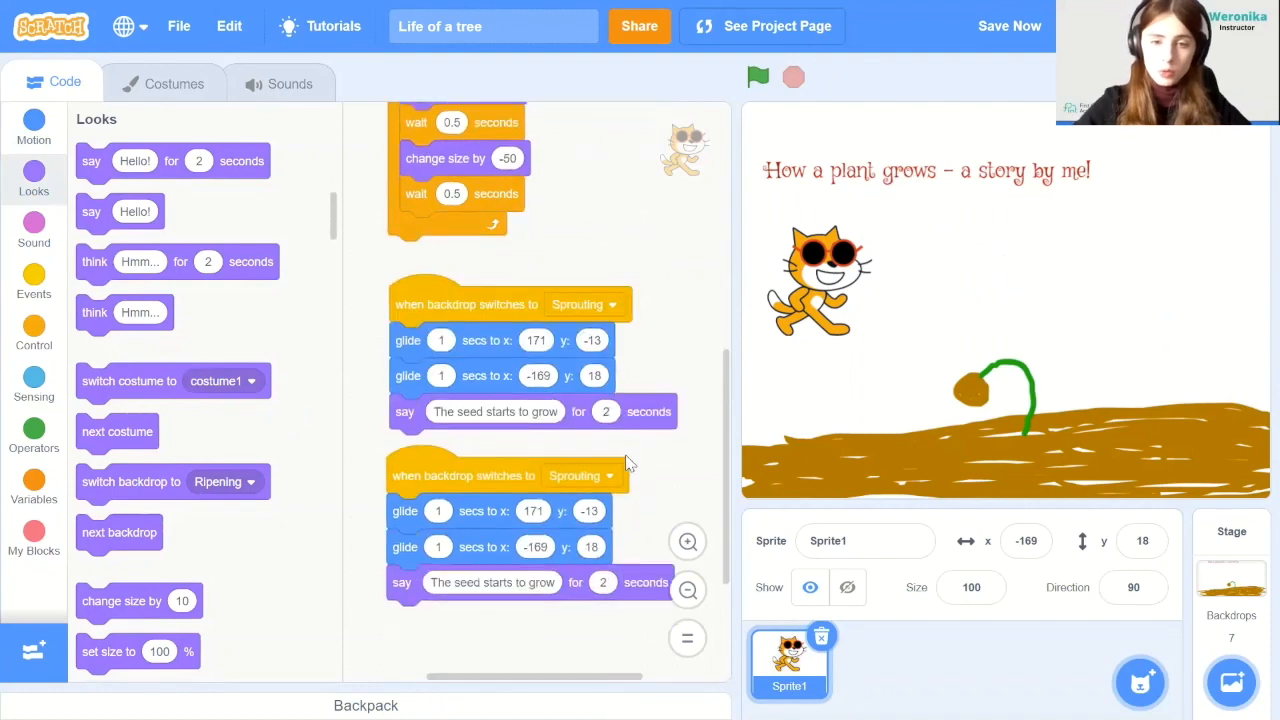
left_click(585, 386)
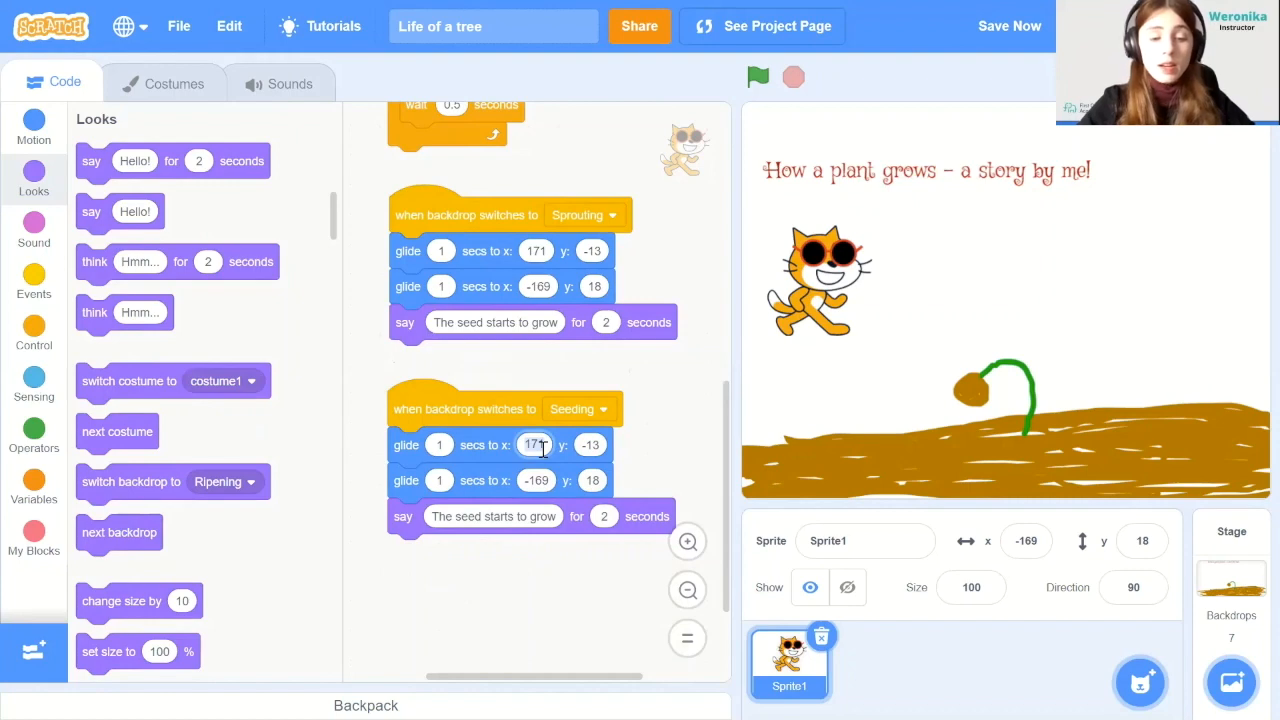
type("143")
left_click(592, 445)
type("33")
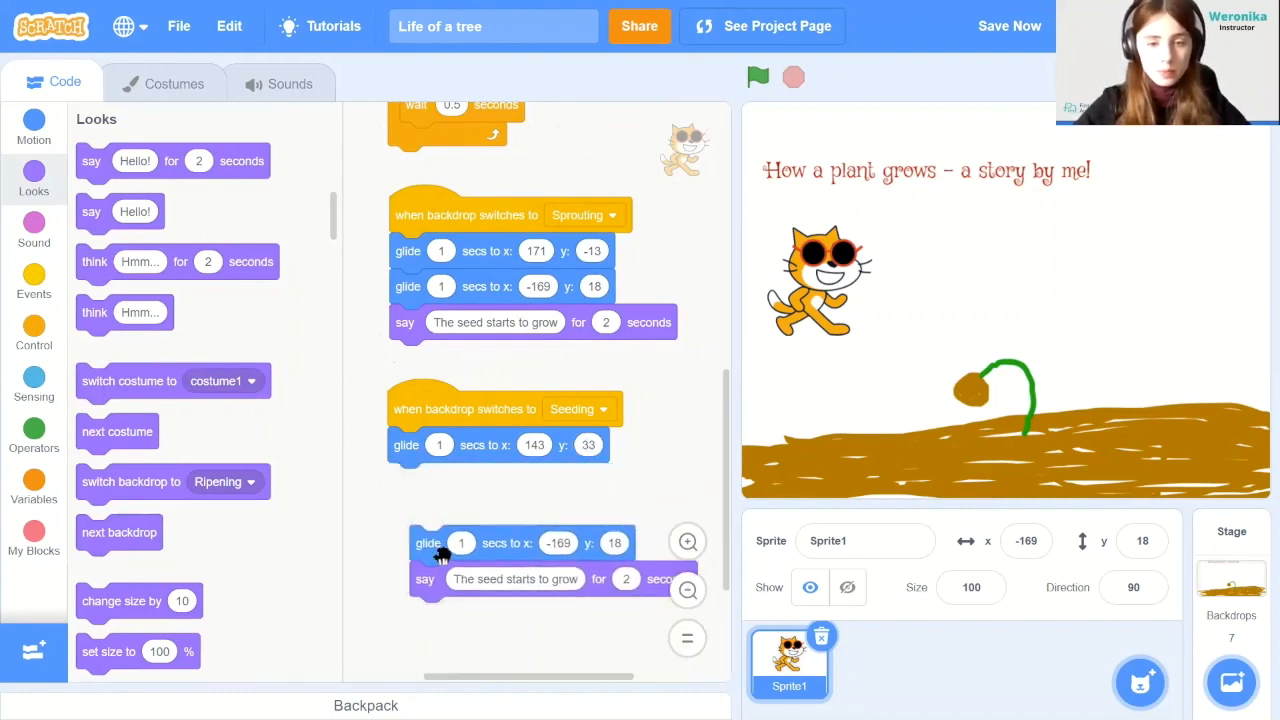
Add 'point in direction 90', delete the leftover glide, and test the Seeding script
left_click(33, 120)
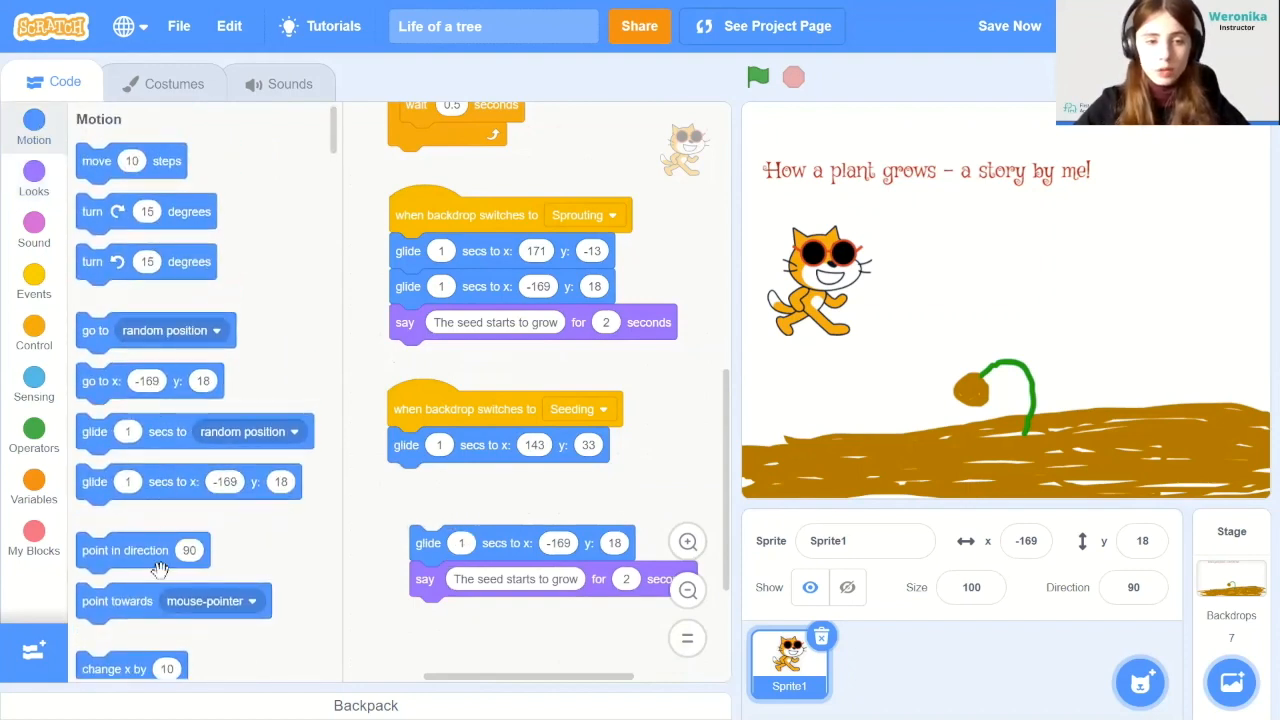
left_click_drag(143, 550, 455, 481)
type("Now it becomes a plant")
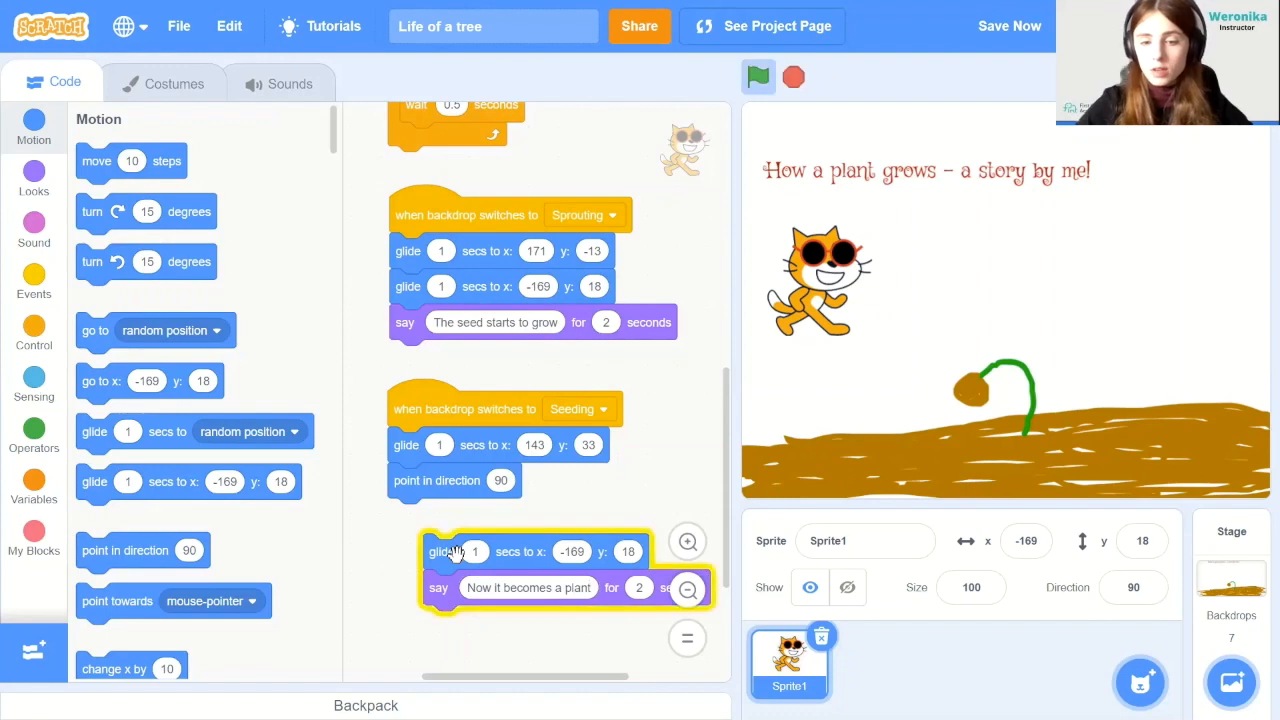
right_click(438, 587)
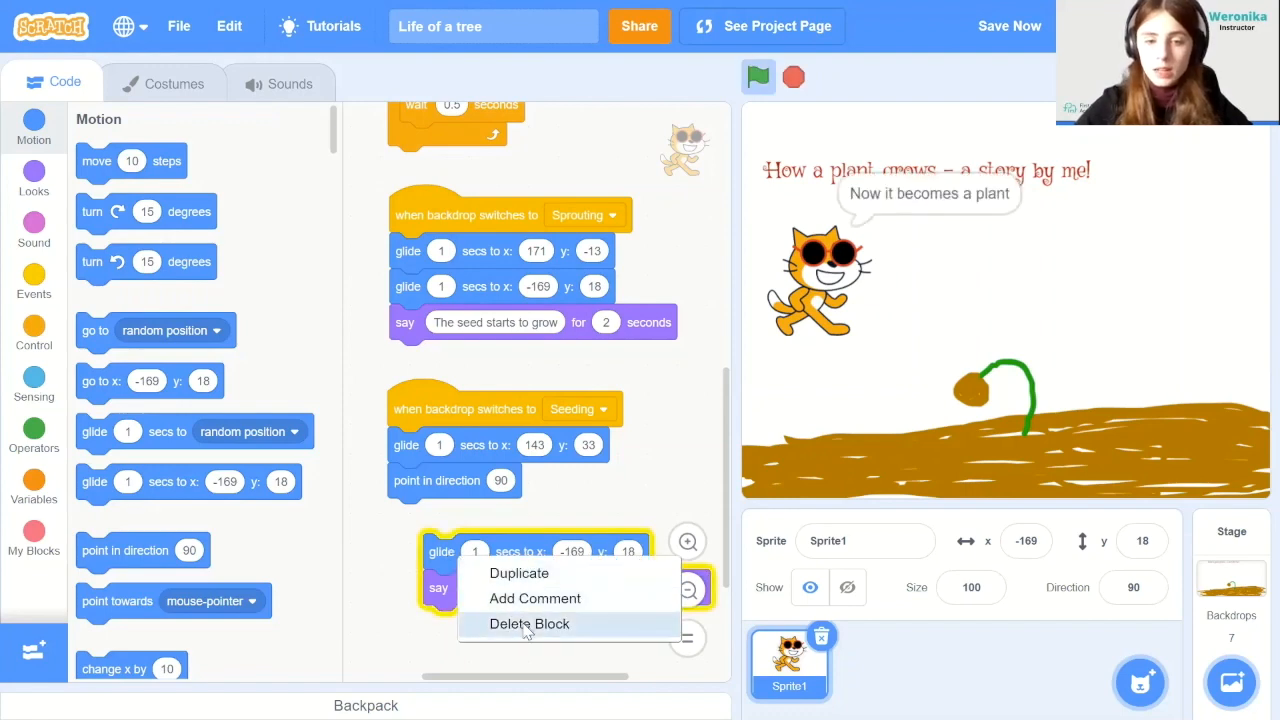
left_click(529, 623)
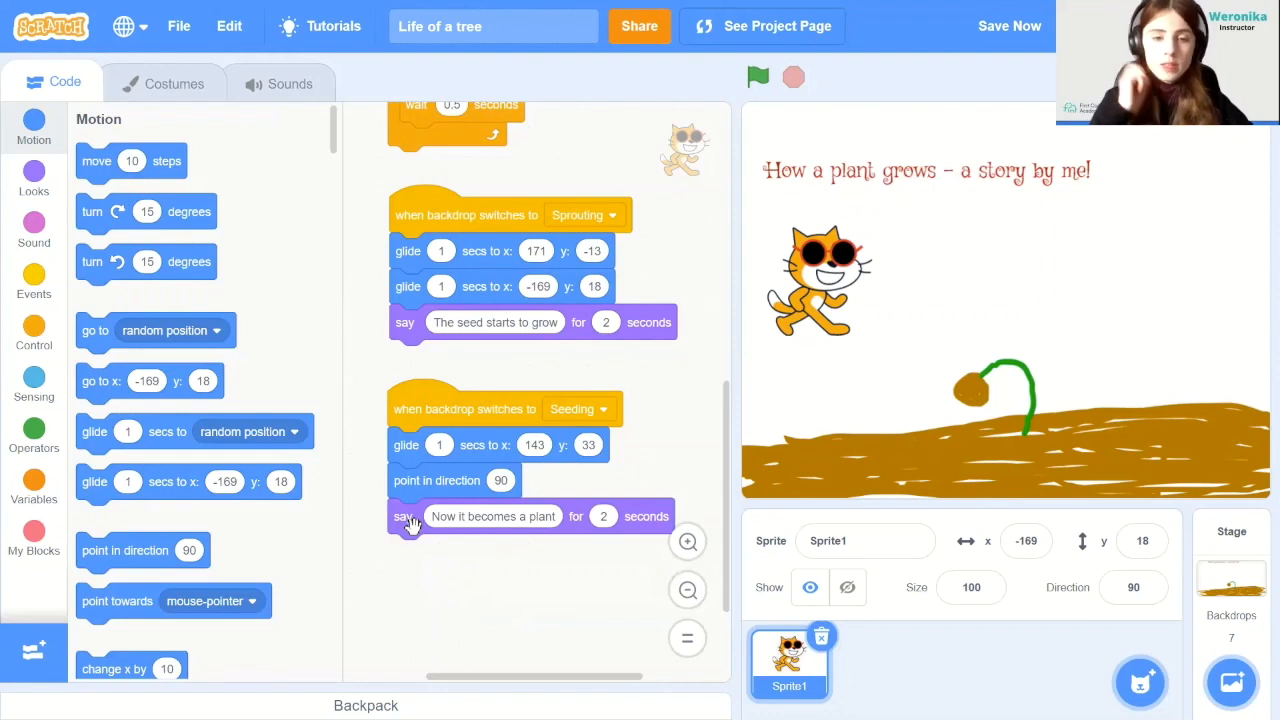
left_click(1009, 26)
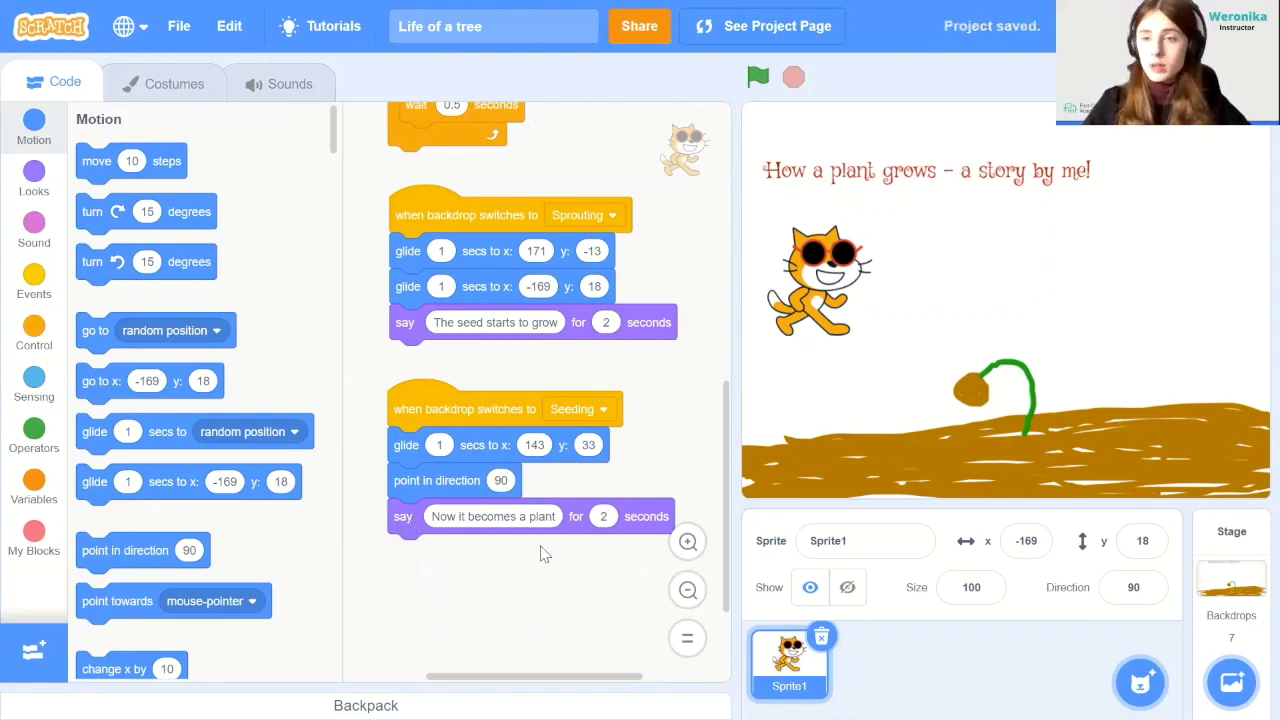
left_click(758, 77)
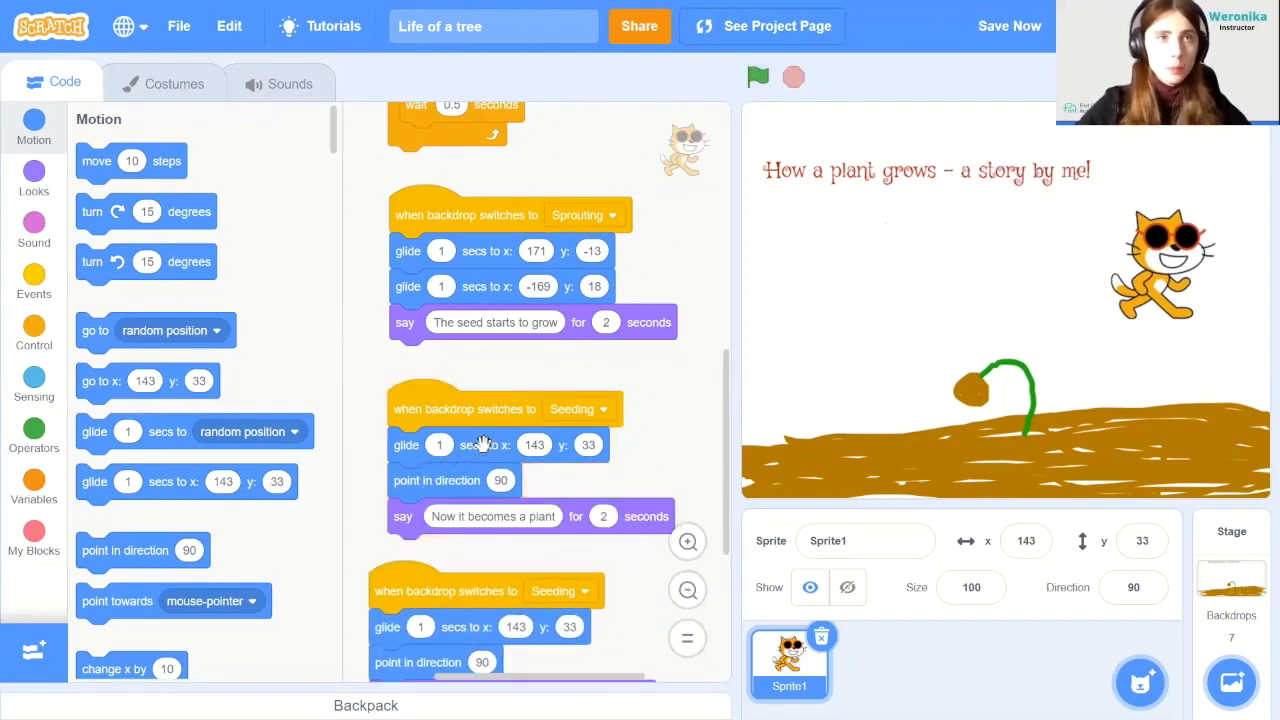
Set the copied script to Vegetative, saying 'The plant grows!' then 'We are on stage 3'
scroll("down", 3)
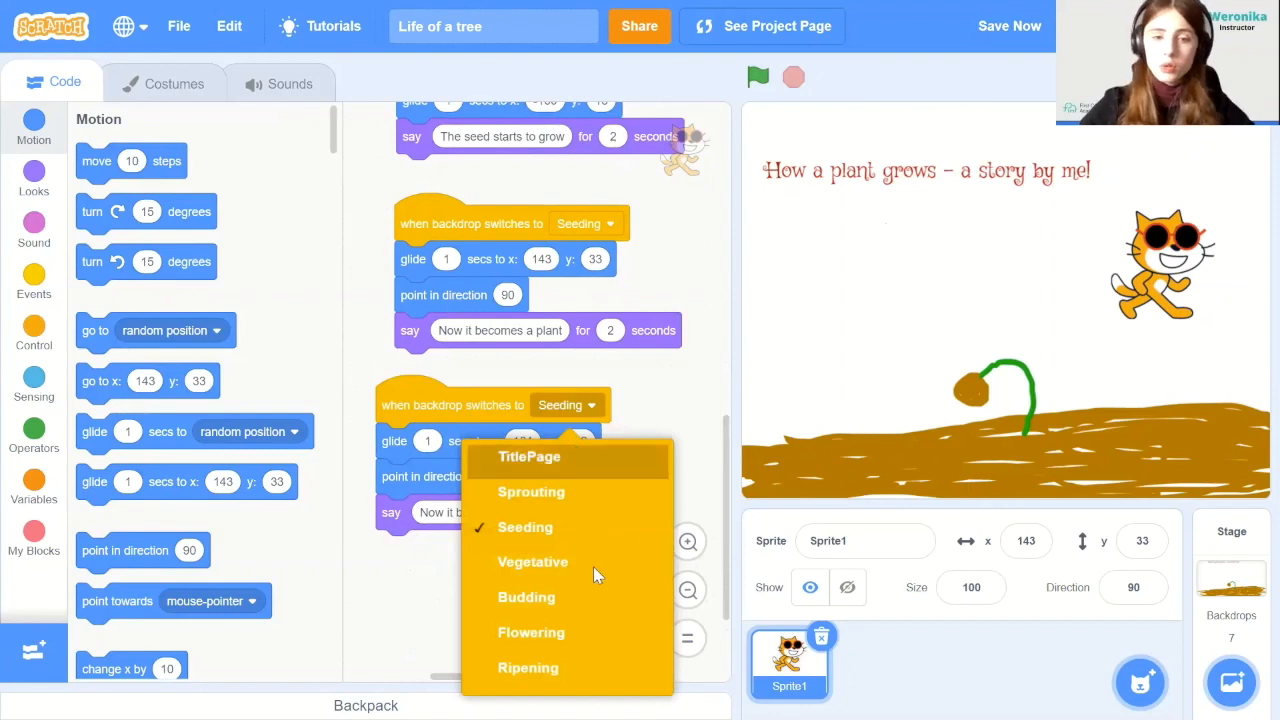
left_click(532, 561)
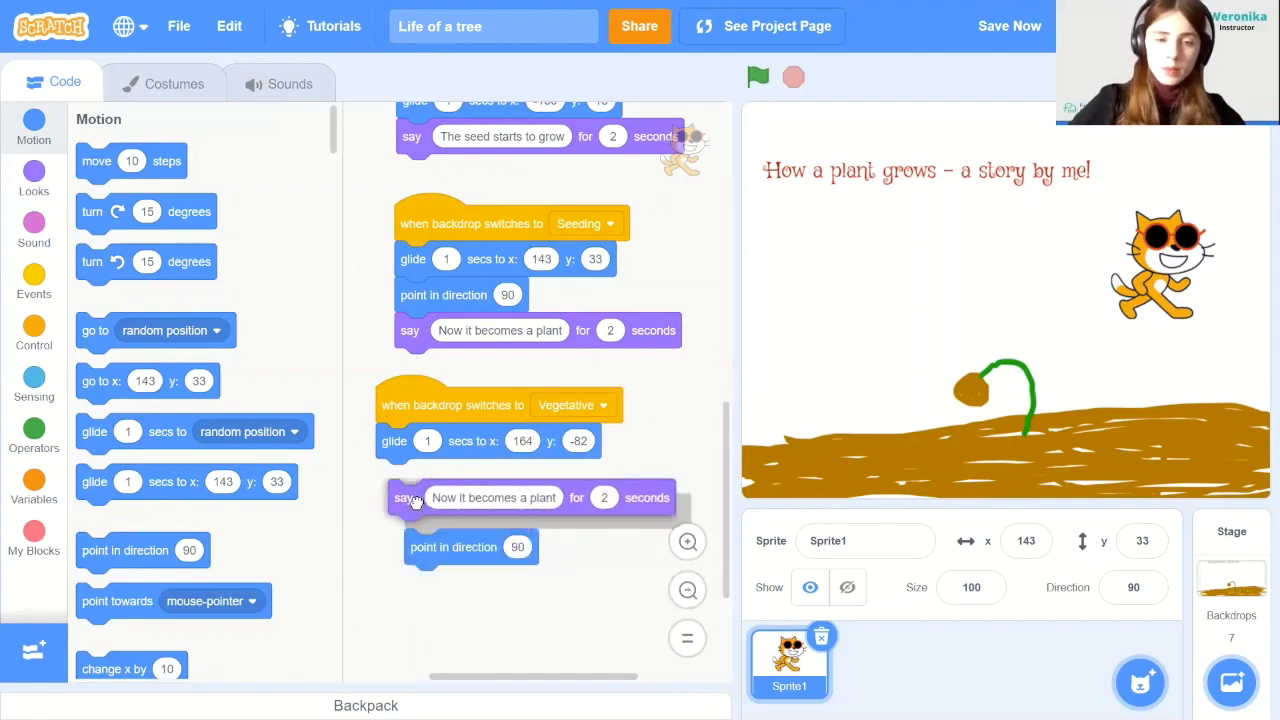
left_click_drag(410, 497, 410, 476)
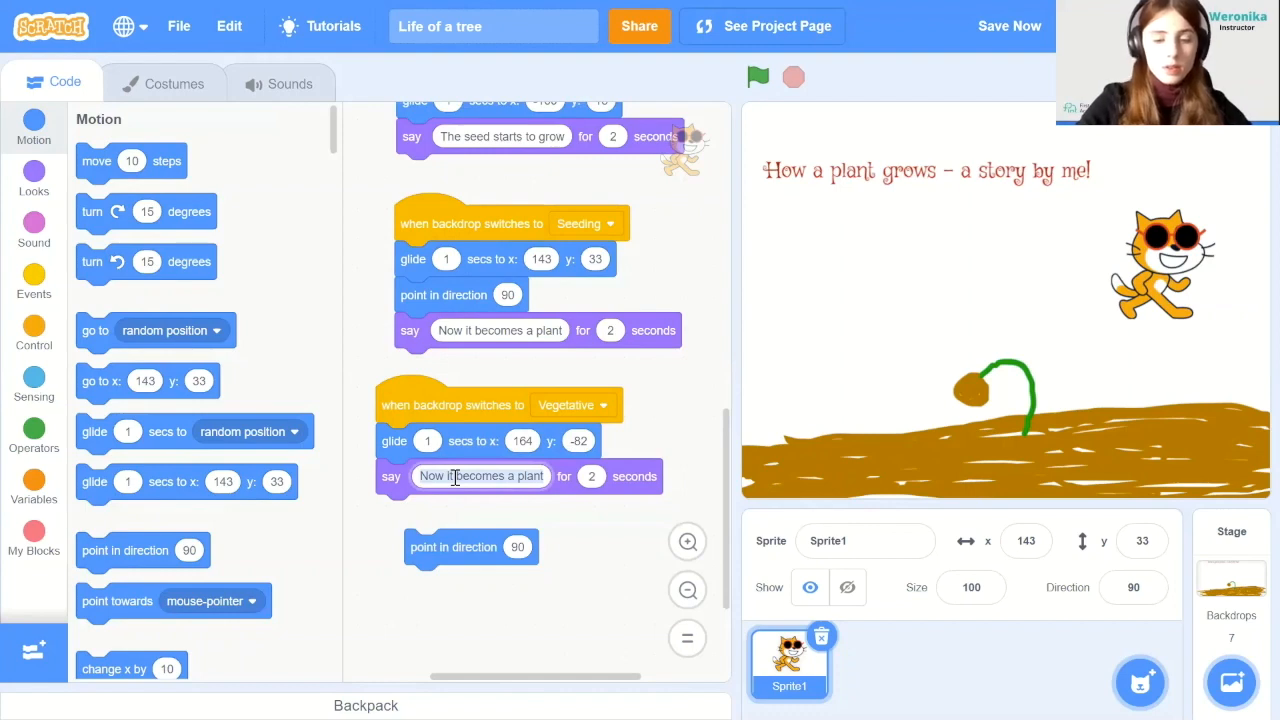
type("The plant grows!")
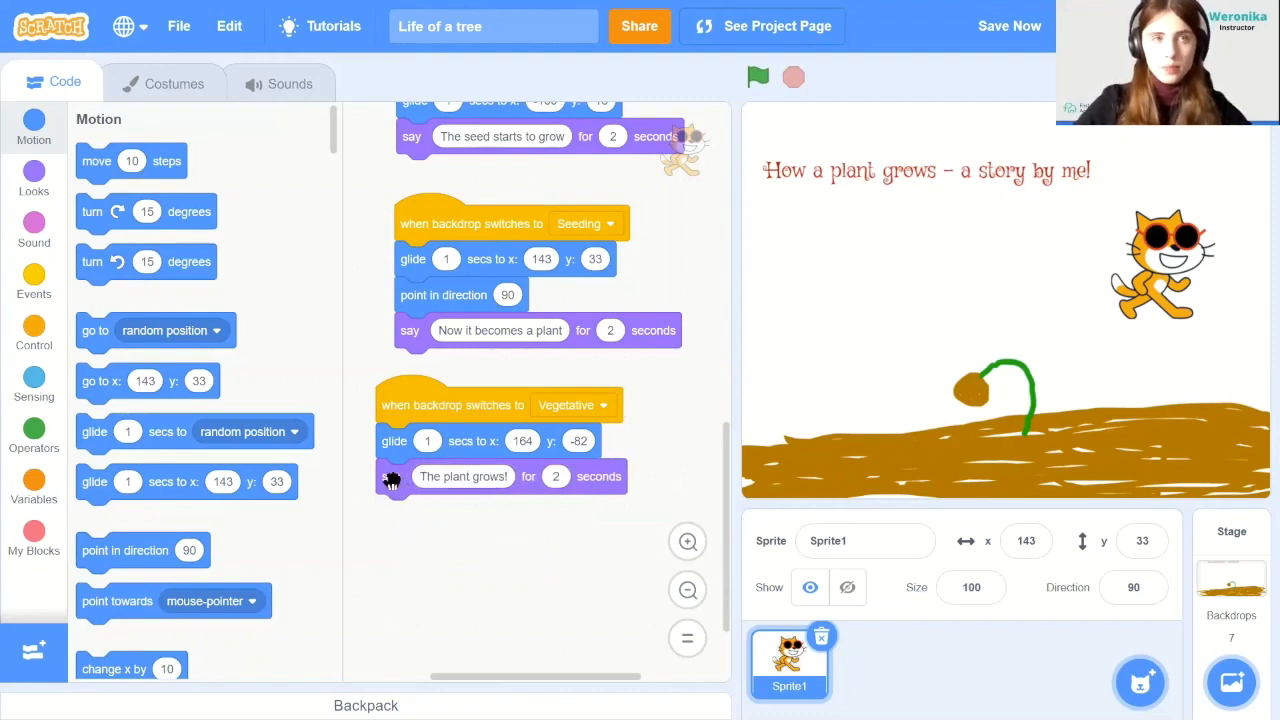
left_click(758, 77)
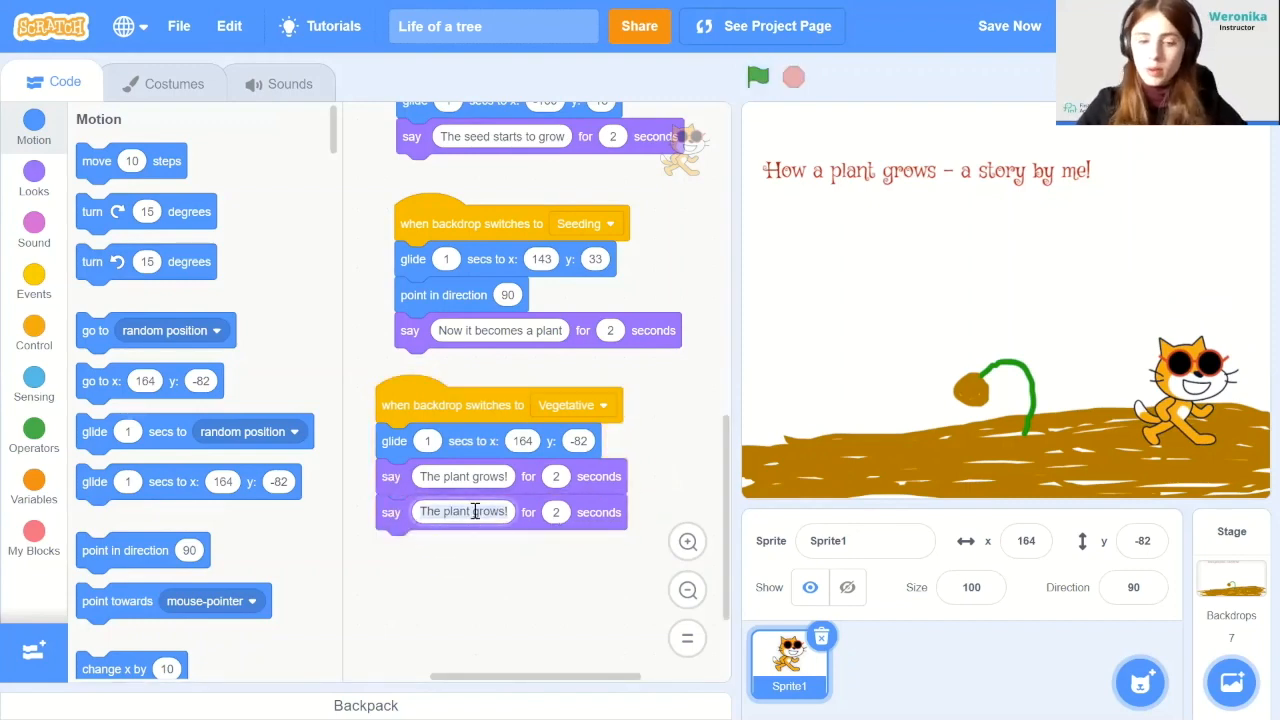
type("We are on stage 3")
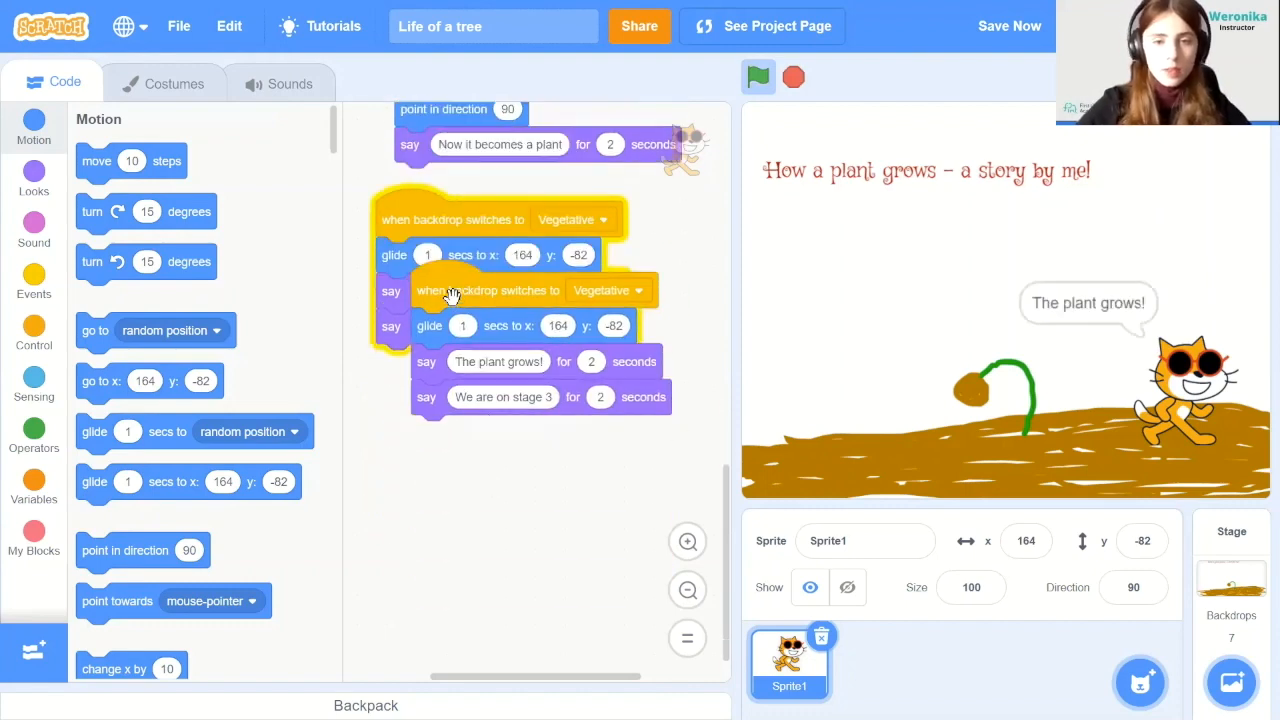
Switch the copy to Budding, drop the second say line, and say 'Flowers start to grow!'
left_click(607, 411)
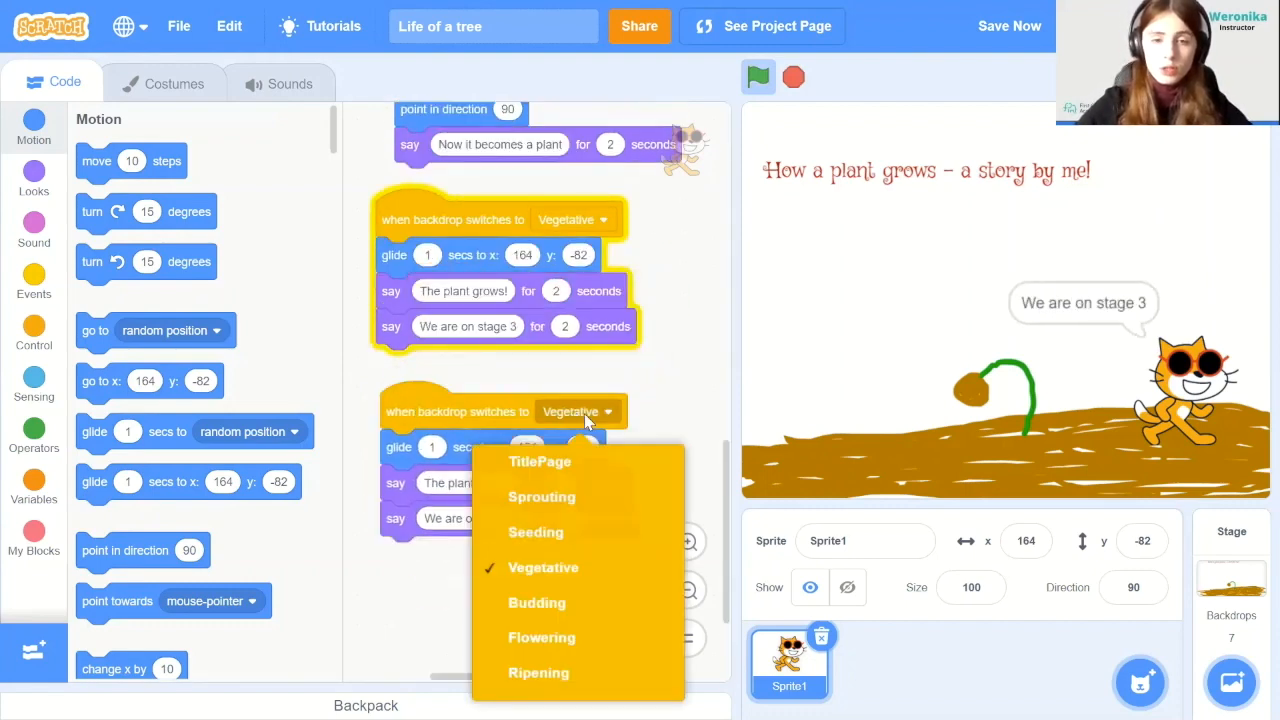
left_click(537, 602)
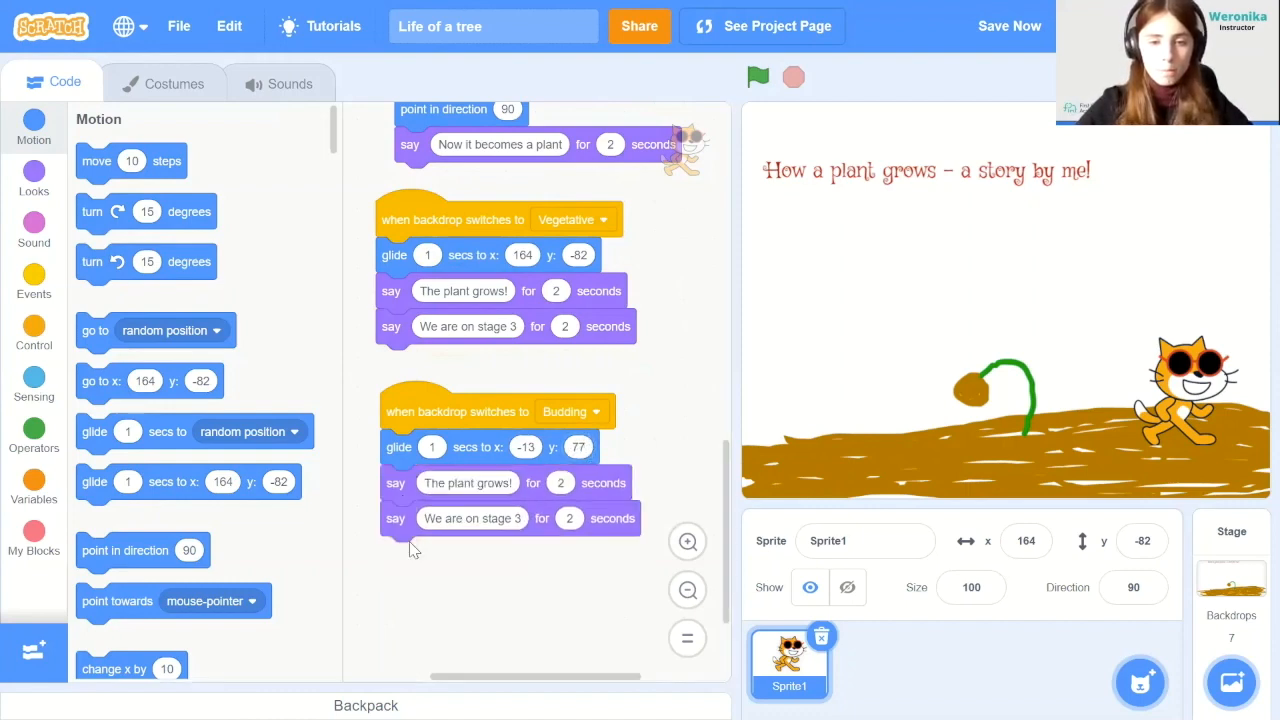
left_click(758, 77)
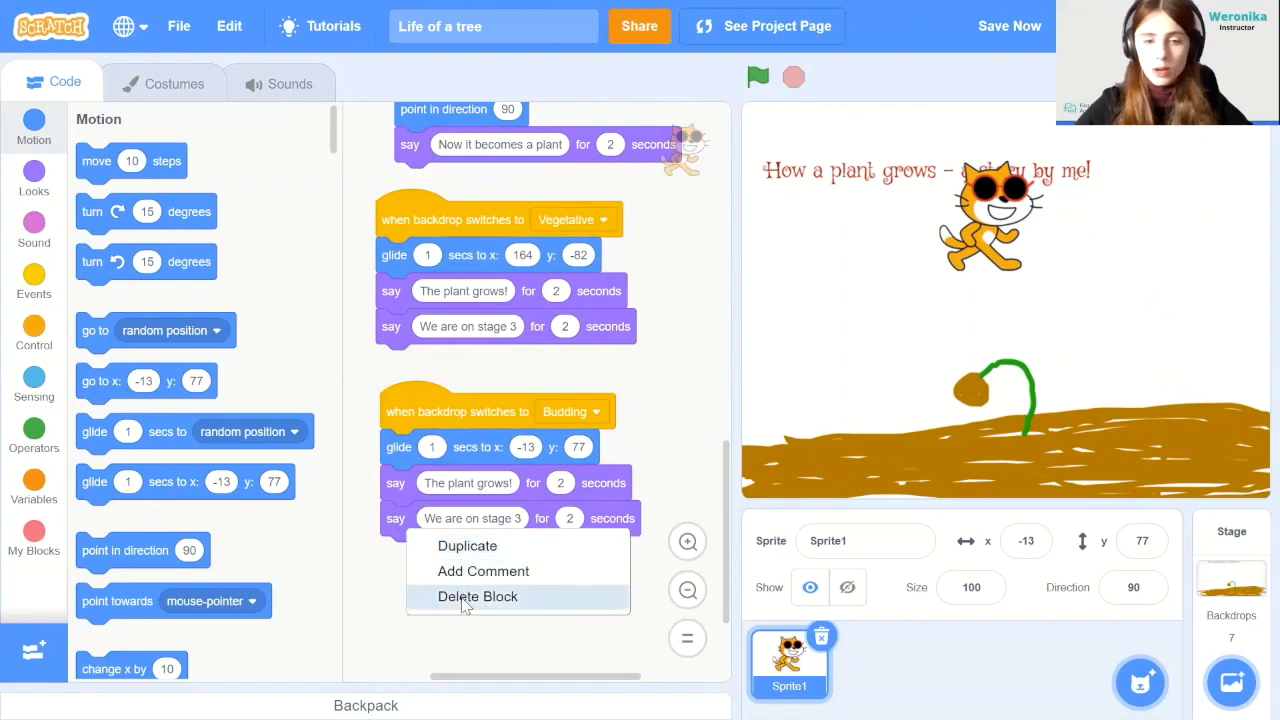
left_click(477, 596)
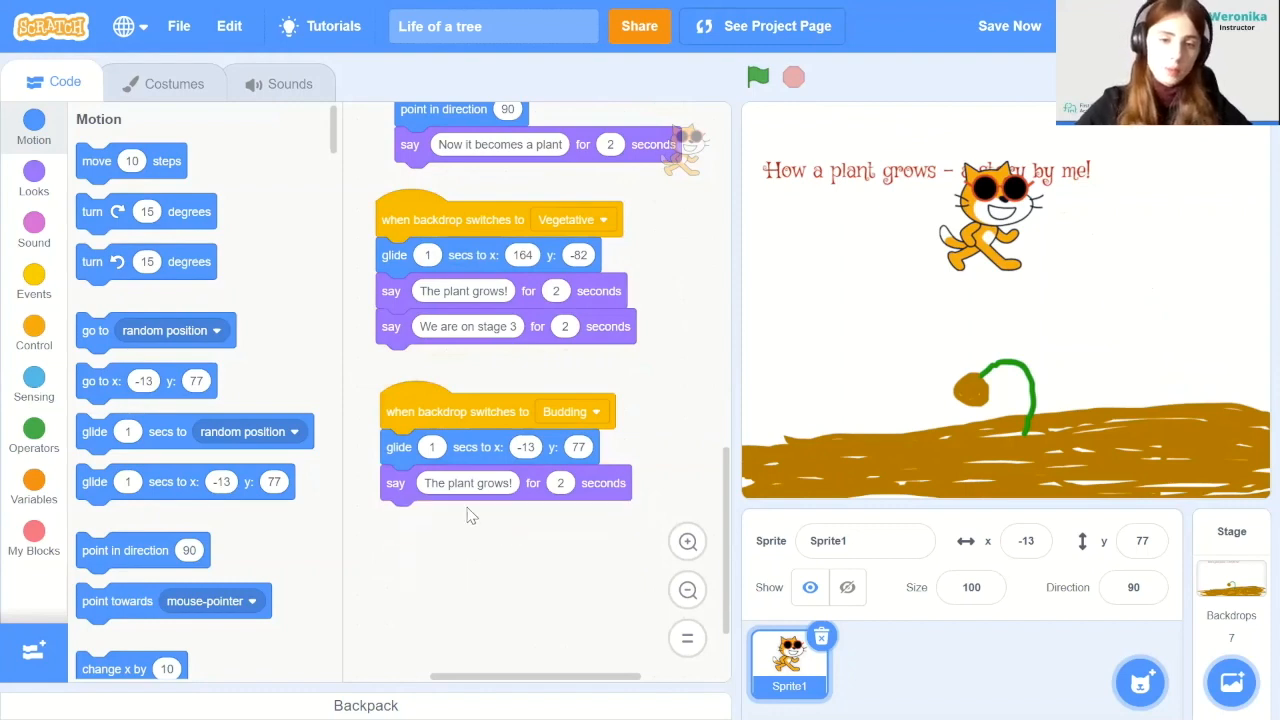
left_click(467, 483)
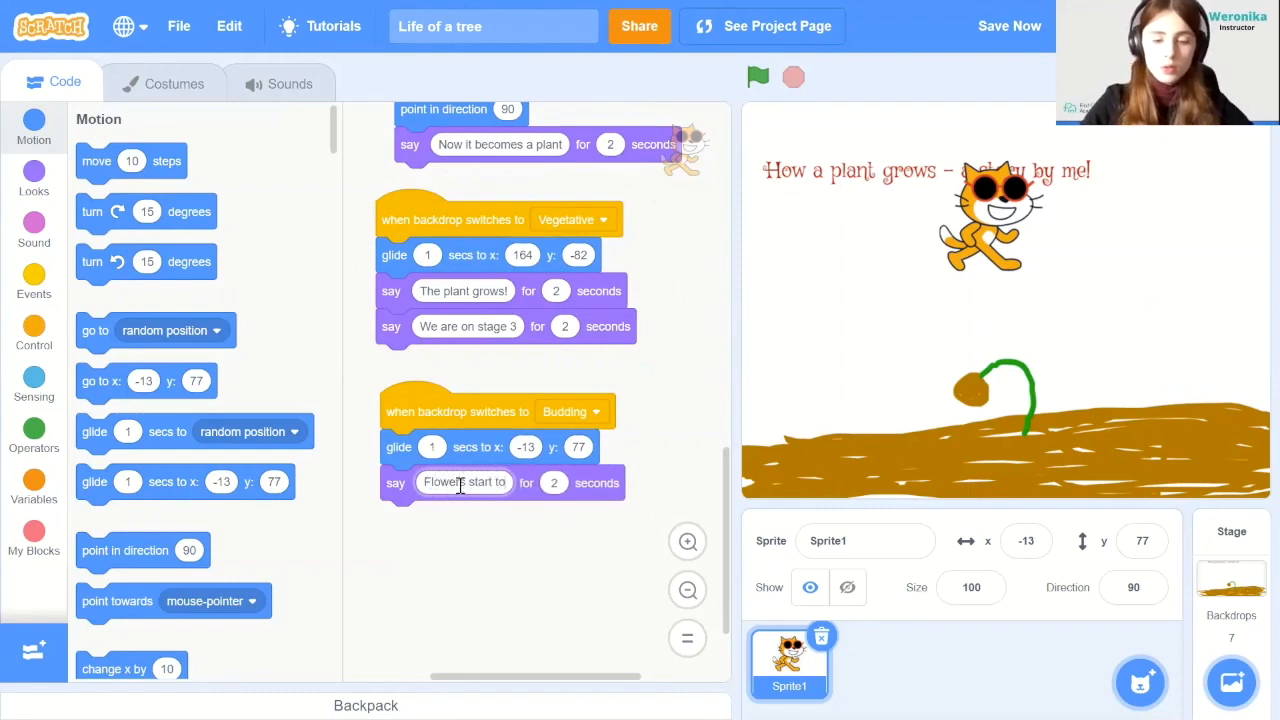
type("Flowers start to grow!")
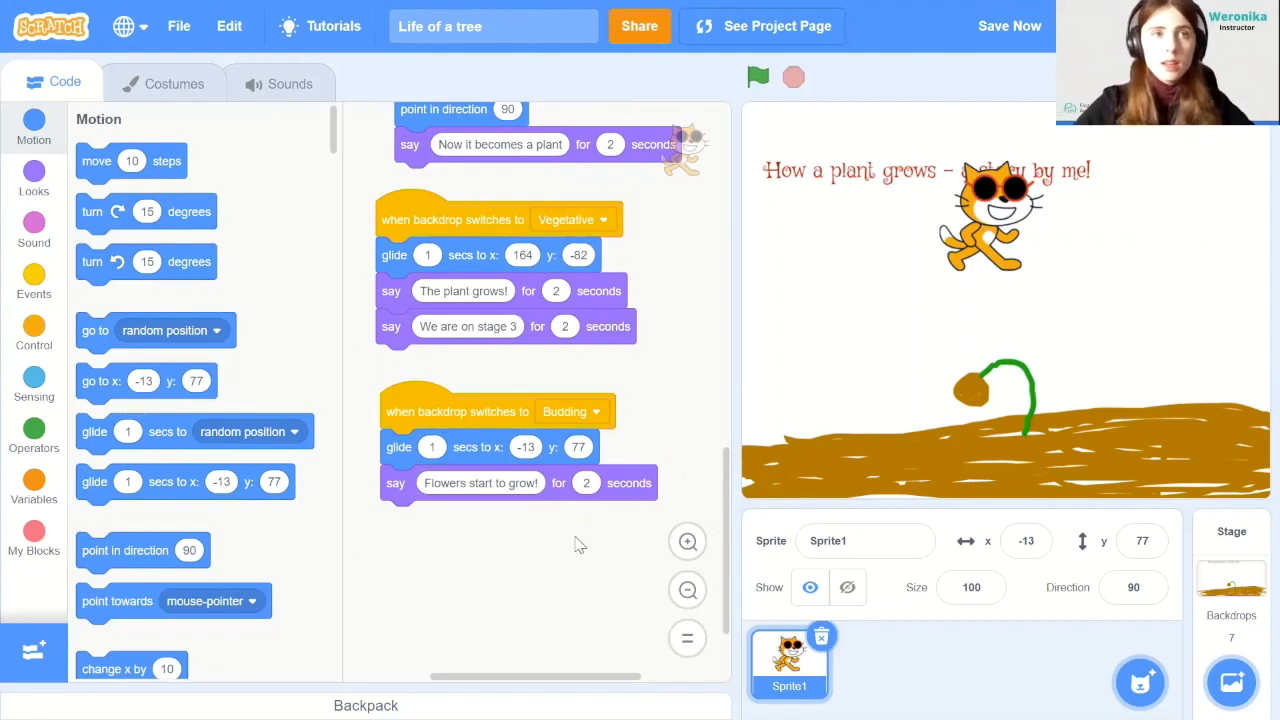
mouse_move(573, 497)
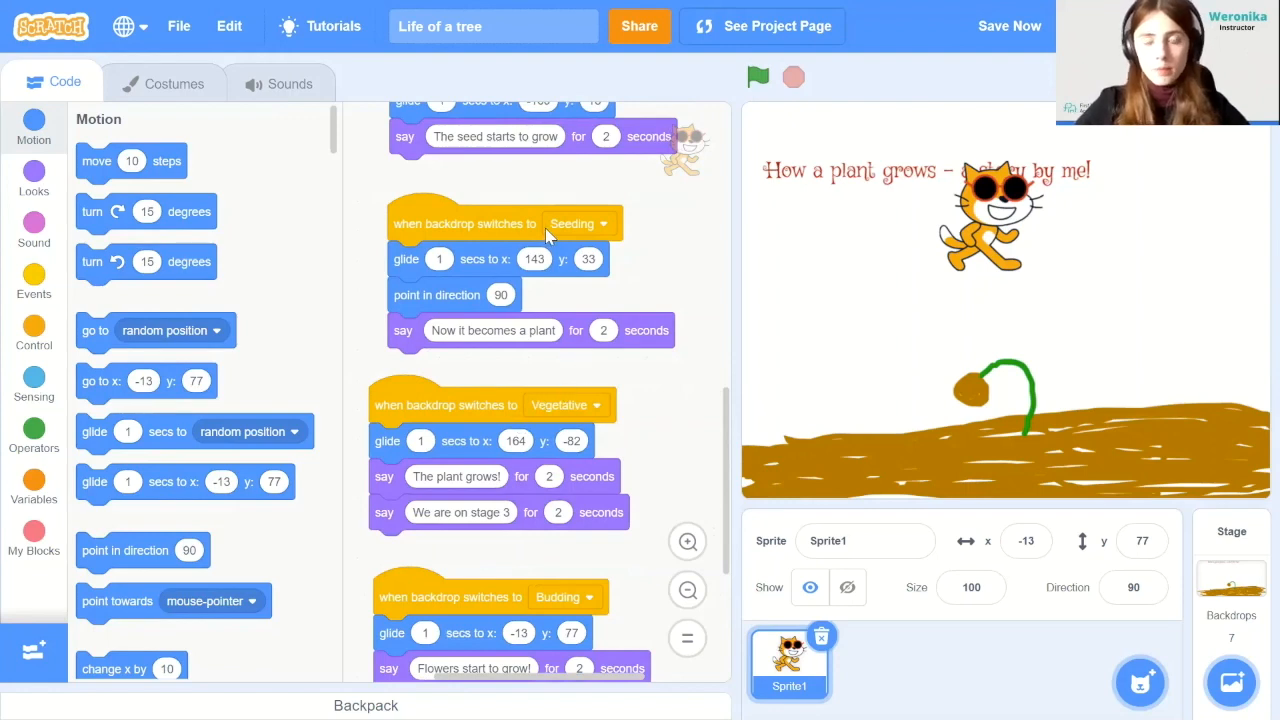
mouse_move(440, 220)
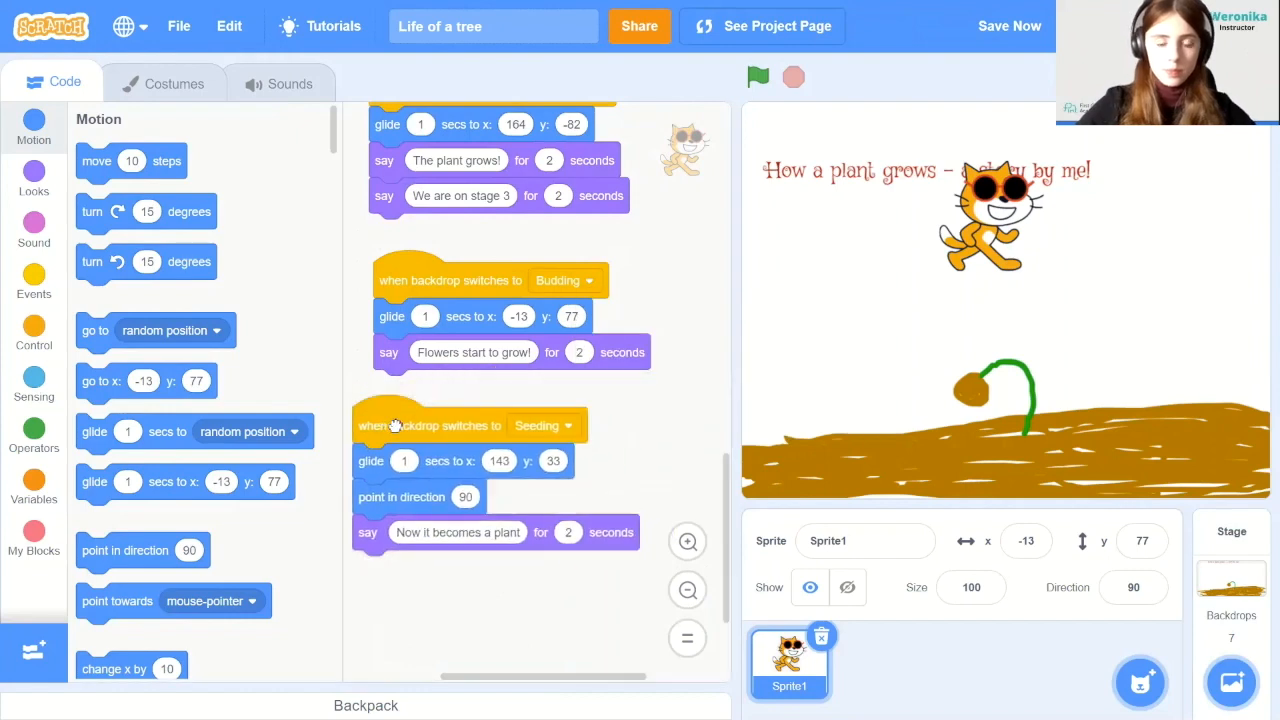
Switch the copied script to Flowering and set its glide to -175, -38
left_click(543, 425)
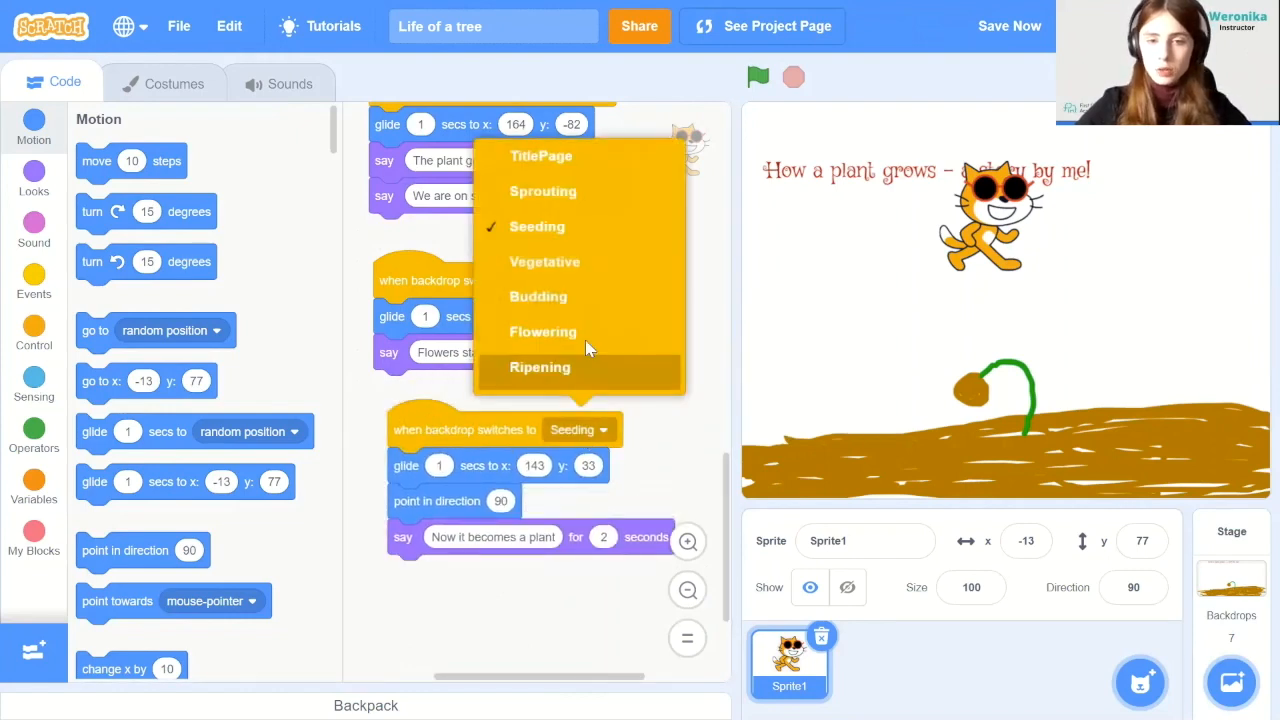
mouse_move(545, 331)
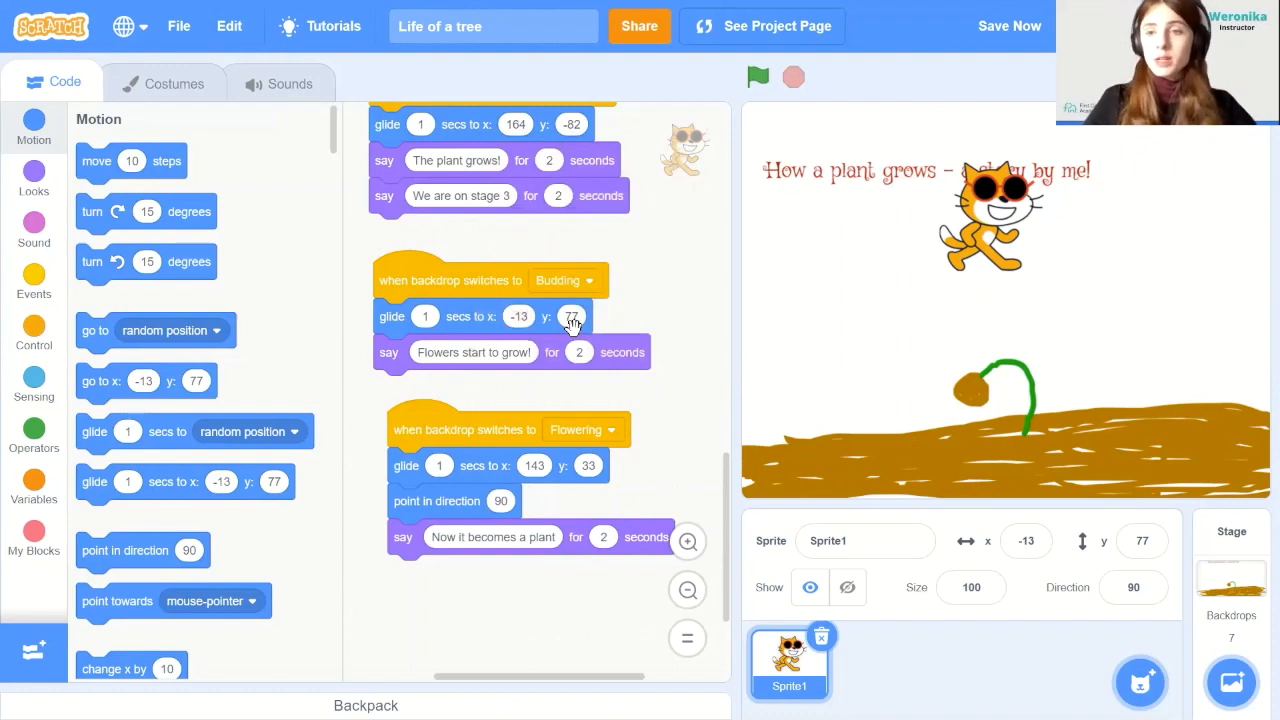
mouse_move(427, 468)
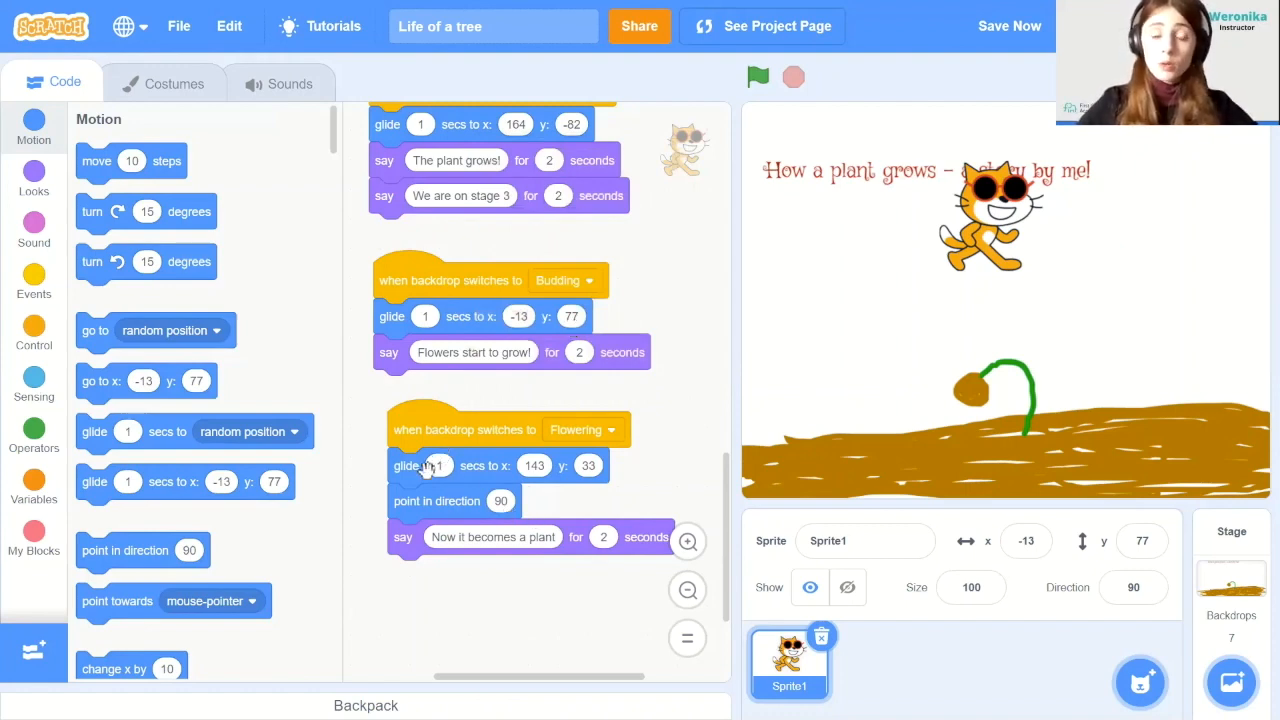
mouse_move(458, 501)
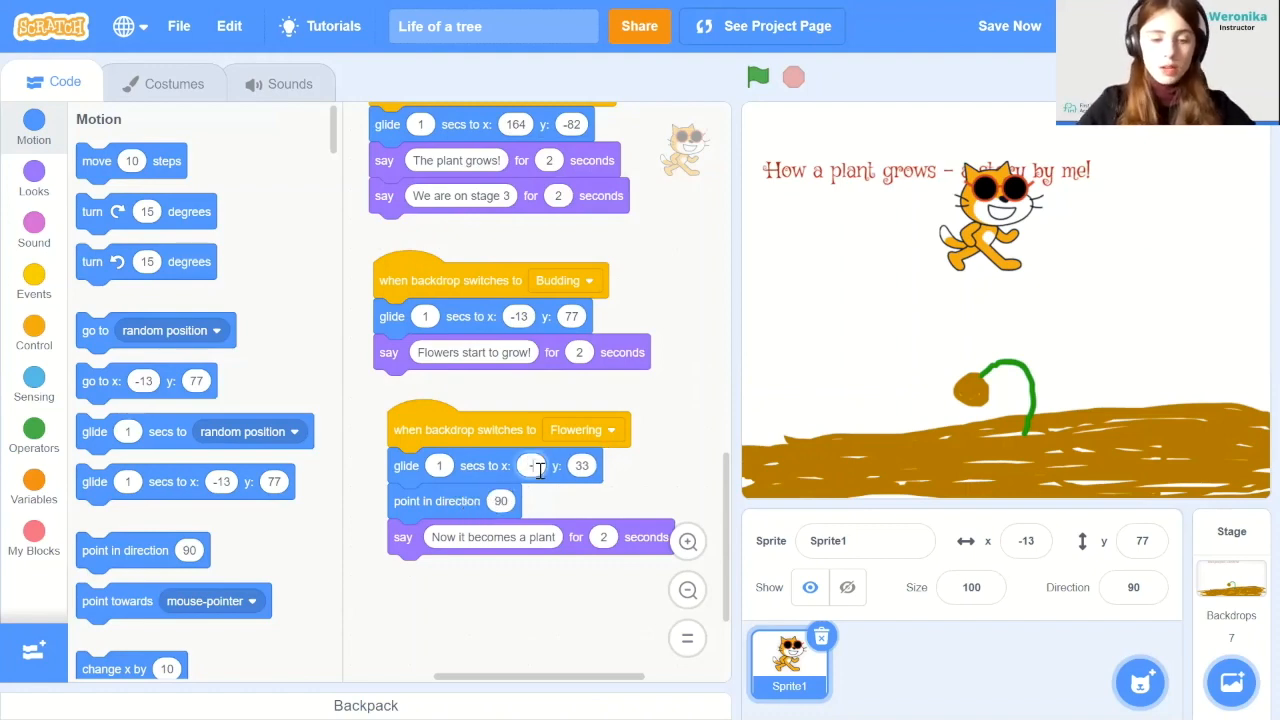
type("-175")
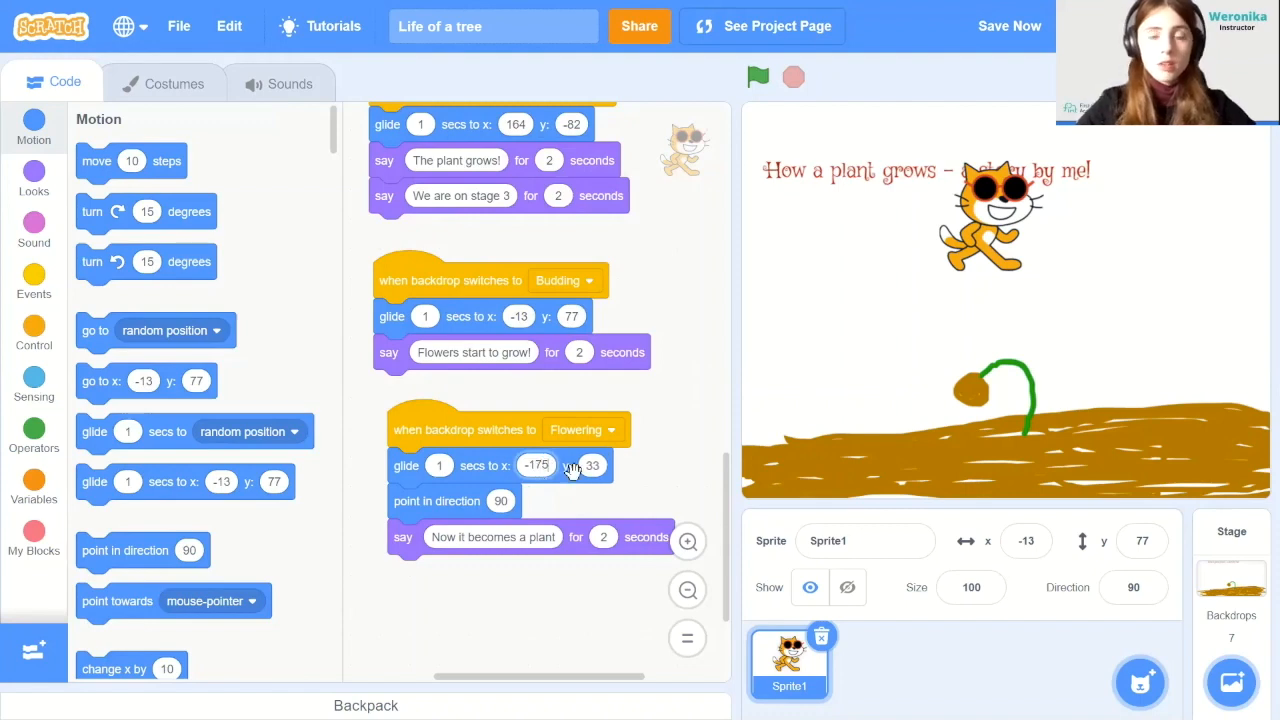
left_click(590, 465)
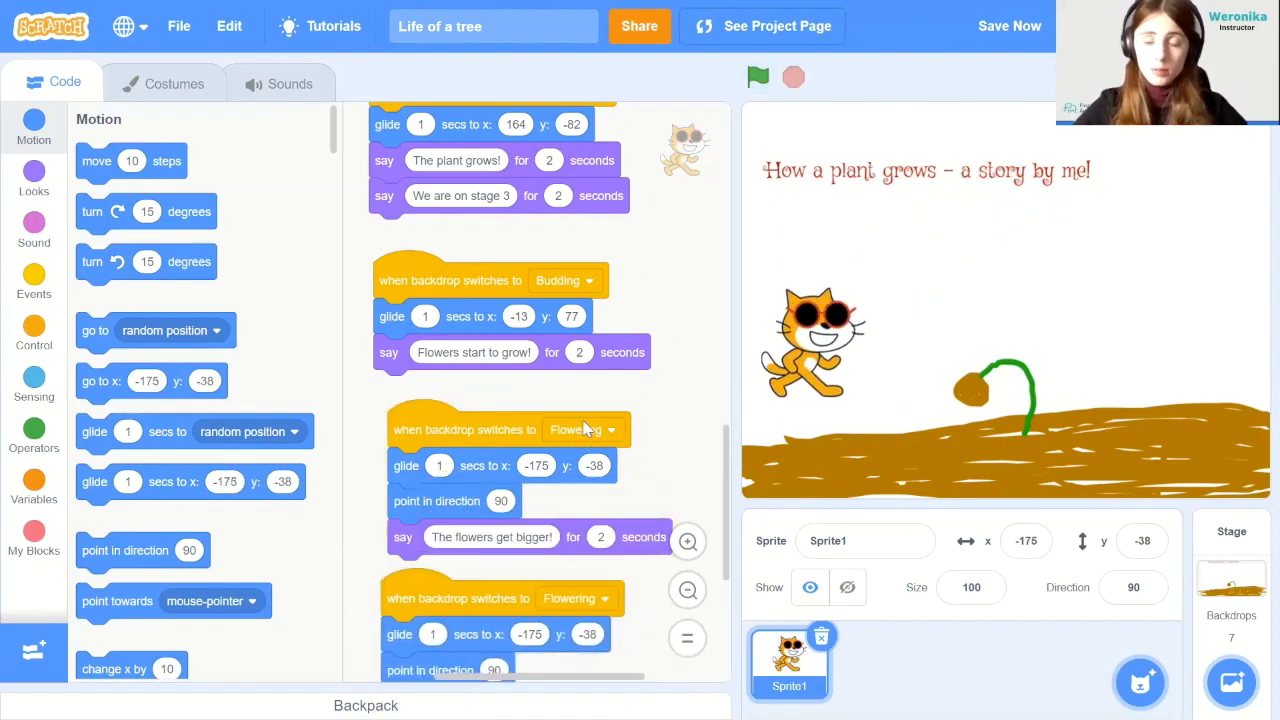
Switch the copy to Ripening and set its glide to -198, -101
scroll("down", 3)
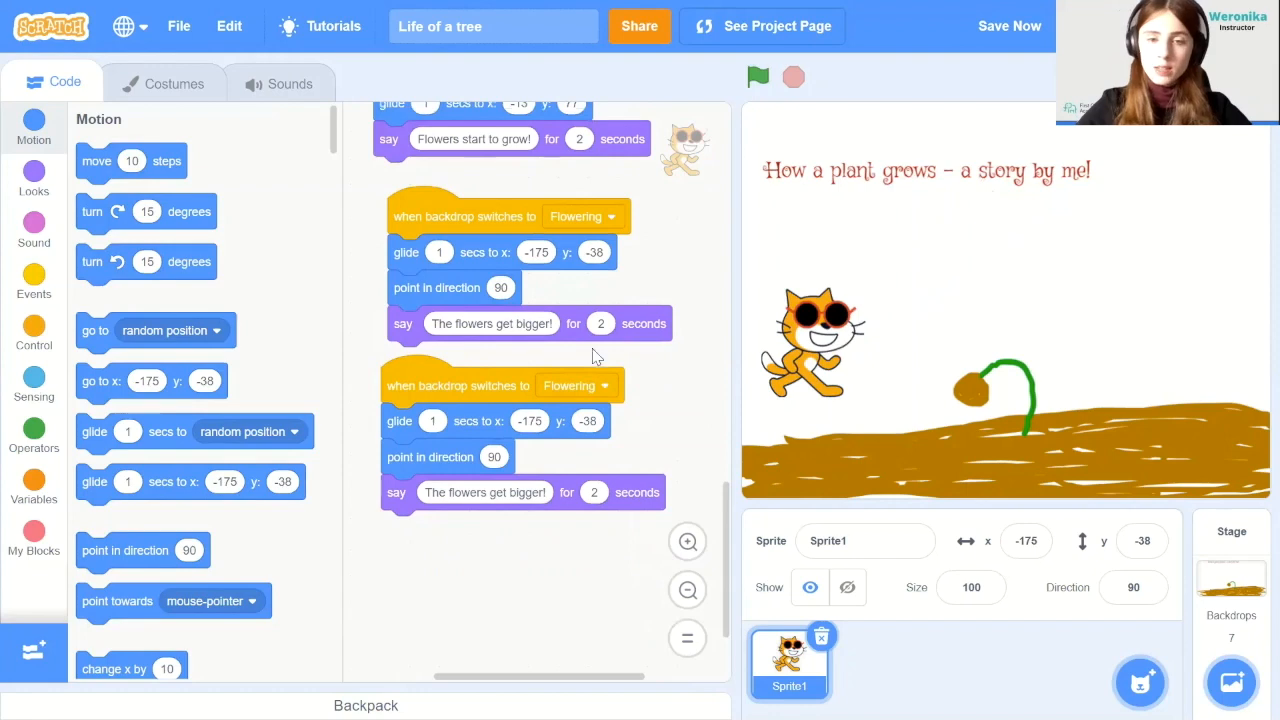
left_click(604, 385)
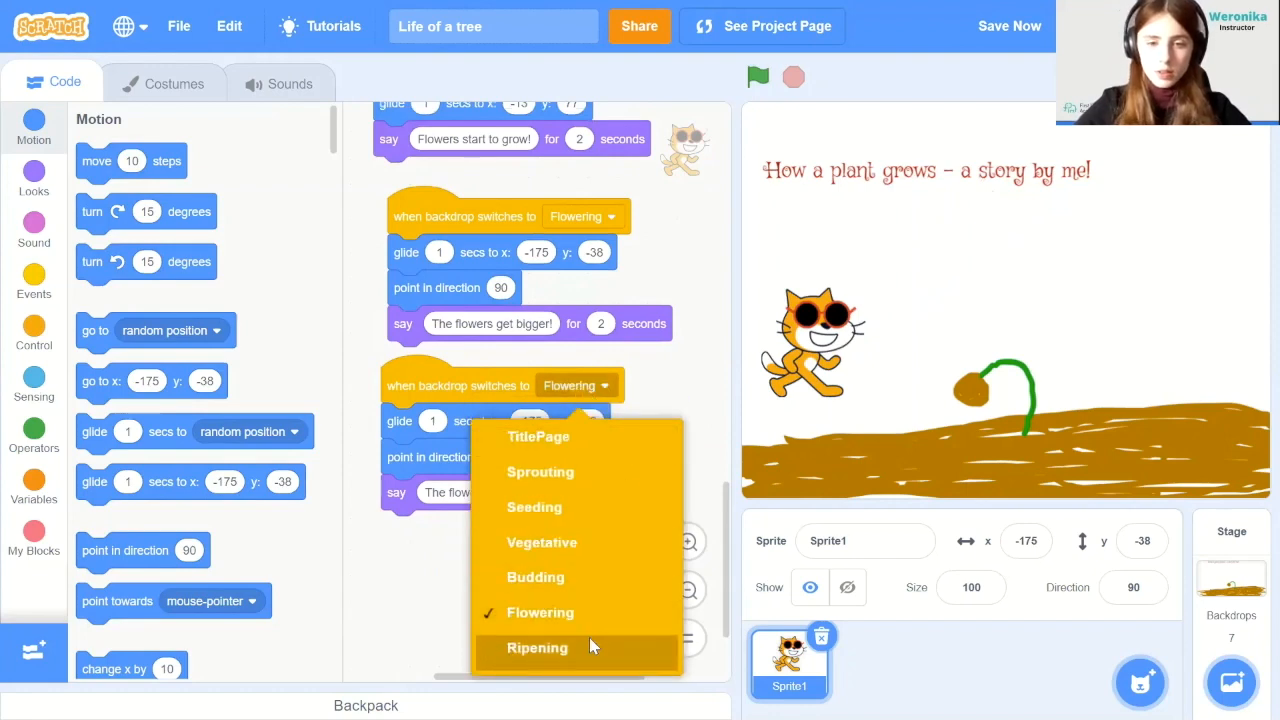
left_click(537, 647)
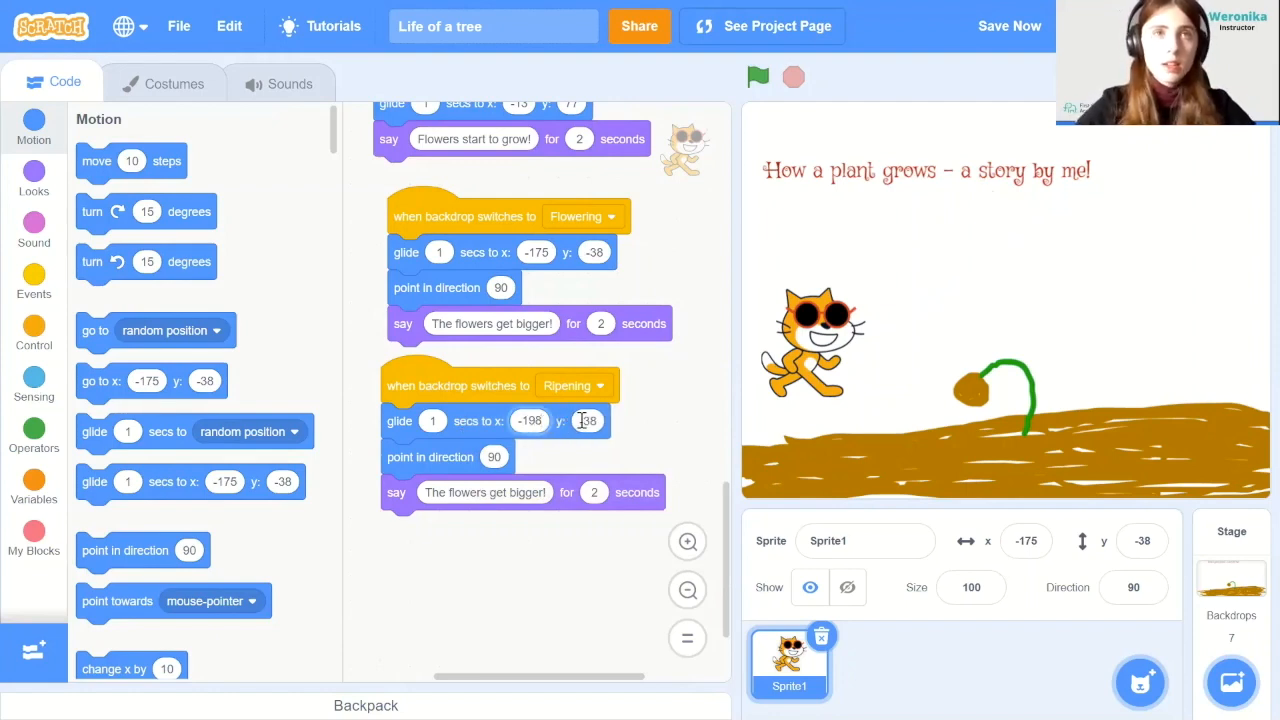
left_click(587, 420)
type("-101")
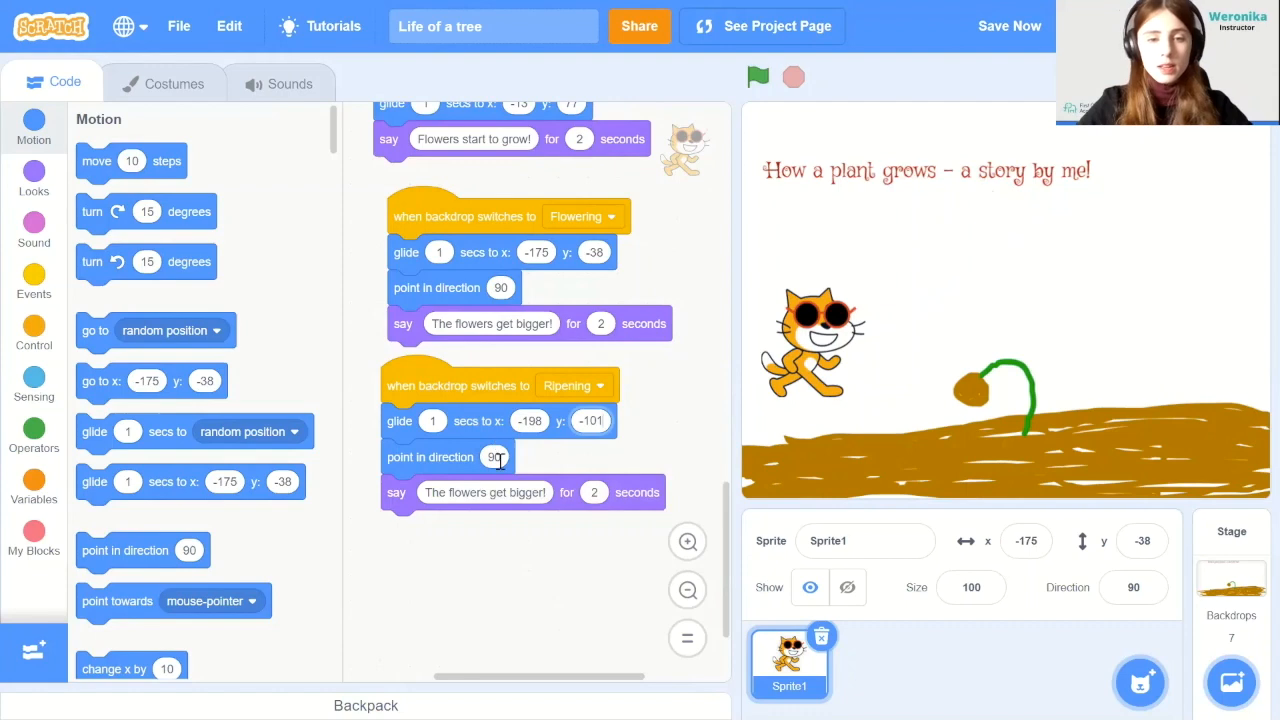
left_click(494, 457)
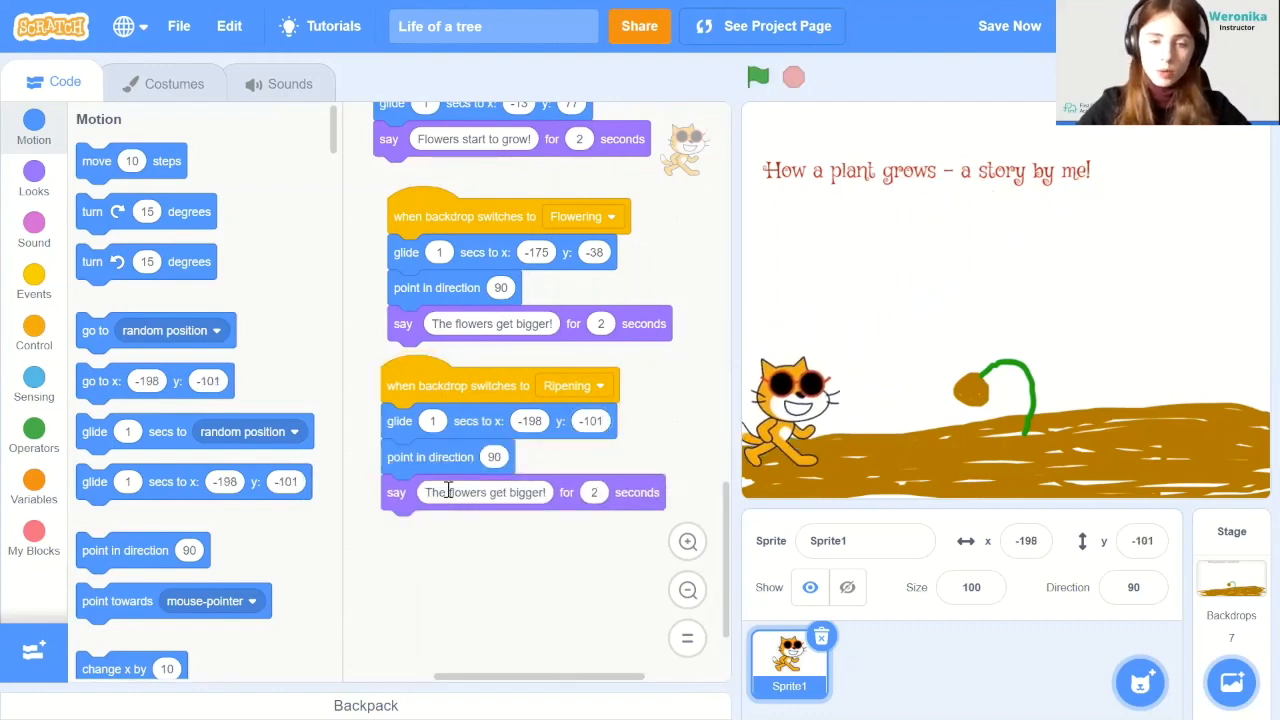
Remove 'point in direction', add says 'Fruit appears' and 'Hello fruit!', then replay the story
left_click_drag(430, 457, 445, 530)
type("F")
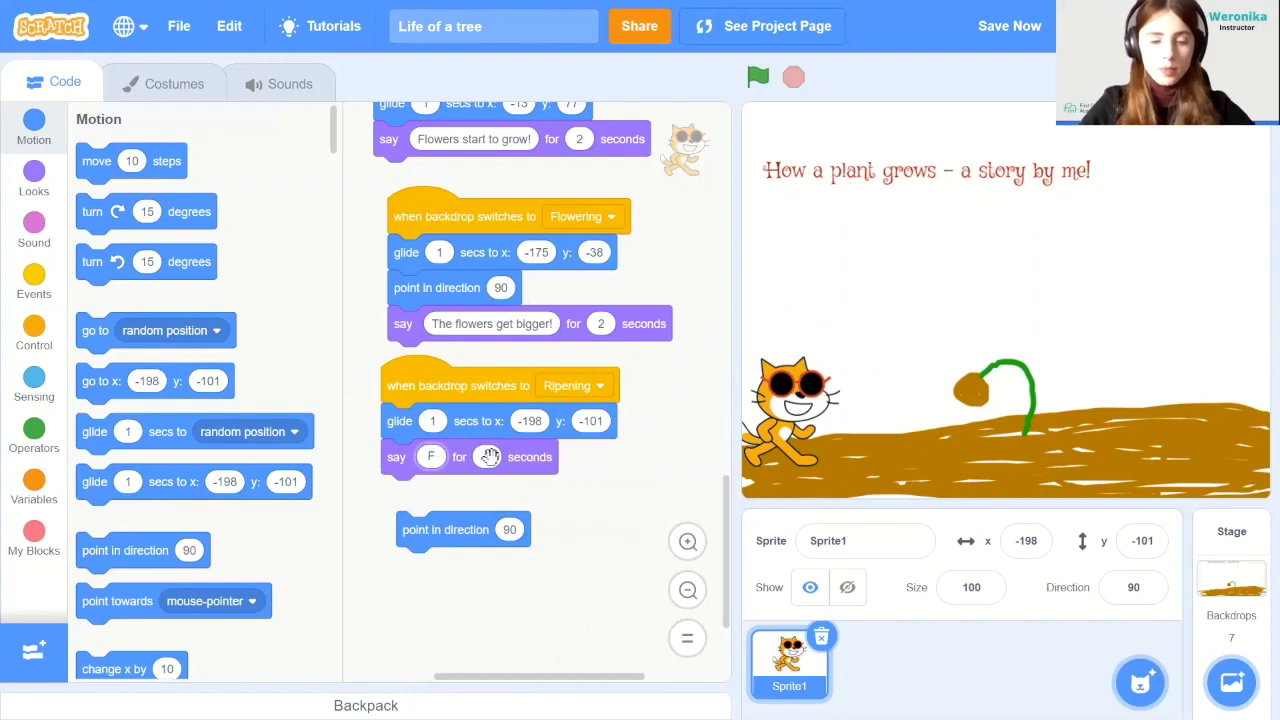
type("ruit appears")
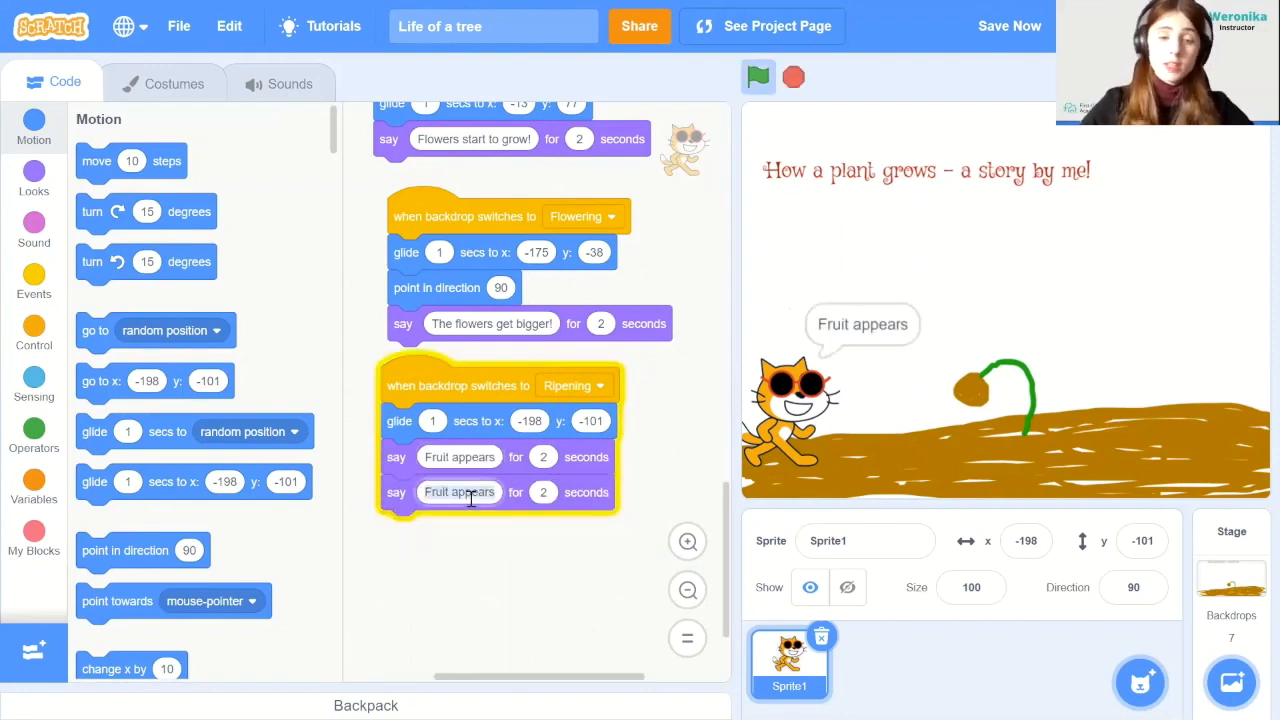
type("Hello fruit!")
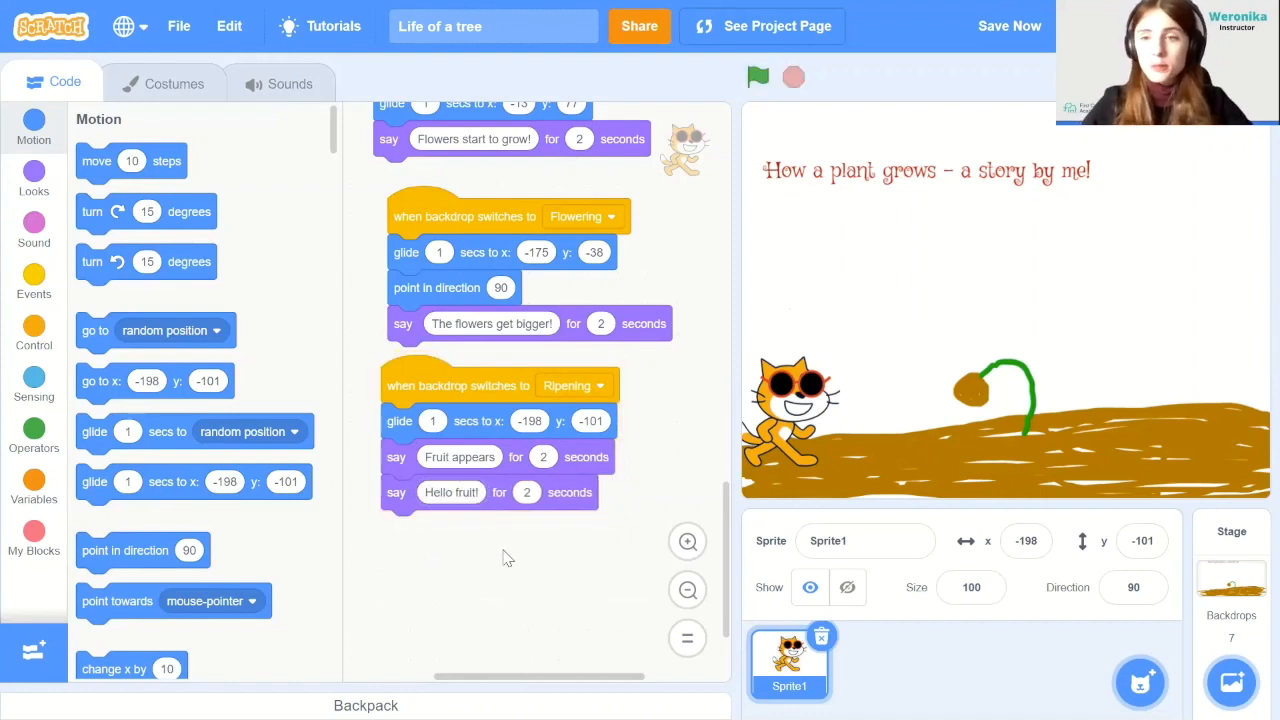
left_click(758, 77)
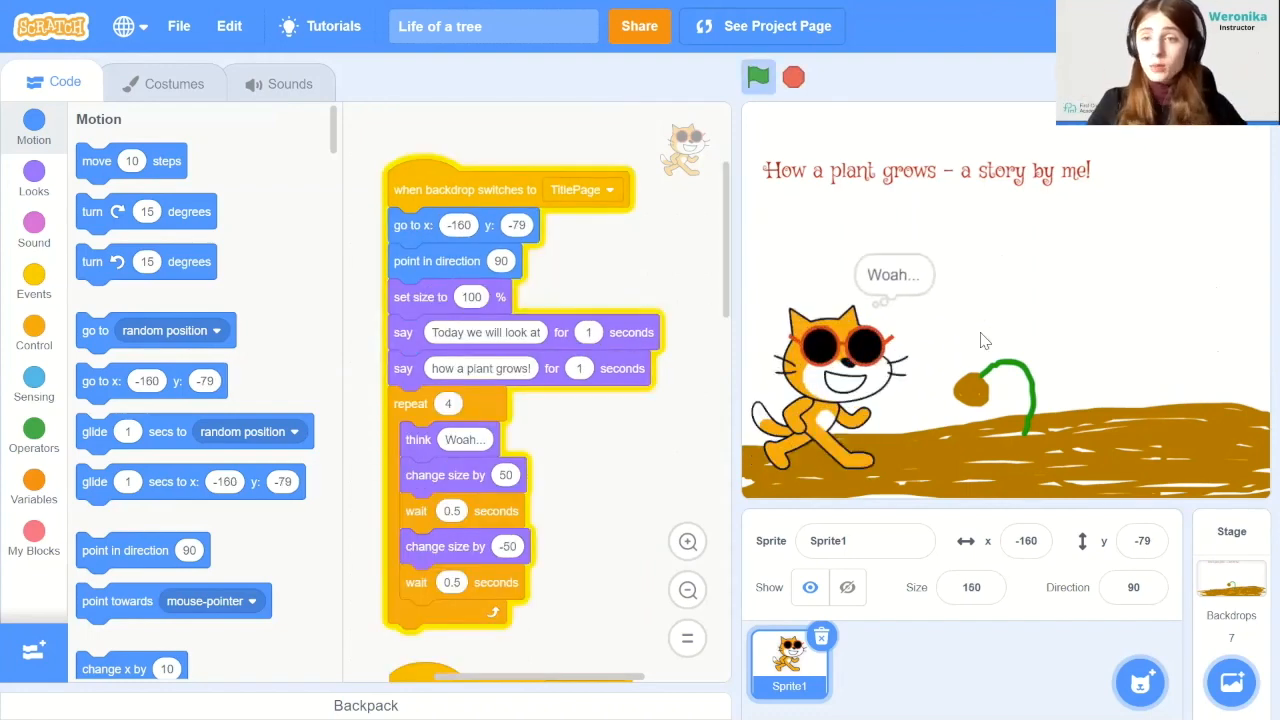
left_click(758, 77)
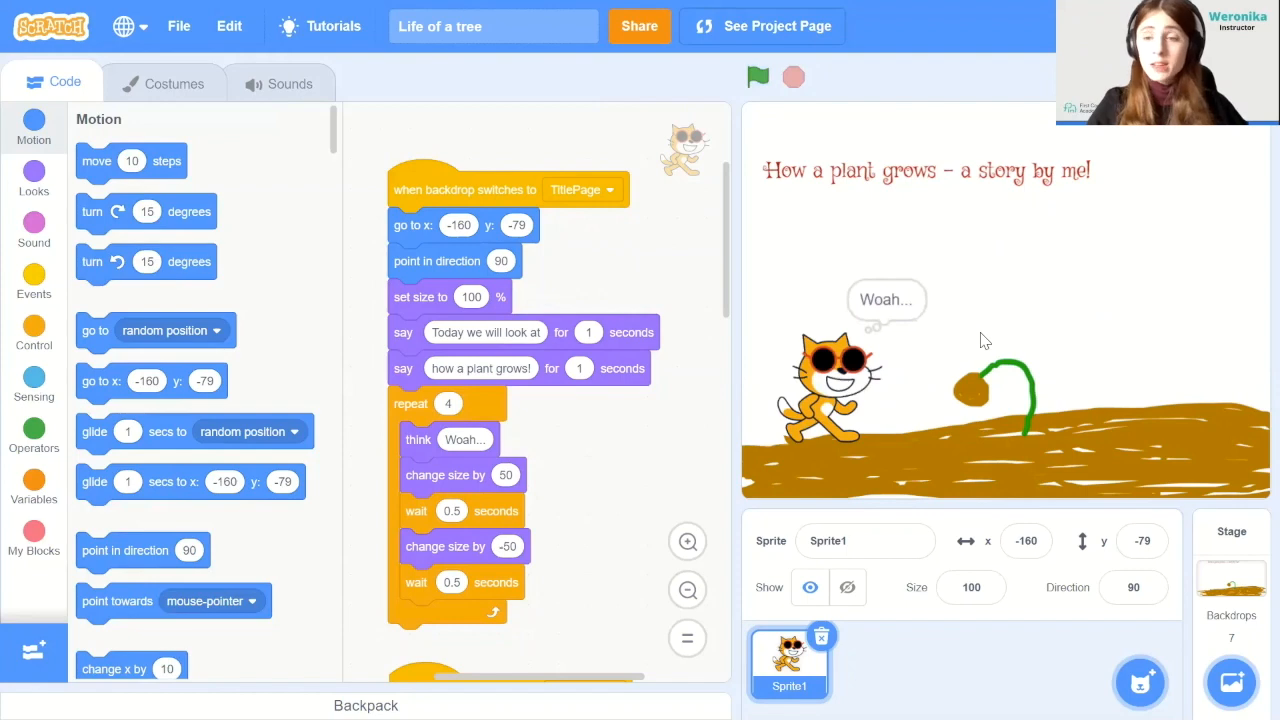